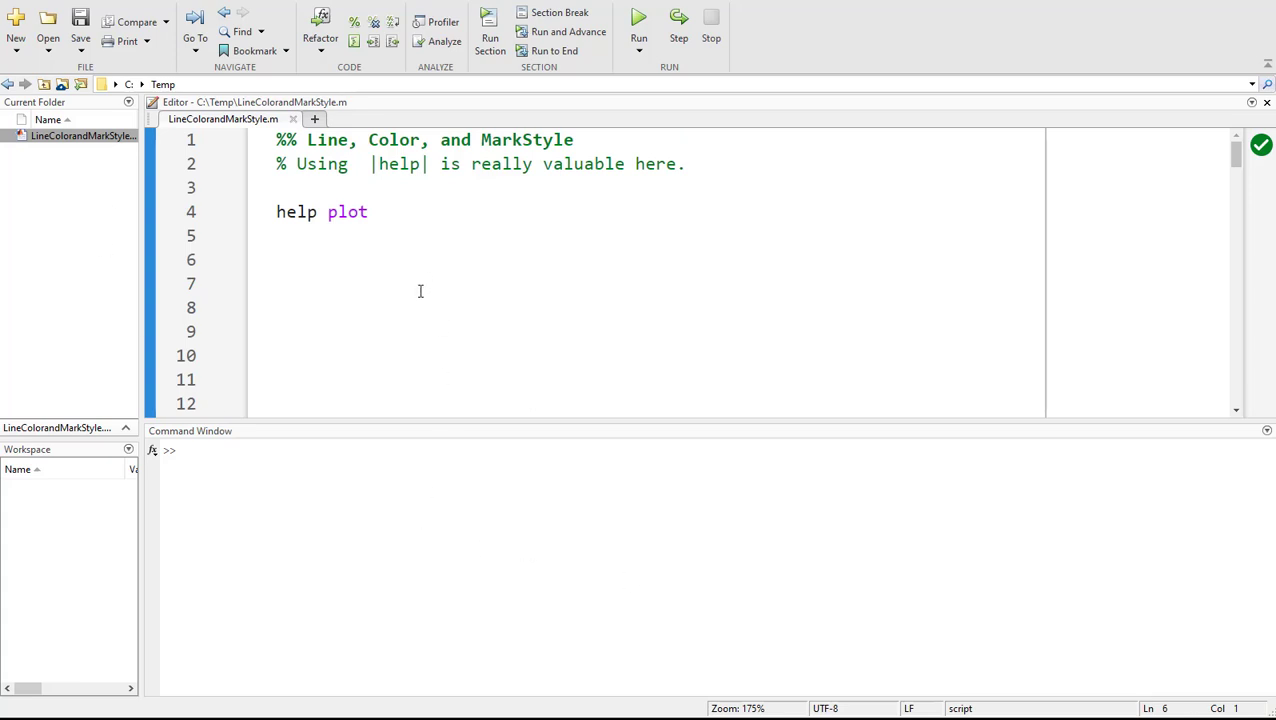
- Try x = 1:5 at the prompt, close the quick plot, and run help plot
left_click(276, 332)
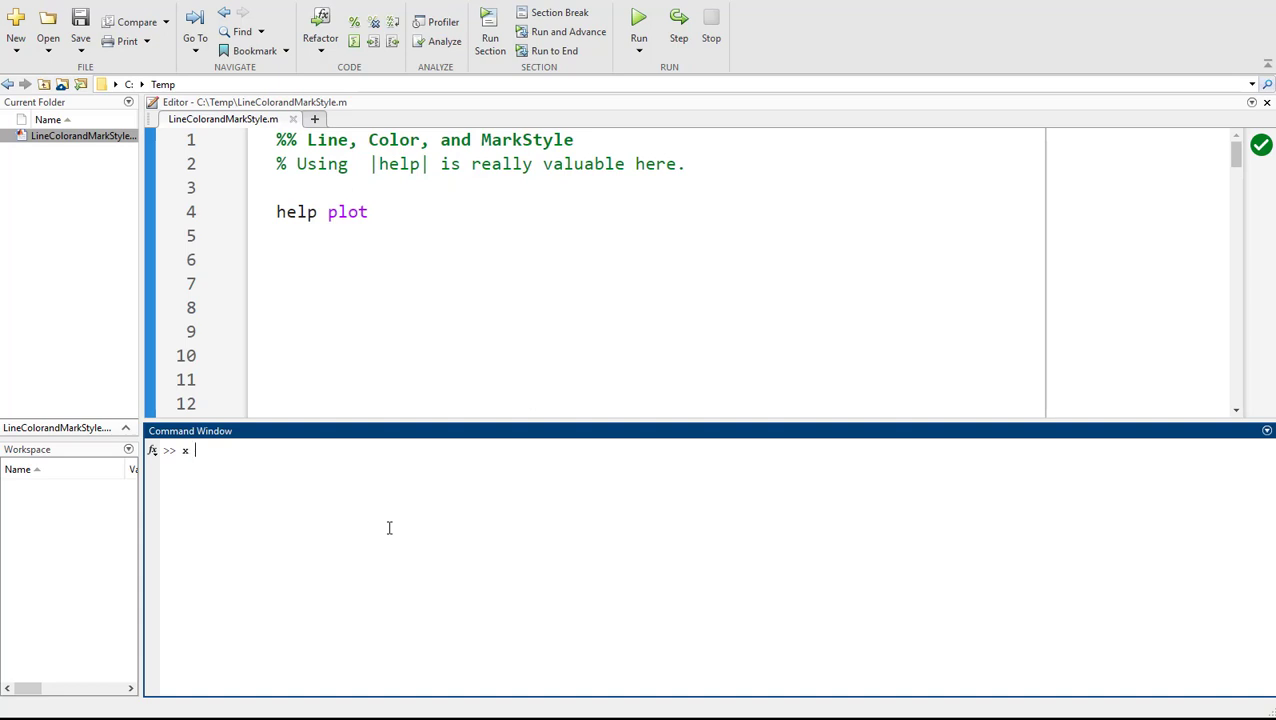
type("x = 1:5")
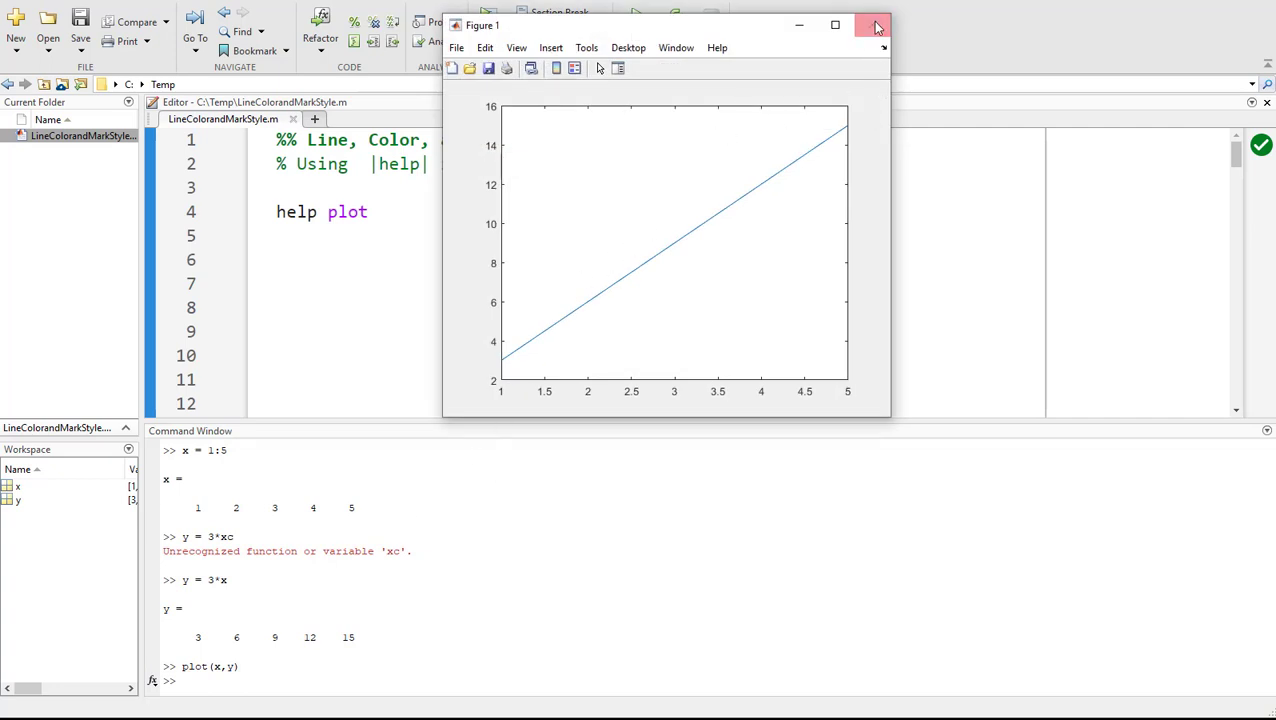
left_click(874, 24)
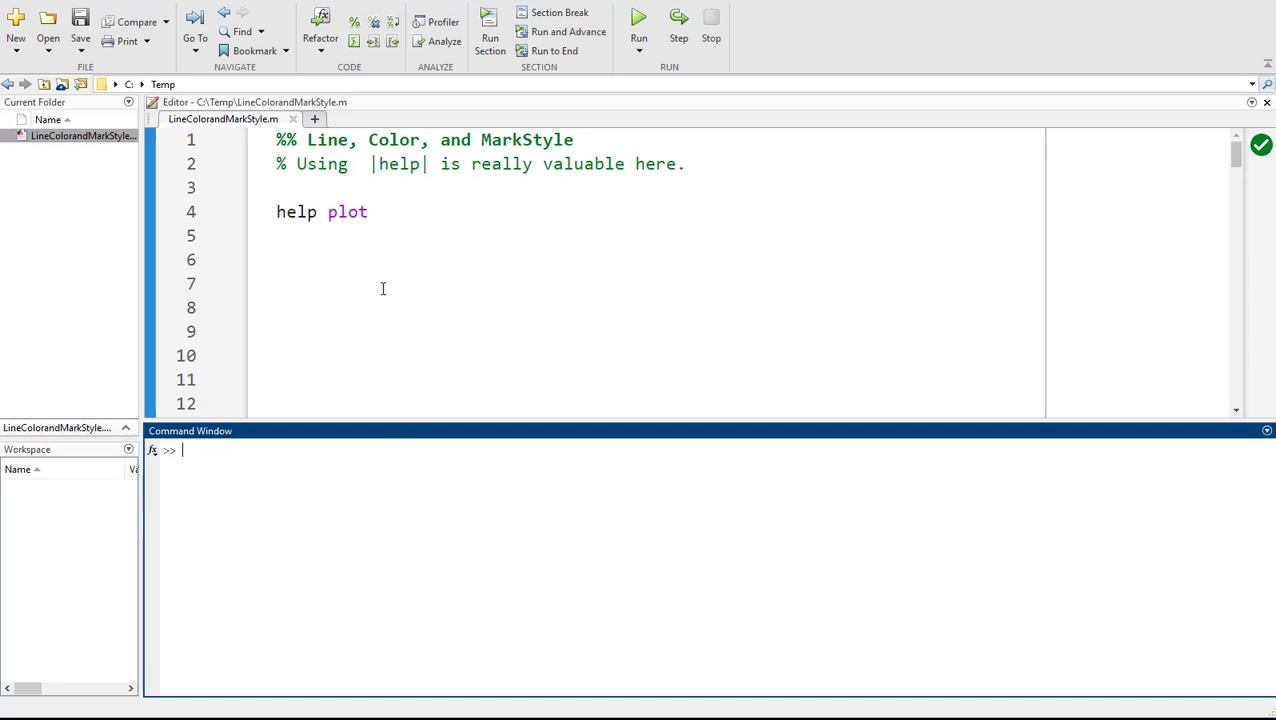
mouse_move(380, 284)
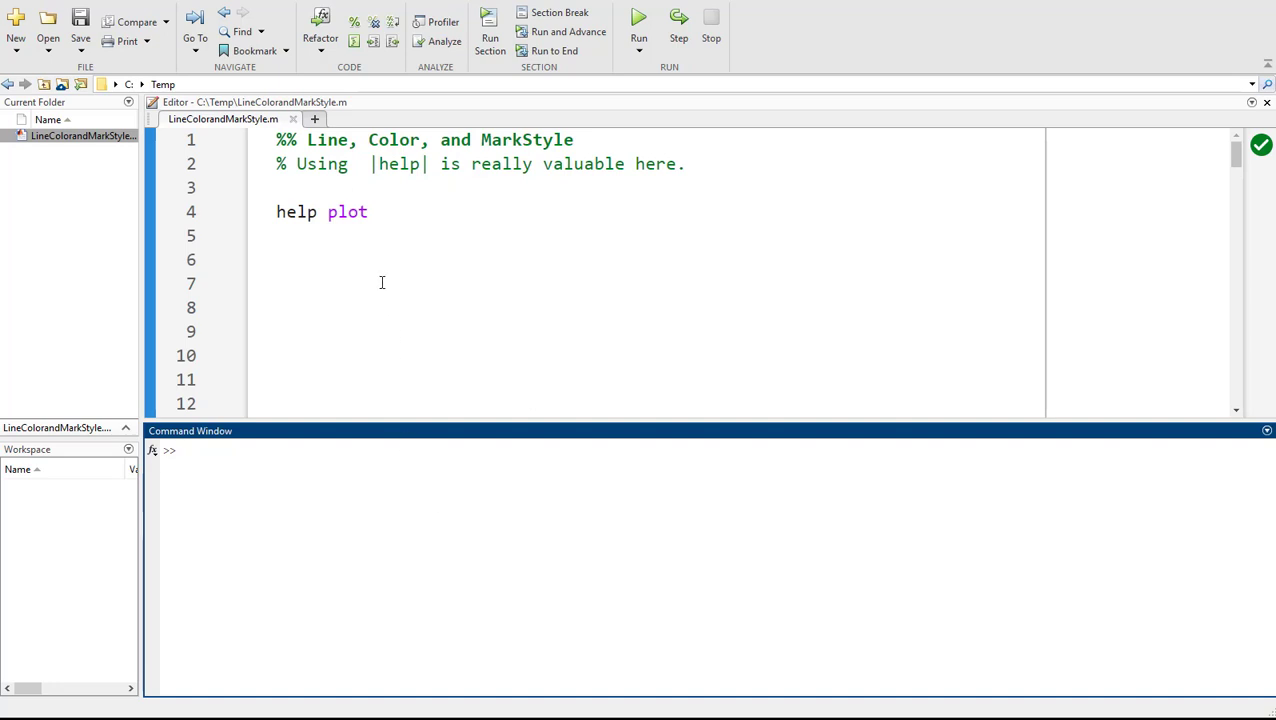
mouse_move(288, 486)
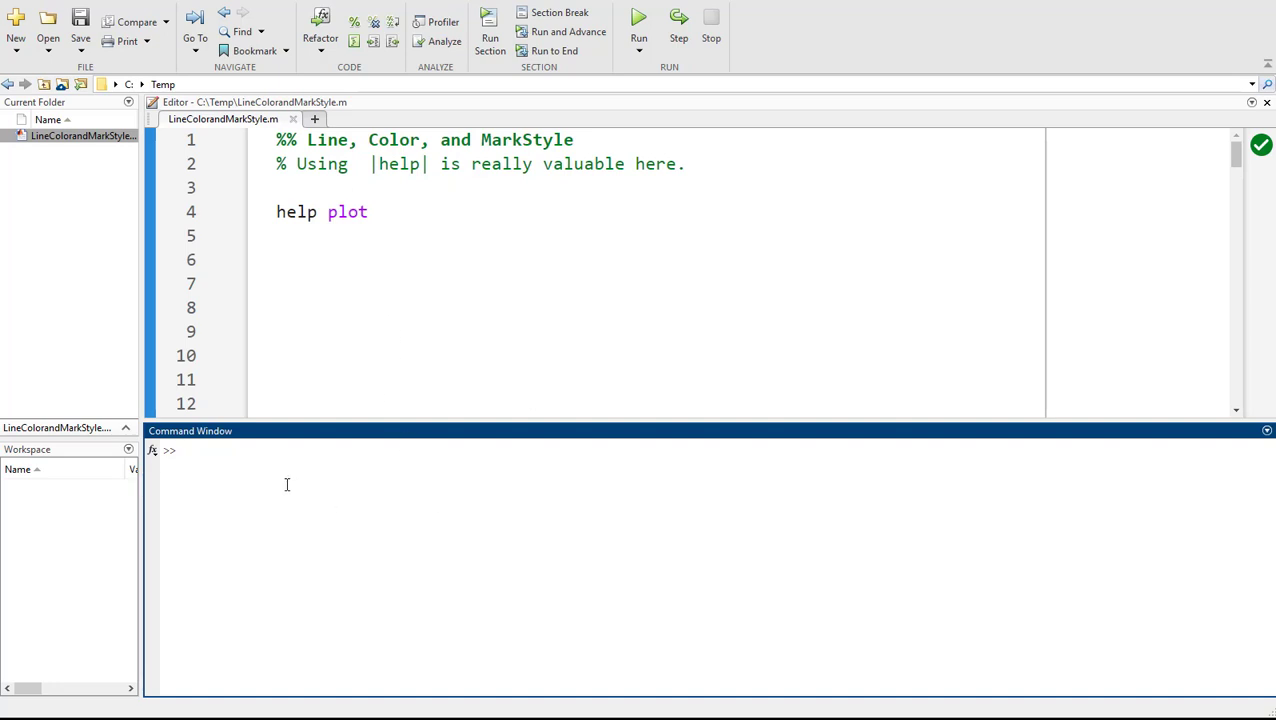
type("help")
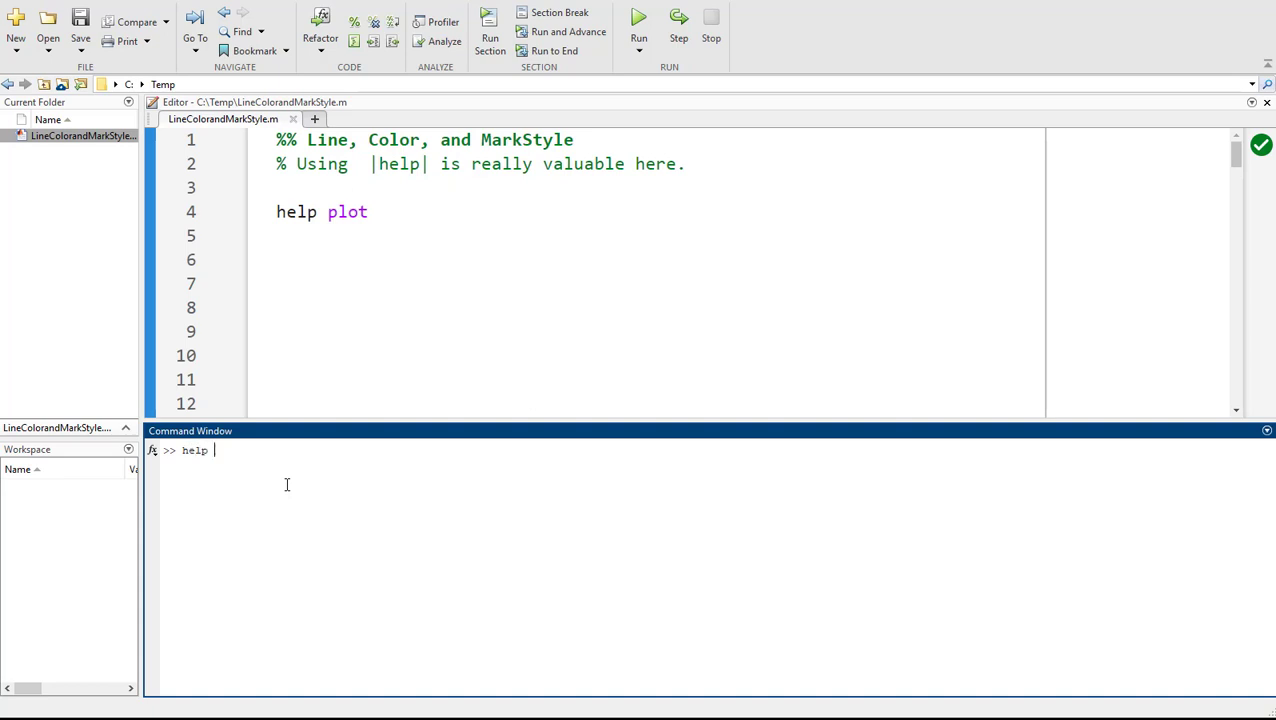
type("plot")
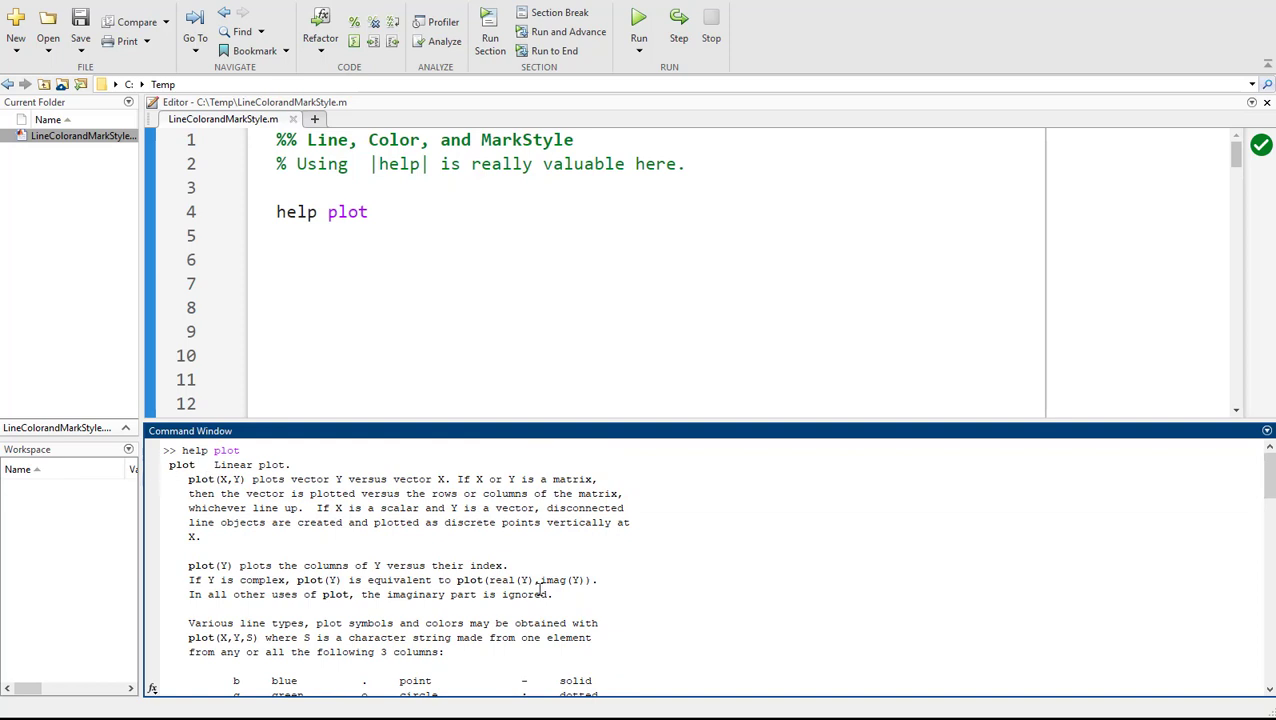
- Paste the colour/marker/line-style table at line 6 and tidy the dashdot and (none) rows
scroll("down", 3)
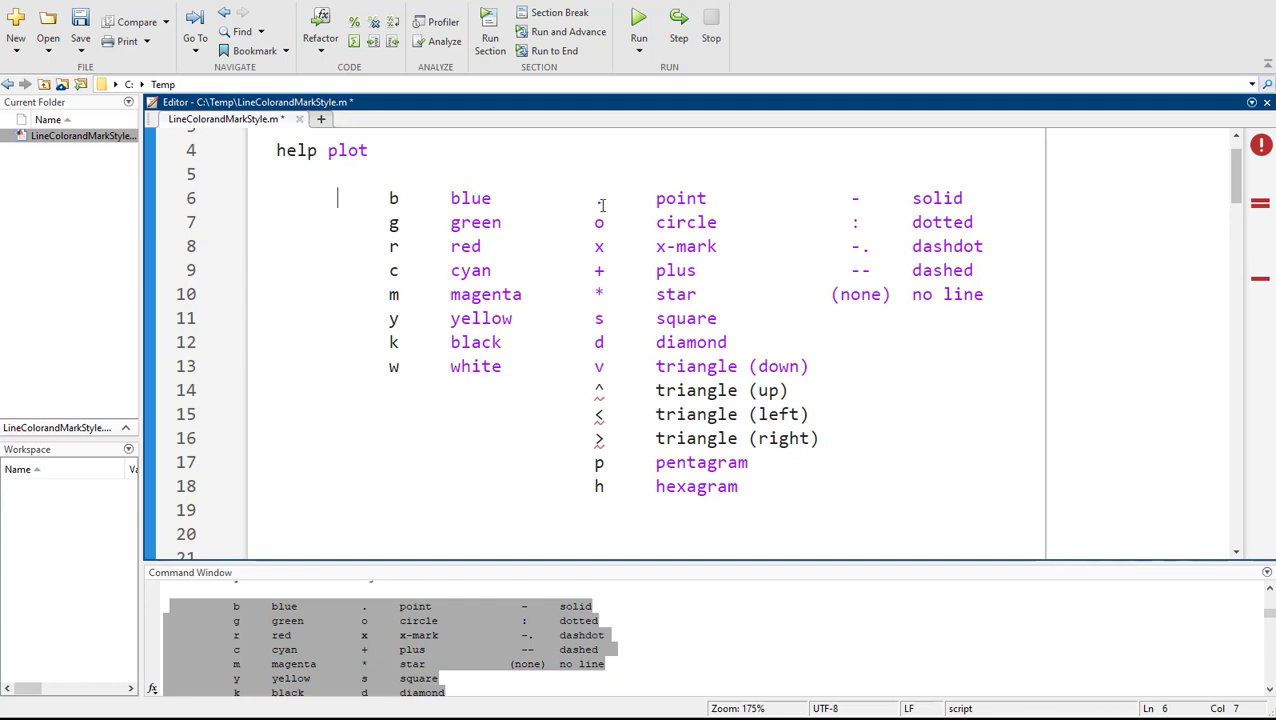
left_click(596, 198)
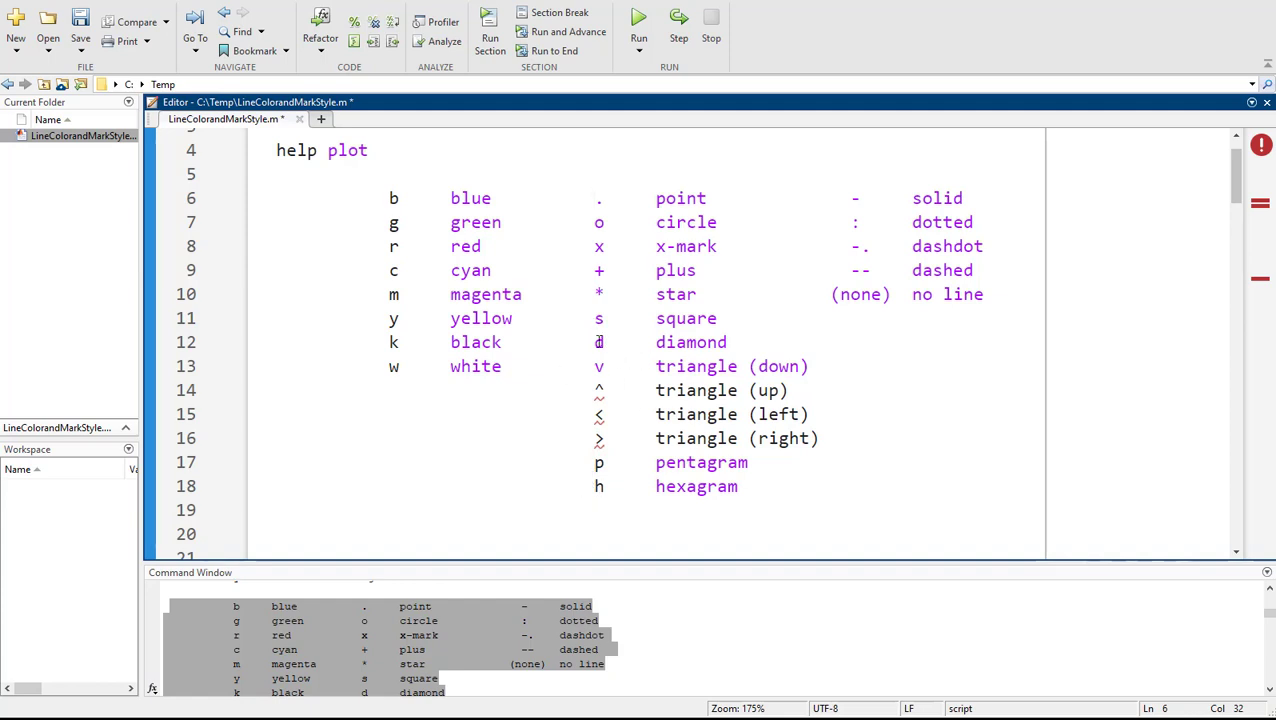
left_click(600, 222)
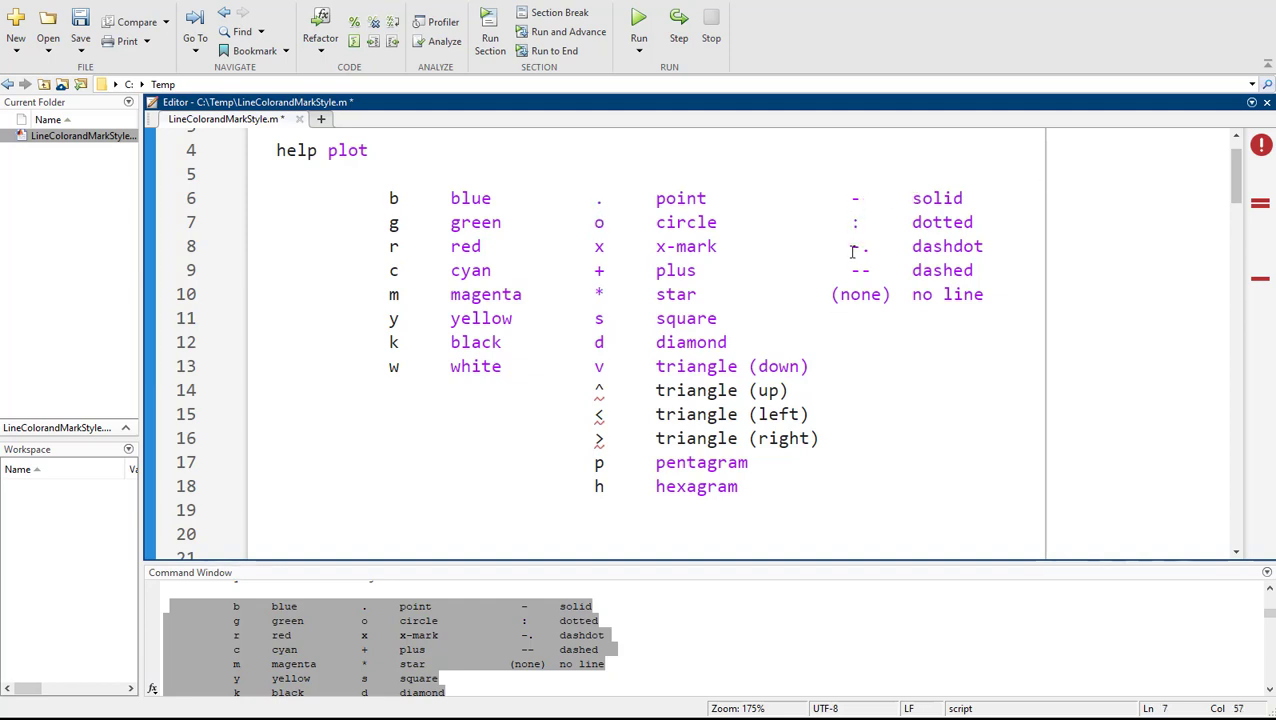
left_click(884, 294)
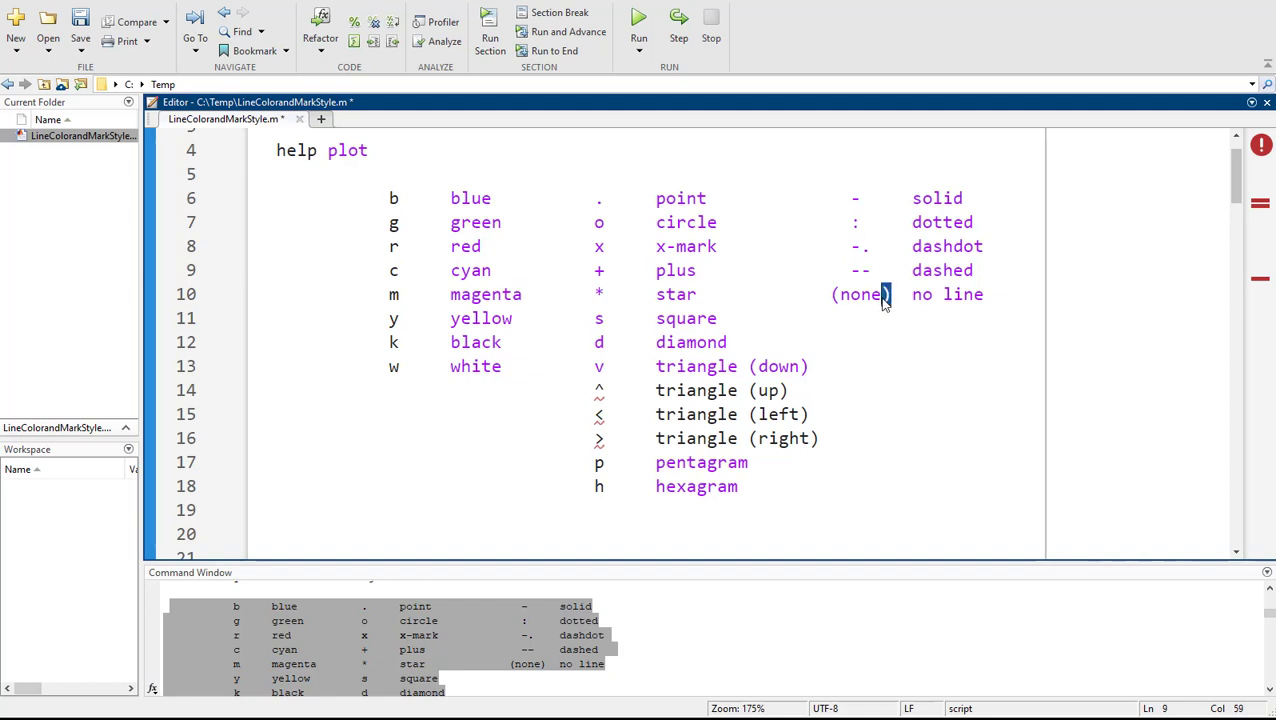
double_click(860, 294)
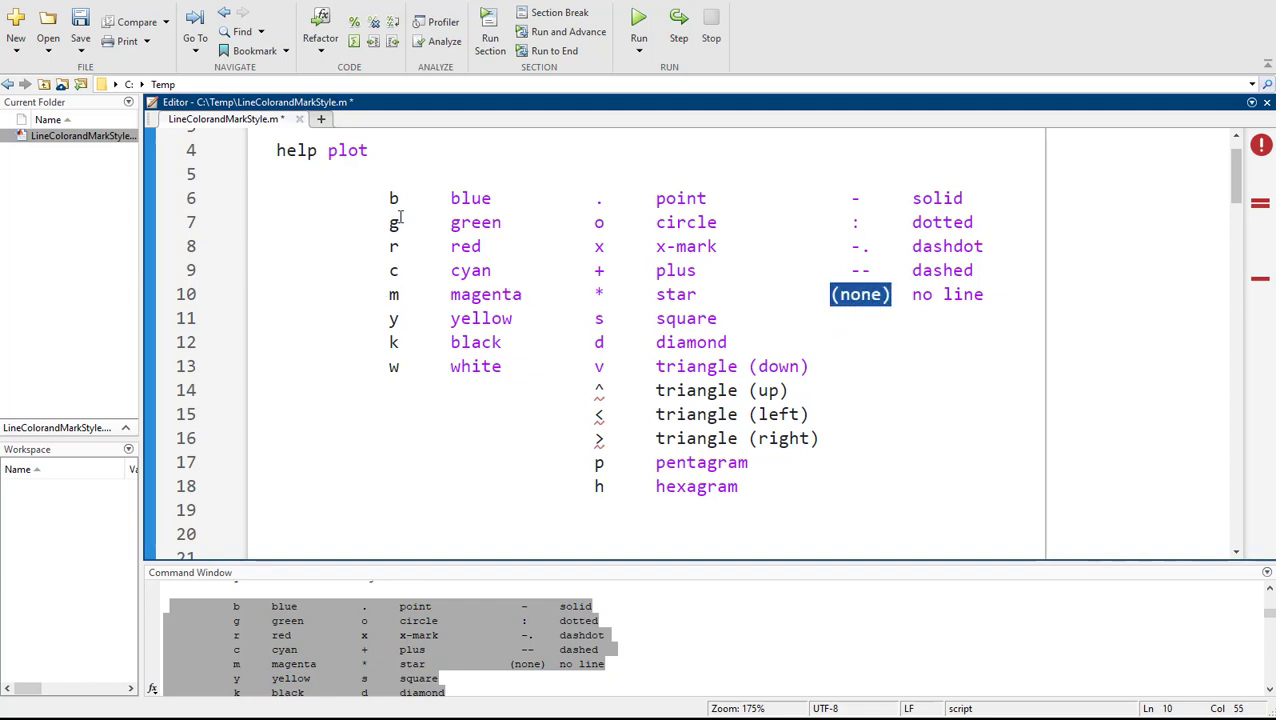
- Align the colour letter column from the first row and move on to 'Sooo many options'
left_click(408, 198)
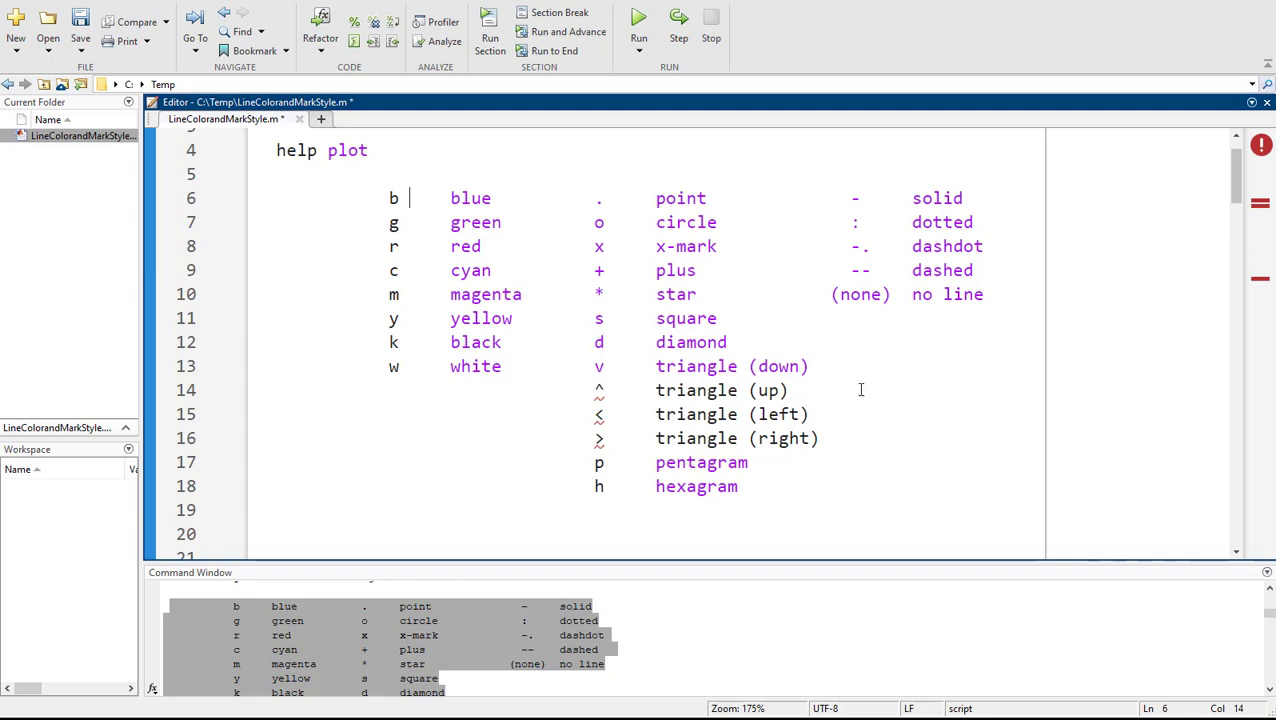
mouse_move(876, 272)
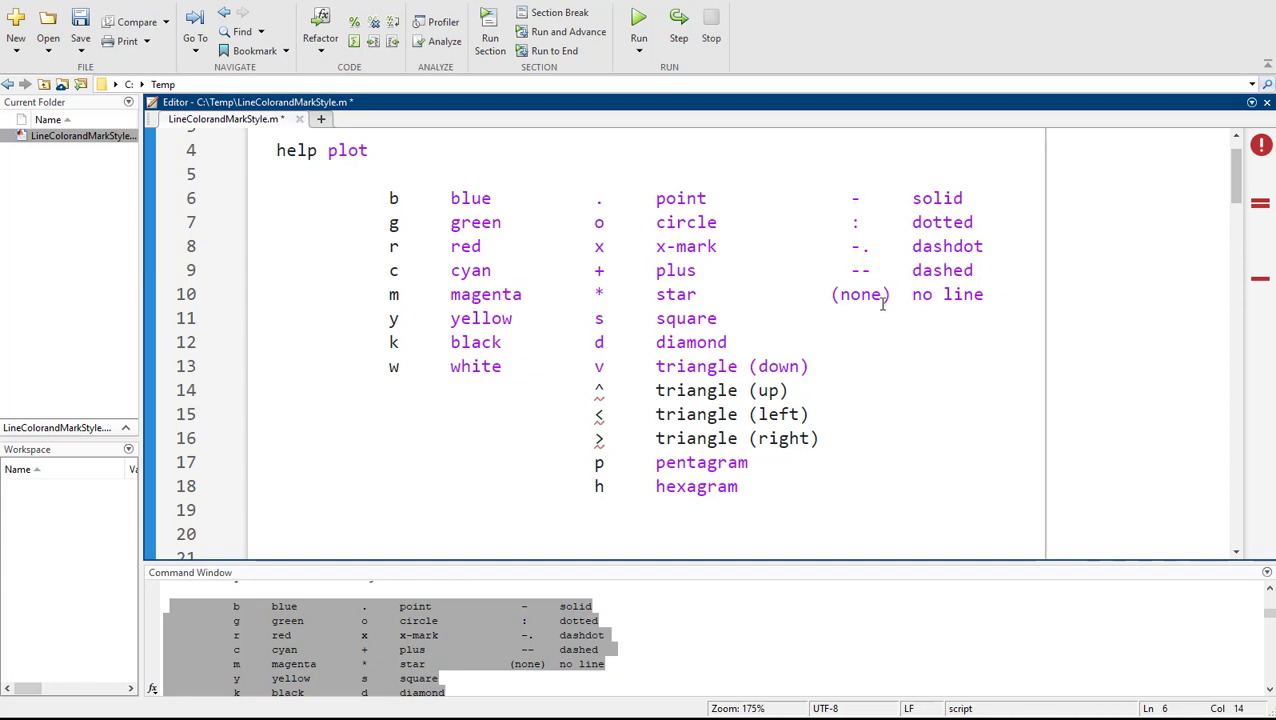
left_click(410, 198)
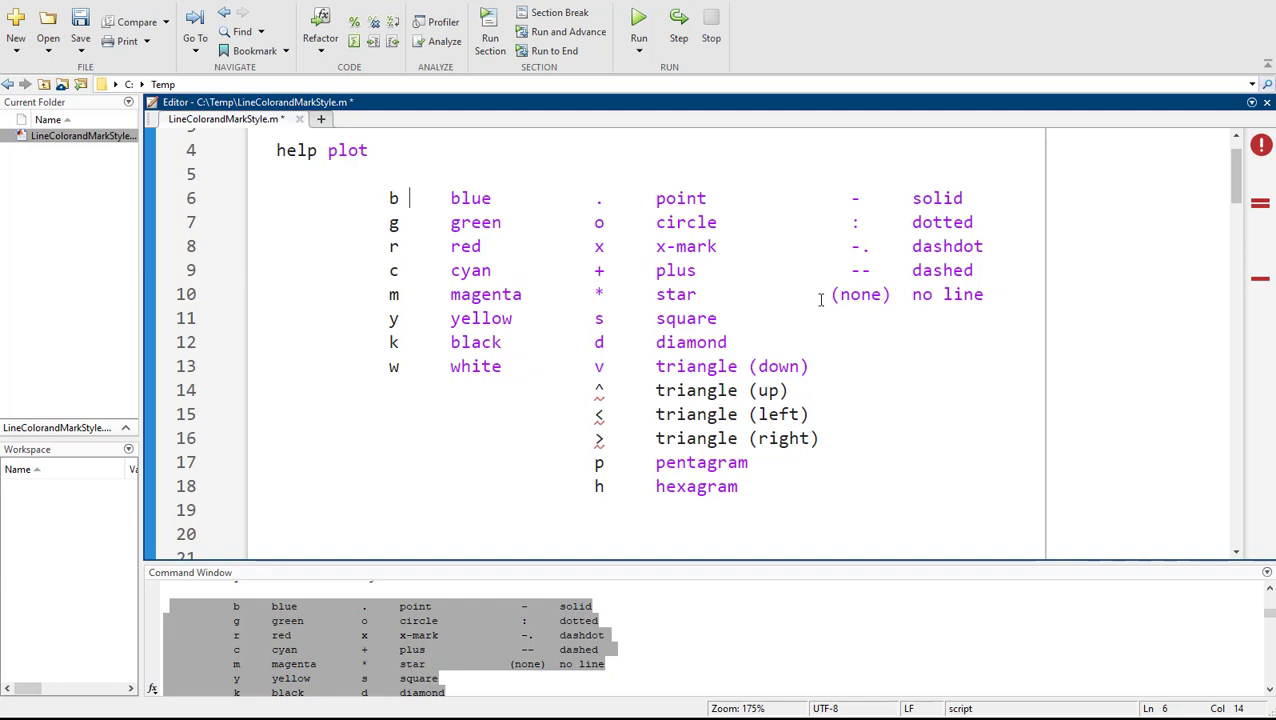
mouse_move(550, 414)
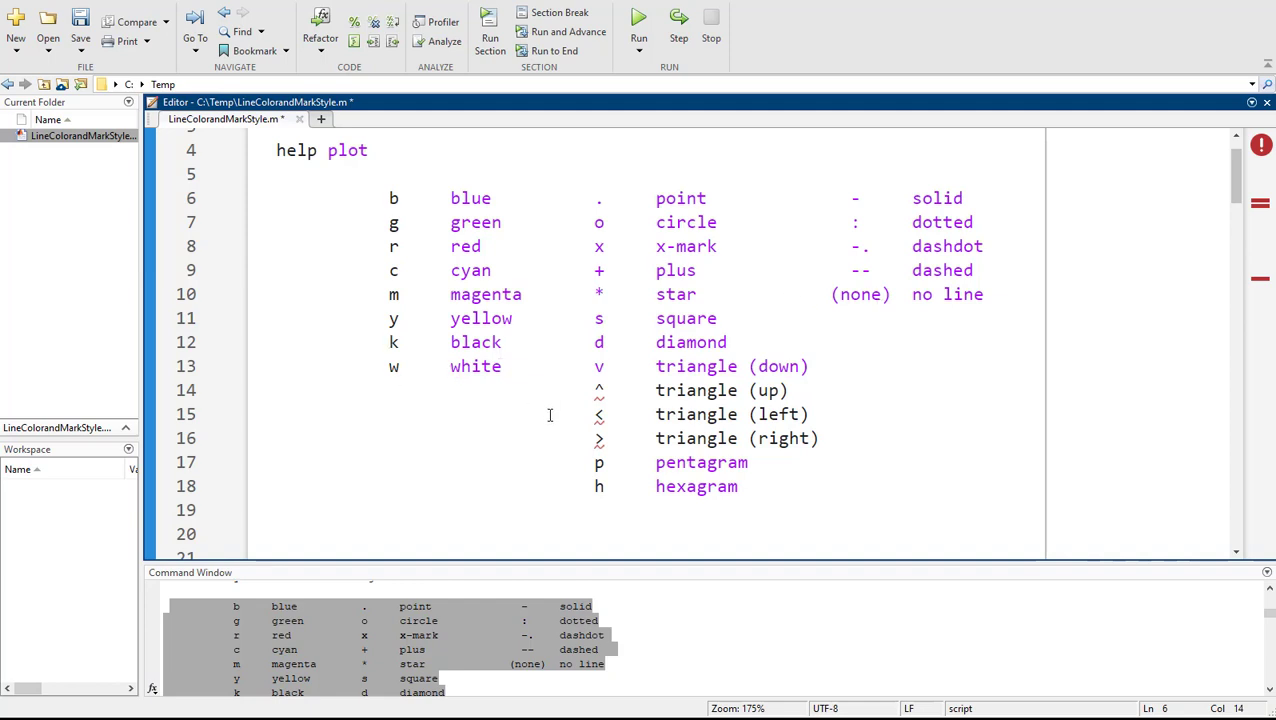
mouse_move(502, 560)
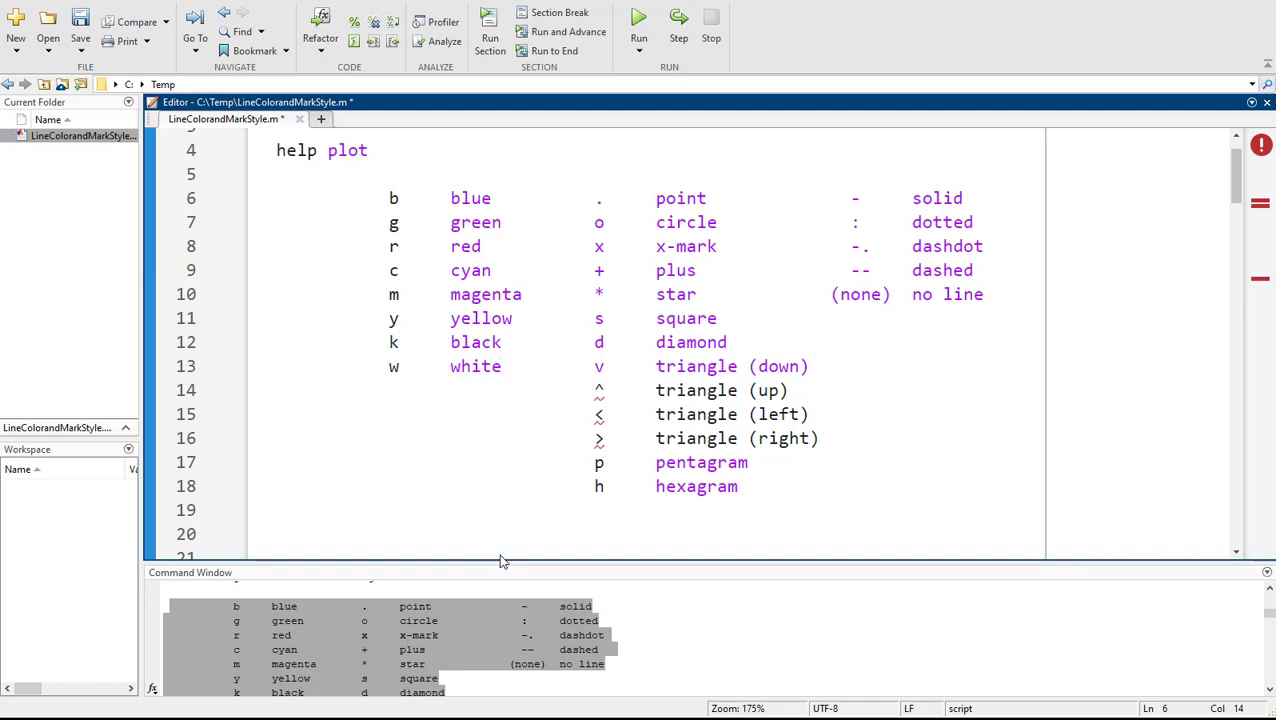
scroll("down", 3)
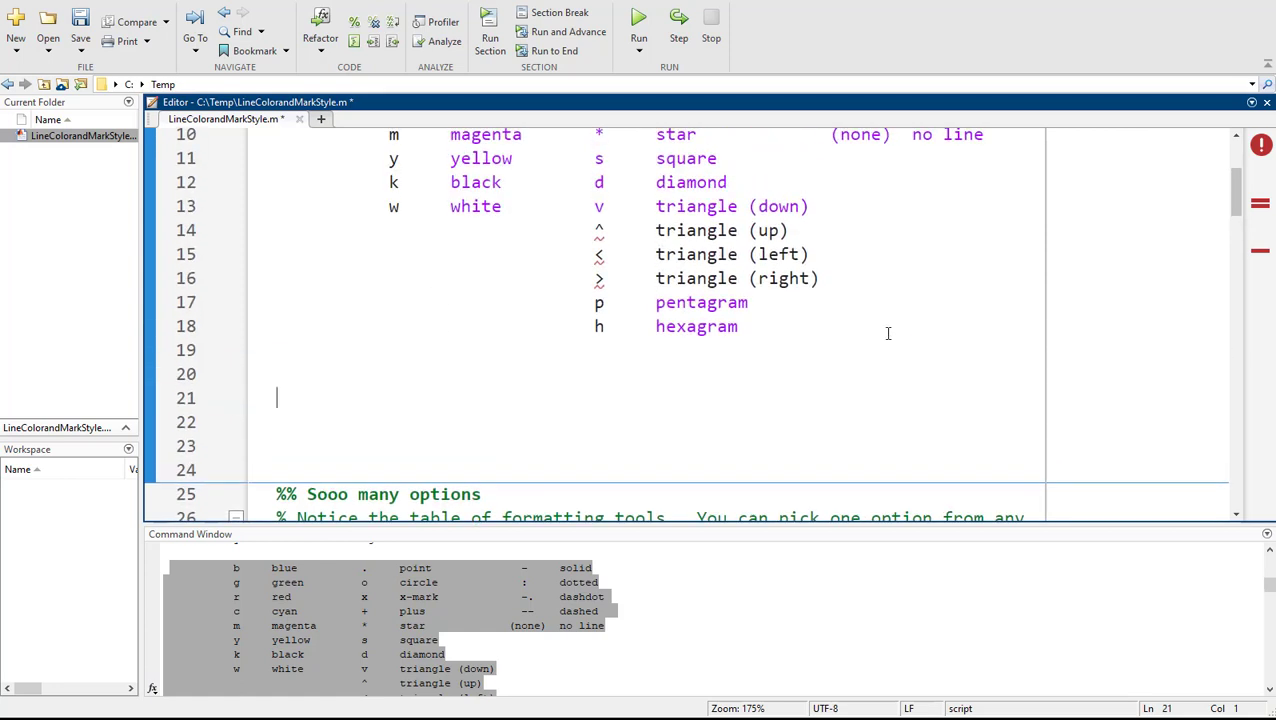
scroll("down", 3)
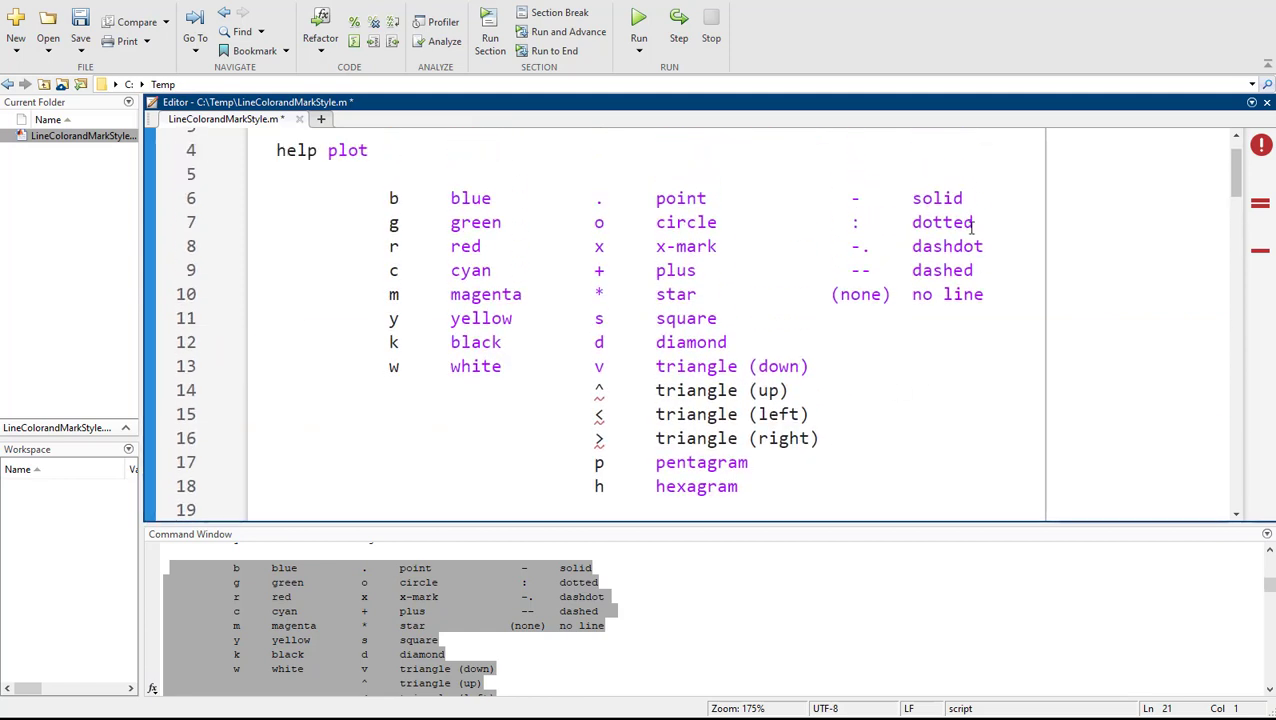
double_click(942, 222)
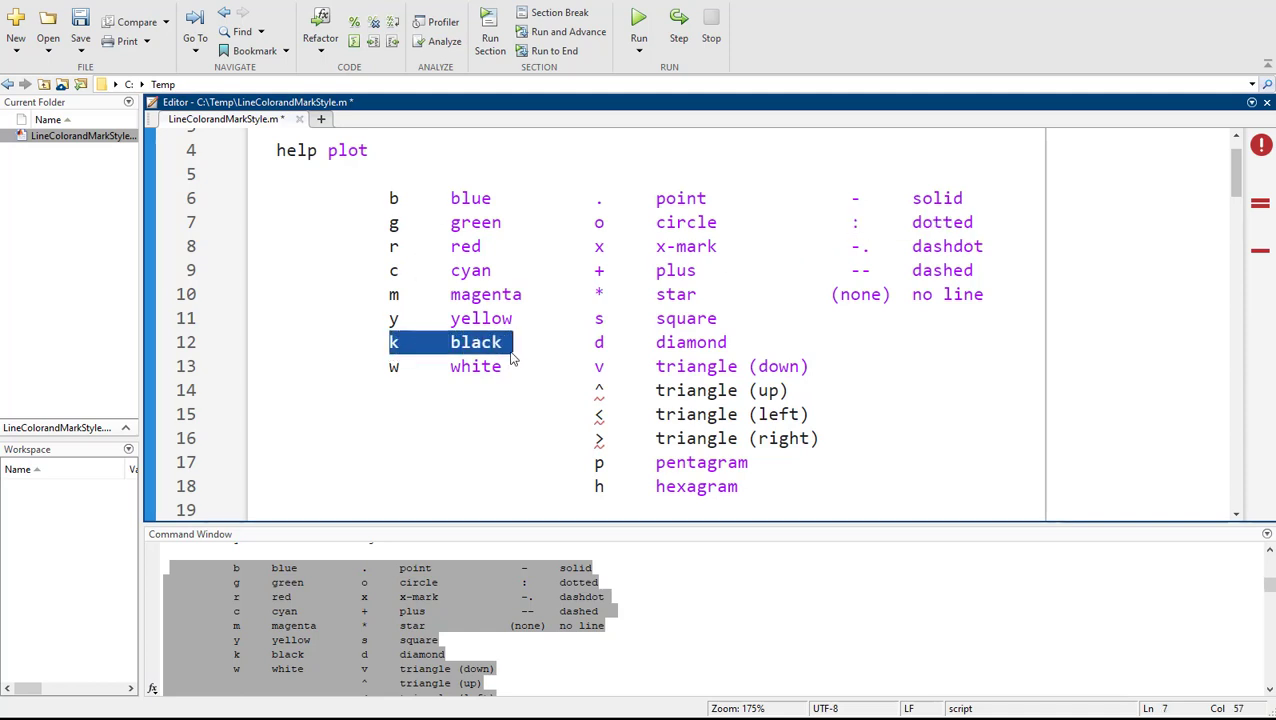
left_click(394, 342)
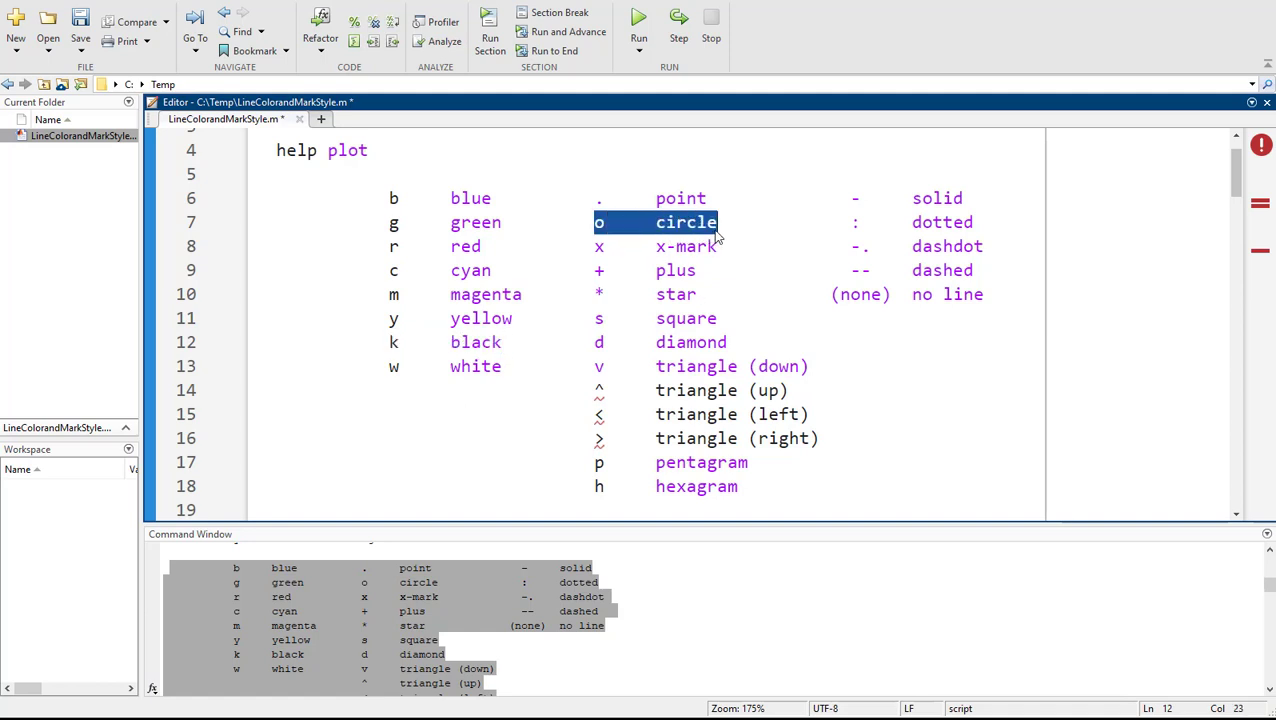
type("oo")
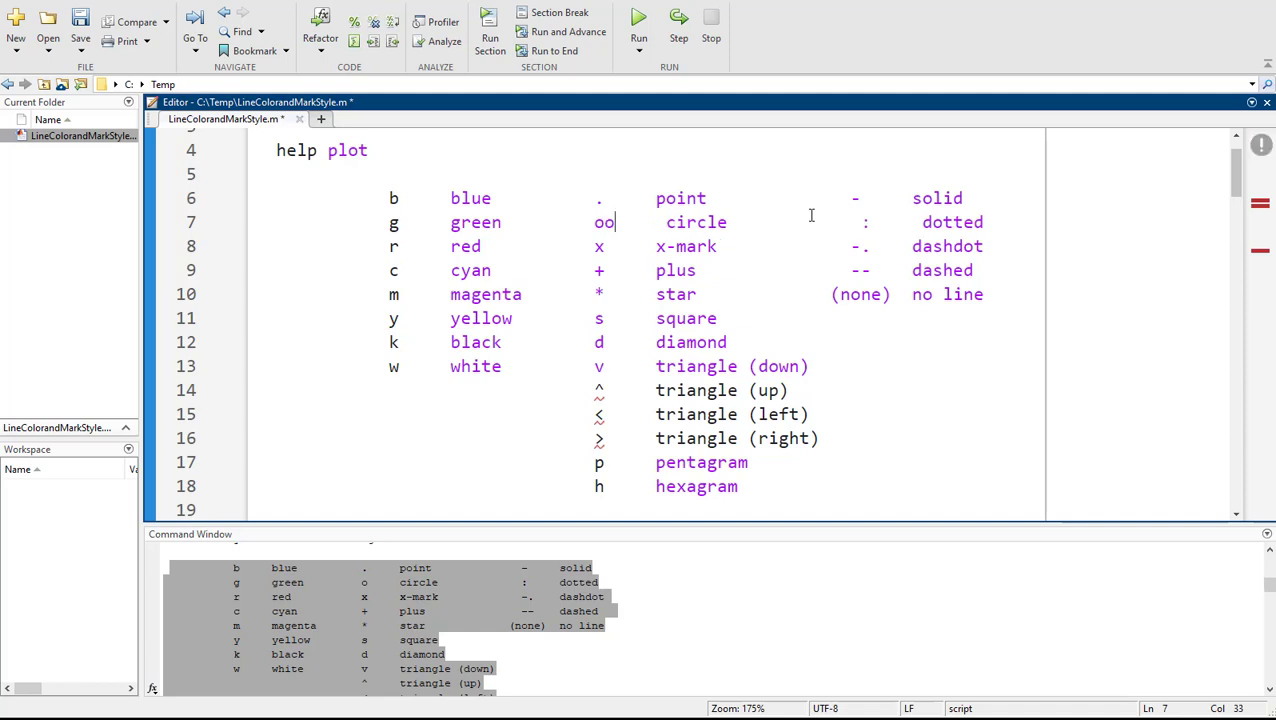
key("Backspace")
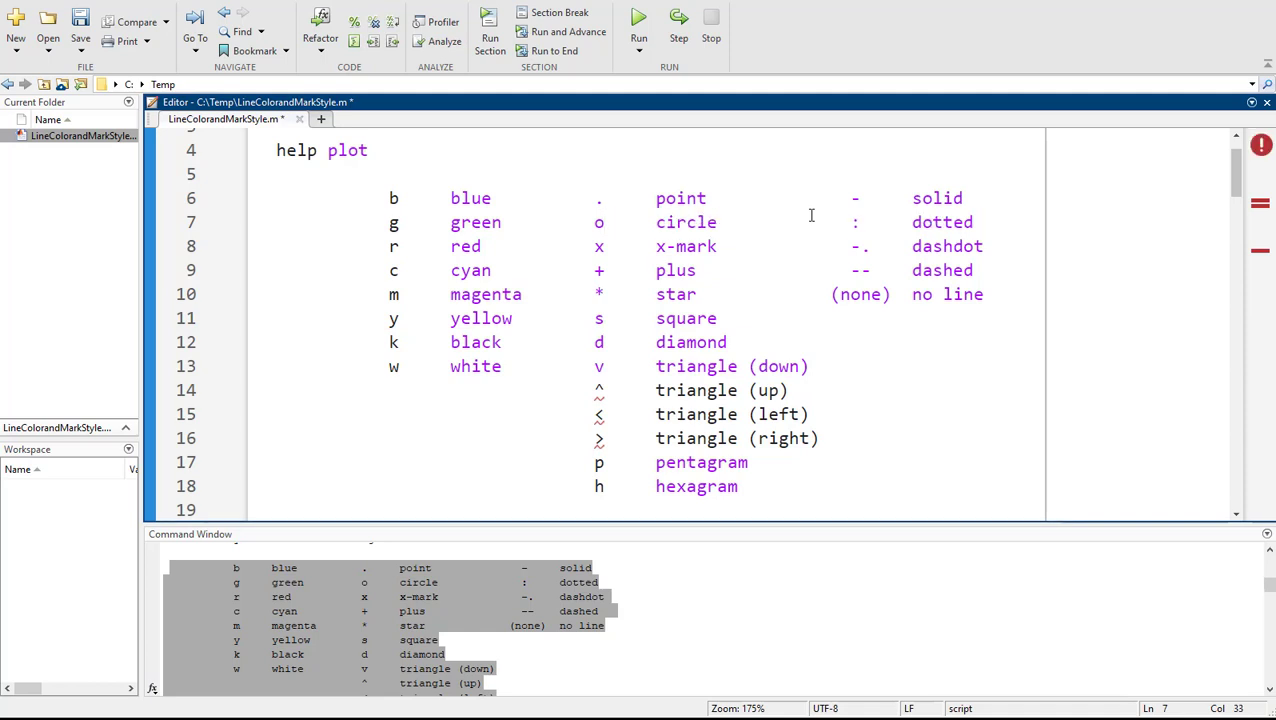
mouse_move(534, 316)
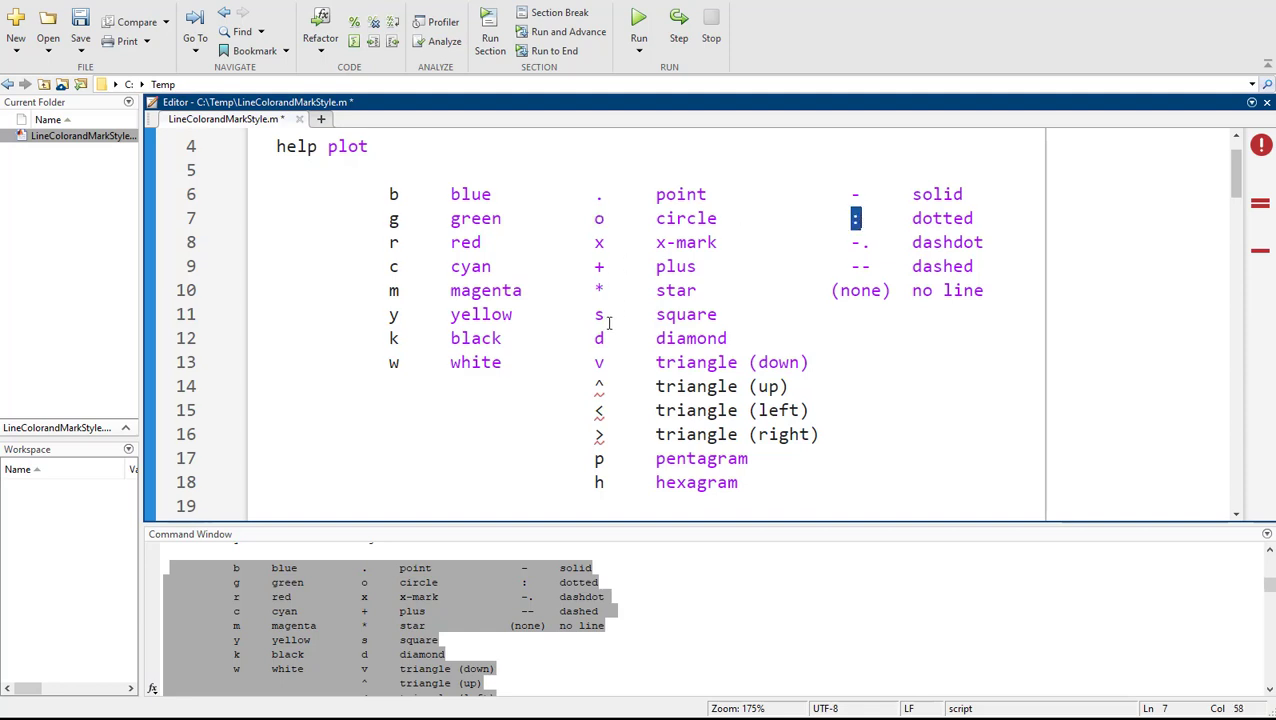
scroll("down", 3)
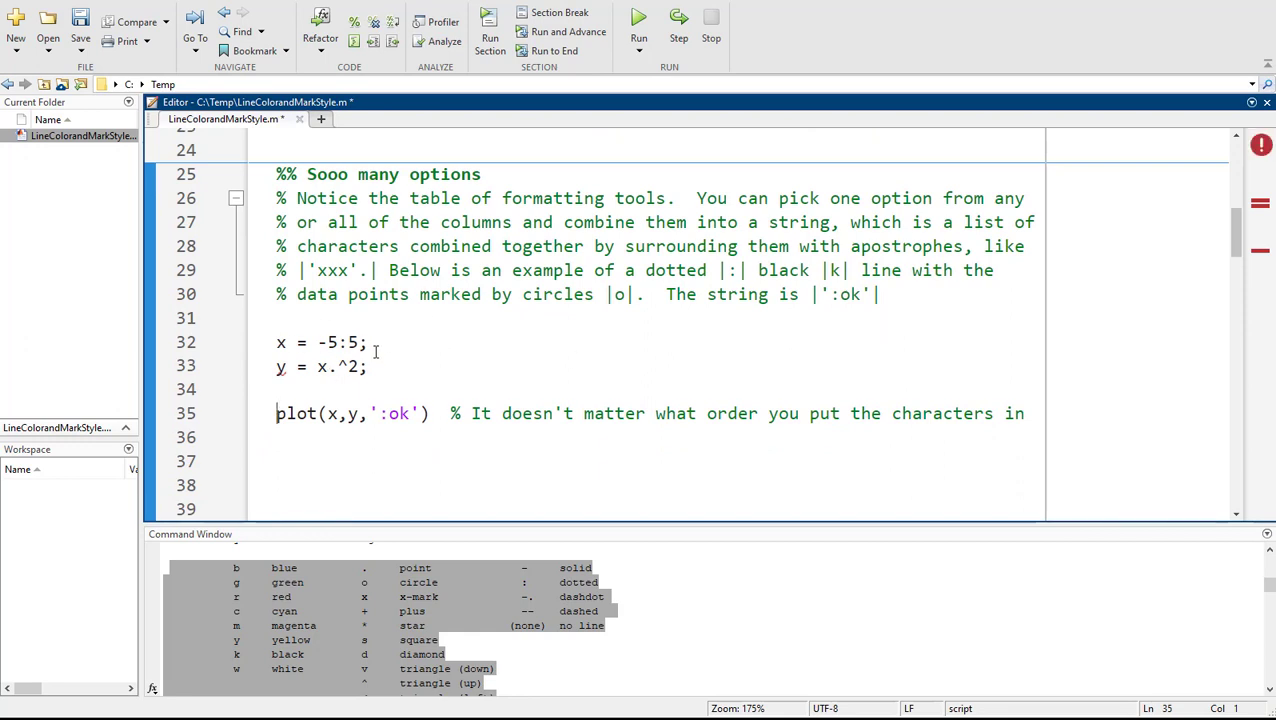
mouse_move(402, 332)
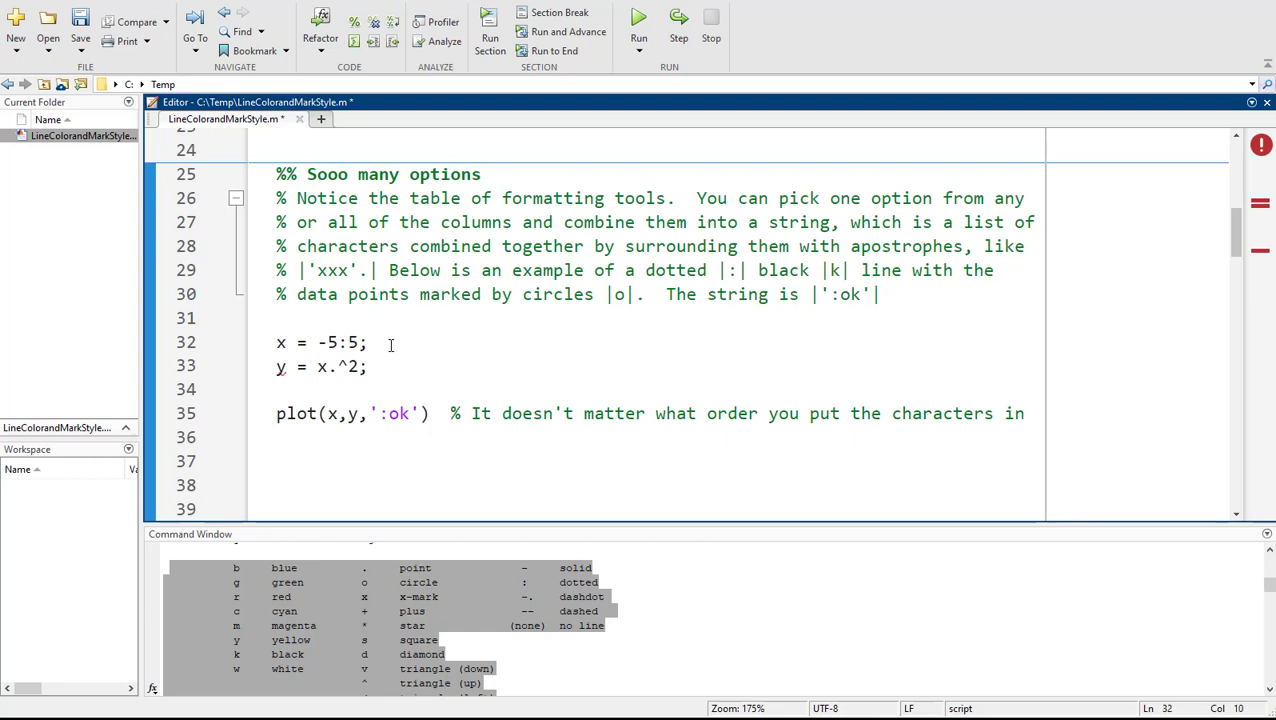
- Drop the pasted help table and rerun the dotted black circle ':ok' example
left_click(638, 30)
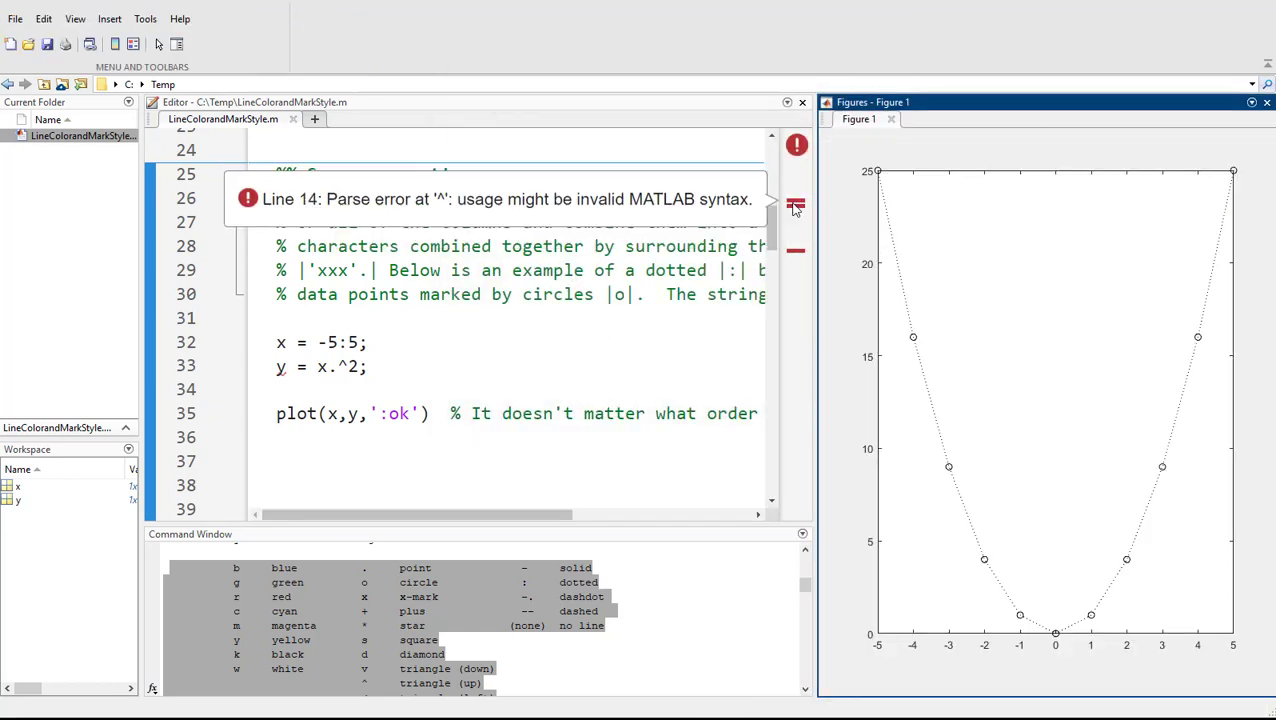
mouse_move(668, 308)
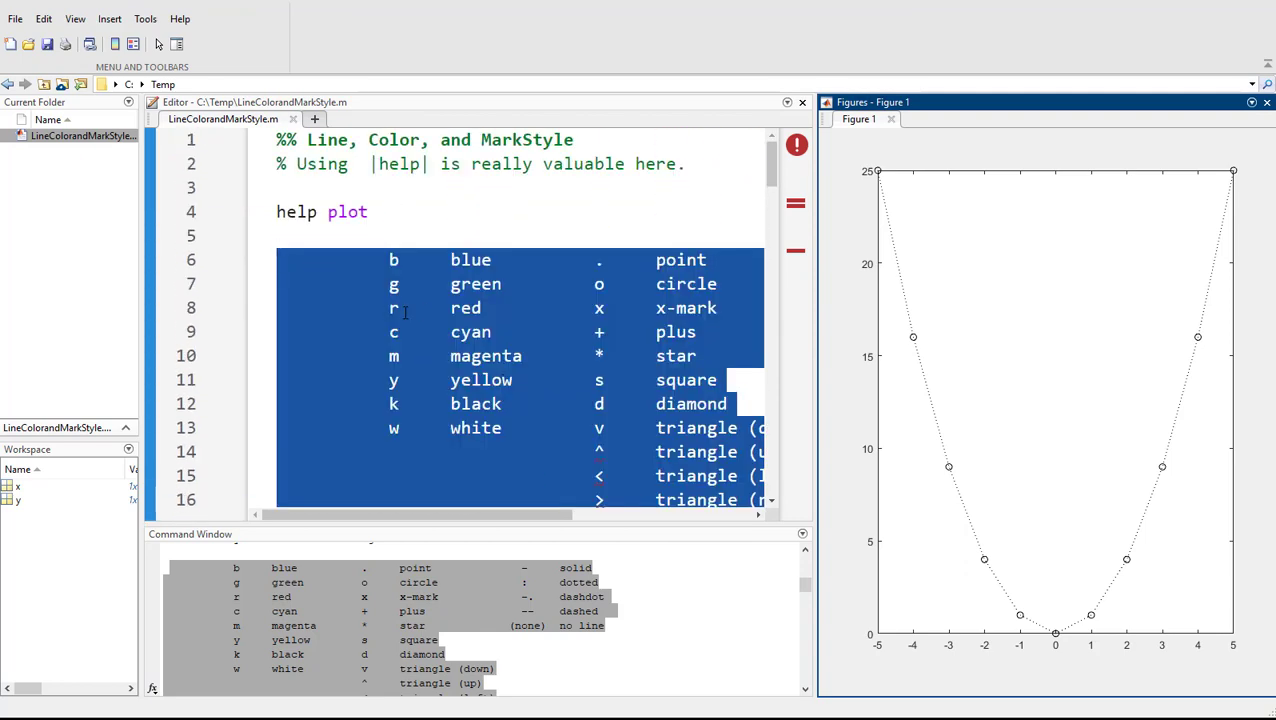
key("ctrl+r")
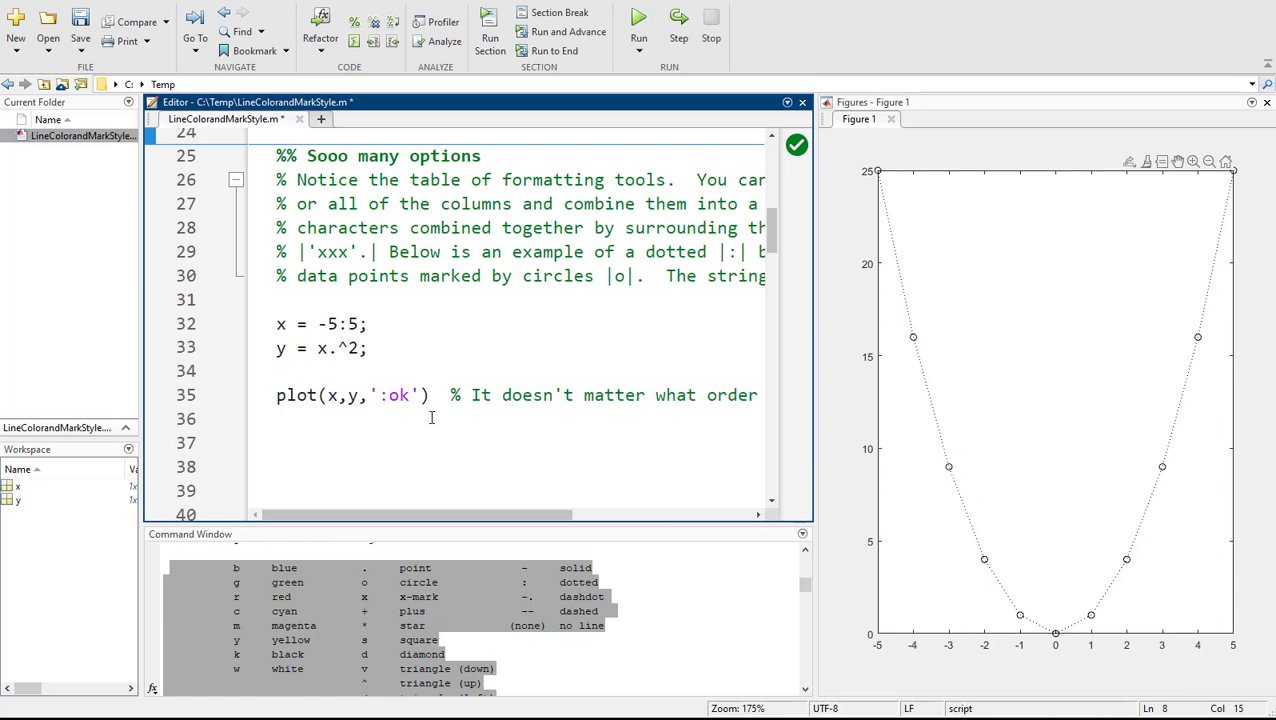
- Change the LineSpec from ':ok' through 'b:o' and 'bo' to 'bo:' for a blue dotted circle plot
left_click(948, 468)
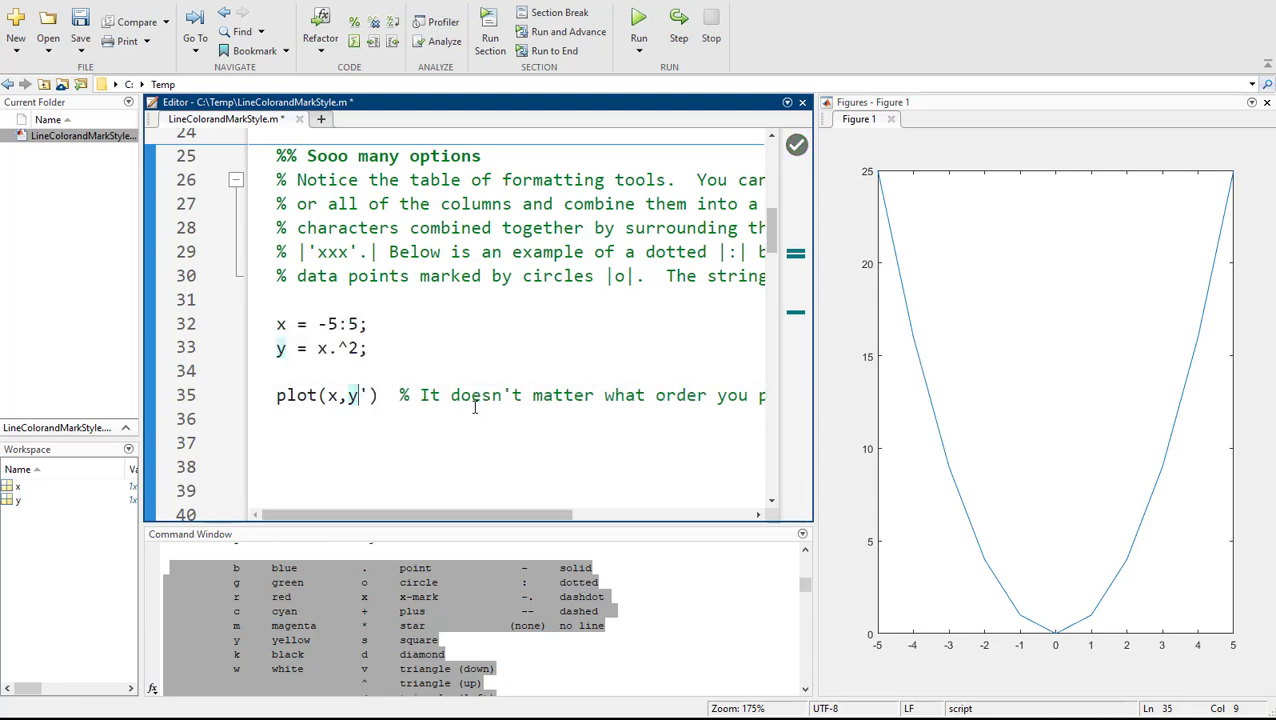
type(",':ok'")
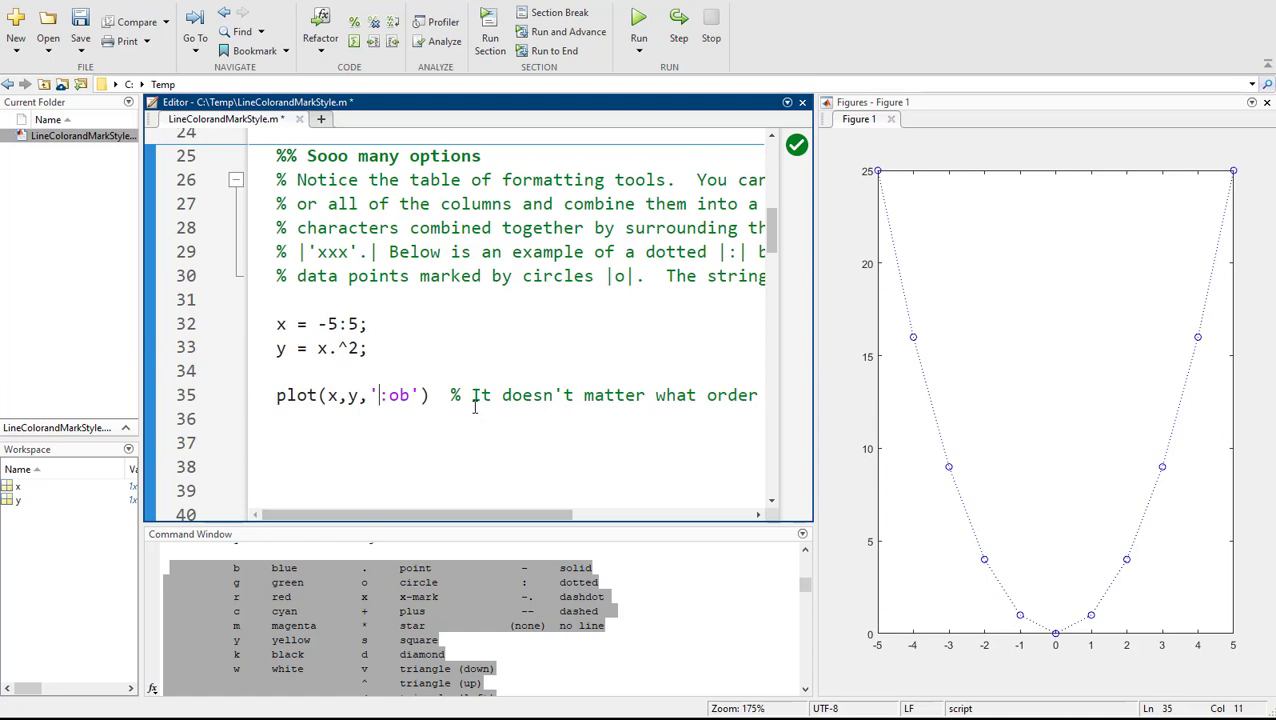
type("b:o")
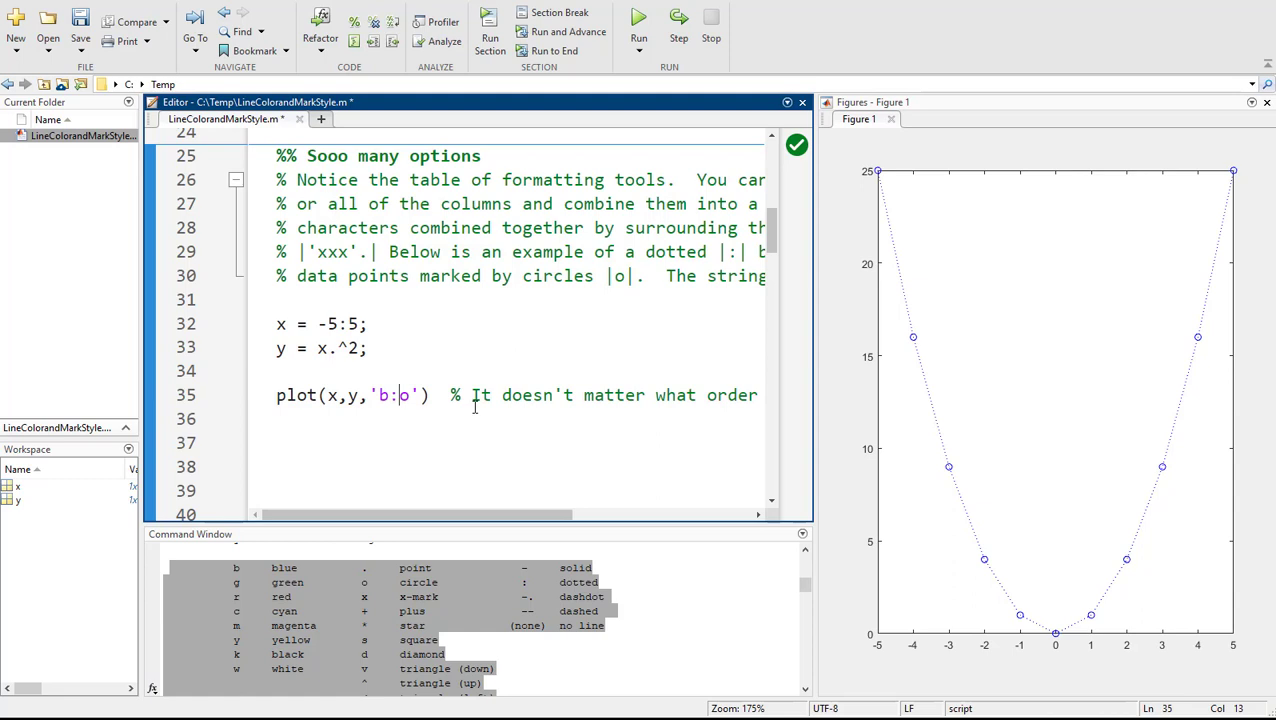
key("Backspace")
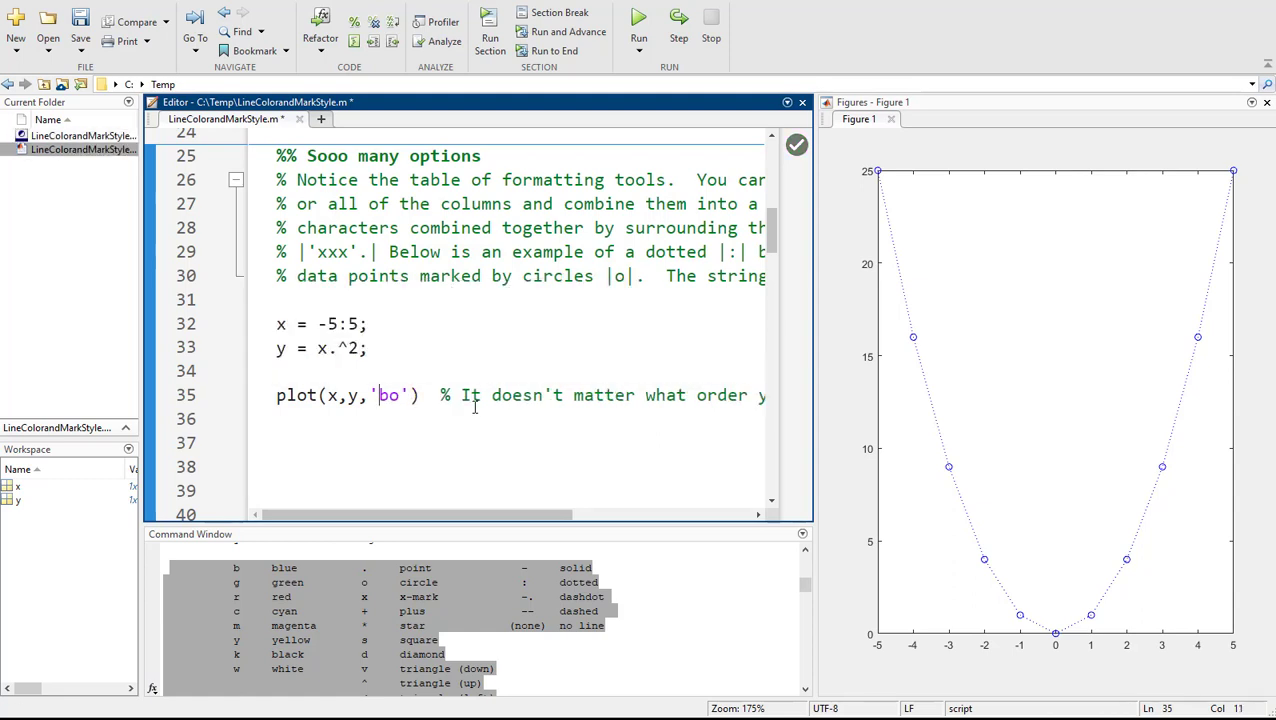
type("b:")
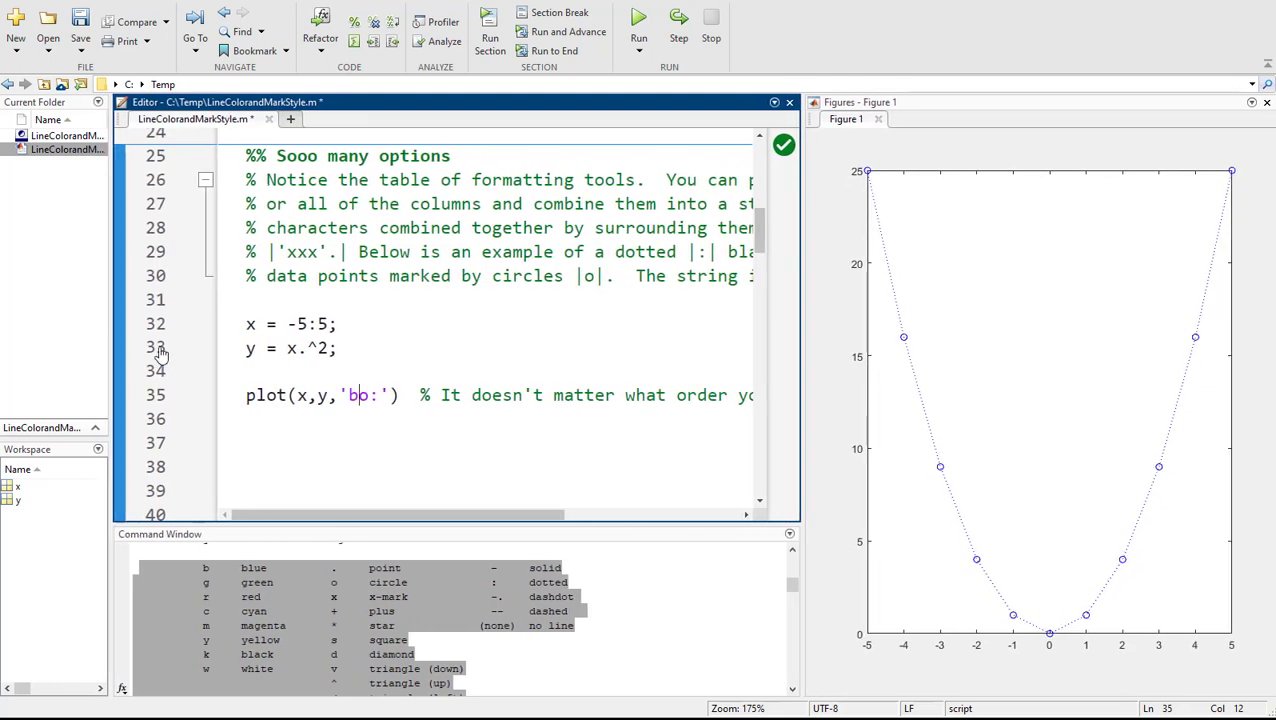
mouse_move(804, 296)
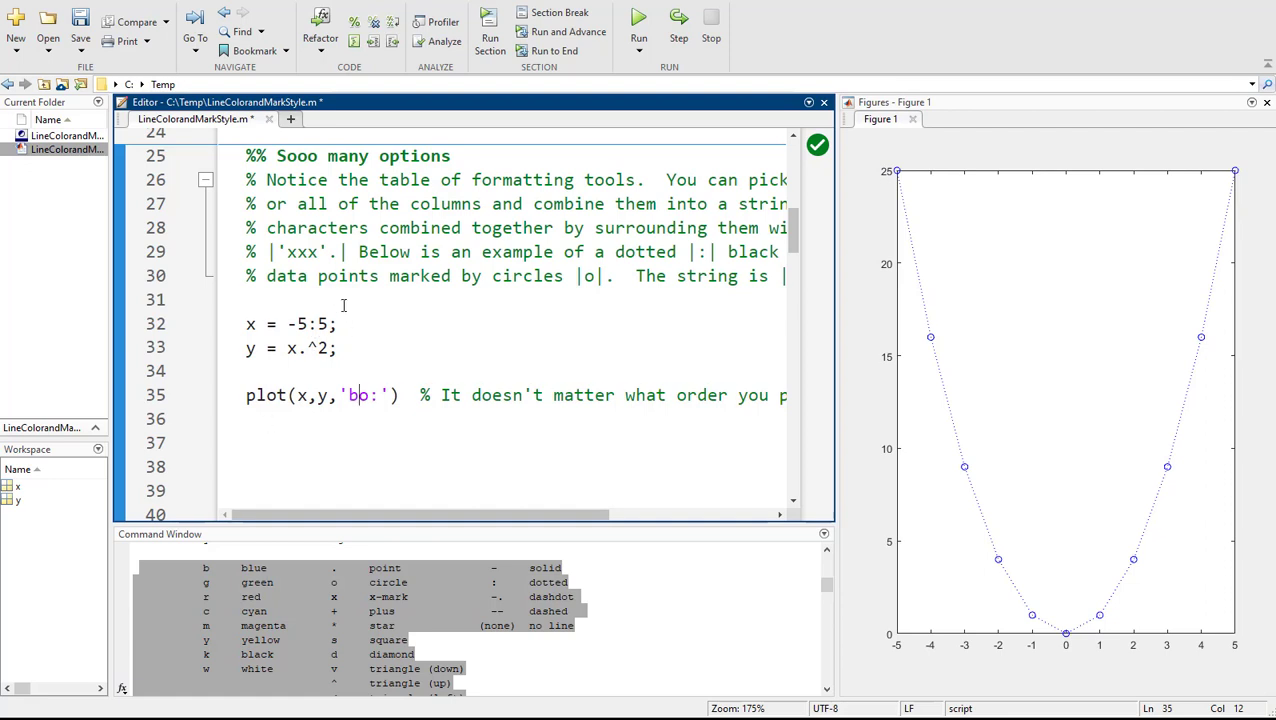
mouse_move(736, 356)
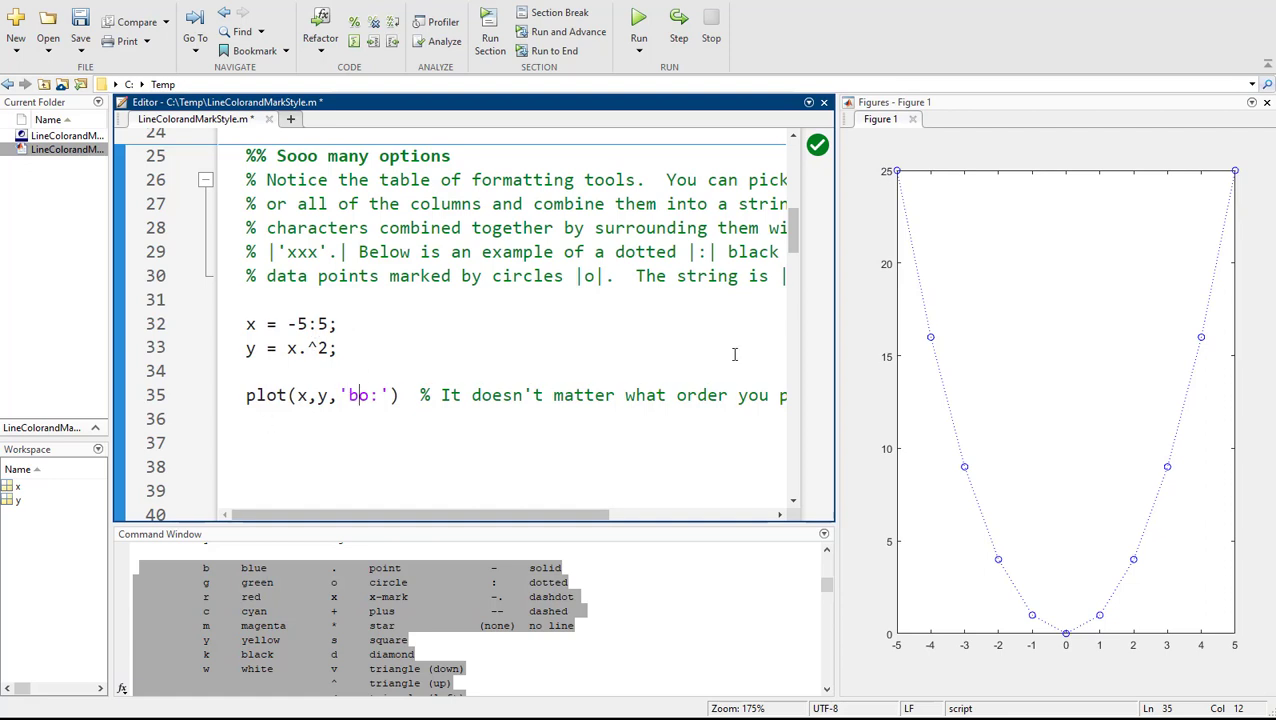
- Try LineSpecs '--' and 'b-.', settling on 'm*-.' magenta dash-dot with stars
type("o")
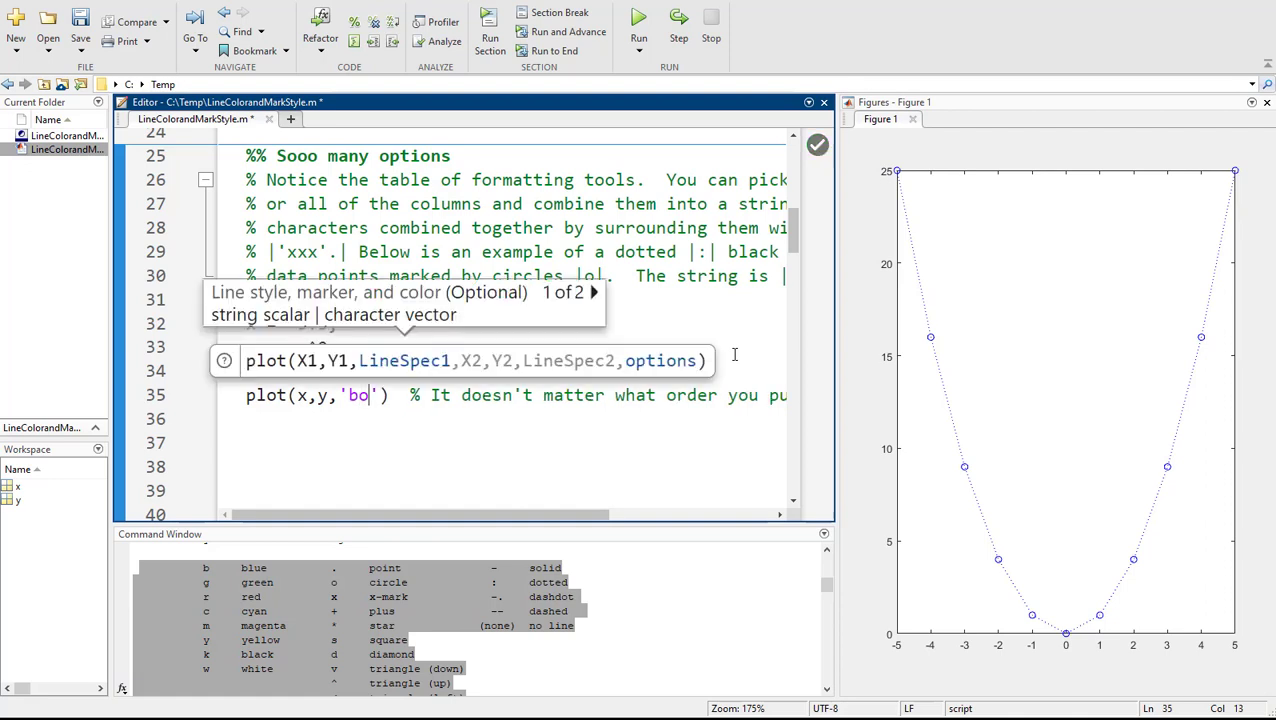
type("--")
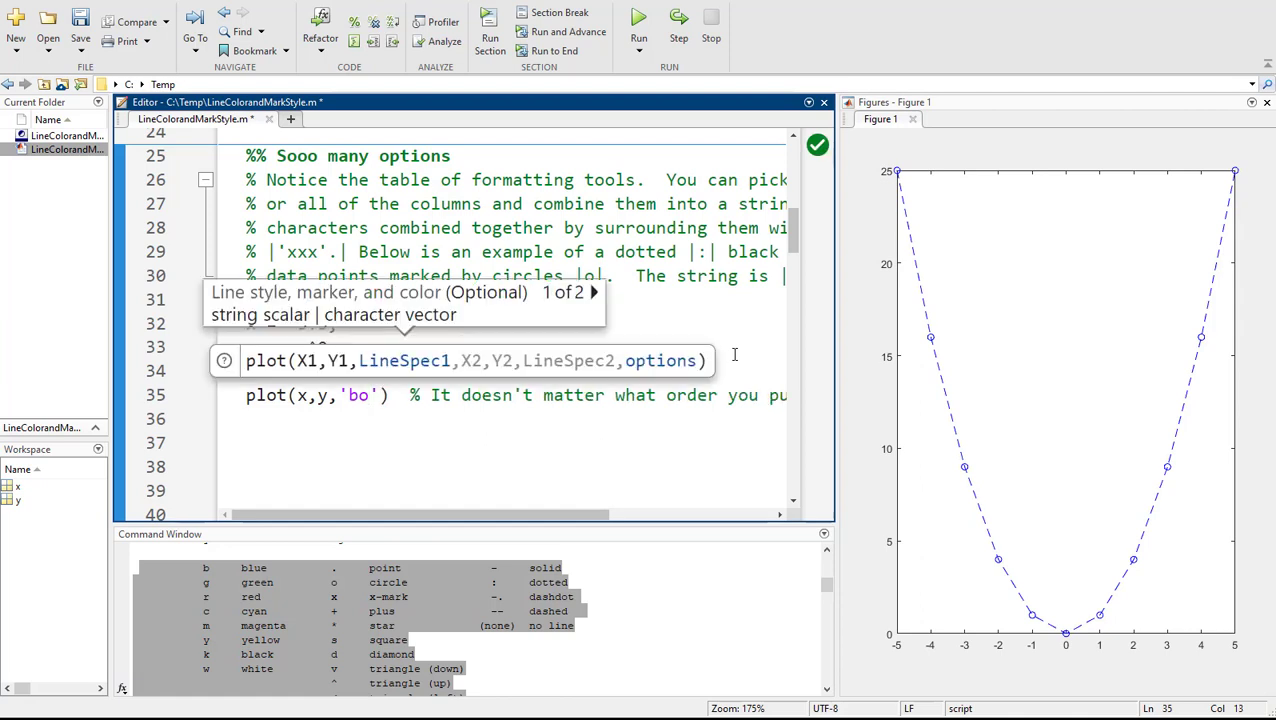
type("-")
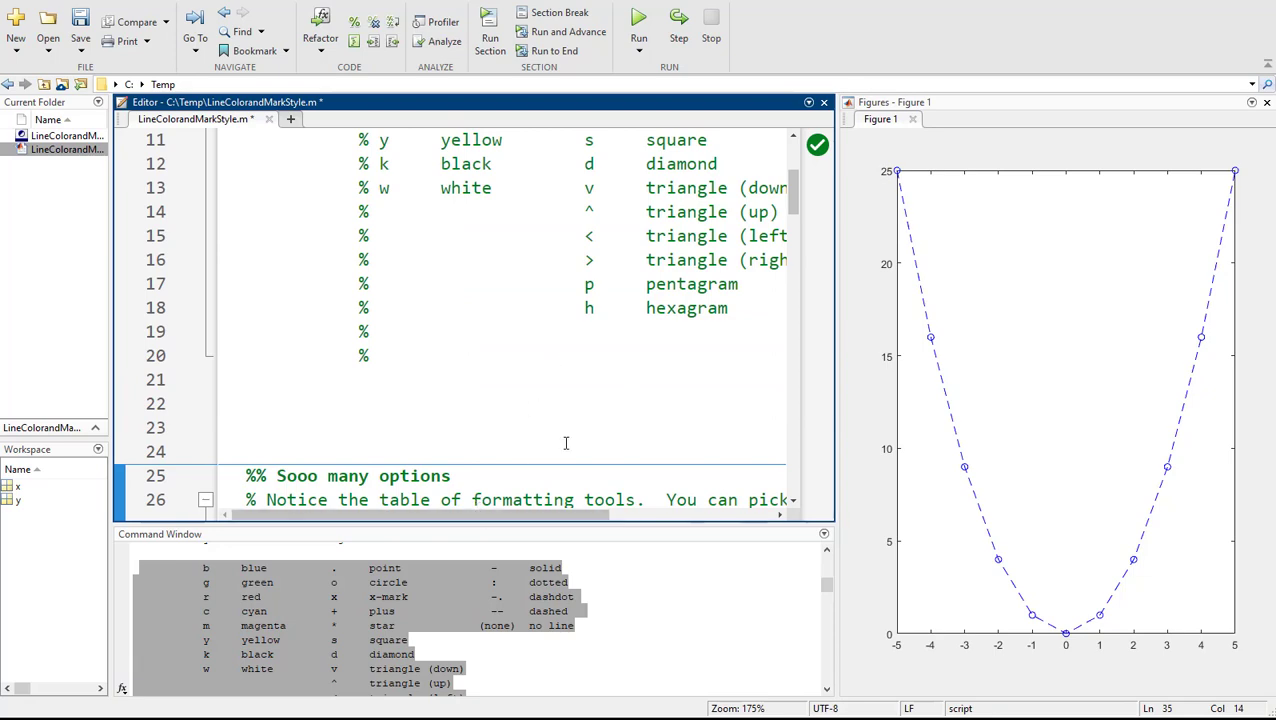
scroll("down", 3)
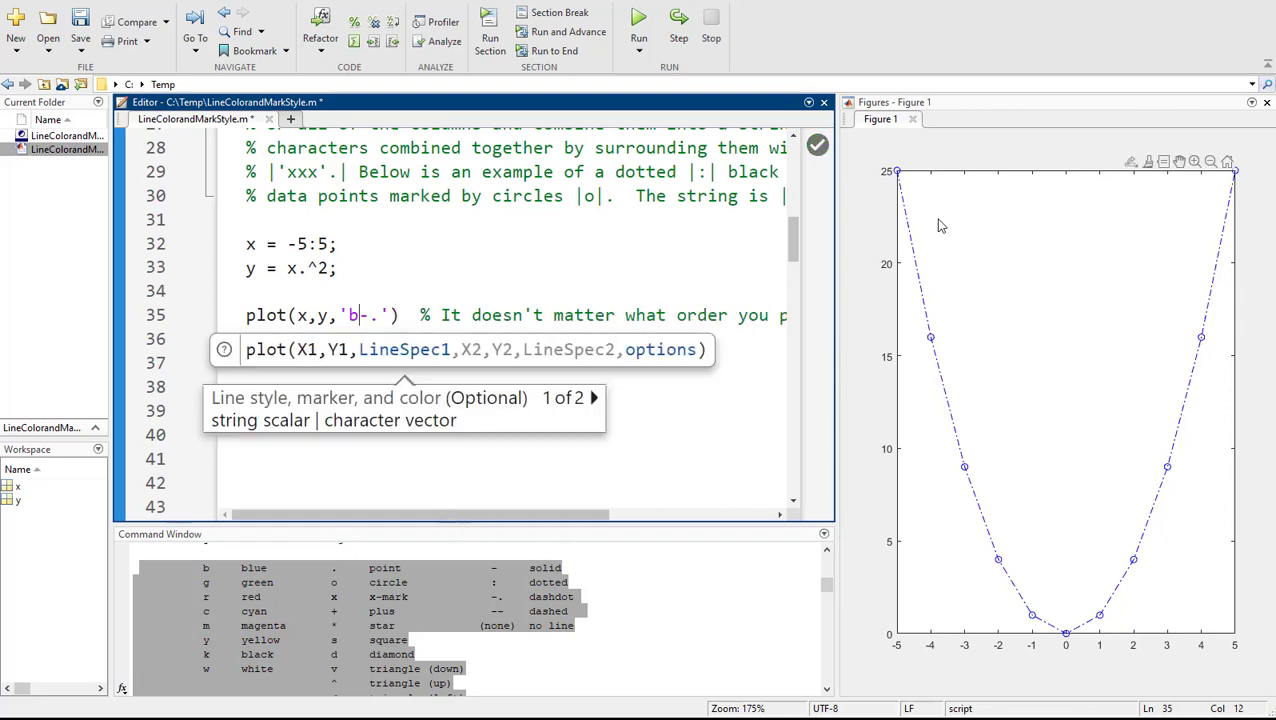
type("*")
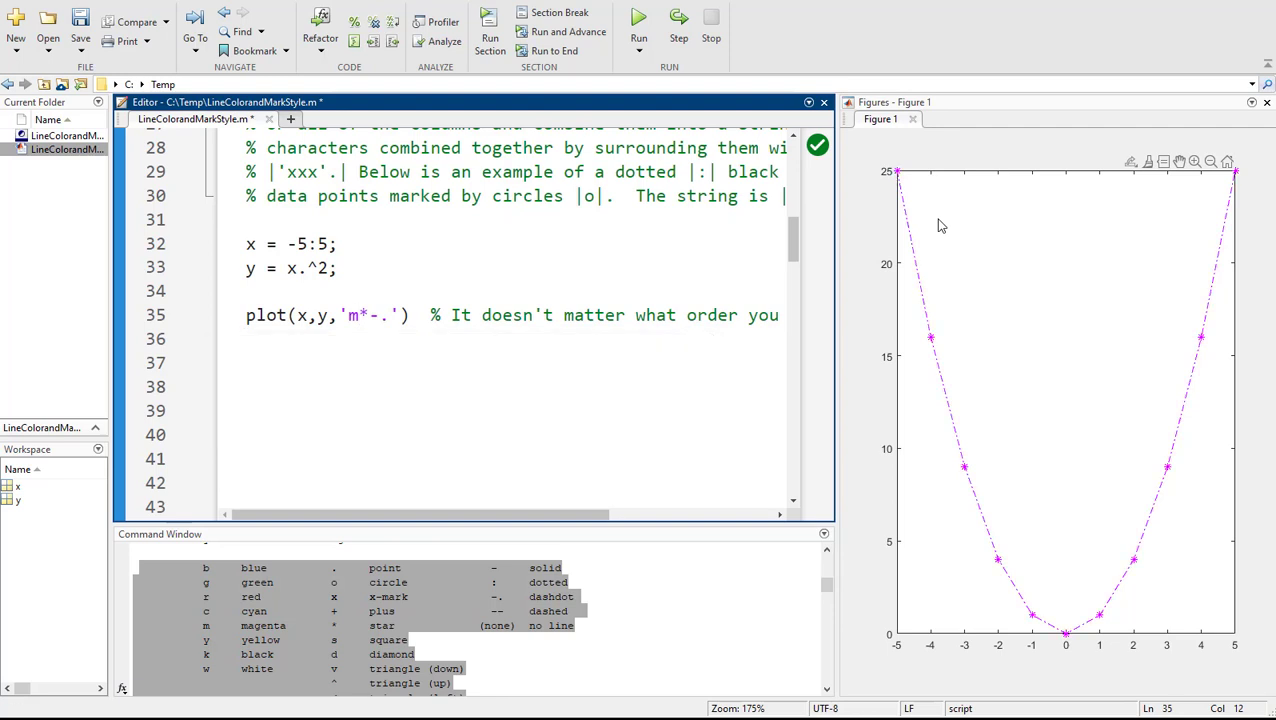
- Replace the -5:5 range with linspace(-5,5,10000) and run the section
left_click(356, 316)
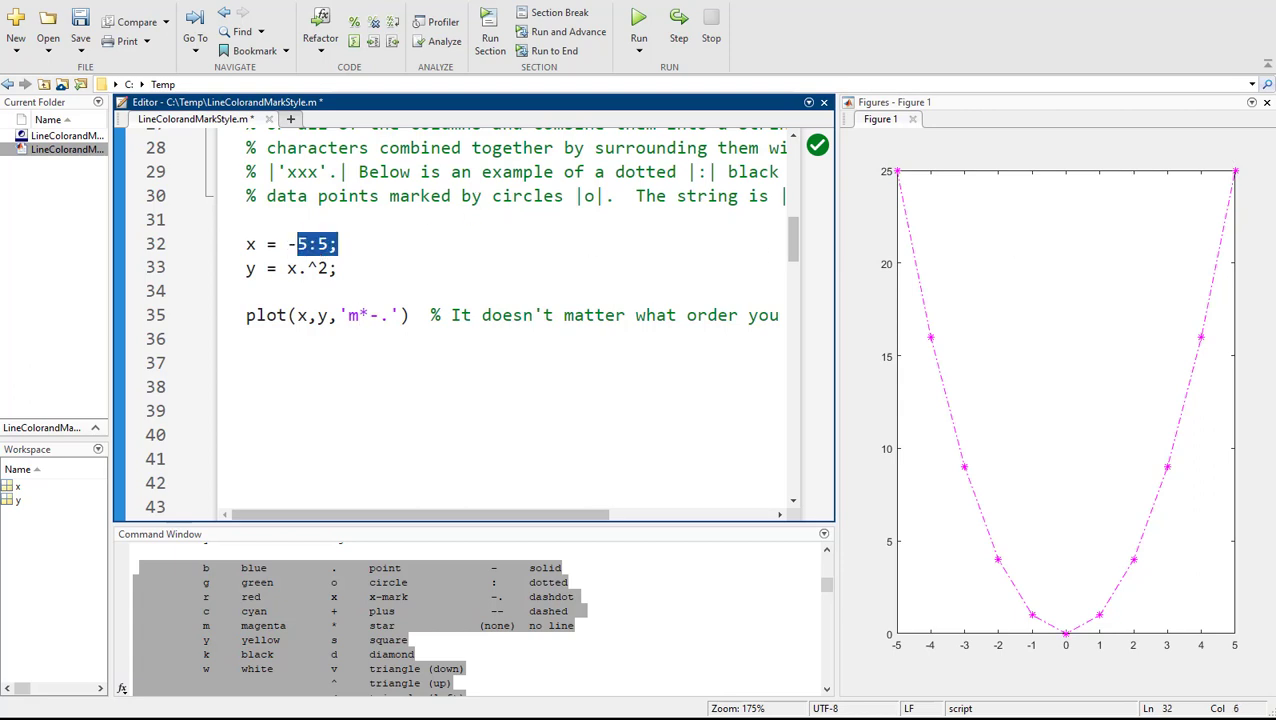
type("linspace(-")
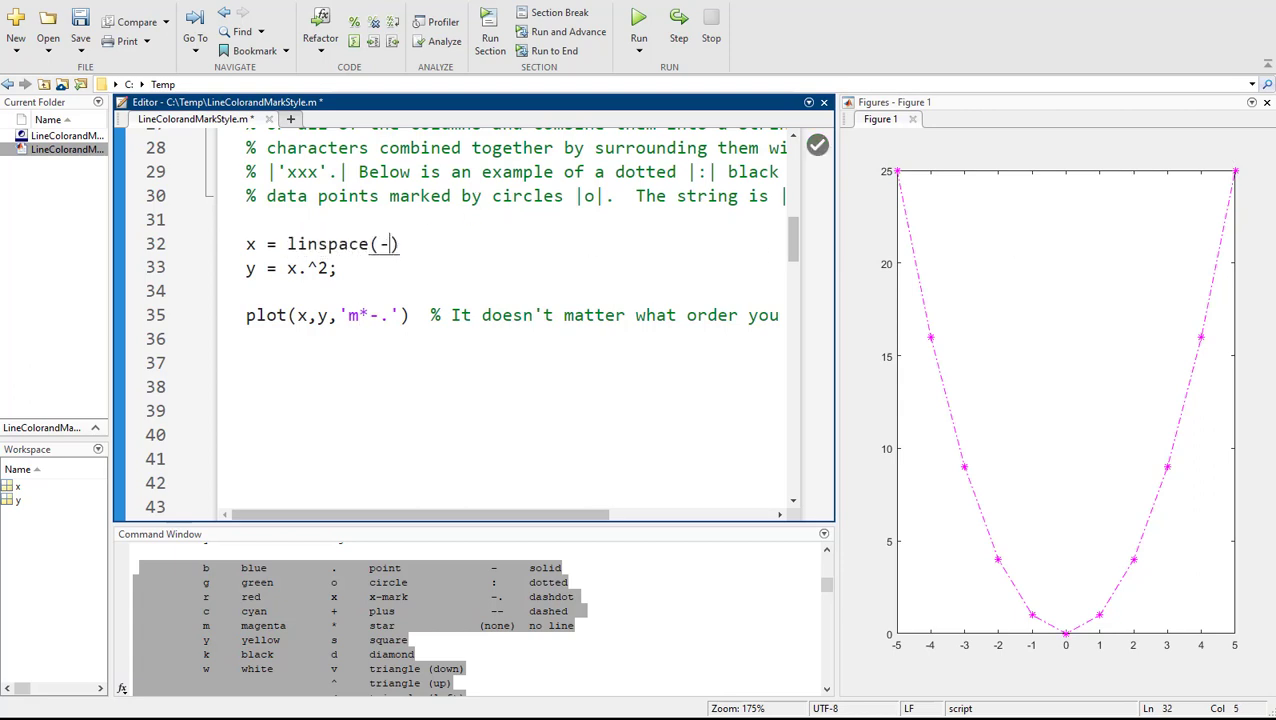
type("5,5,10000")
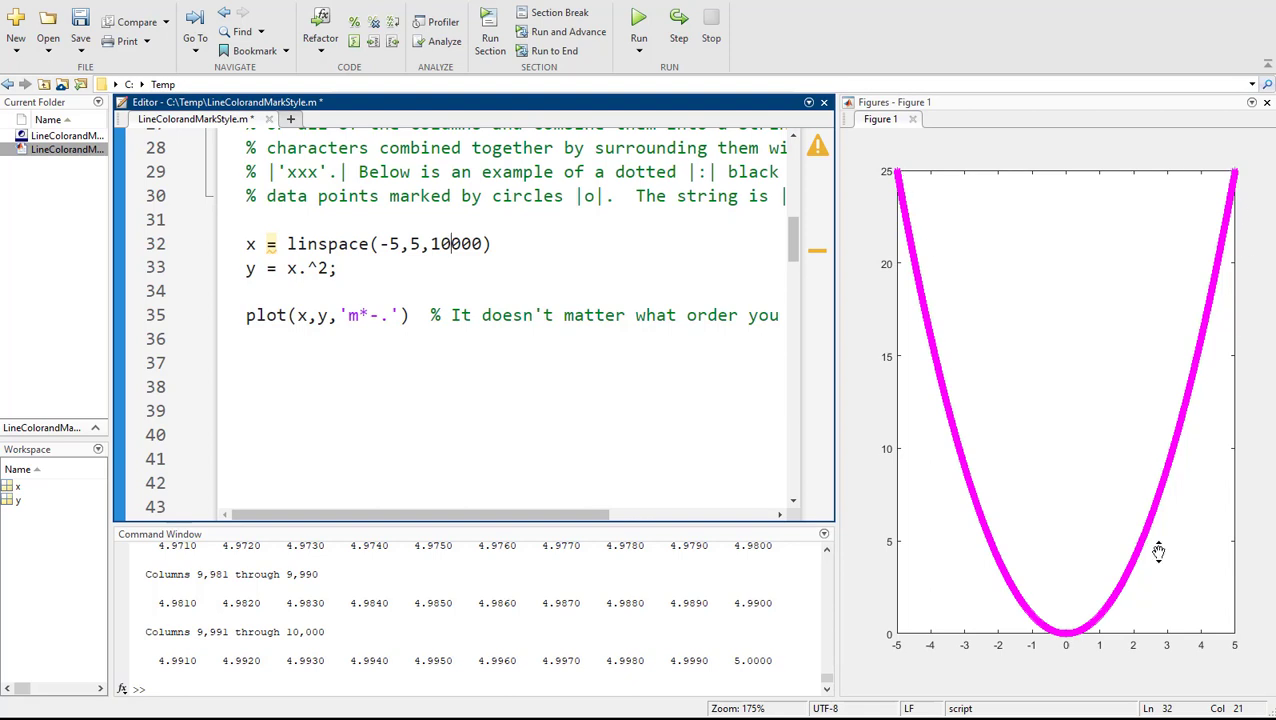
mouse_move(470, 250)
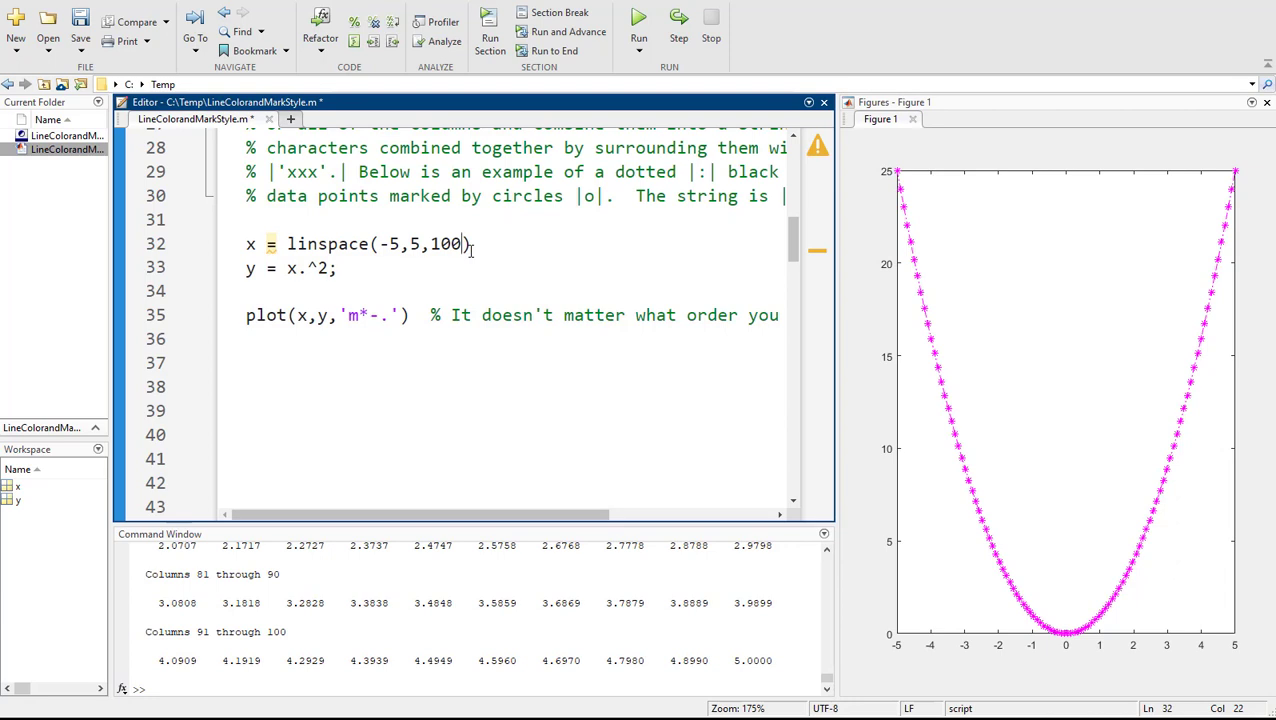
type(";")
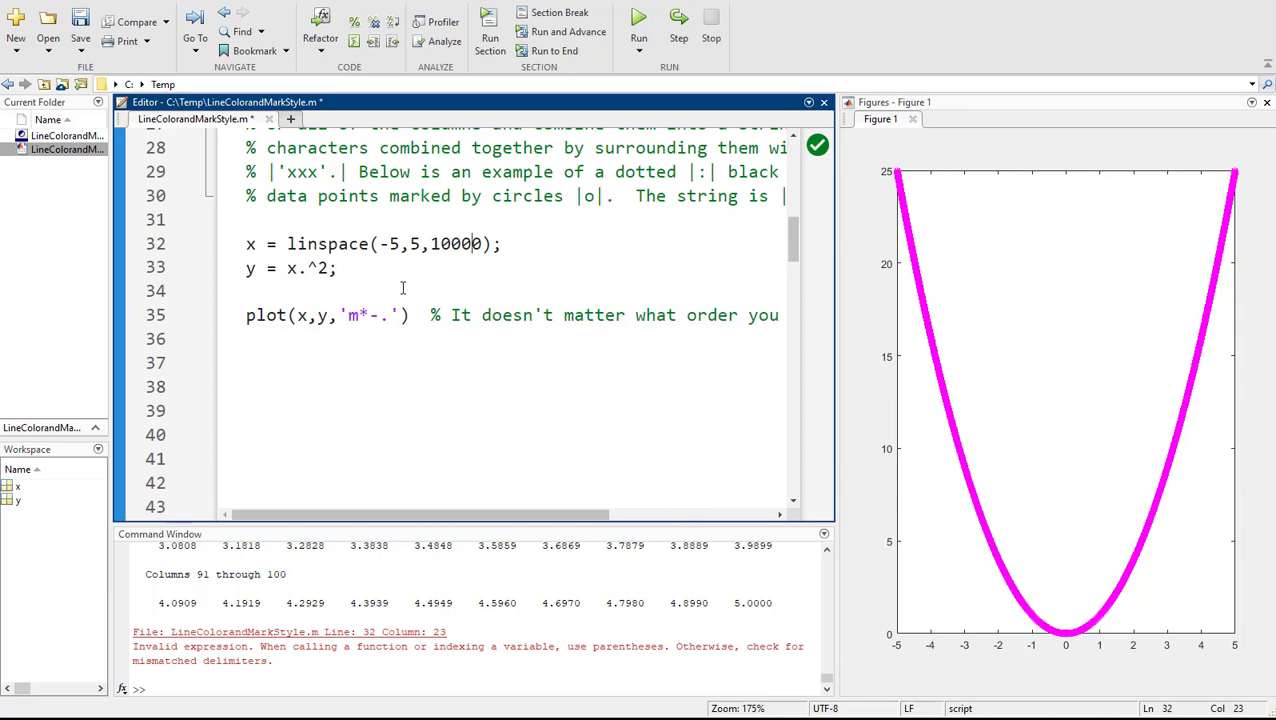
- Scroll to the '%% For fun' exercise and put the cursor on empty line 86
scroll("down", 3)
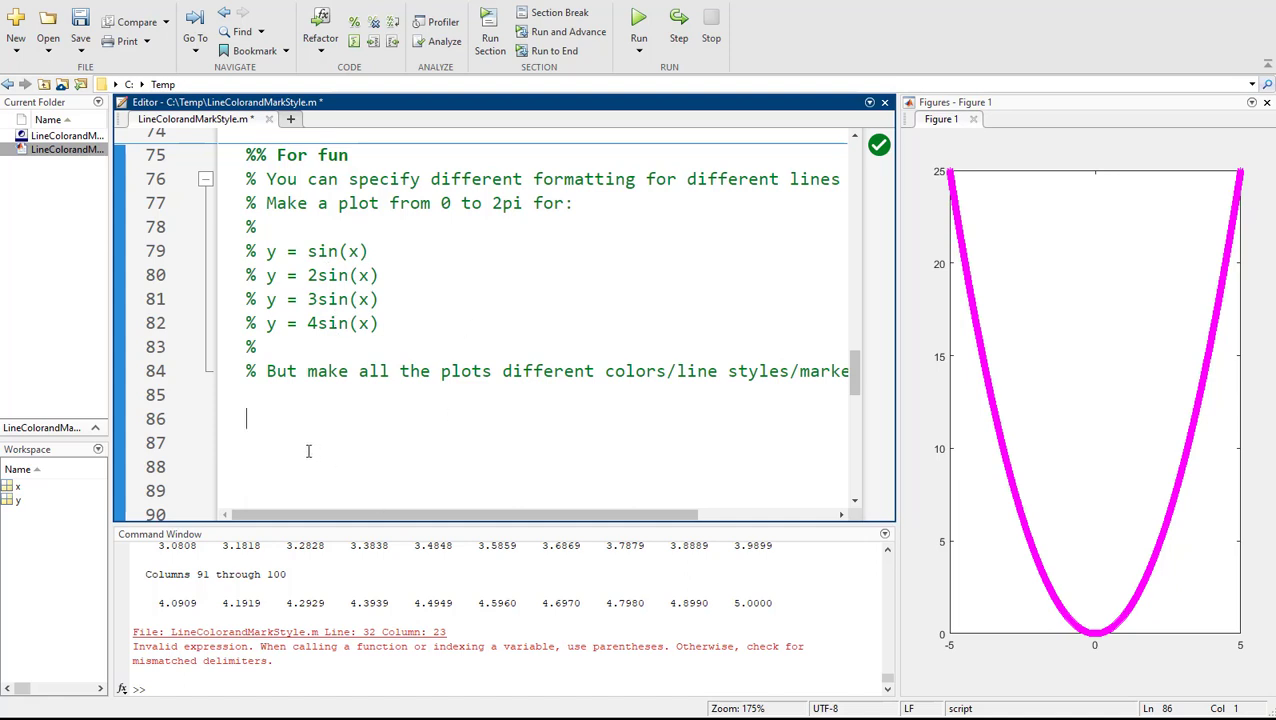
mouse_move(302, 414)
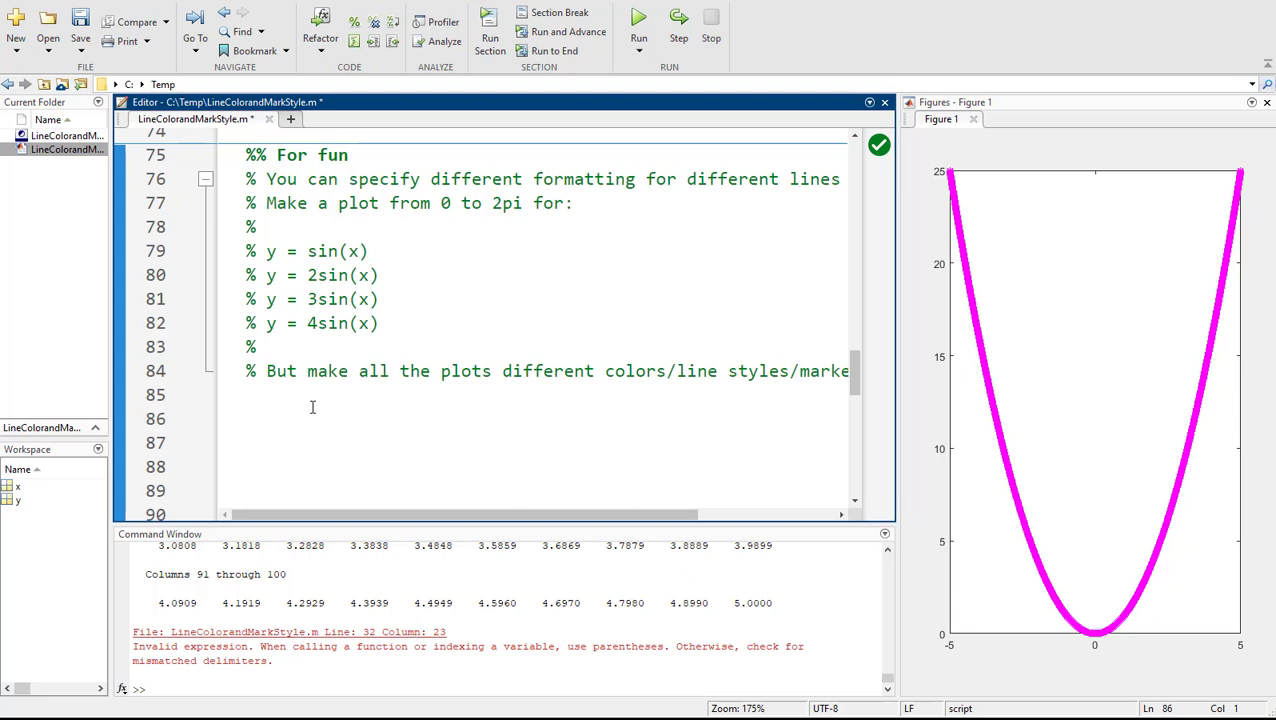
left_click(248, 418)
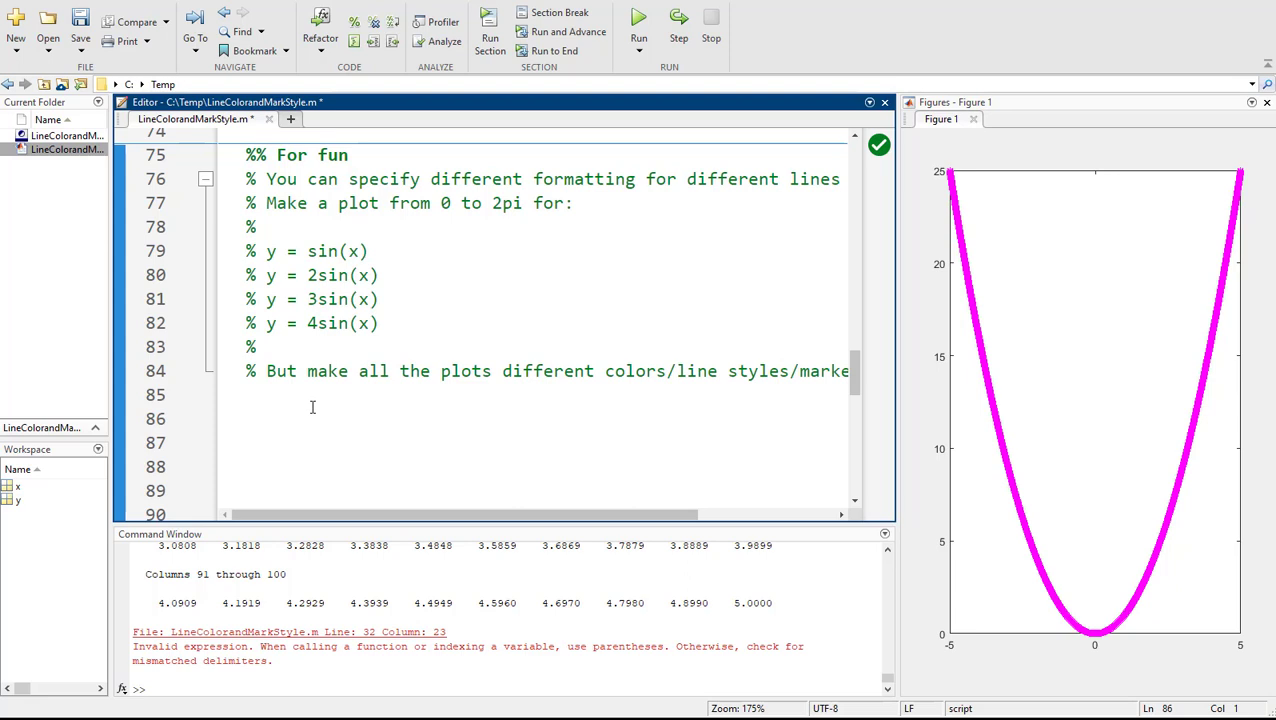
left_click(248, 418)
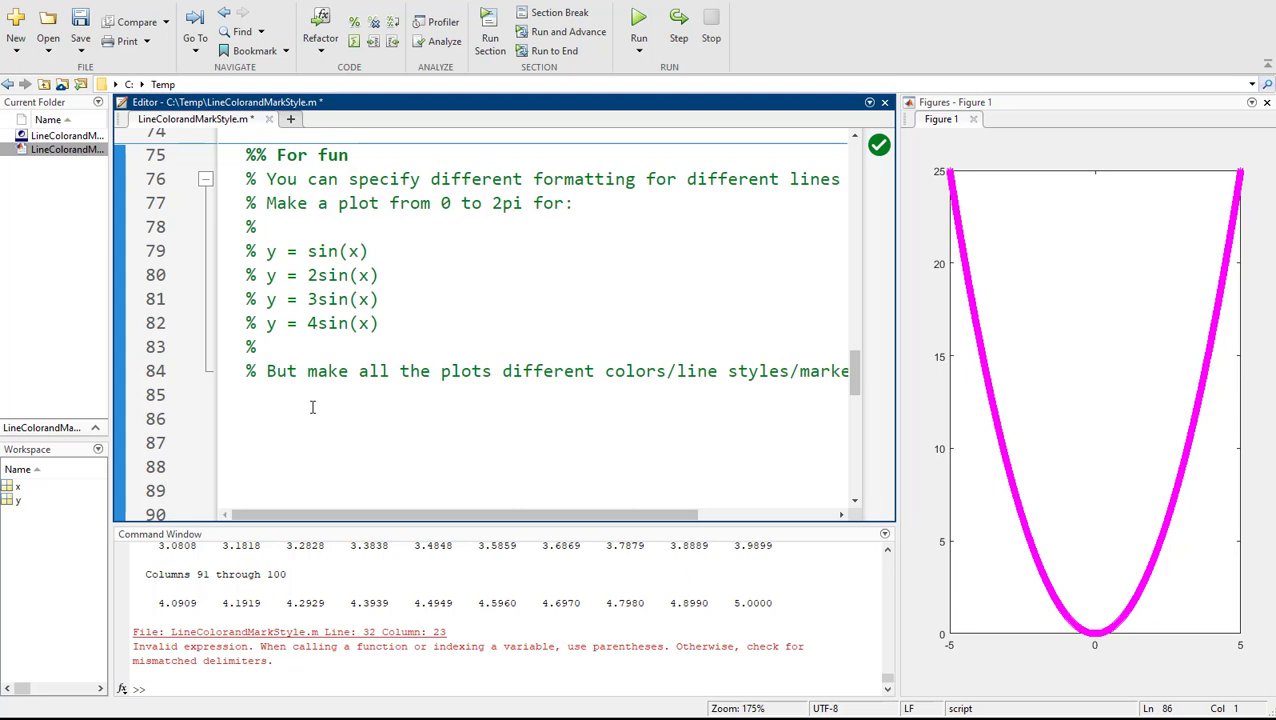
- Write clc,clear, x = linspace(0,2*pi,10000) and y1 = sin(x)
type("clc,clear")
left_click(544, 444)
type("x")
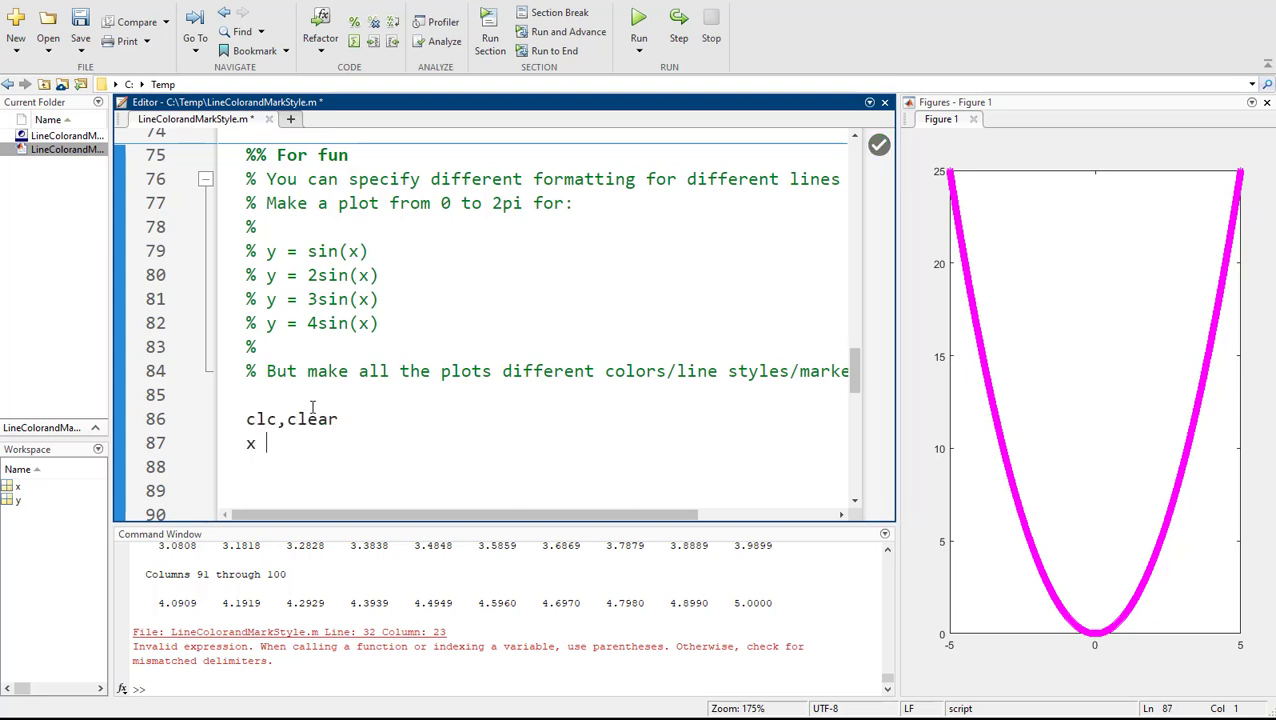
type("= linspace(0,2P")
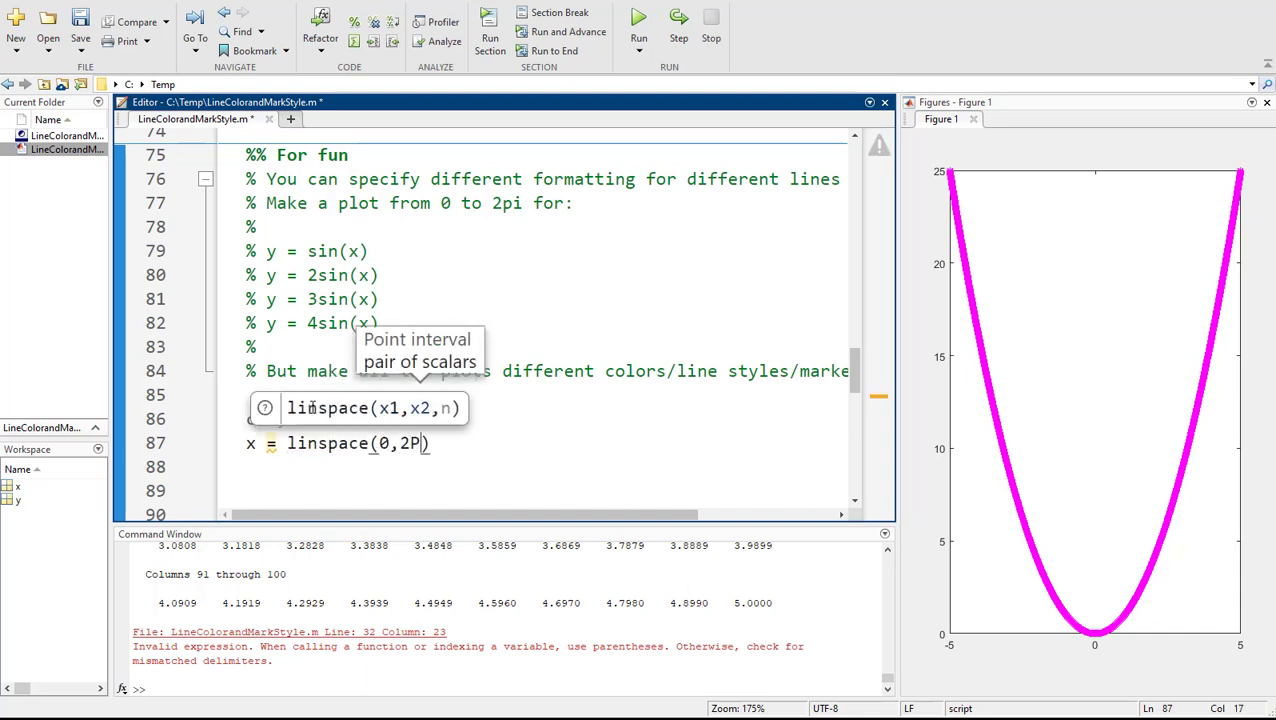
type("*pi")
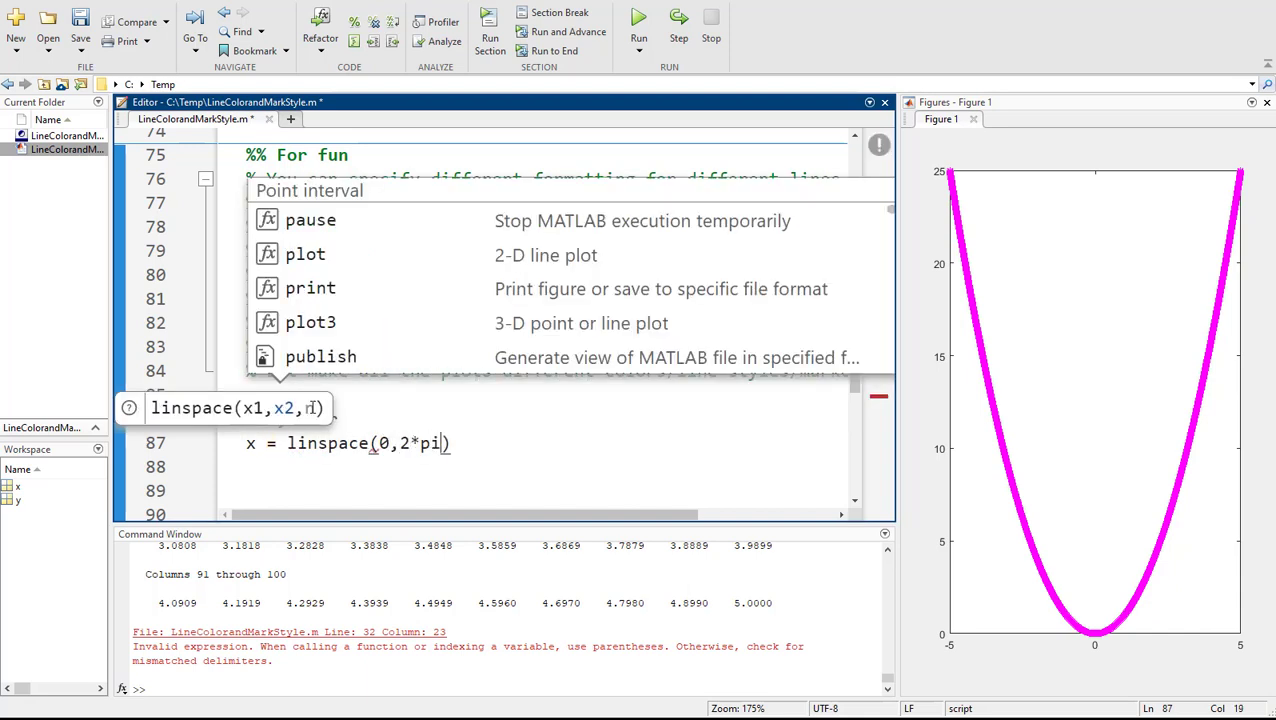
type(",10000")
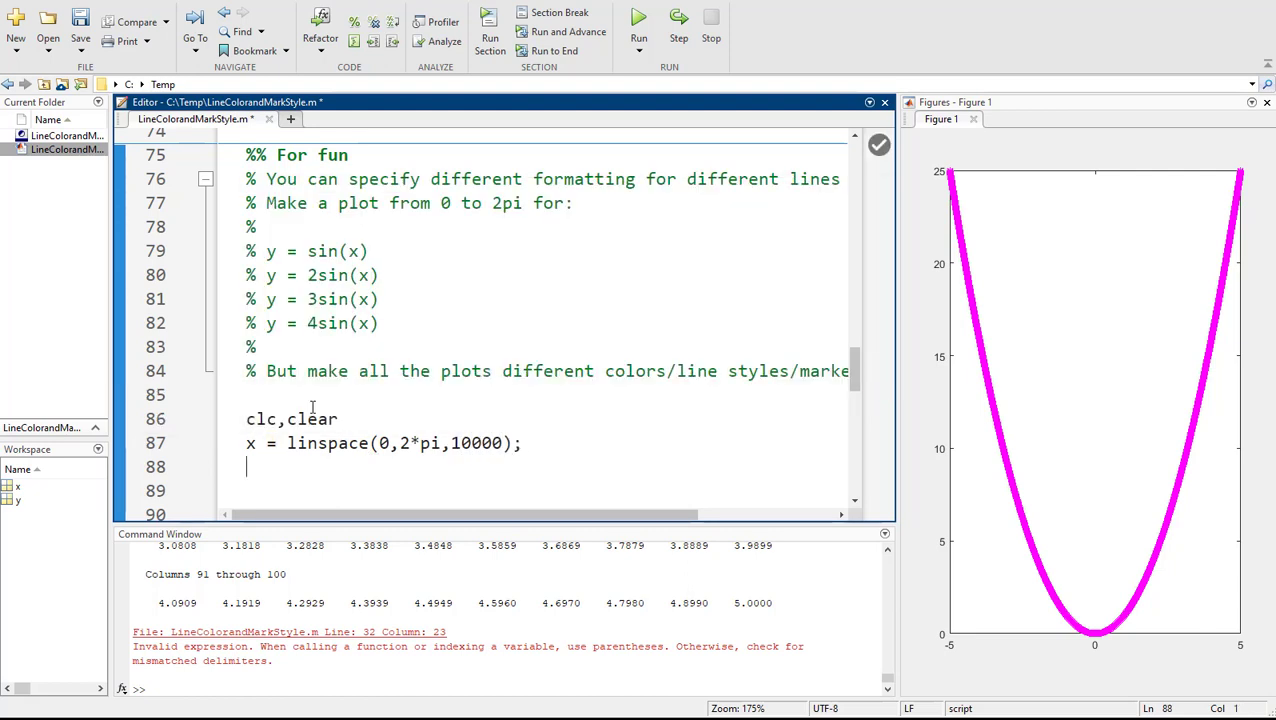
type("y1 =")
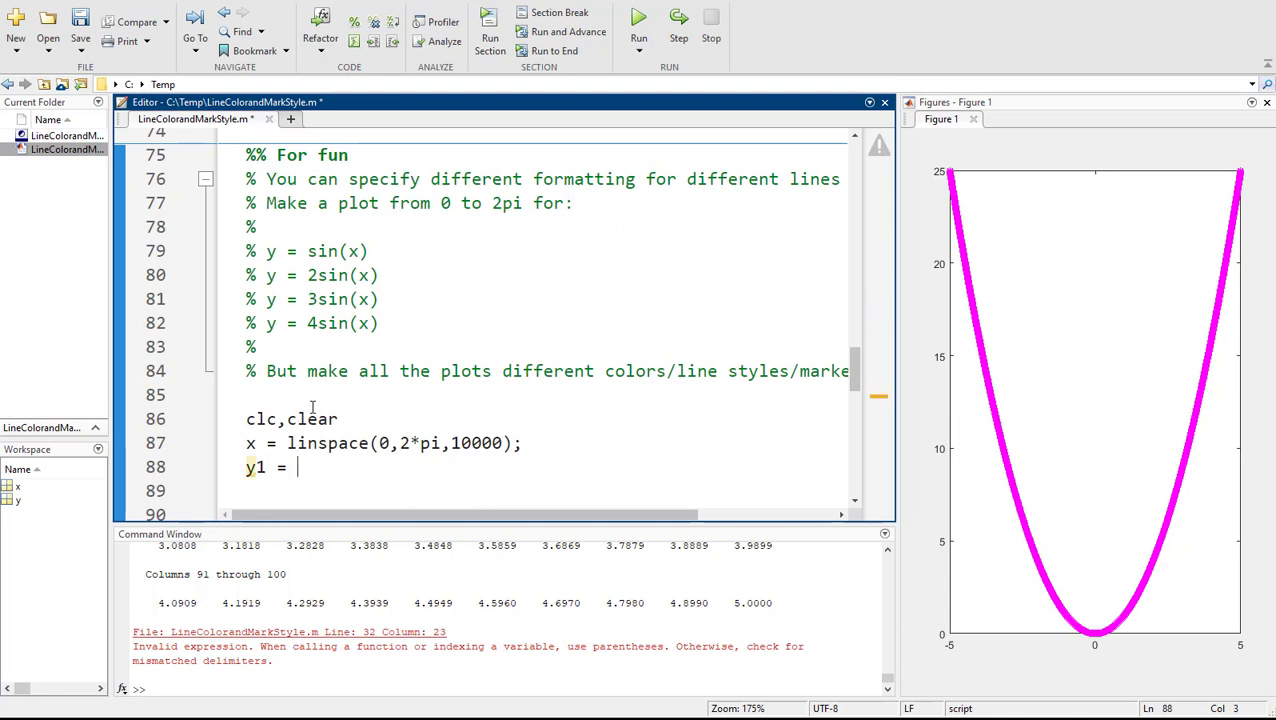
type("sin(x);")
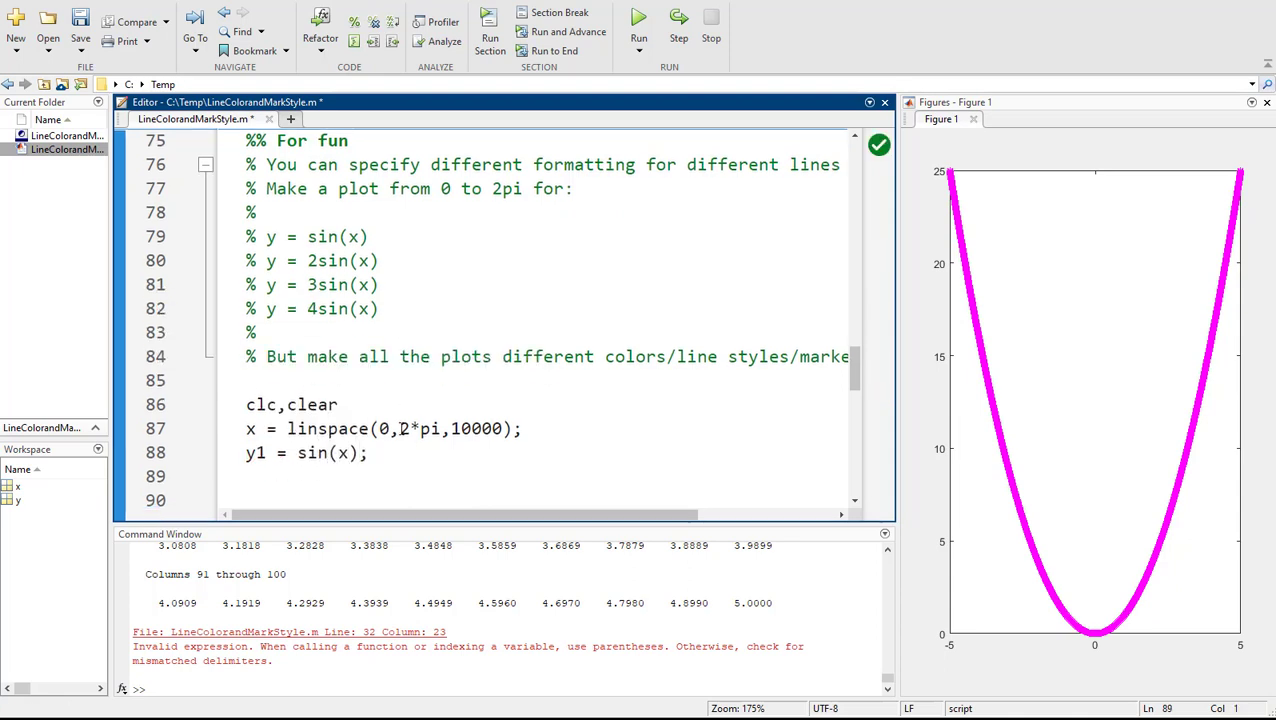
- Define y2, y3 and y4 as 2*sin(x), 3*sin(x) and 4*sin(x)
double_click(312, 452)
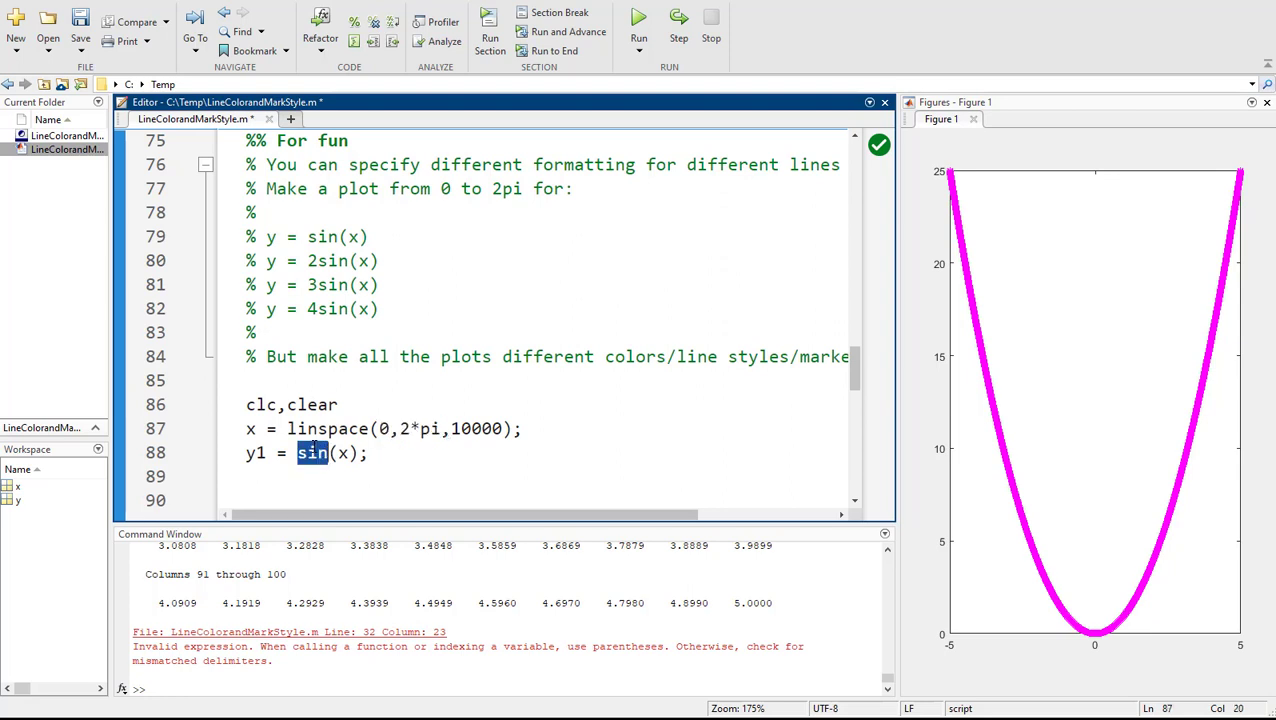
left_click(424, 452)
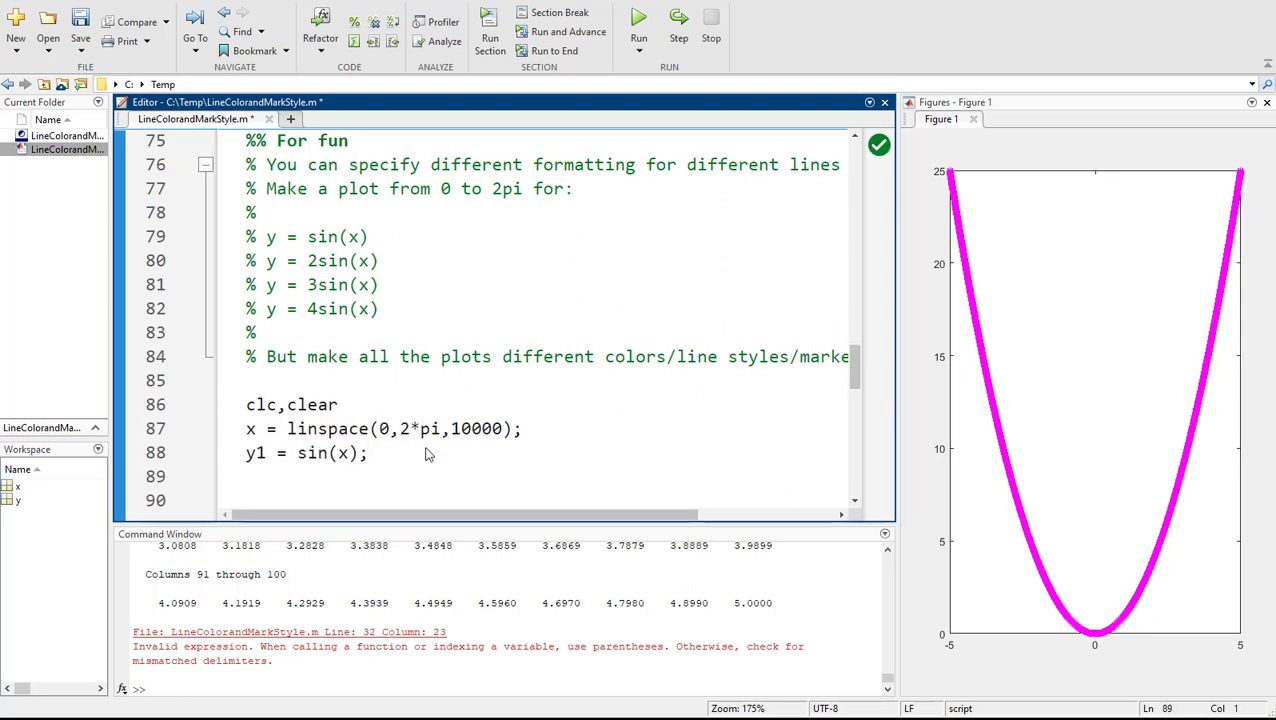
type("y2 = sin")
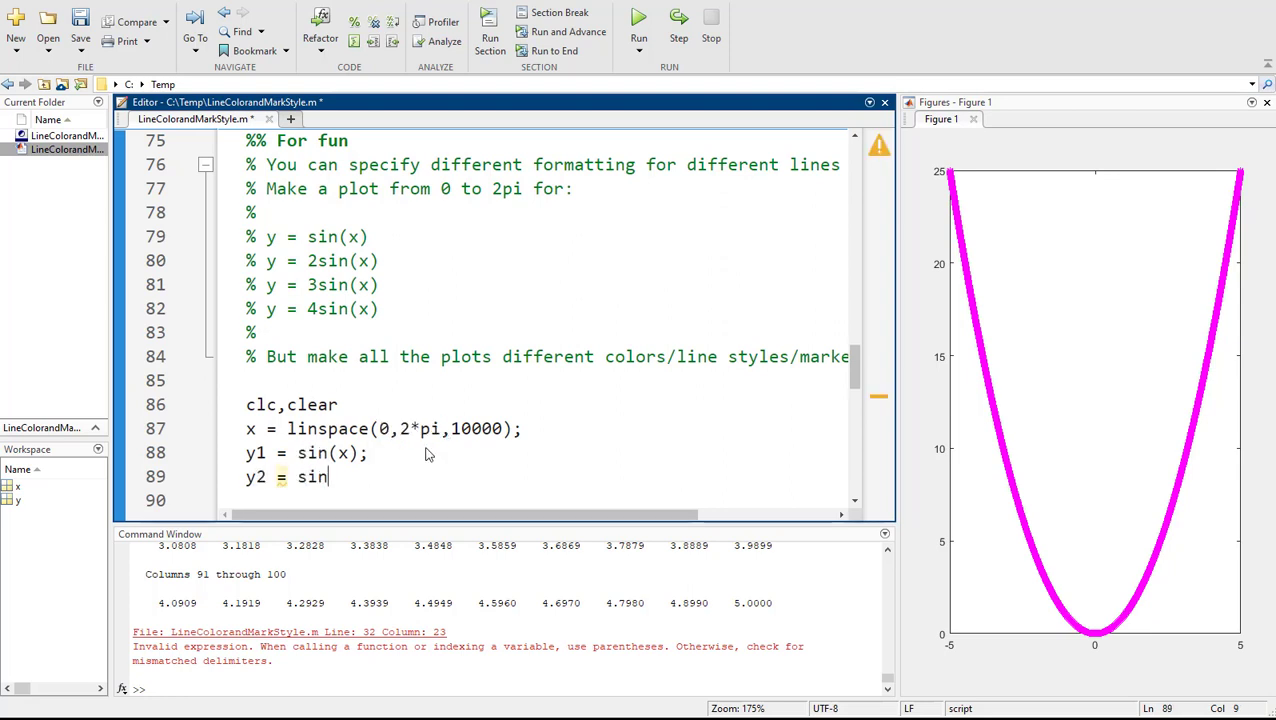
type("2*sin(x)")
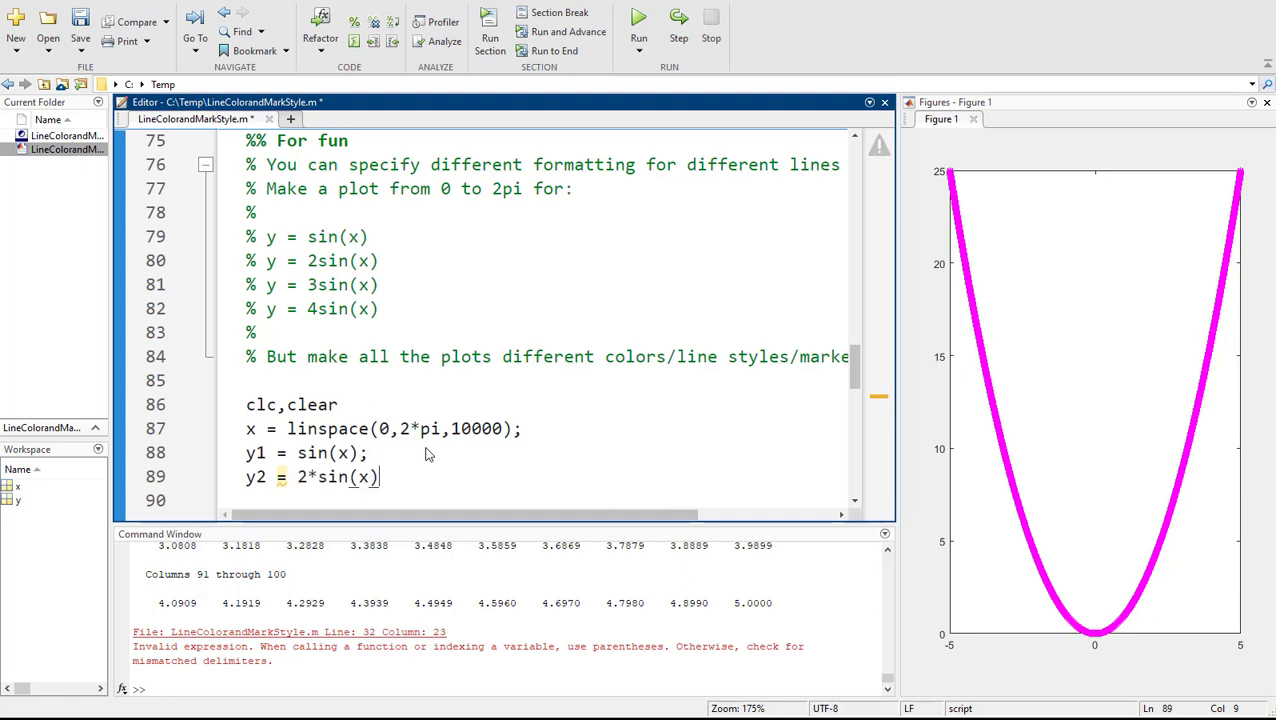
type("y3 =")
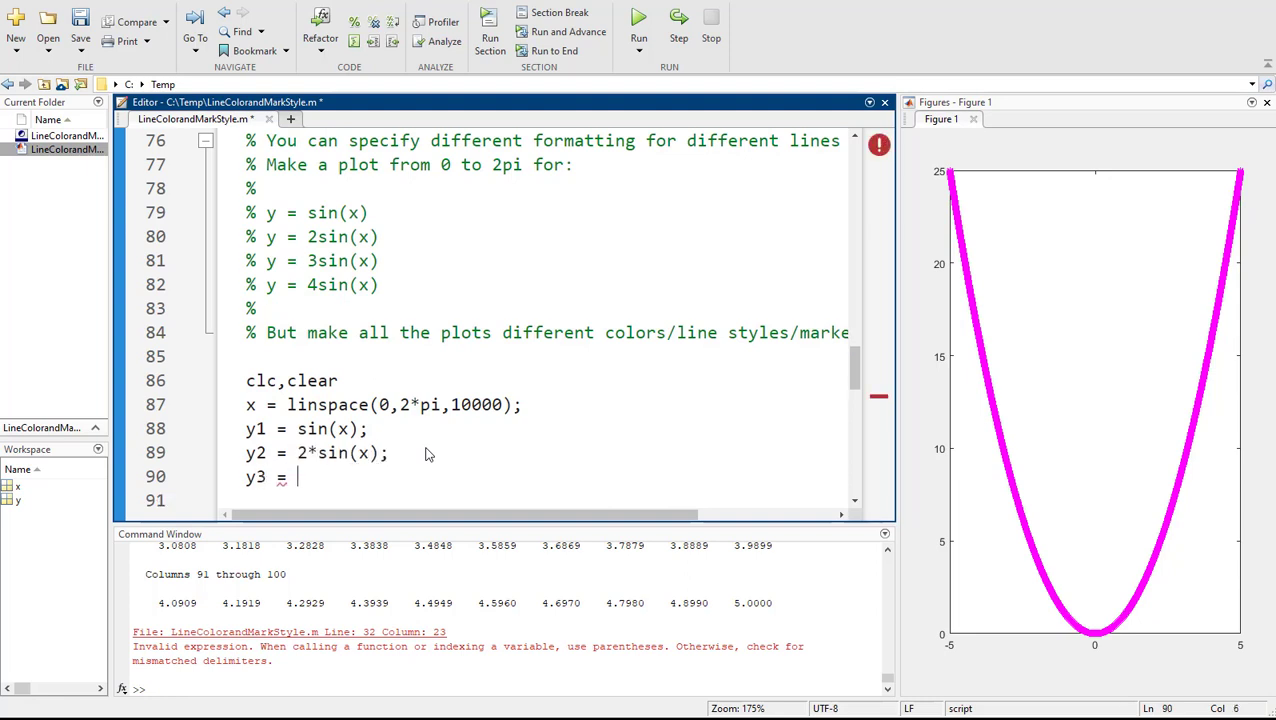
type("3*sin(x);")
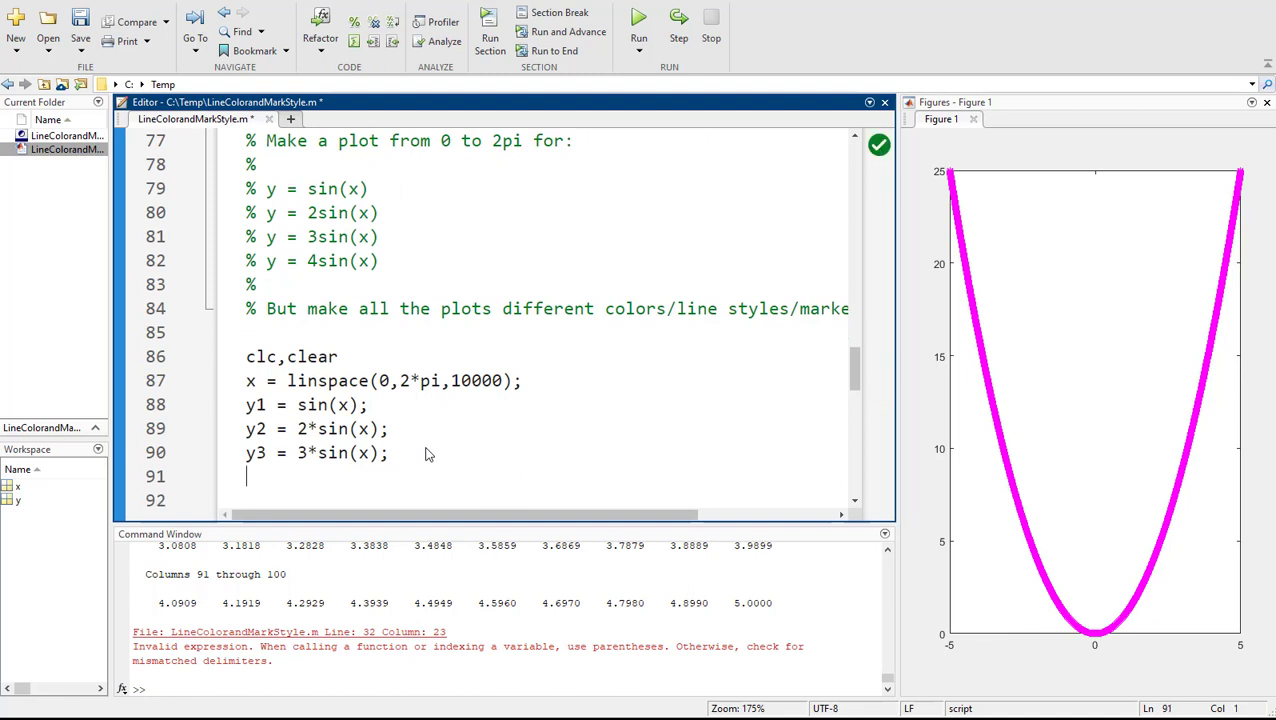
type("y4 =")
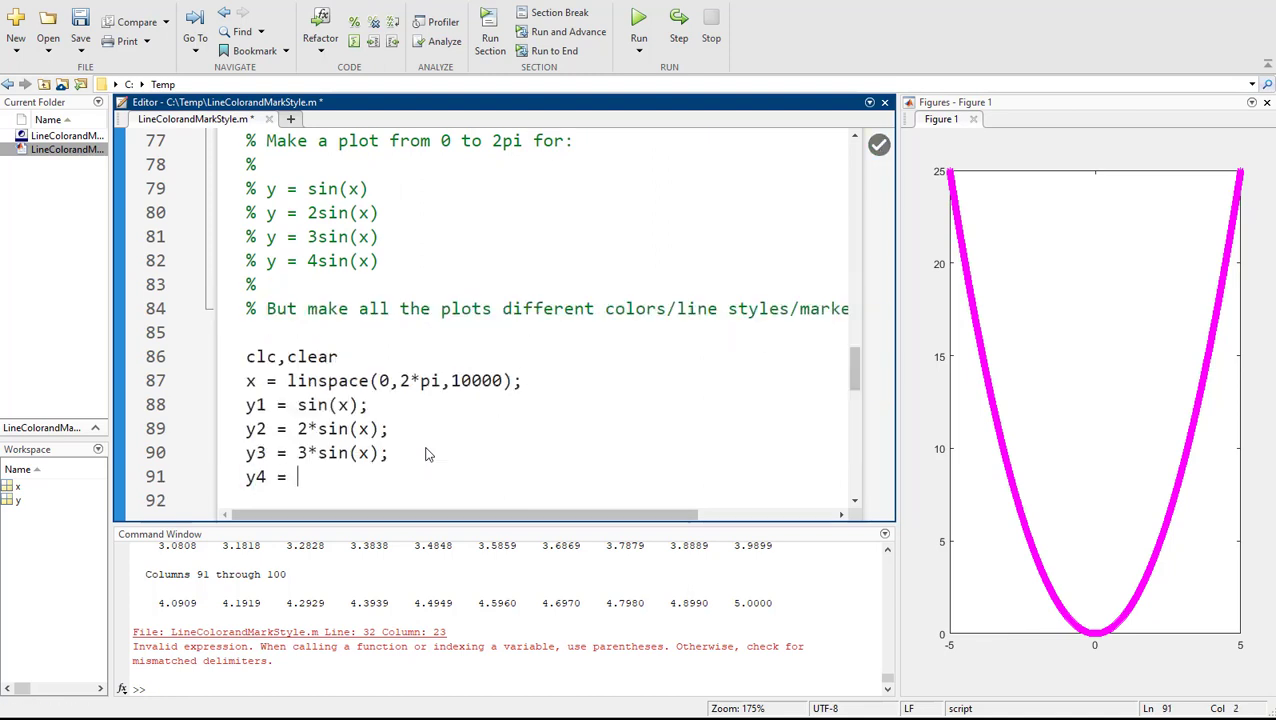
type("4*sin(x);")
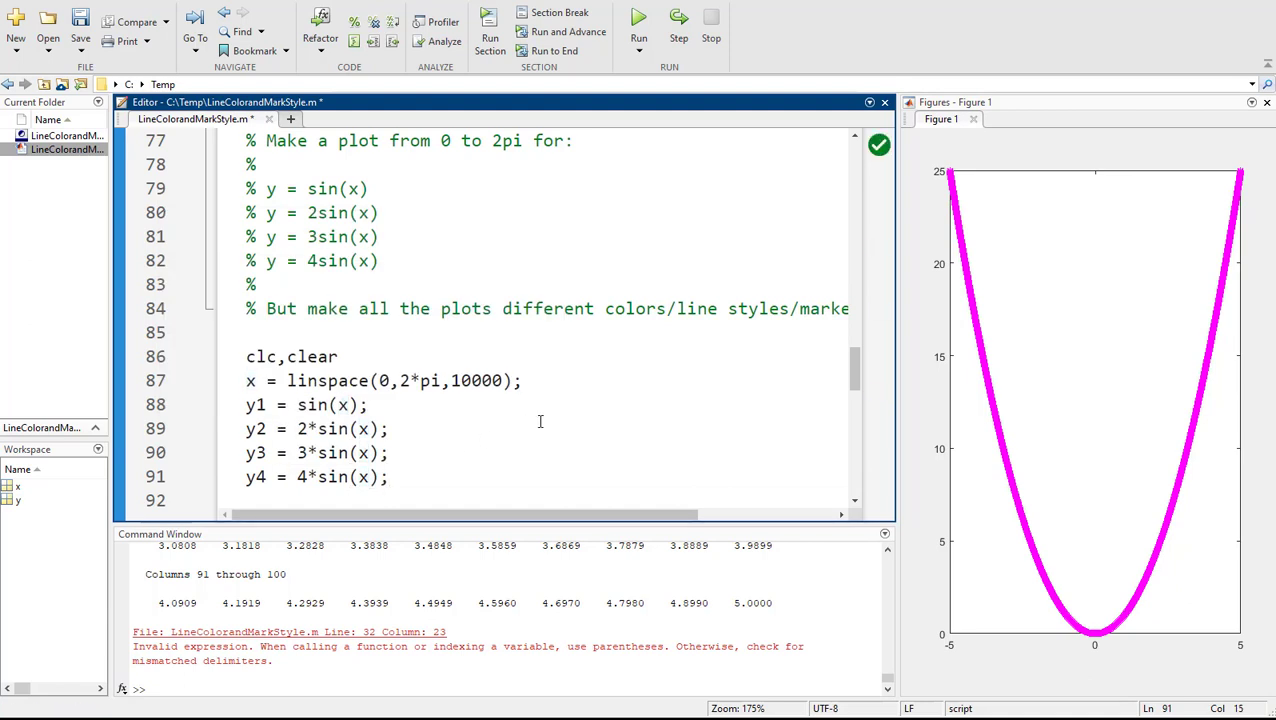
scroll("down", 3)
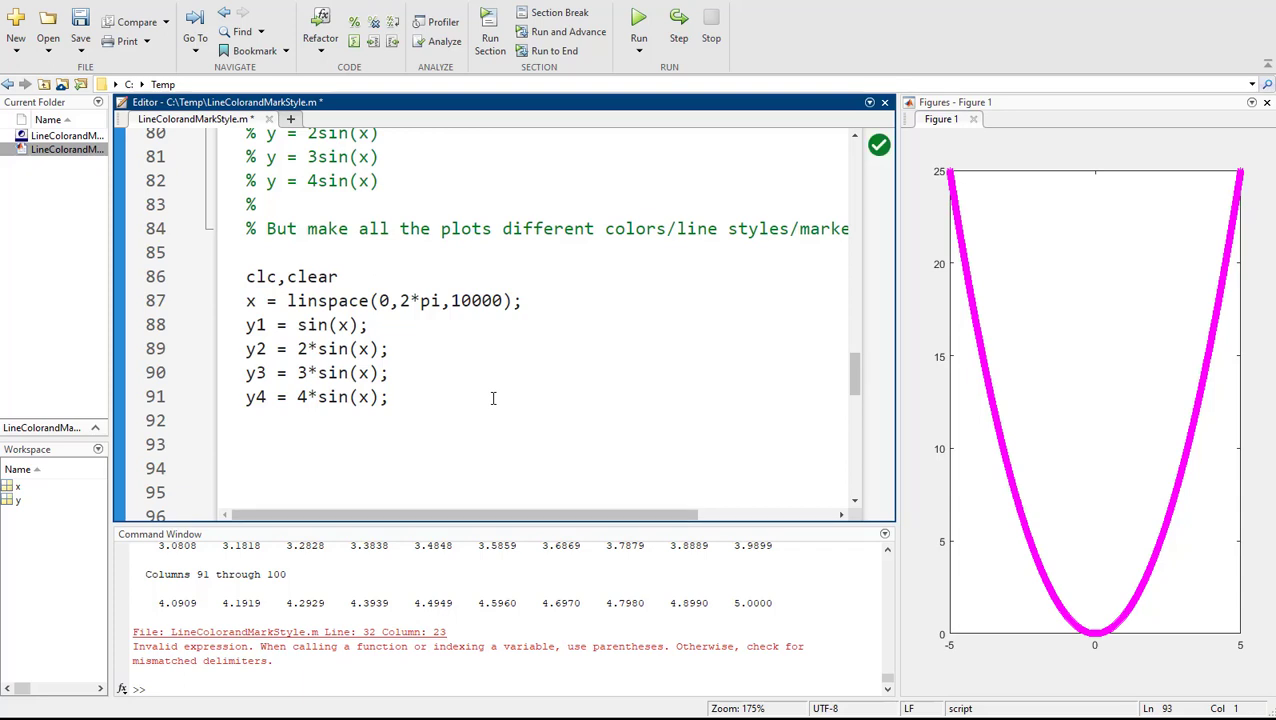
- Write plot(x,y1,'b>:'), checking the help table, and begin plot(x,y2,...) with a marker spec
type("plot(x,y1,")
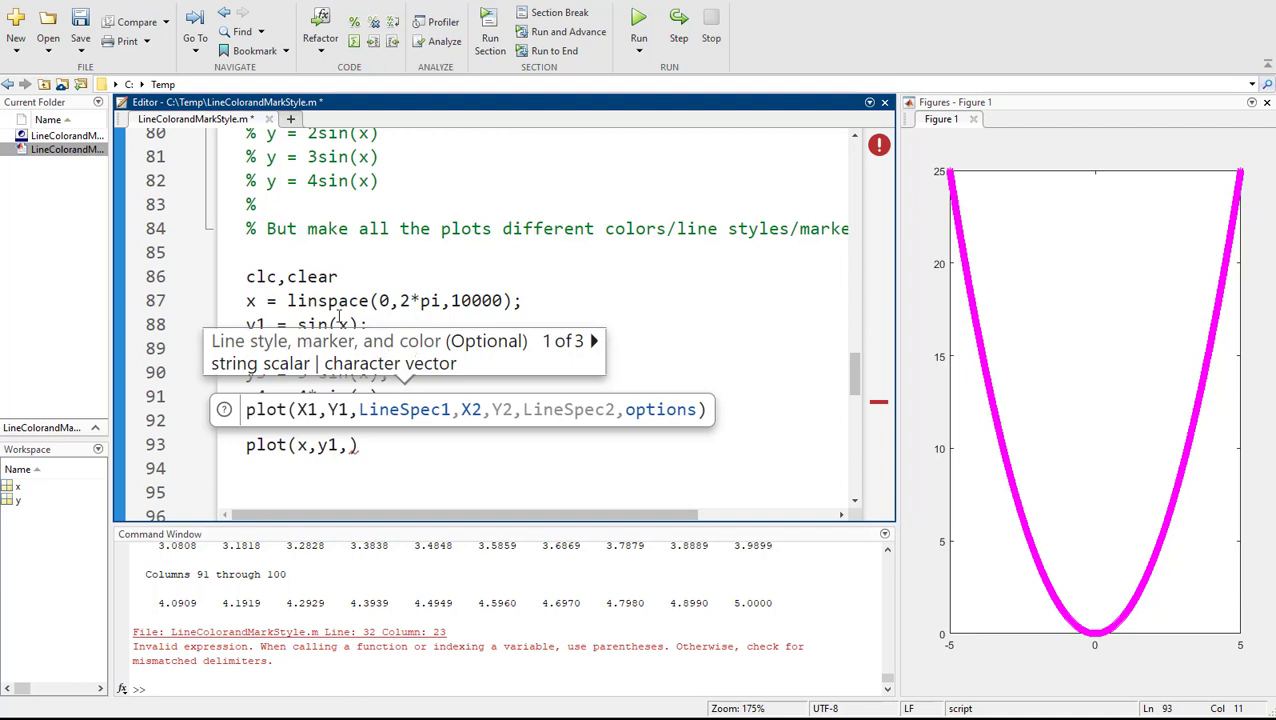
type("'")
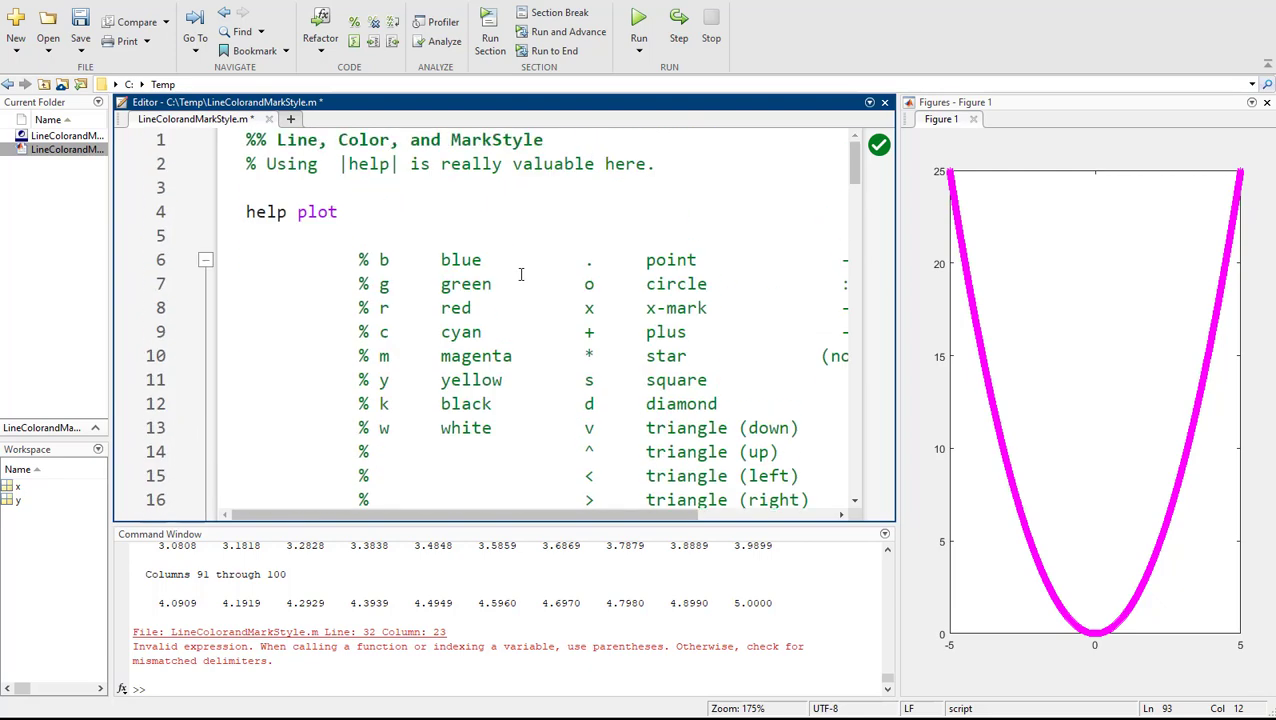
scroll("down", 3)
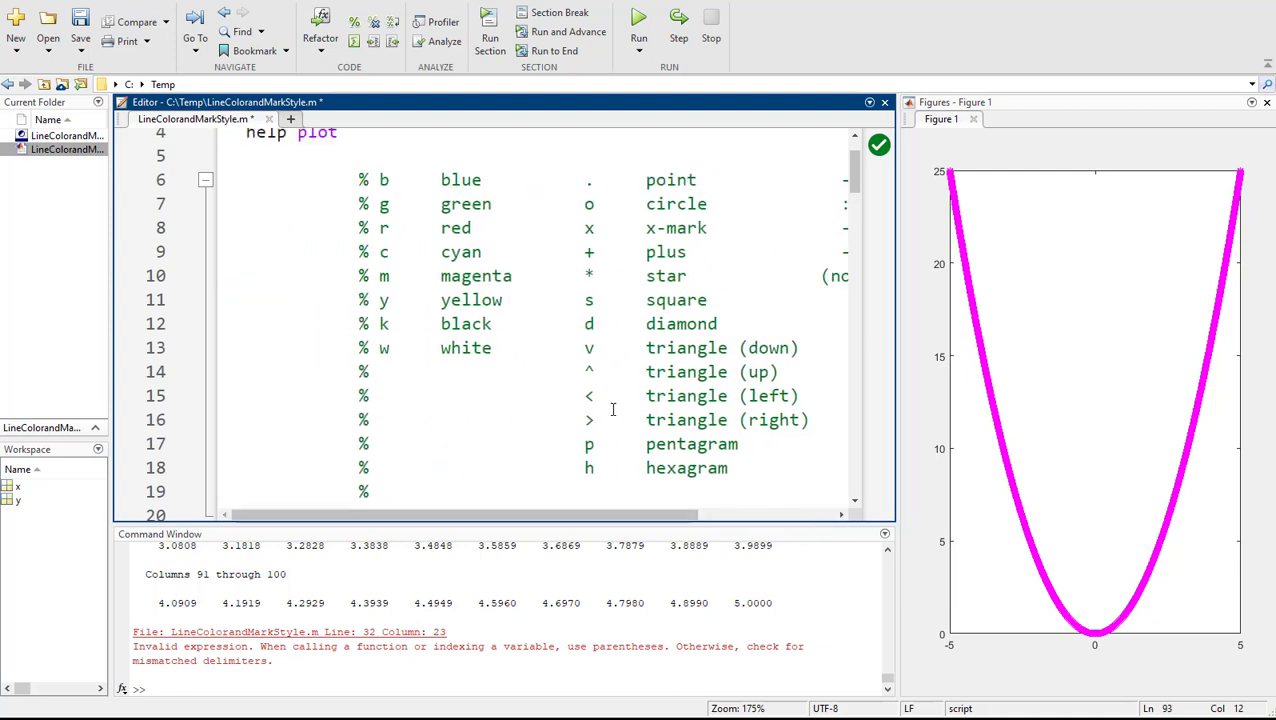
scroll("down", 3)
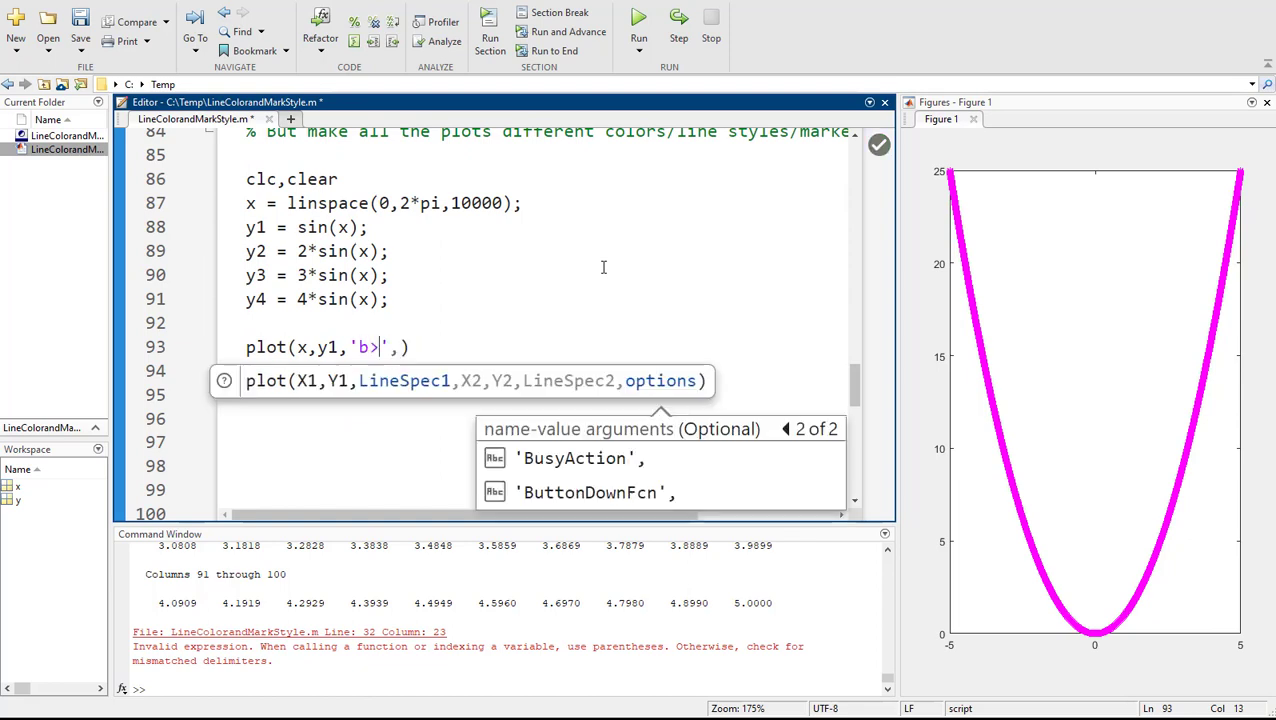
type(":'")
left_click(544, 394)
type("plot(x,y2")
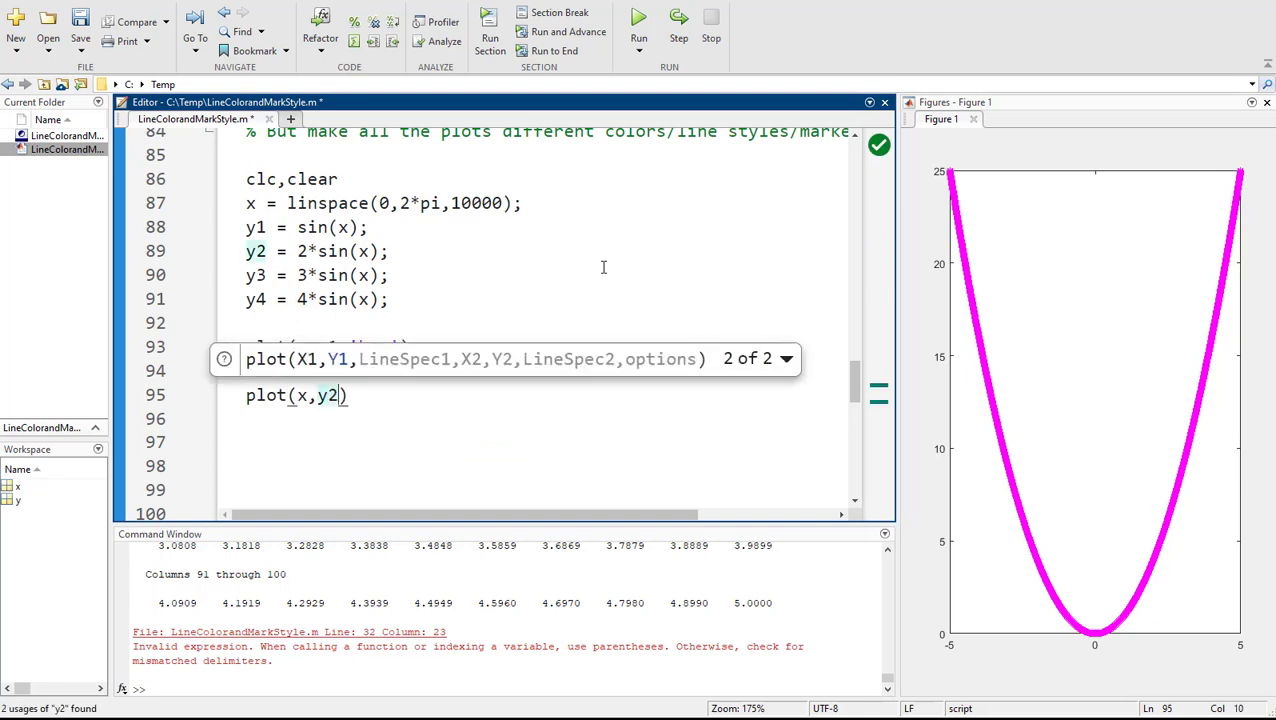
type(",'marker'")
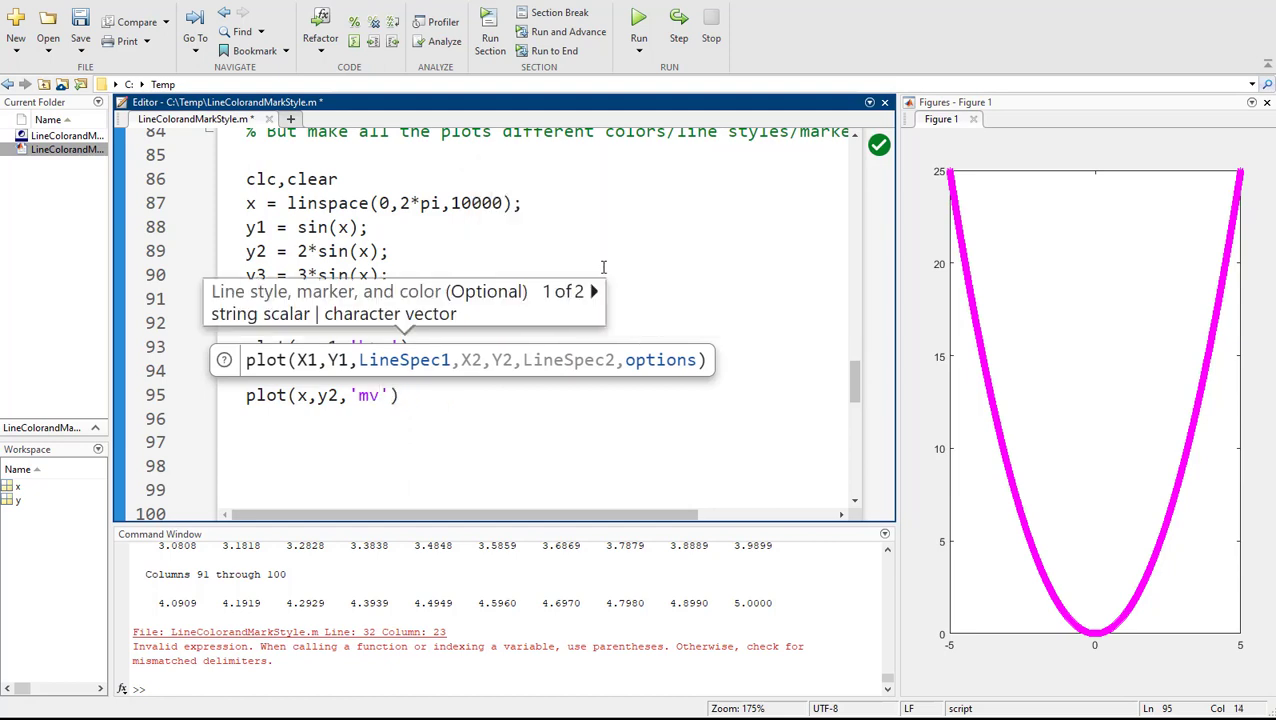
- Finish plot(x,y2,'mv-.'), adjust the linspace point count and add hold on
type("-.")
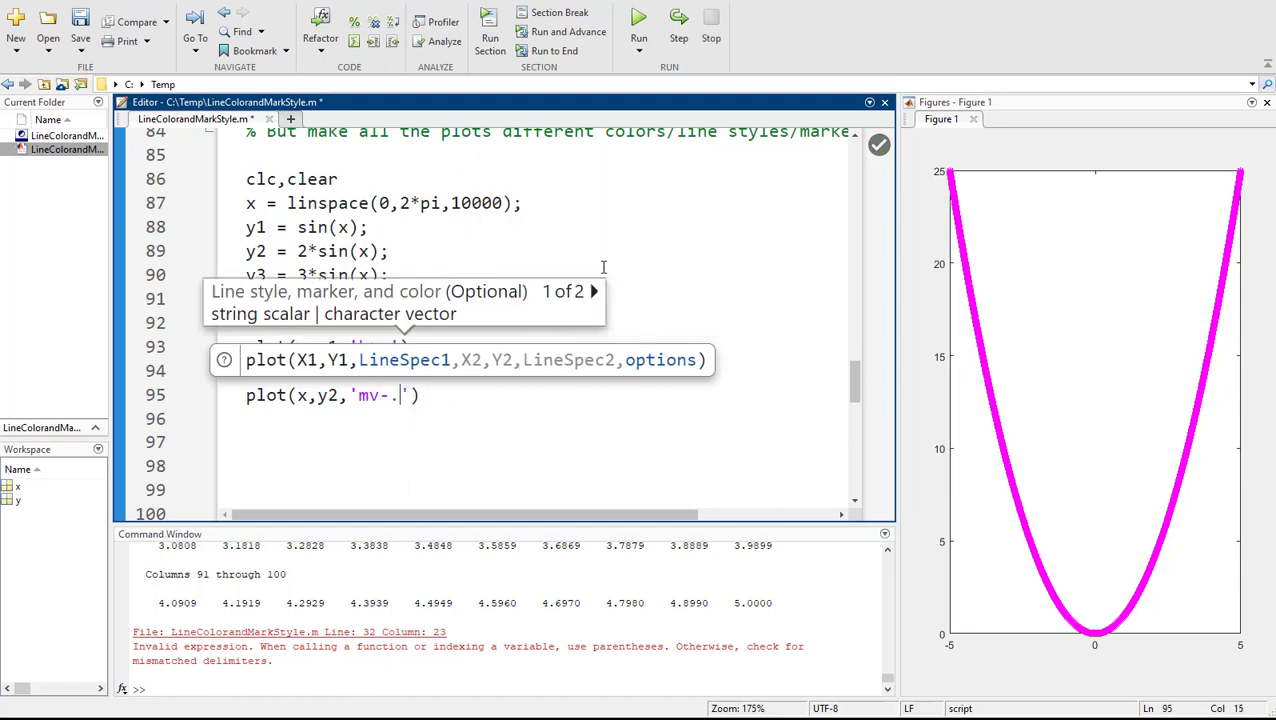
left_click(638, 16)
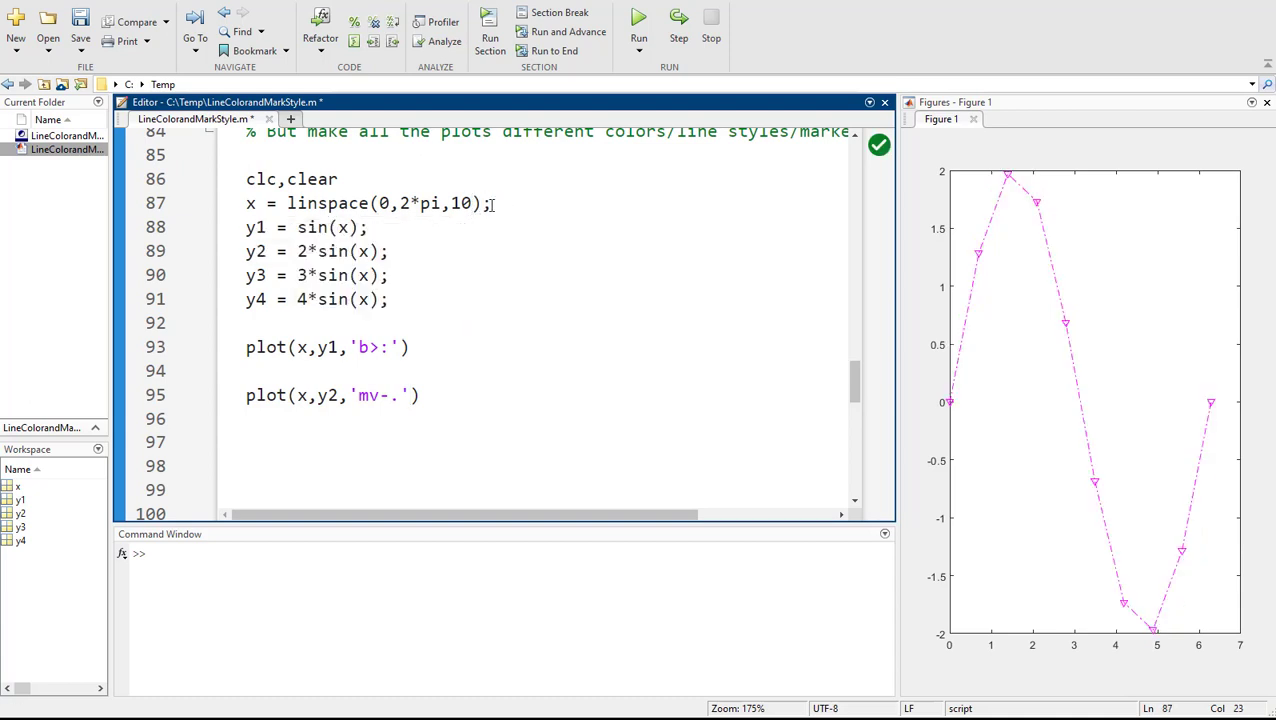
mouse_move(410, 252)
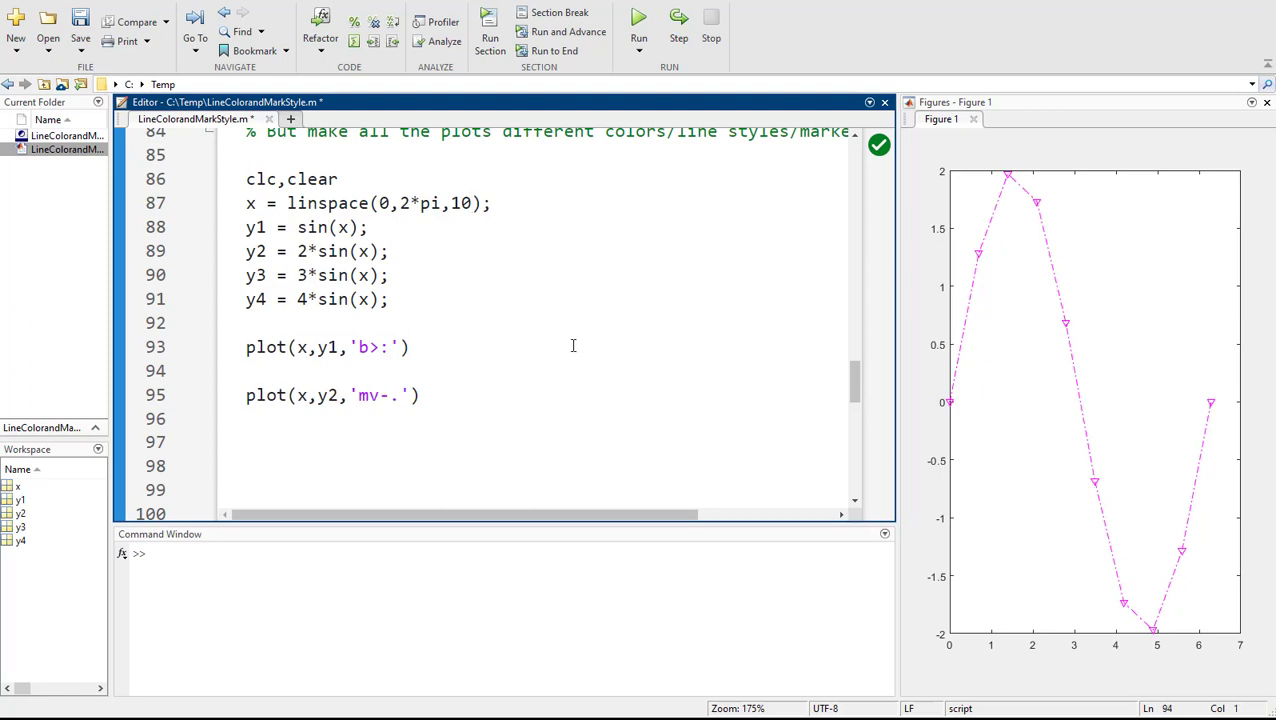
type("hold on")
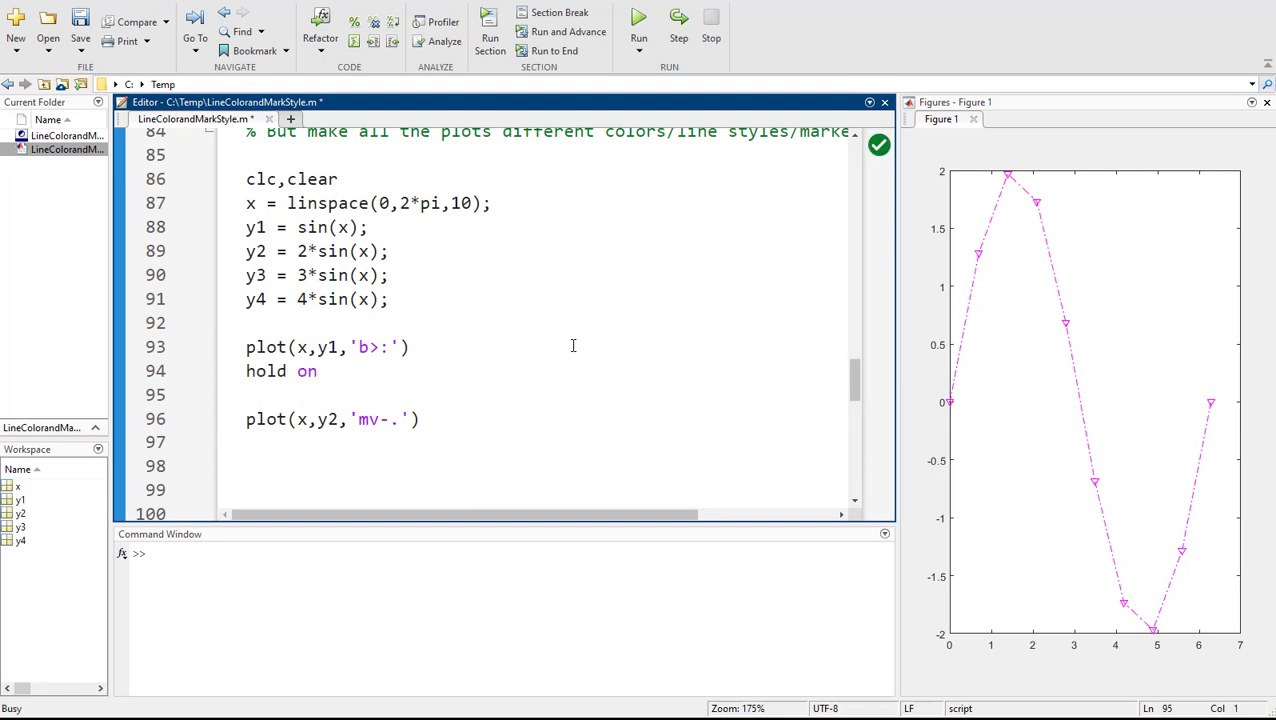
type("hold off")
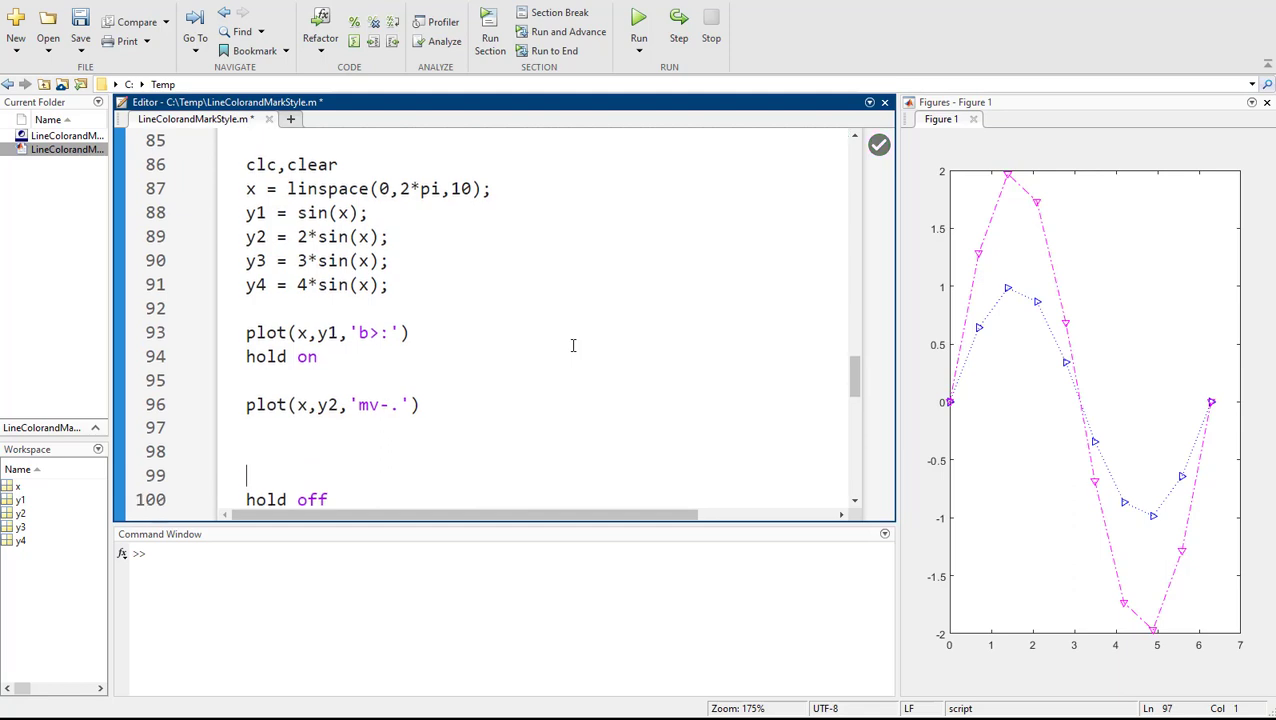
- Add plot(x,y3,'ko-') and plot(x,y4,'gh--') for black circles and green dashed hexagrams
type("plot(x,y")
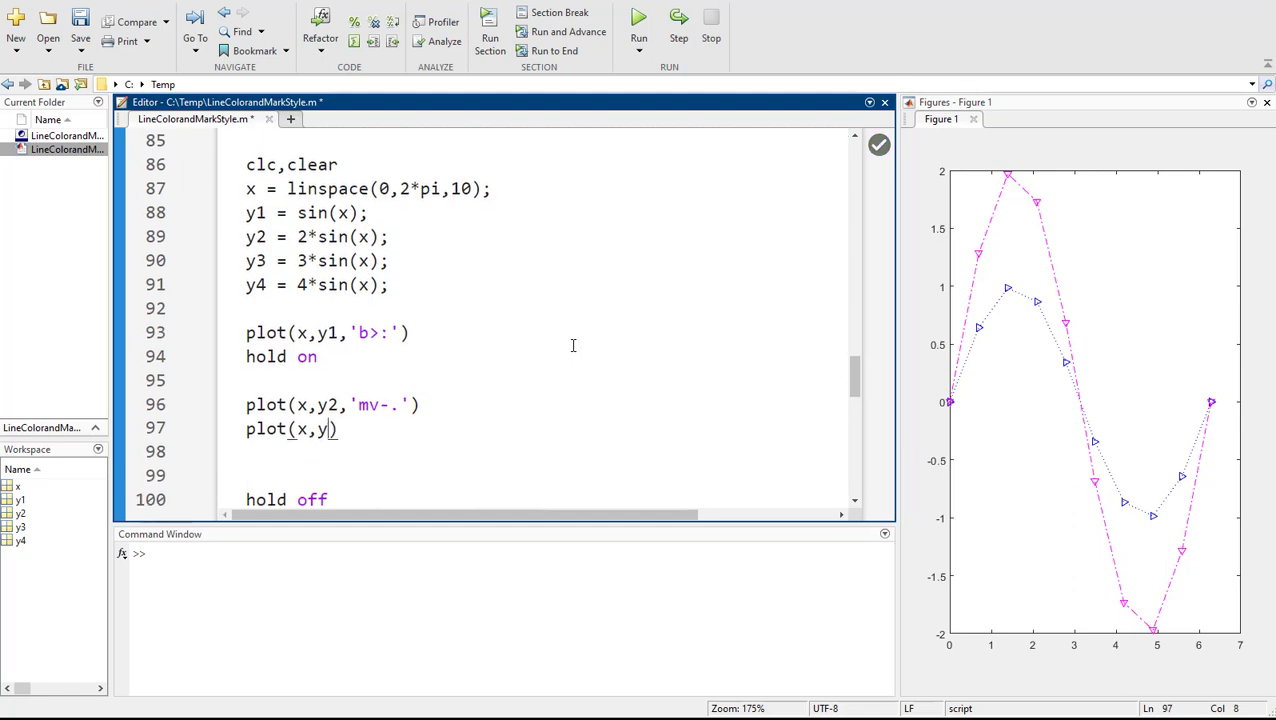
type("3,'")
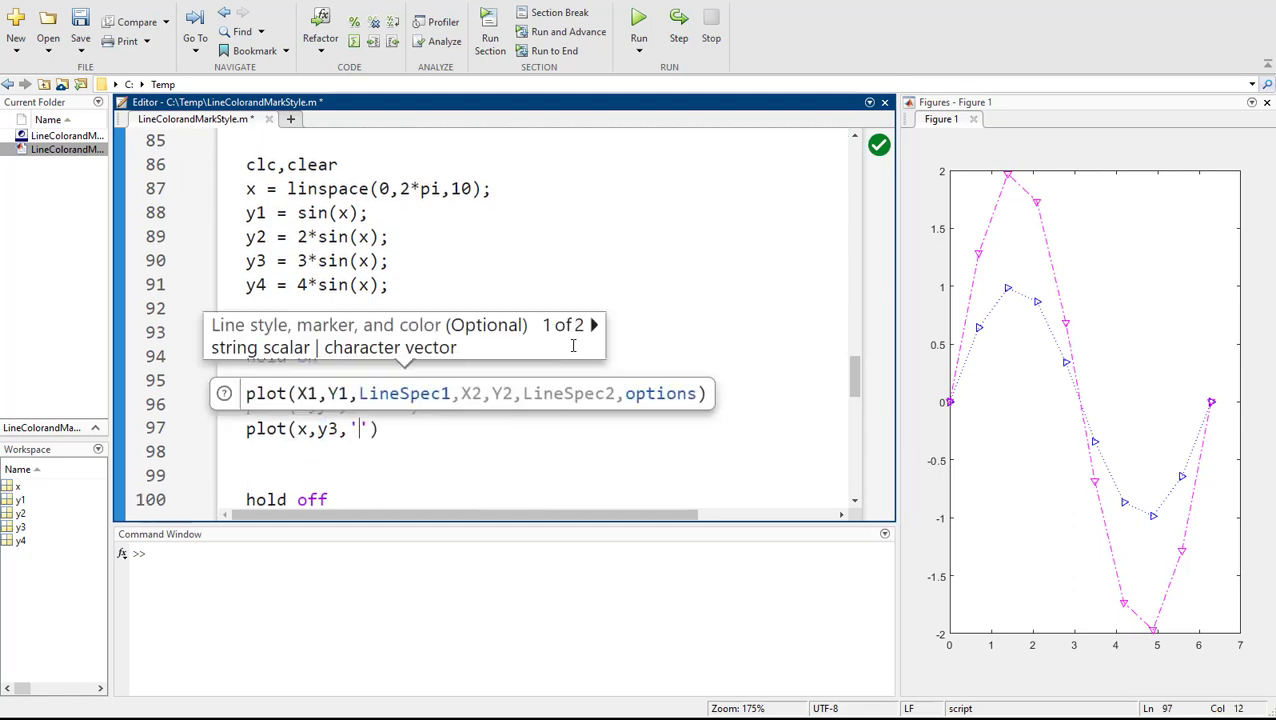
type("k")
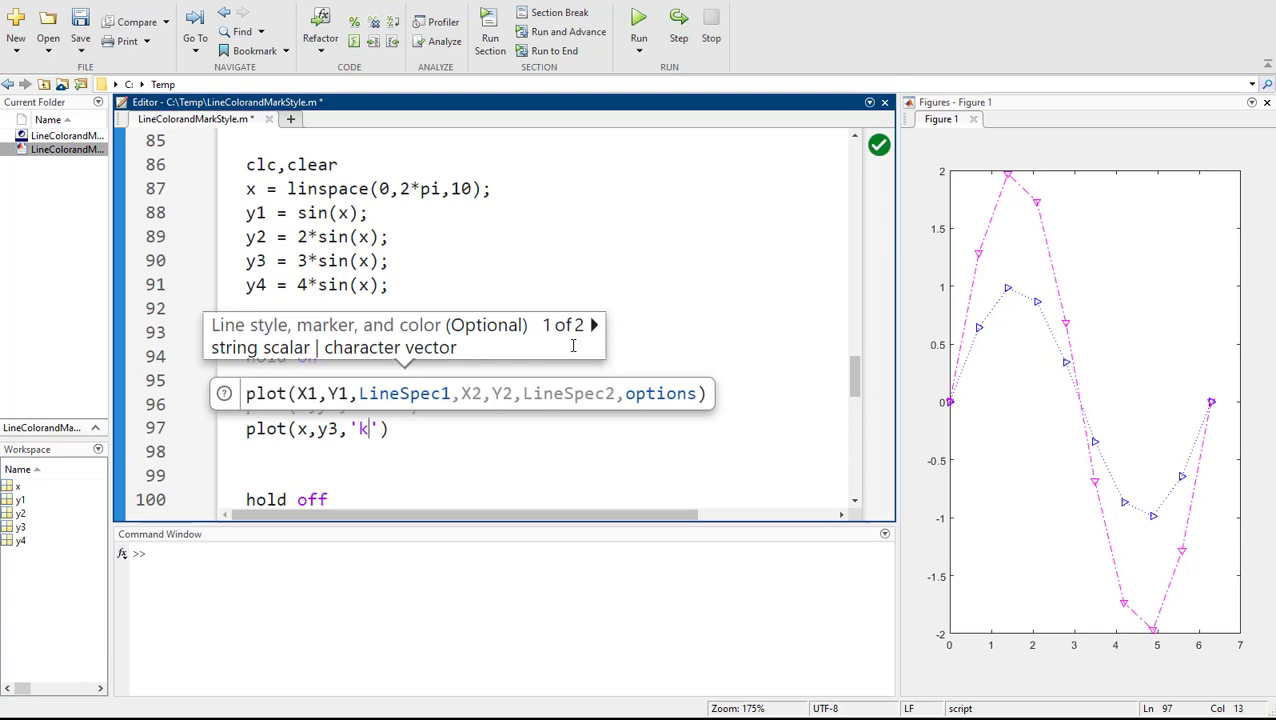
type("o")
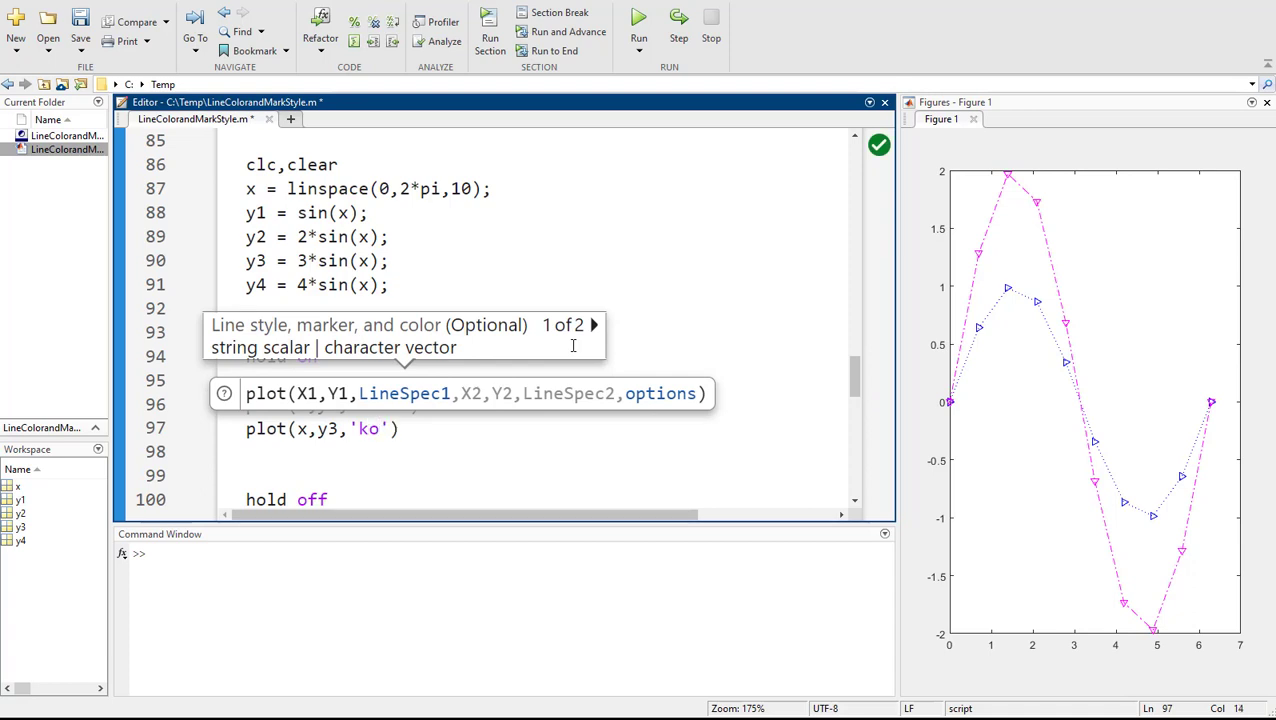
type("-")
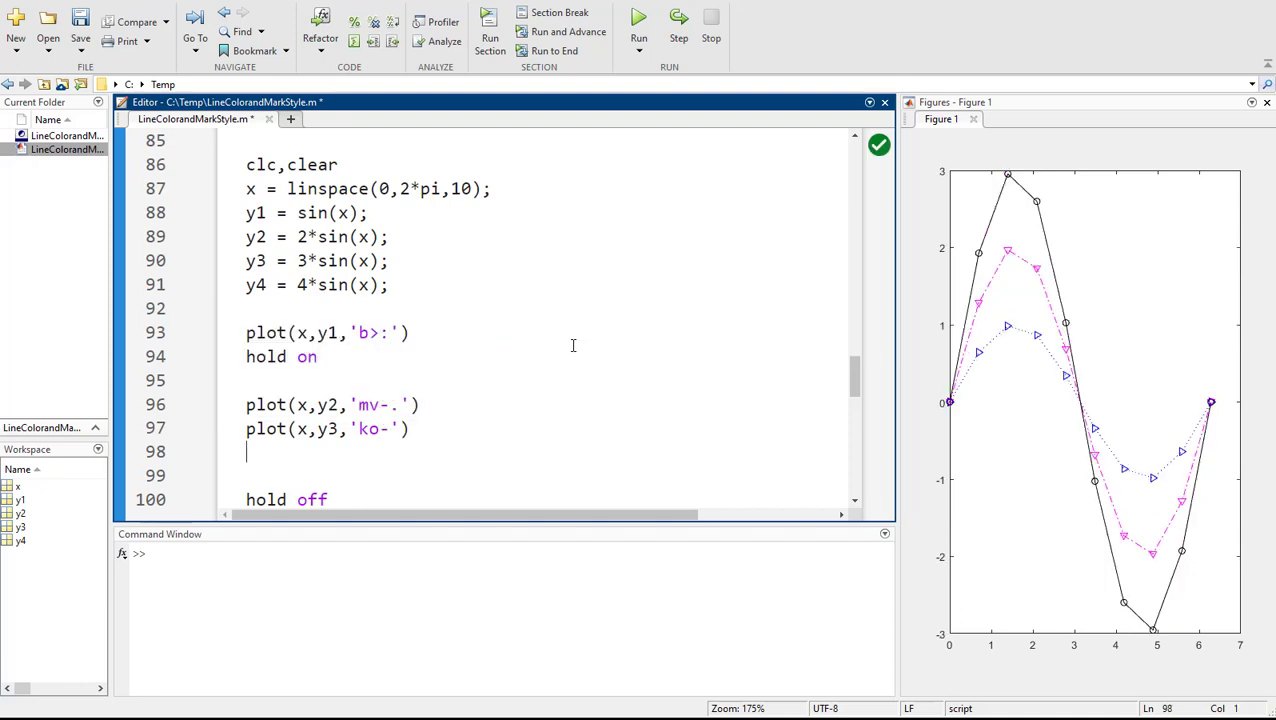
type("plo")
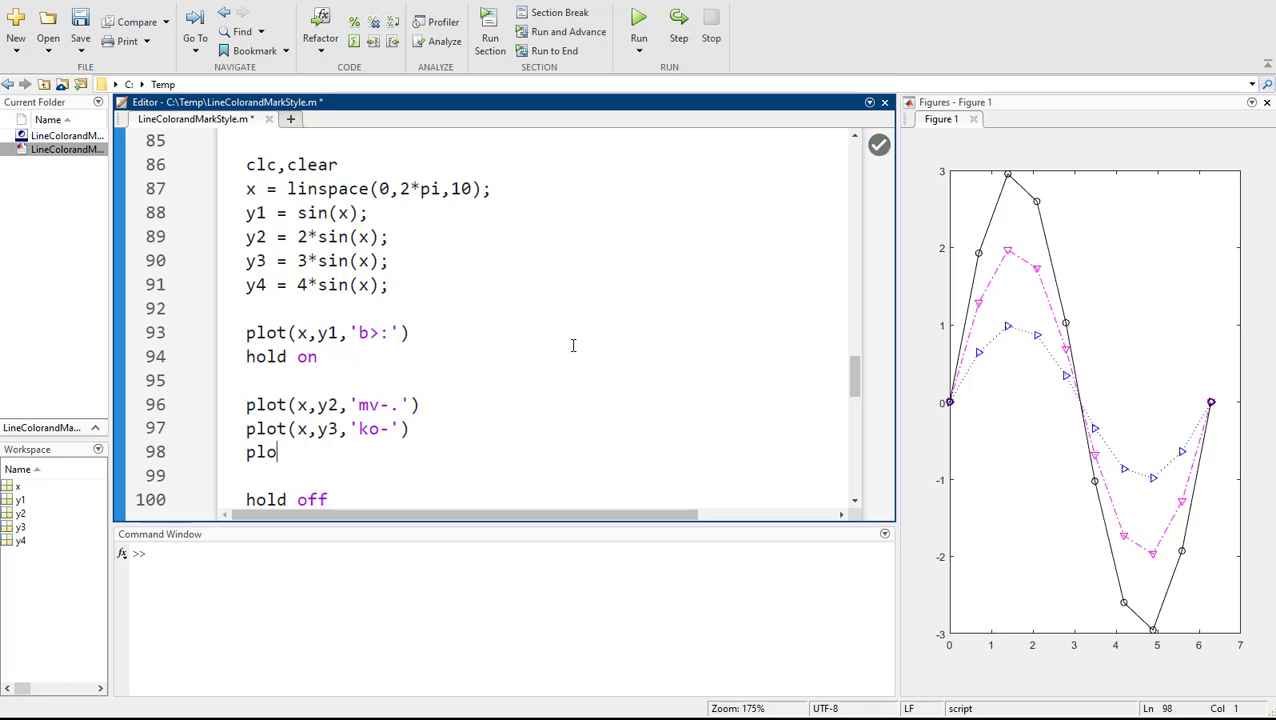
type("t(x,y4,)")
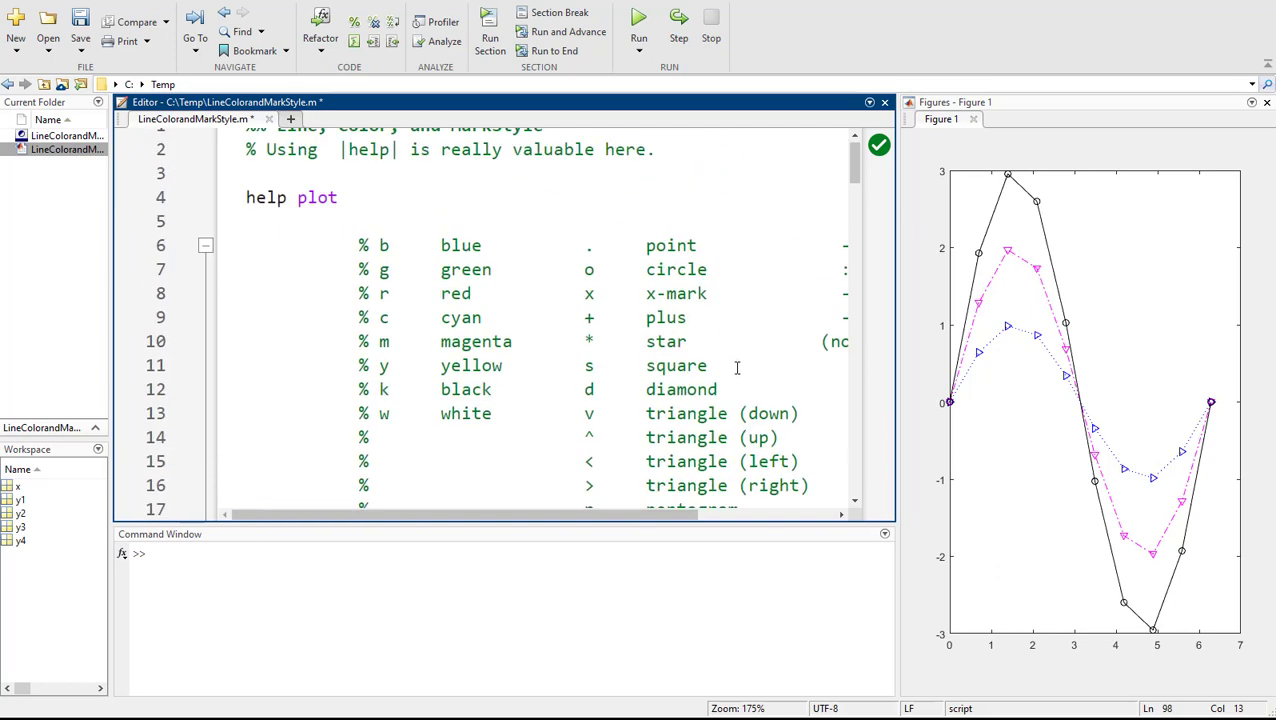
scroll("down", 3)
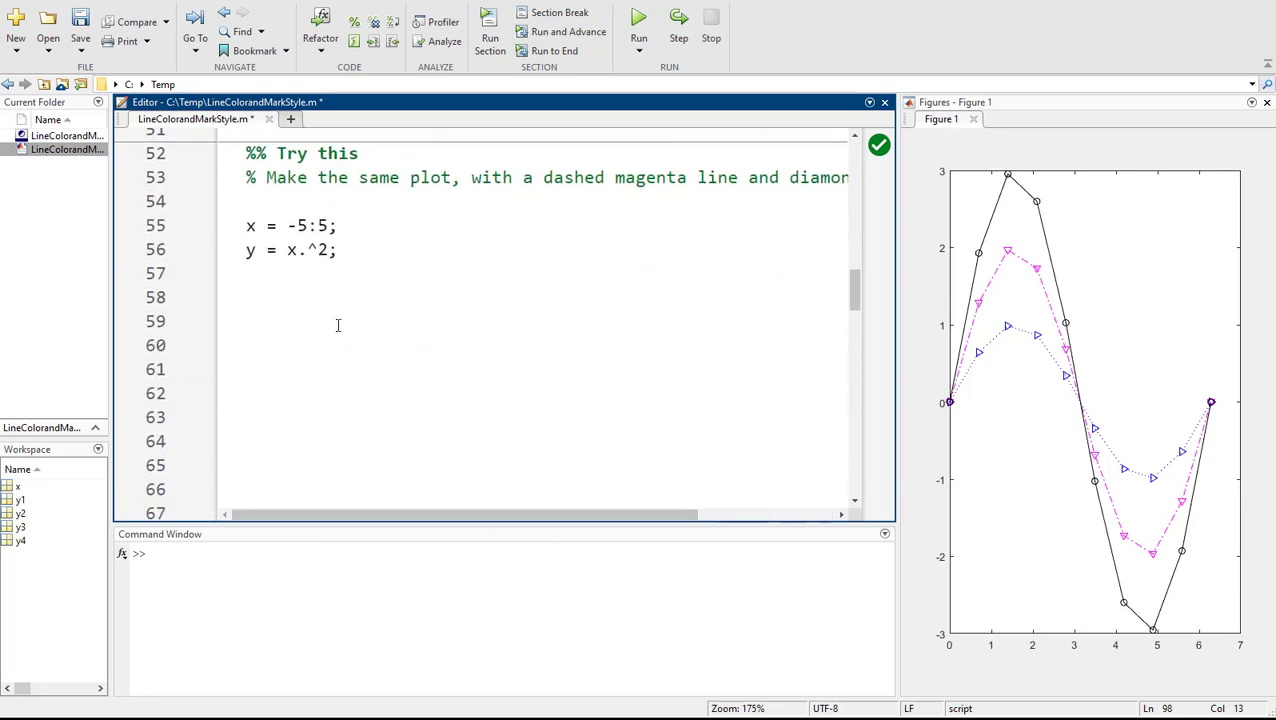
scroll("down", 3)
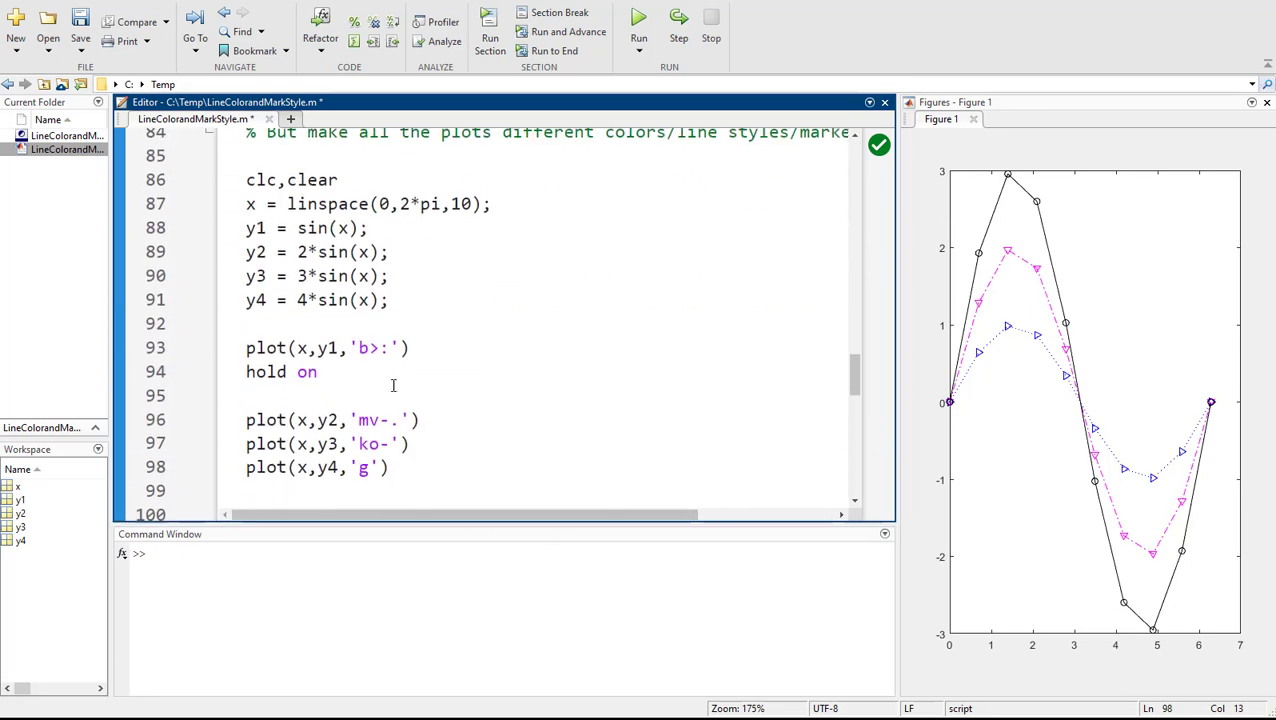
type("h--")
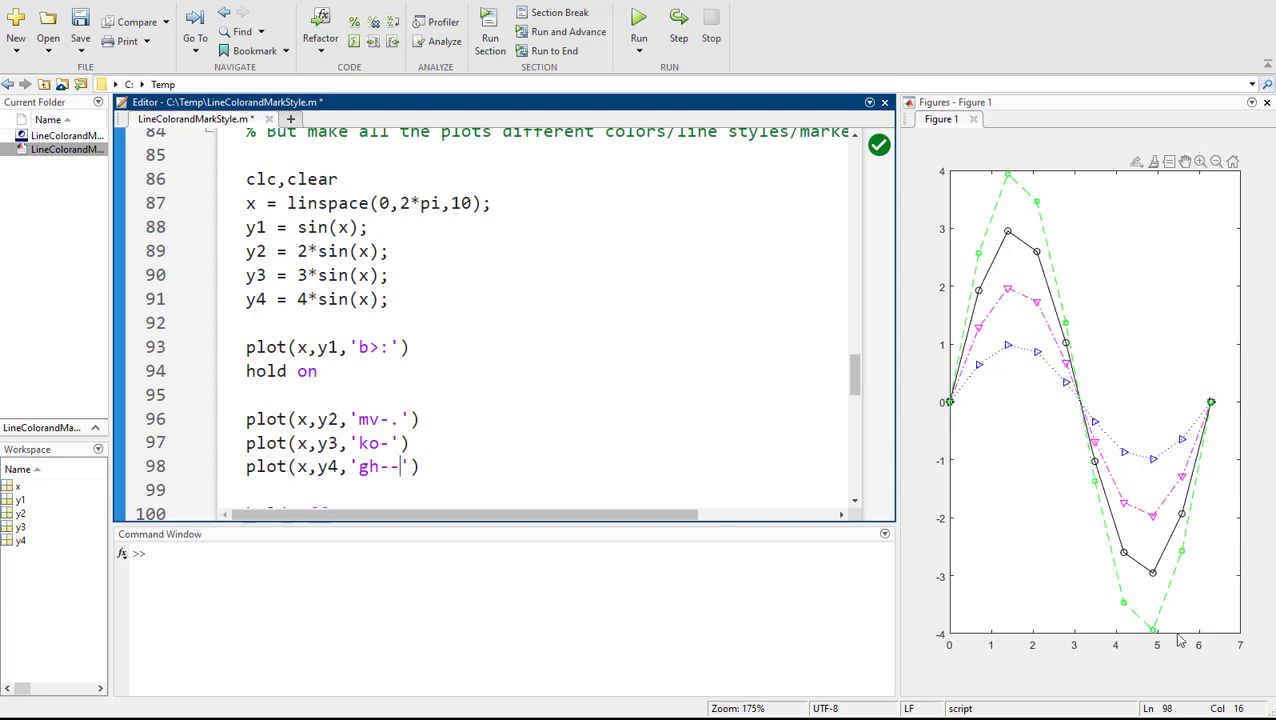
mouse_move(956, 644)
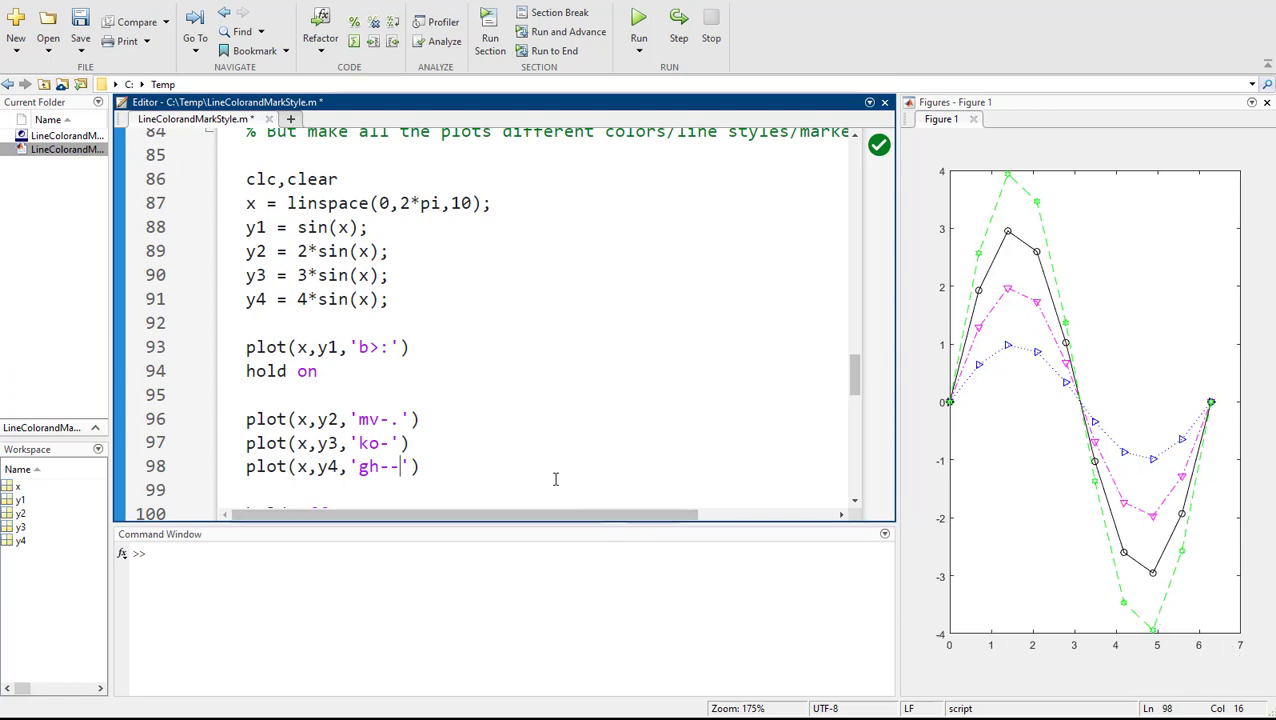
- Add hold off and axis([0, 2*pi,-4,4]) below the plot calls
type("hold off")
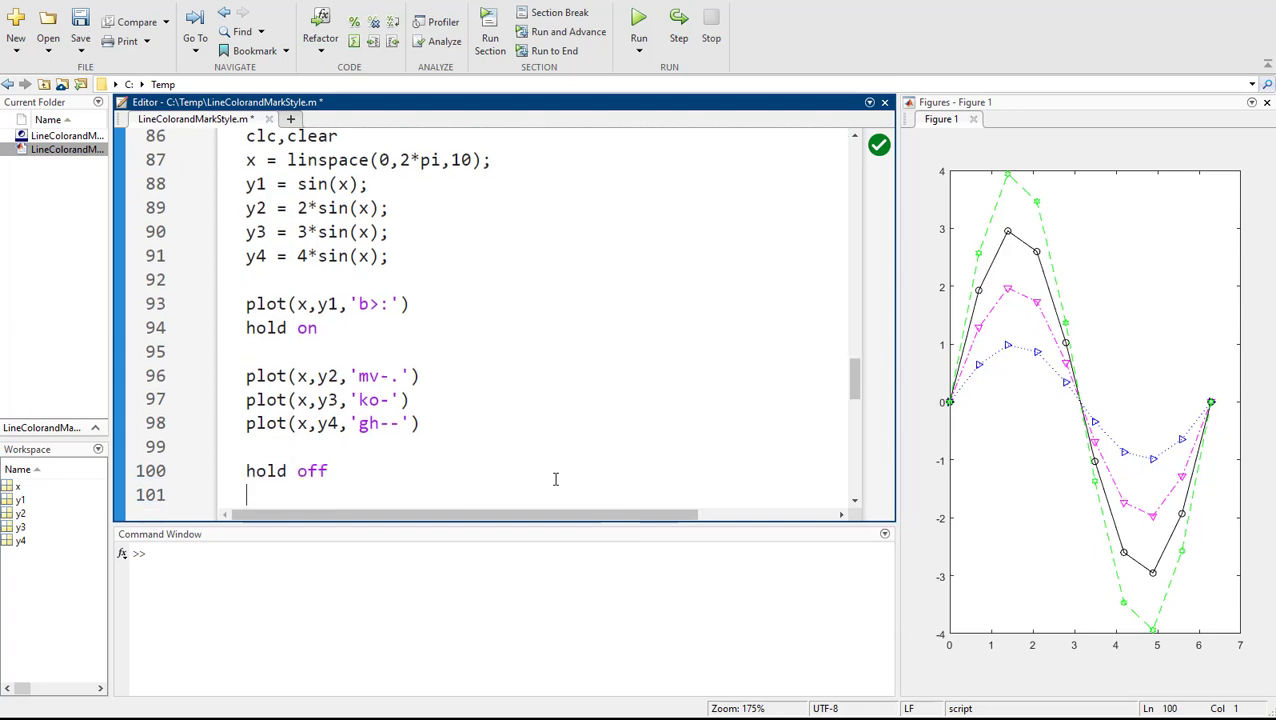
type("a")
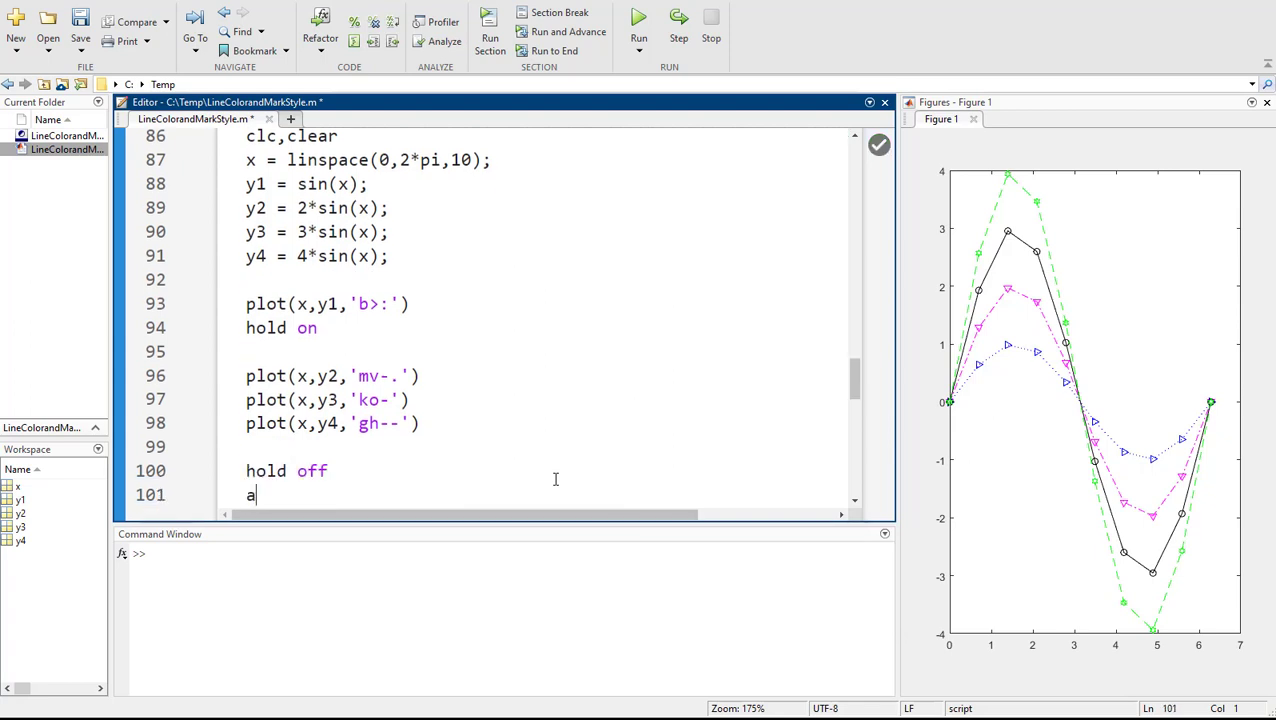
type("xis")
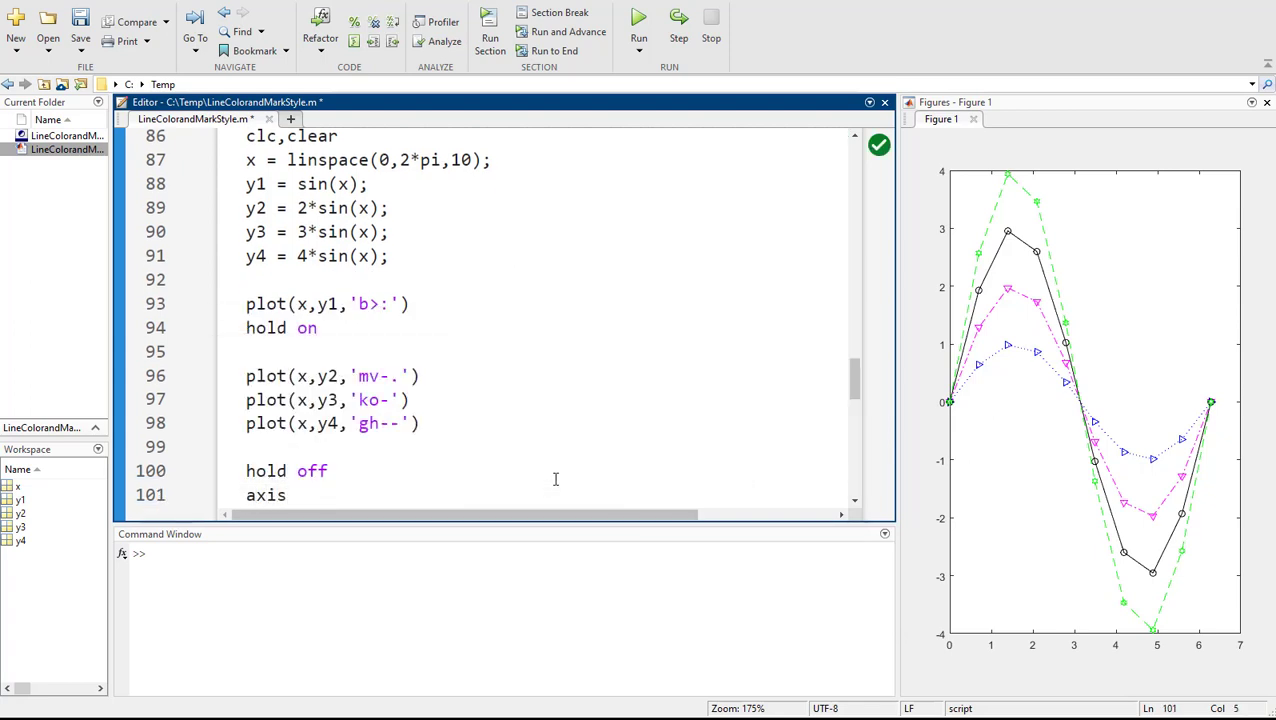
type("(")
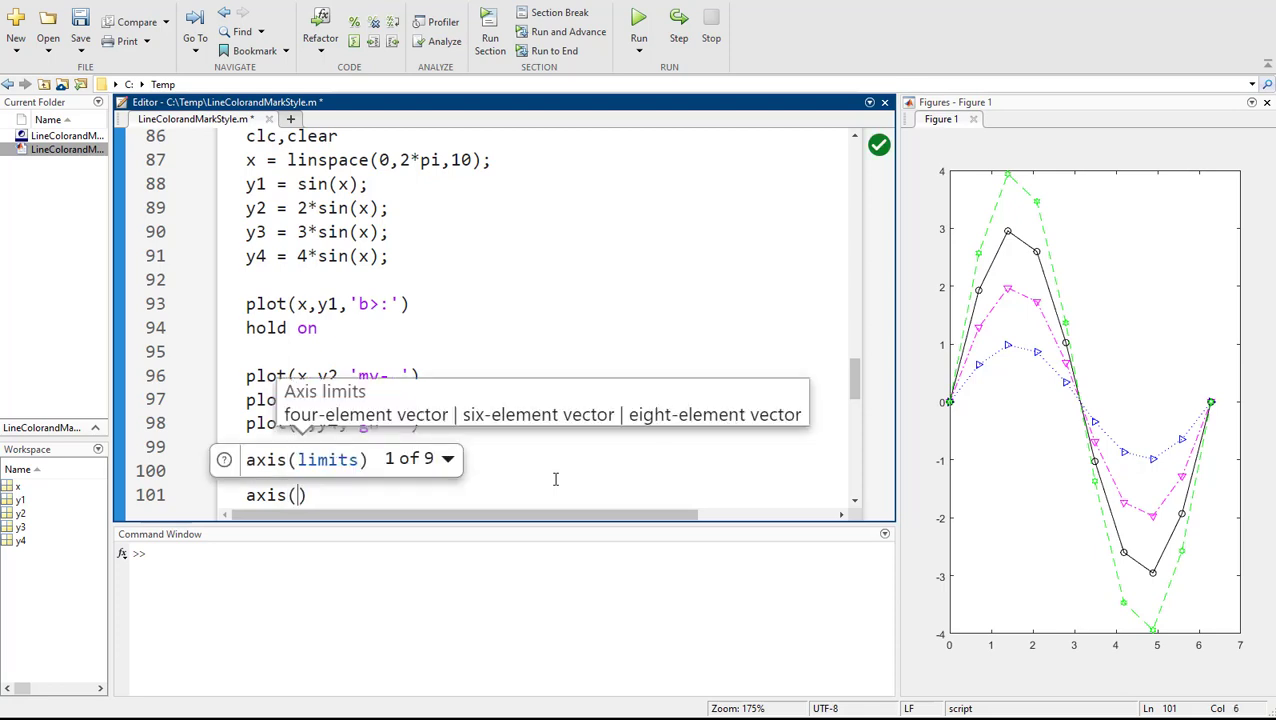
type("[]")
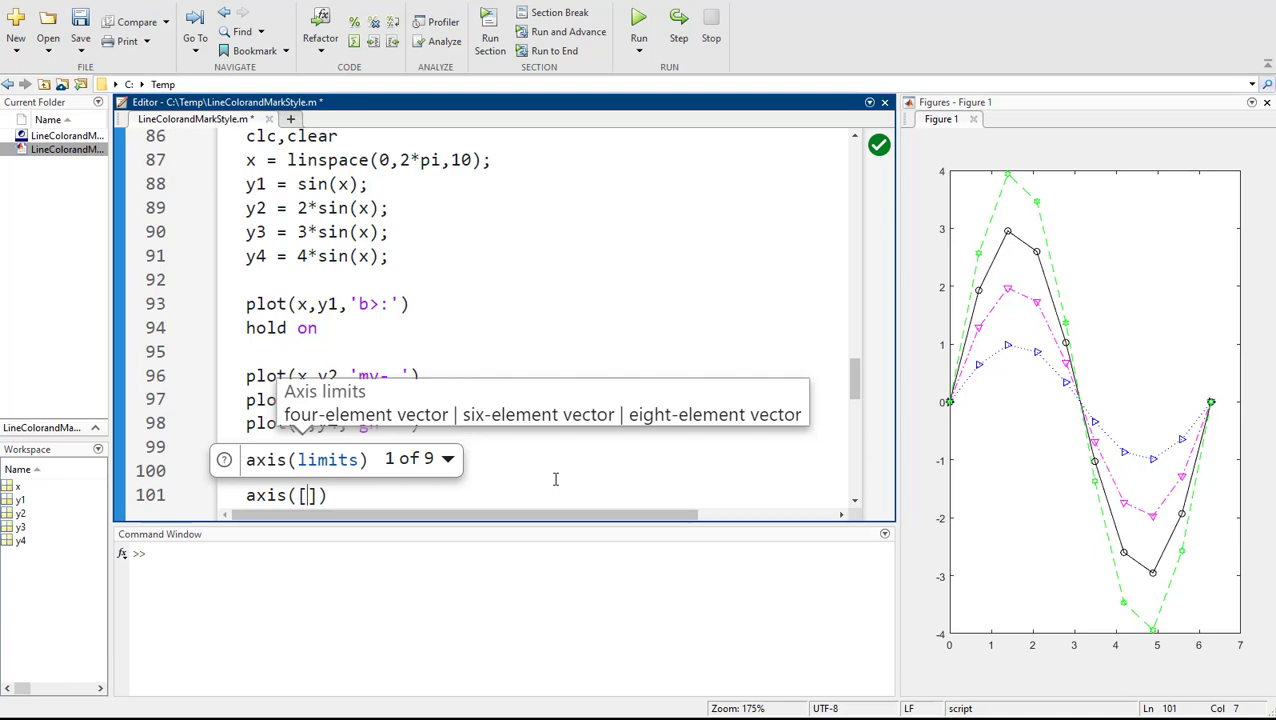
type("0,")
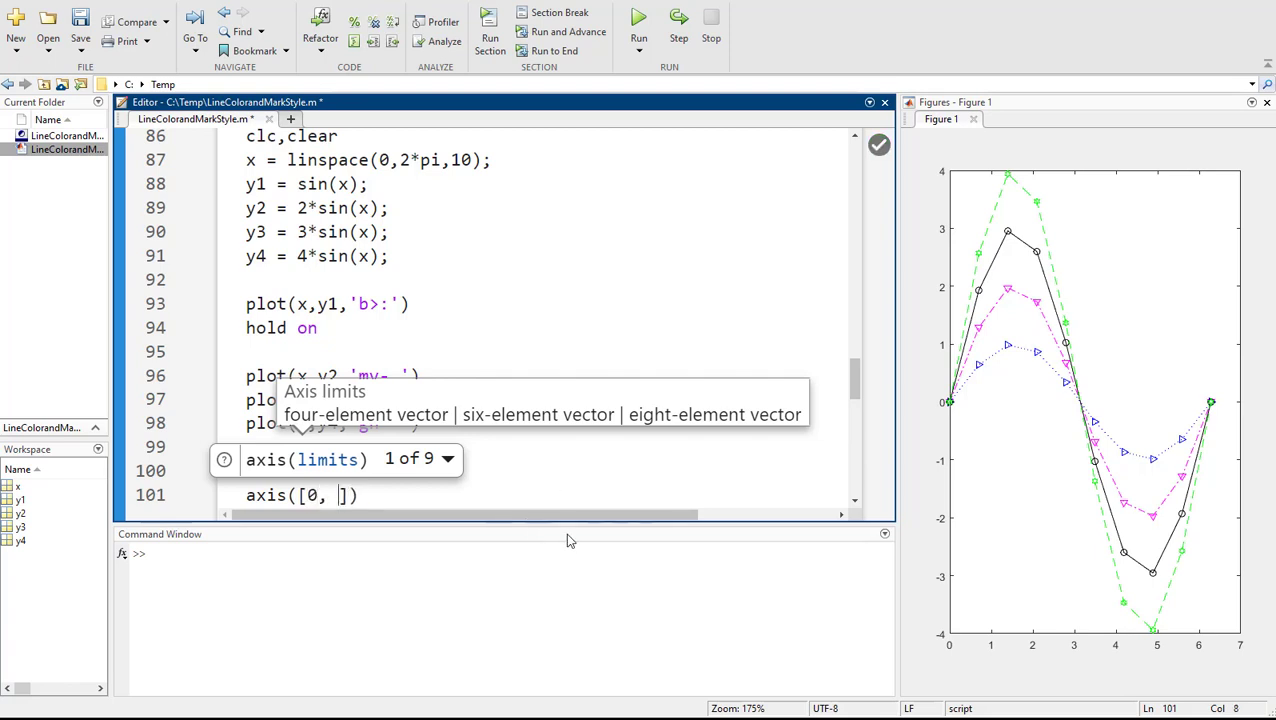
type("2*pi,")
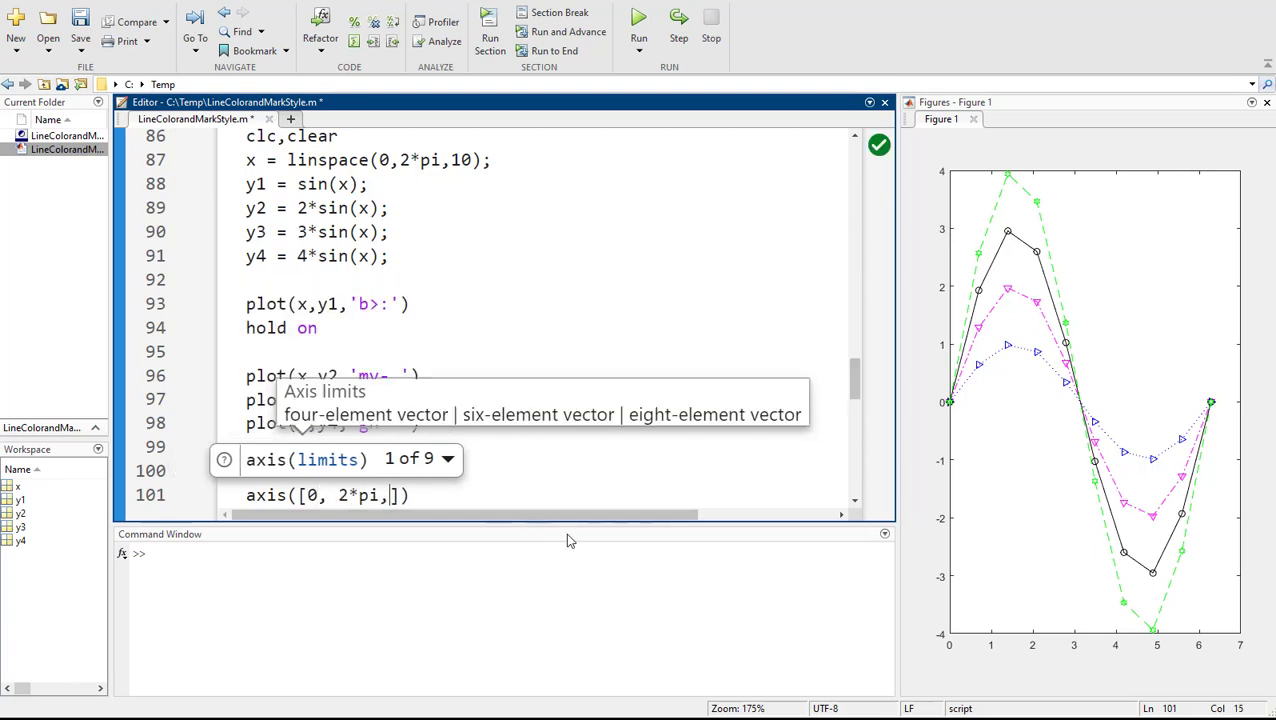
type("-4,4")
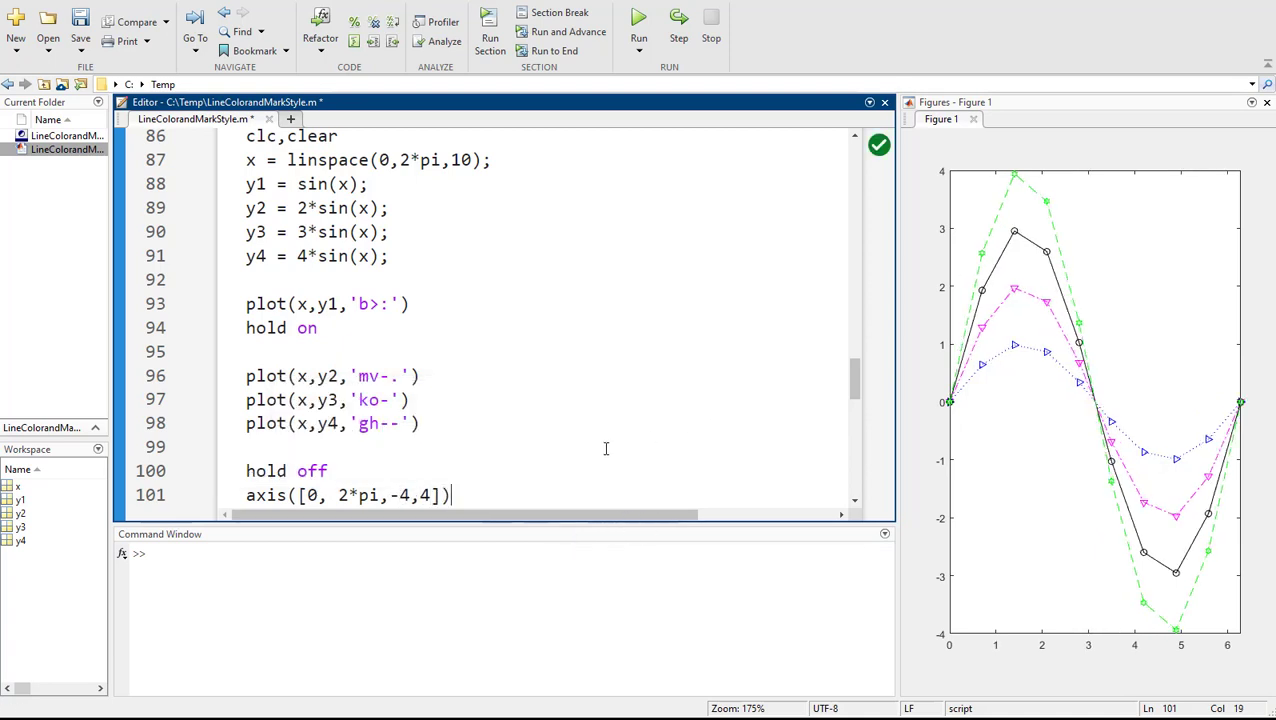
- Write legend('sin(x)','2sin(x)','3sin(x)','4sin(x)') after the plot commands
type("legend('sin(x")
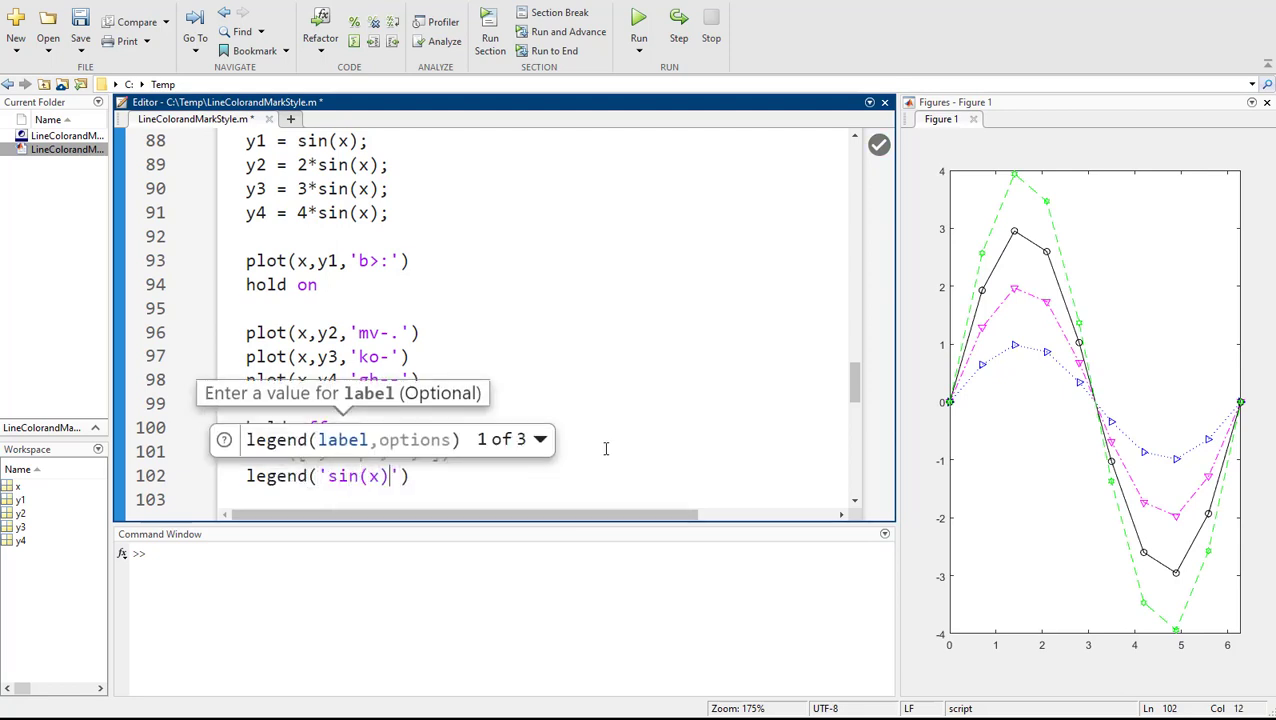
type(",")
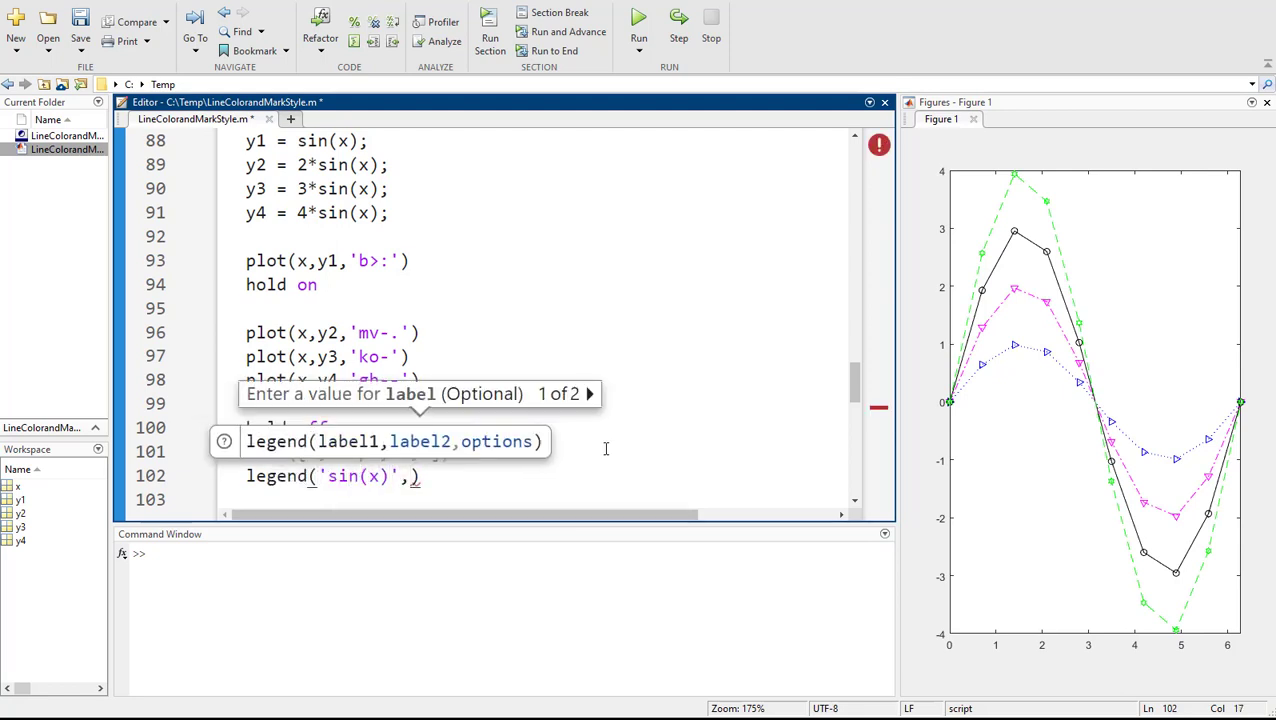
type("2'")
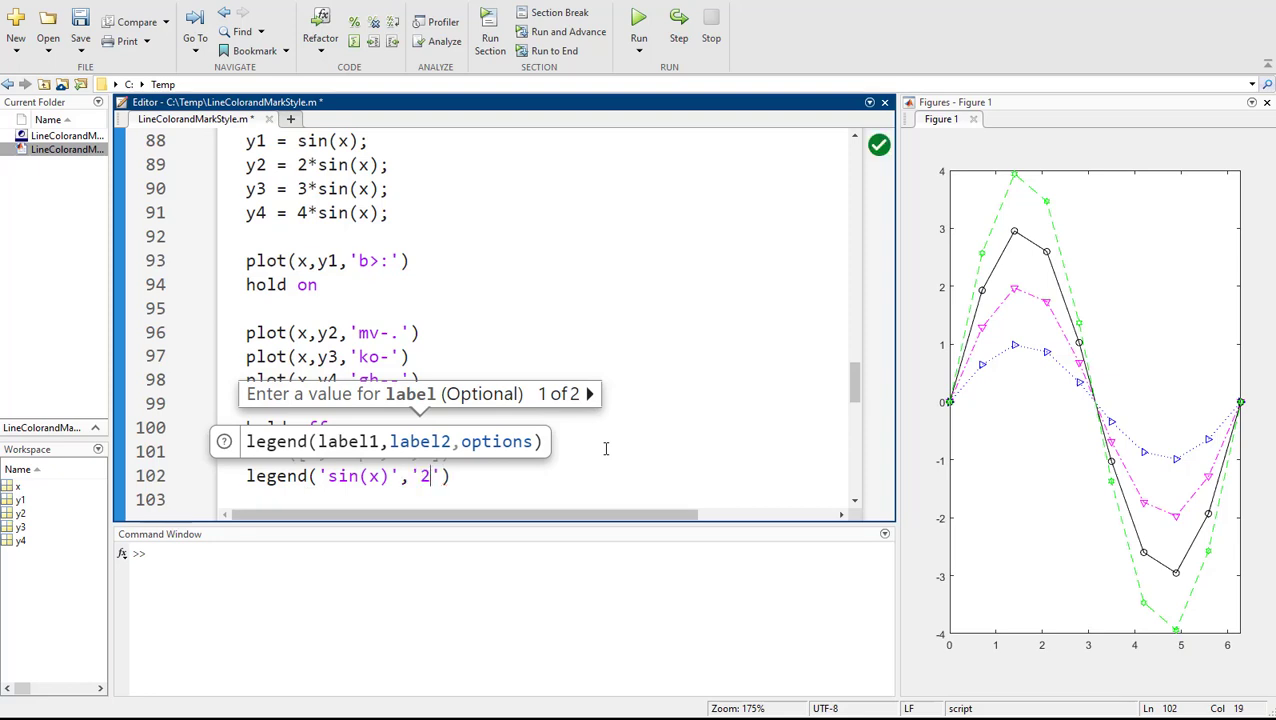
type("sin(x)','3s")
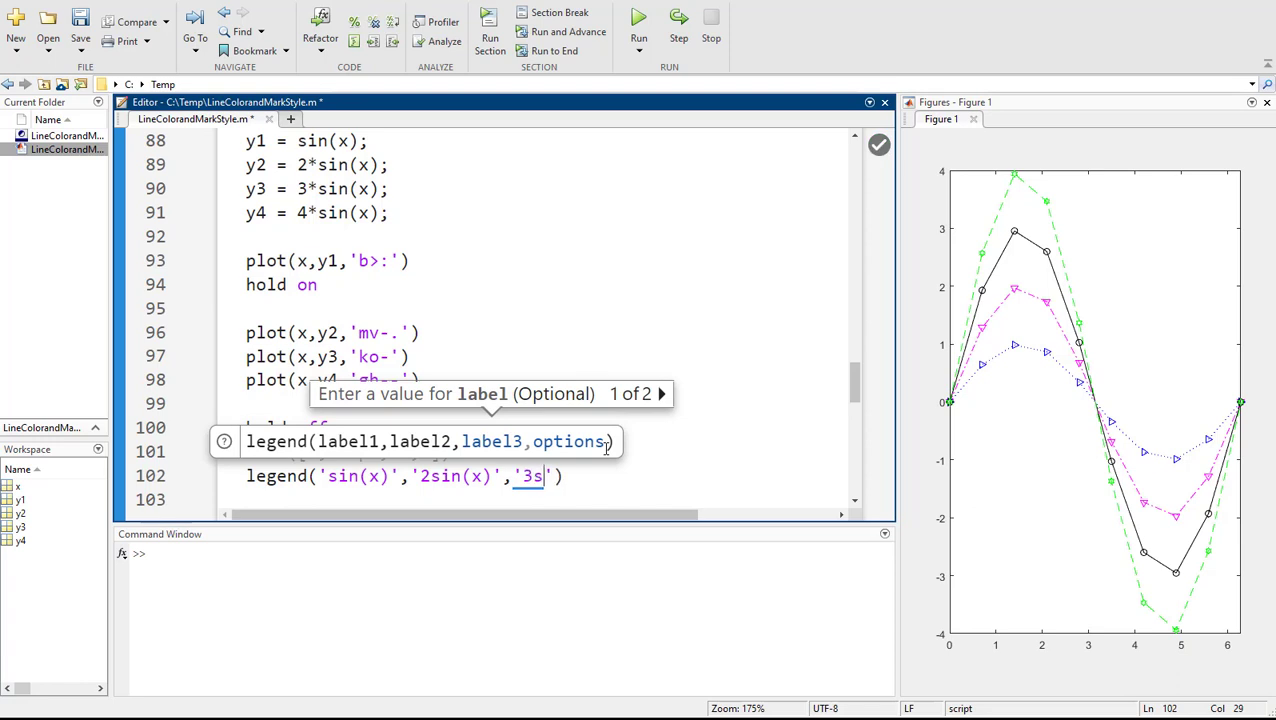
type("in(x)','4sin(x")
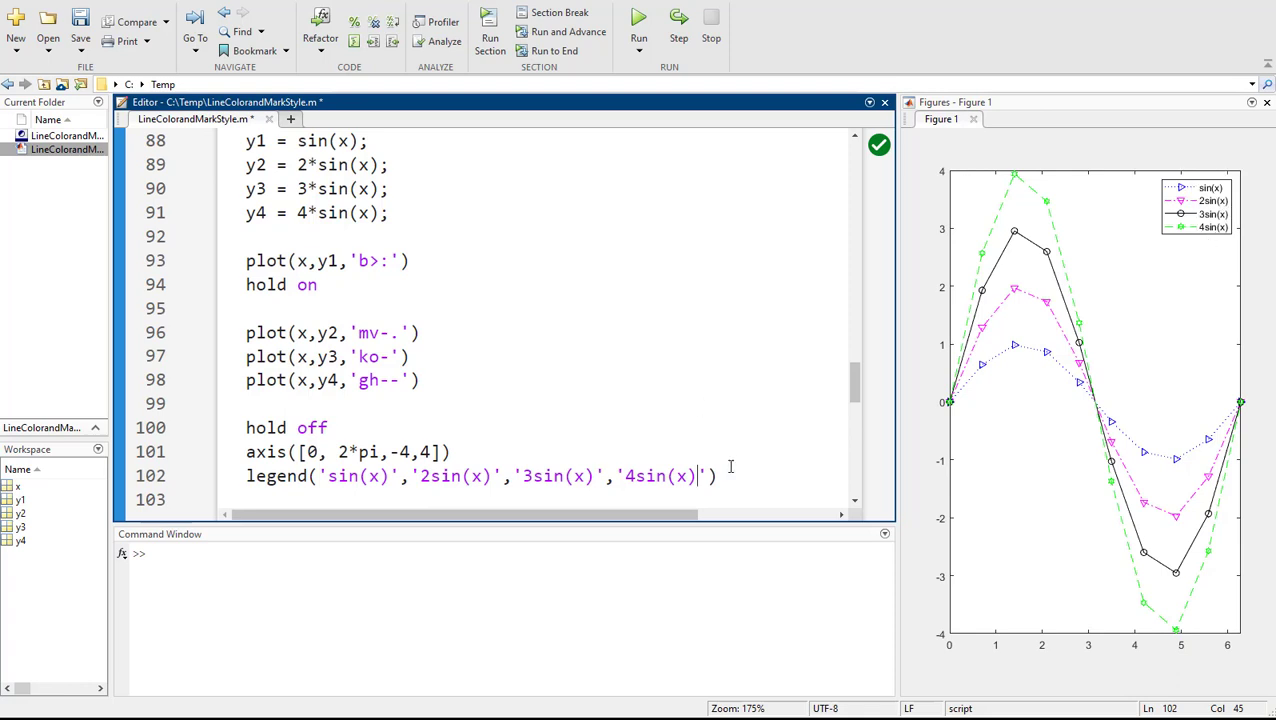
- Add title('I am amazing!!!') plus xlabel and ylabel lines for the axes
type("title()")
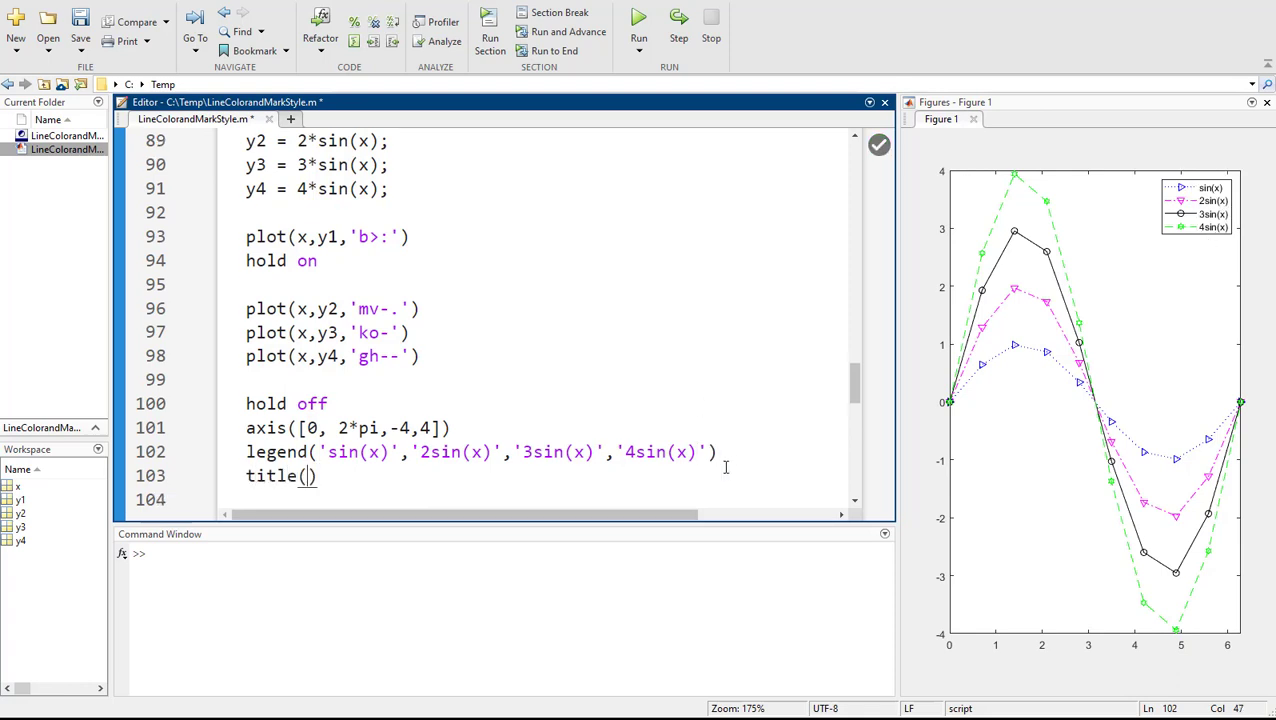
type("I am amazing!!!")
left_click(544, 500)
type("l")
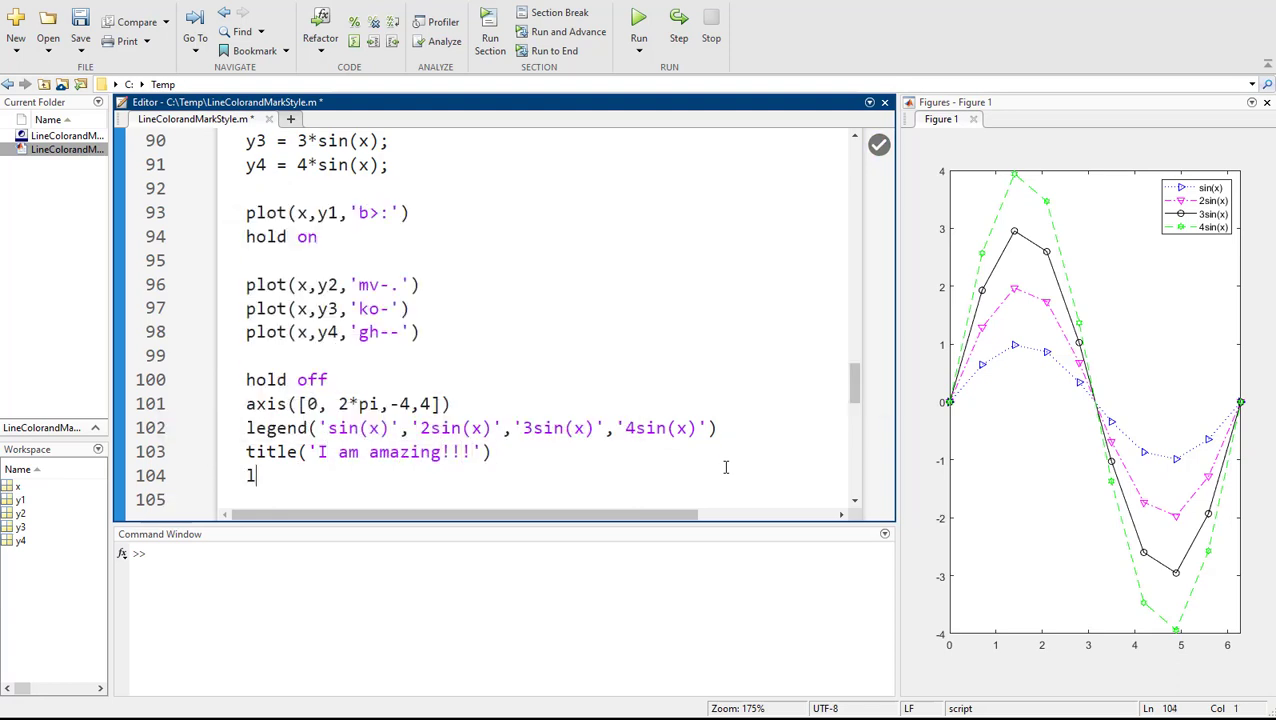
type("xlabel('you''re not as cool as me'")
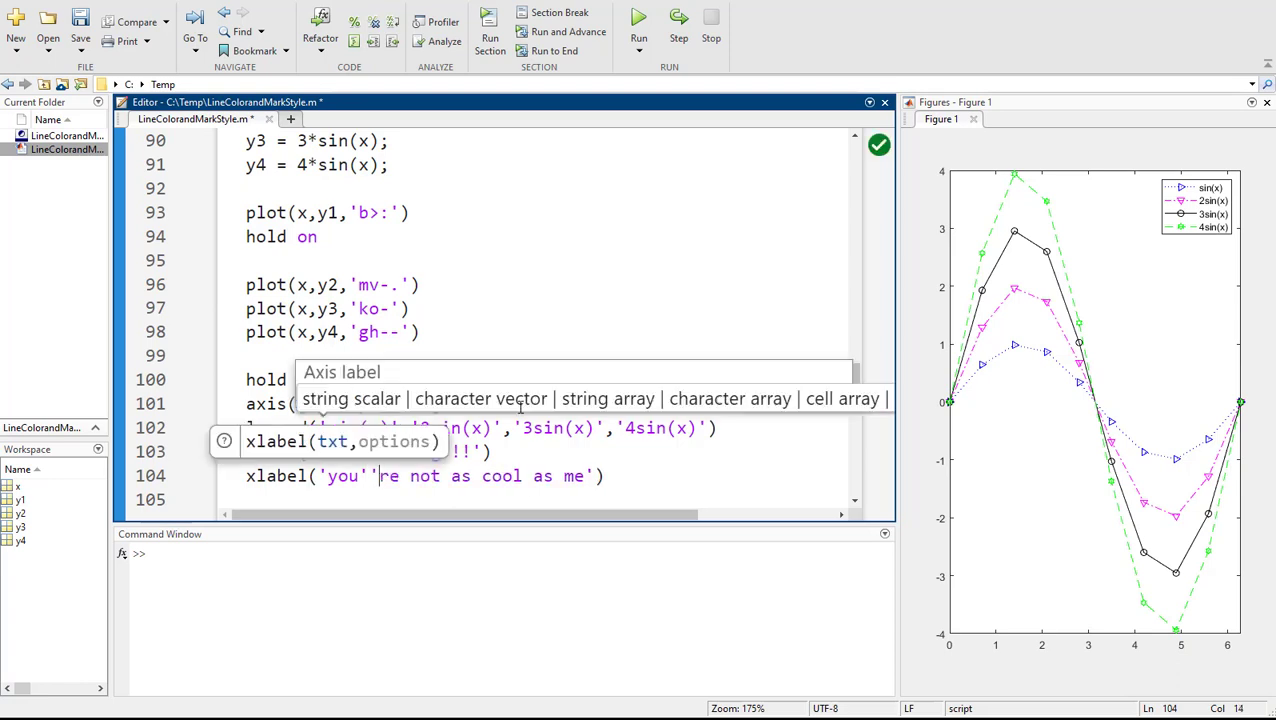
type("ylabel('but you could be one day!'")
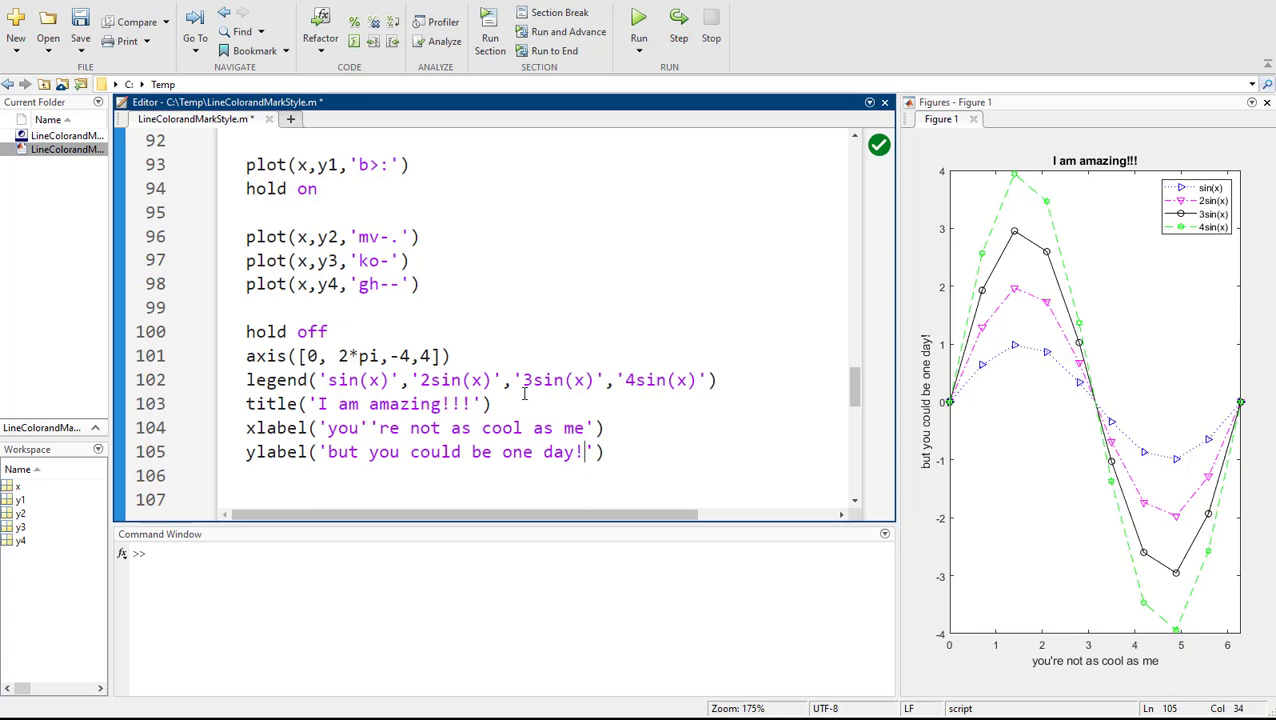
mouse_move(900, 240)
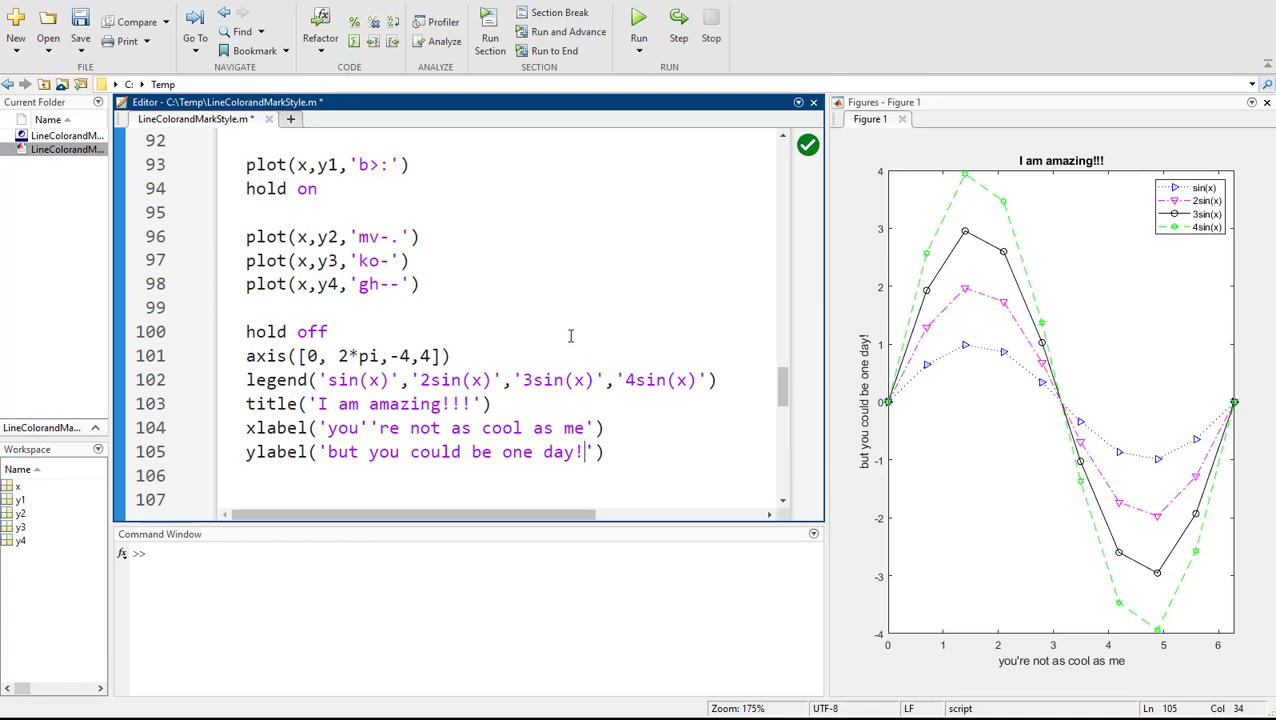
mouse_move(520, 296)
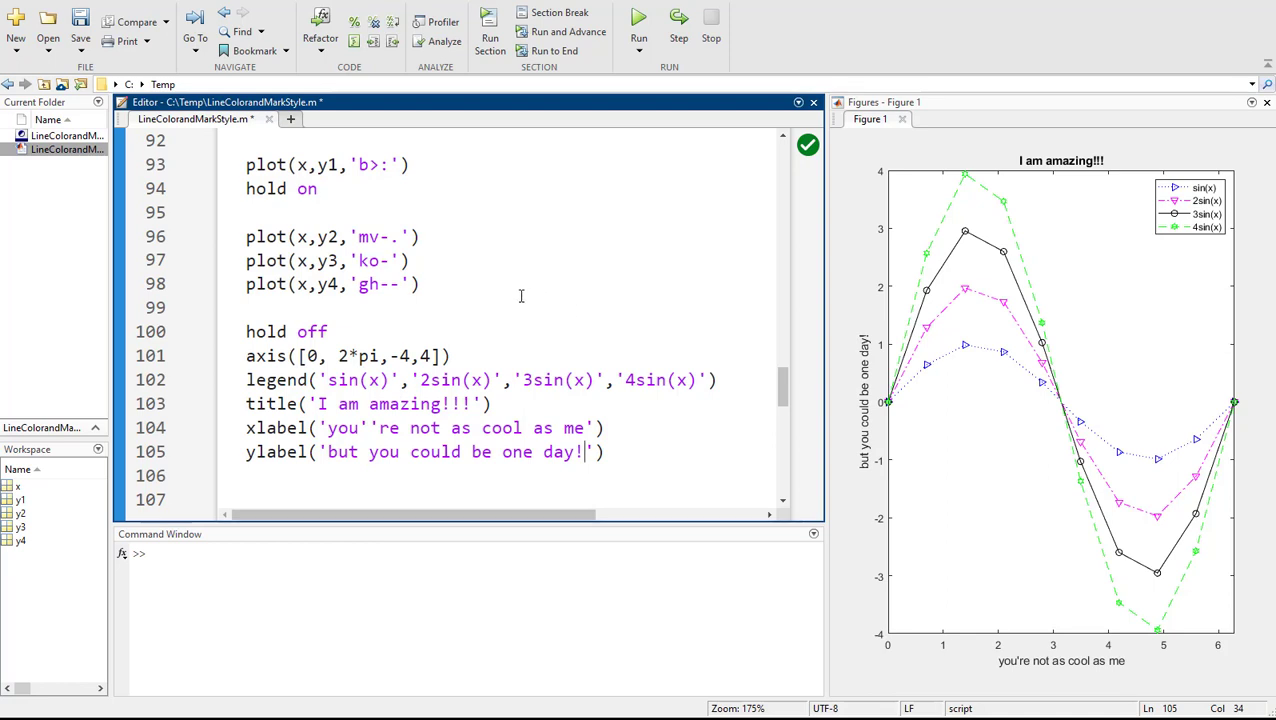
- Scroll between the sine code and the Advanced Dorkiness section to place the copied plotting block
scroll("down", 3)
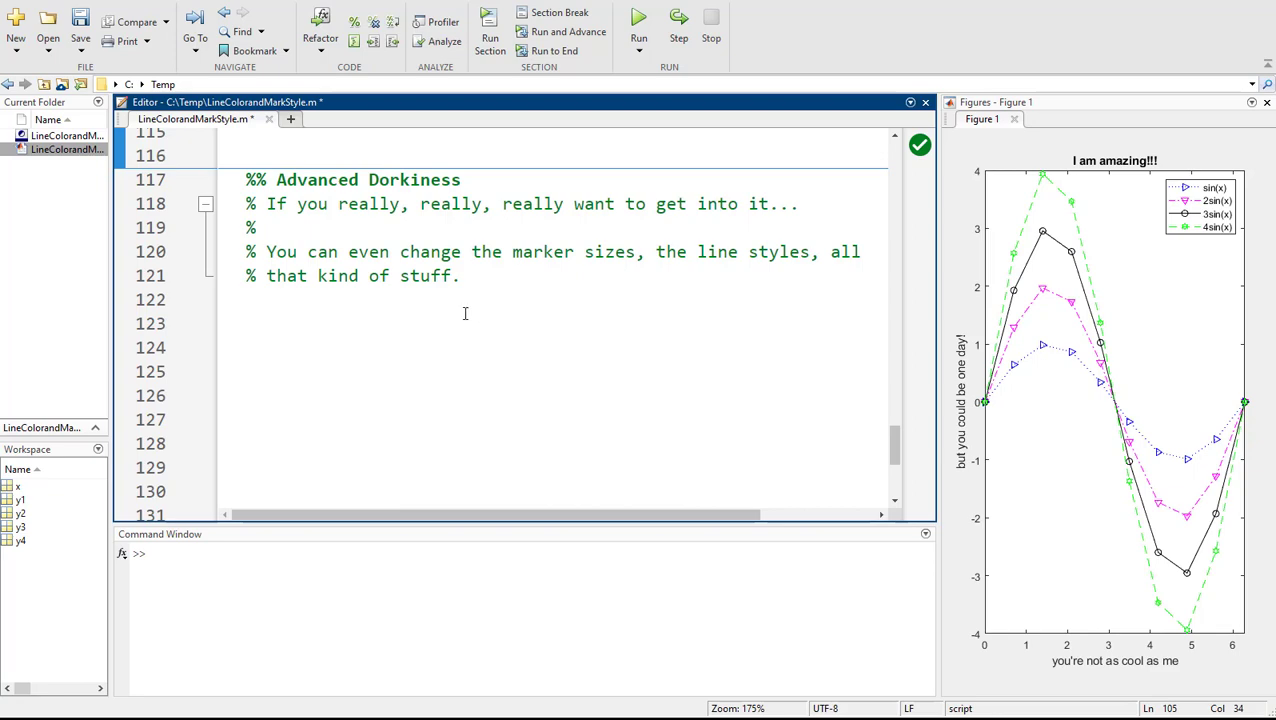
mouse_move(532, 358)
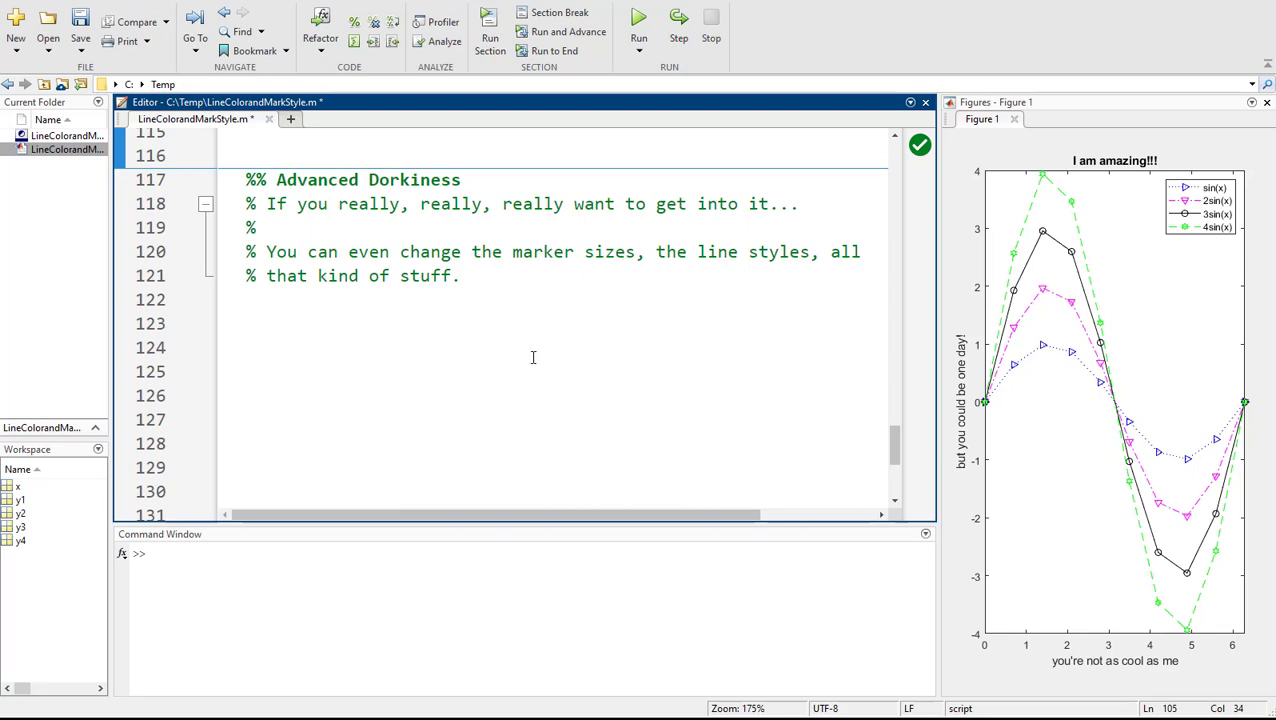
scroll("up", 3)
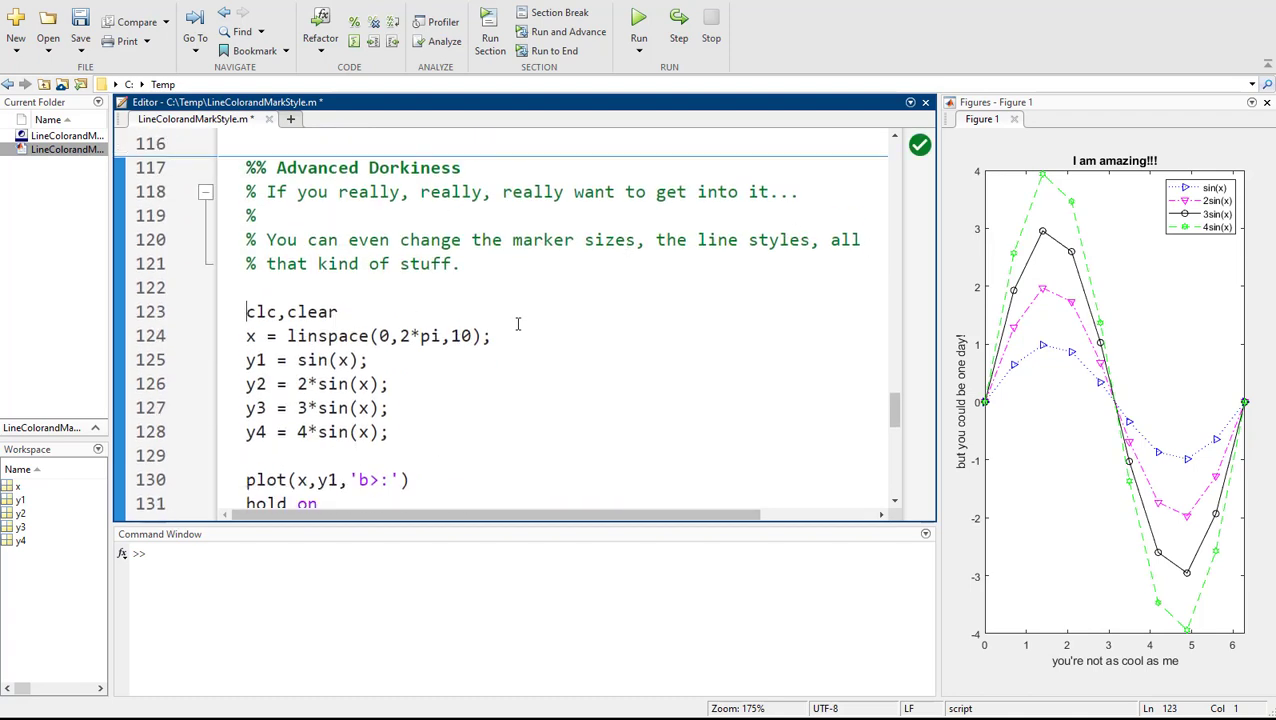
scroll("down", 3)
type(",y4")
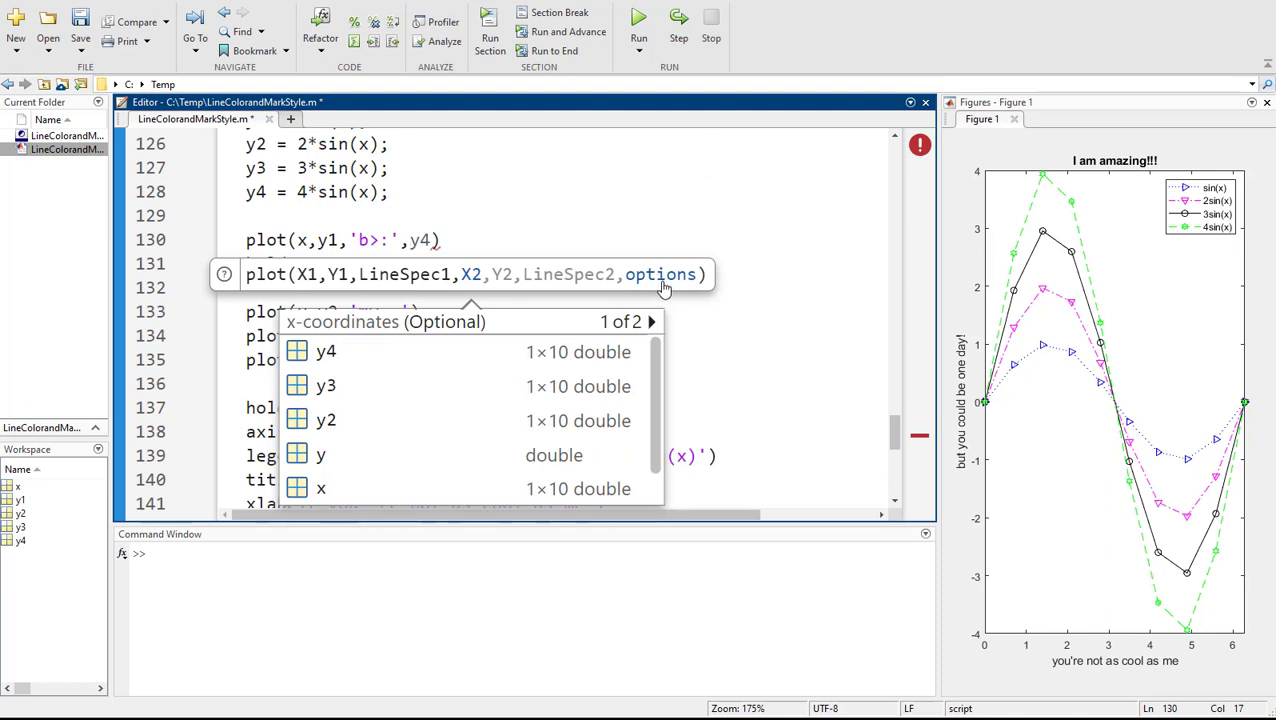
- Extend the sin(x) call to plot(x,y1,'b>:','LineWidth',2) via the autocomplete property list
type("'Color',")
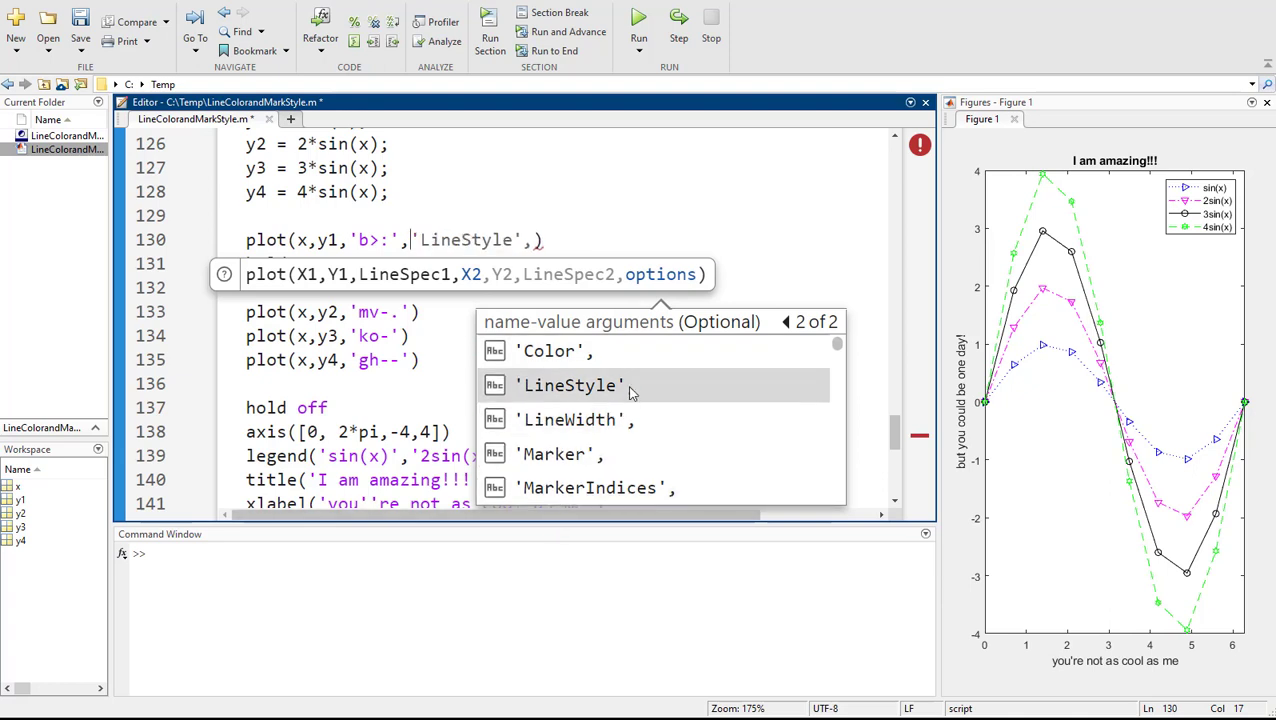
left_click(550, 350)
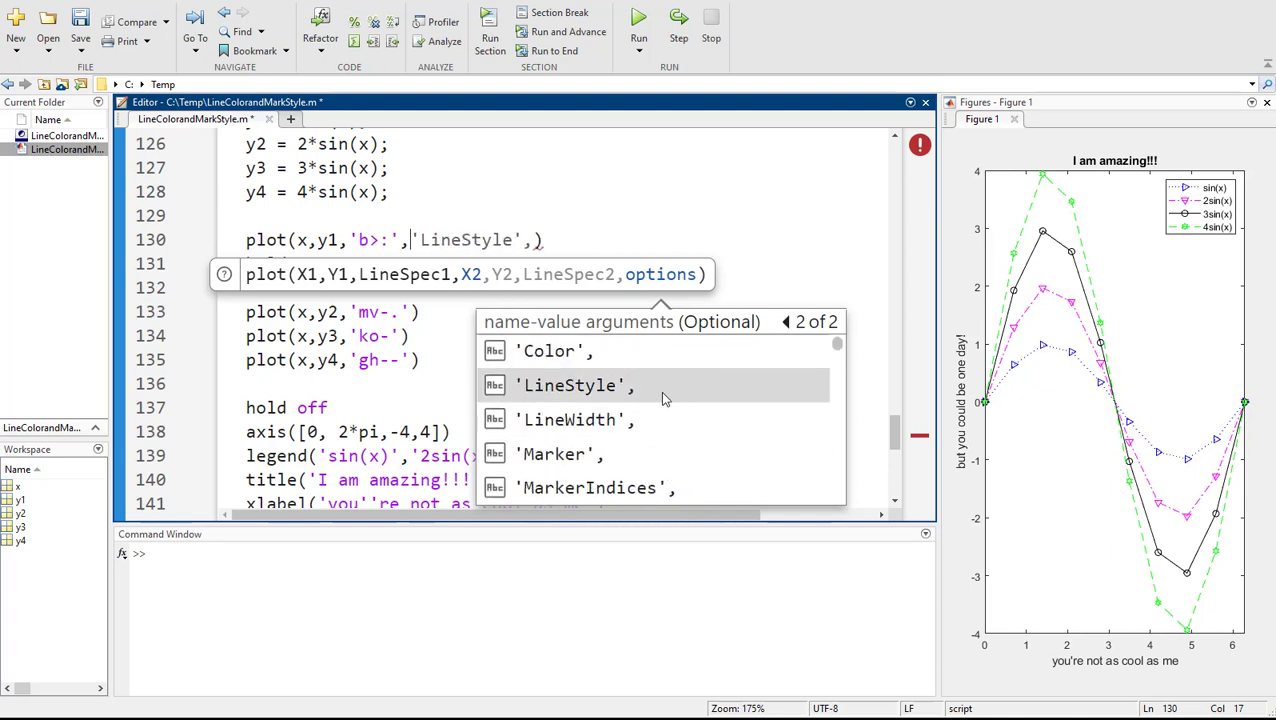
left_click(570, 420)
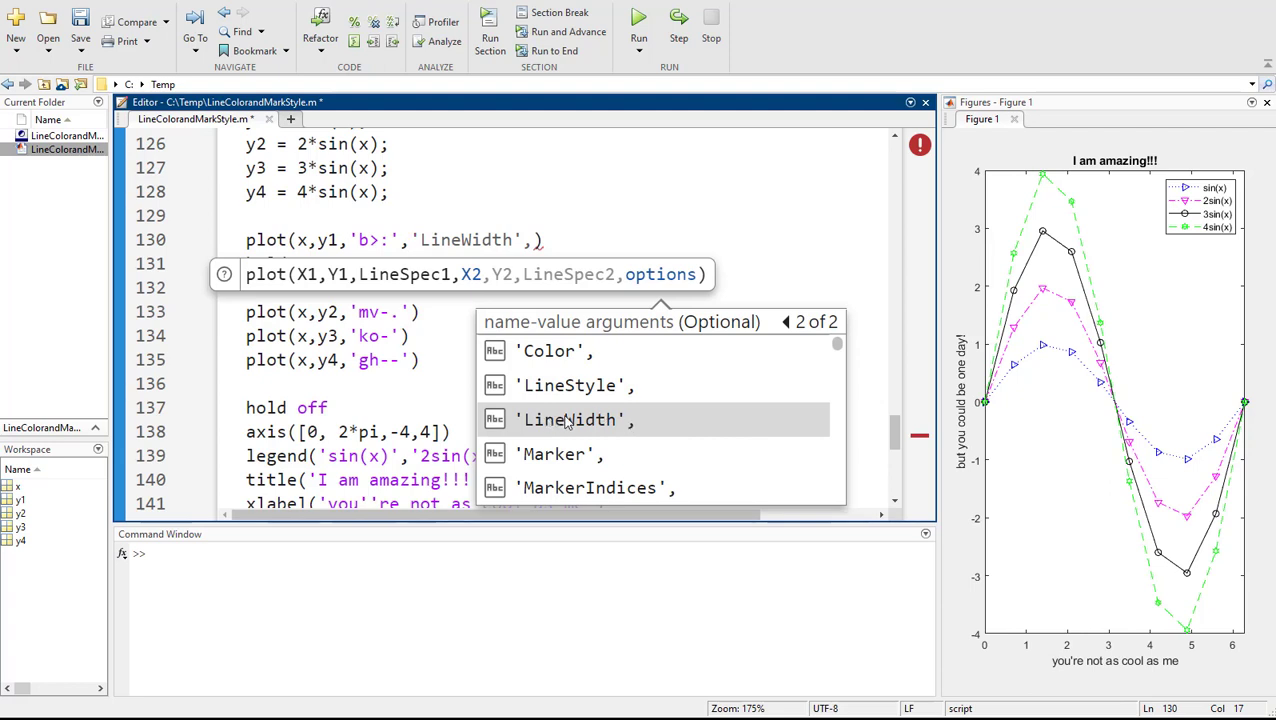
left_click(568, 420)
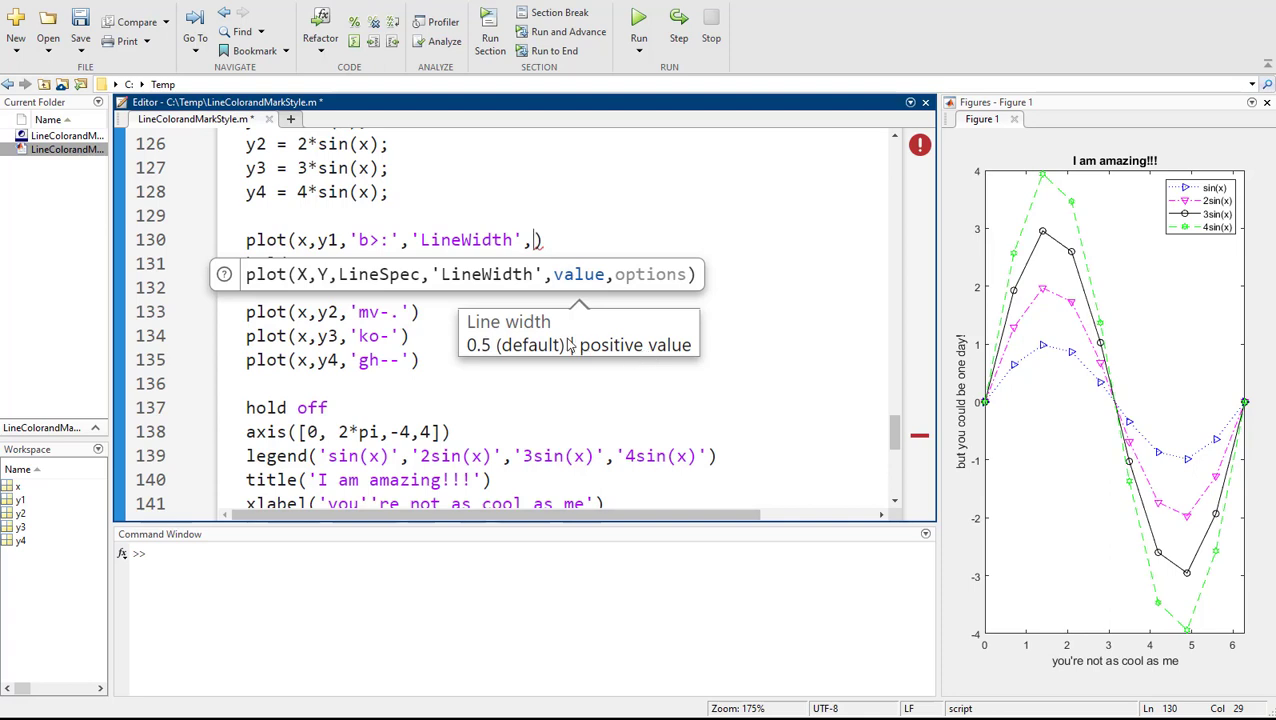
type("2")
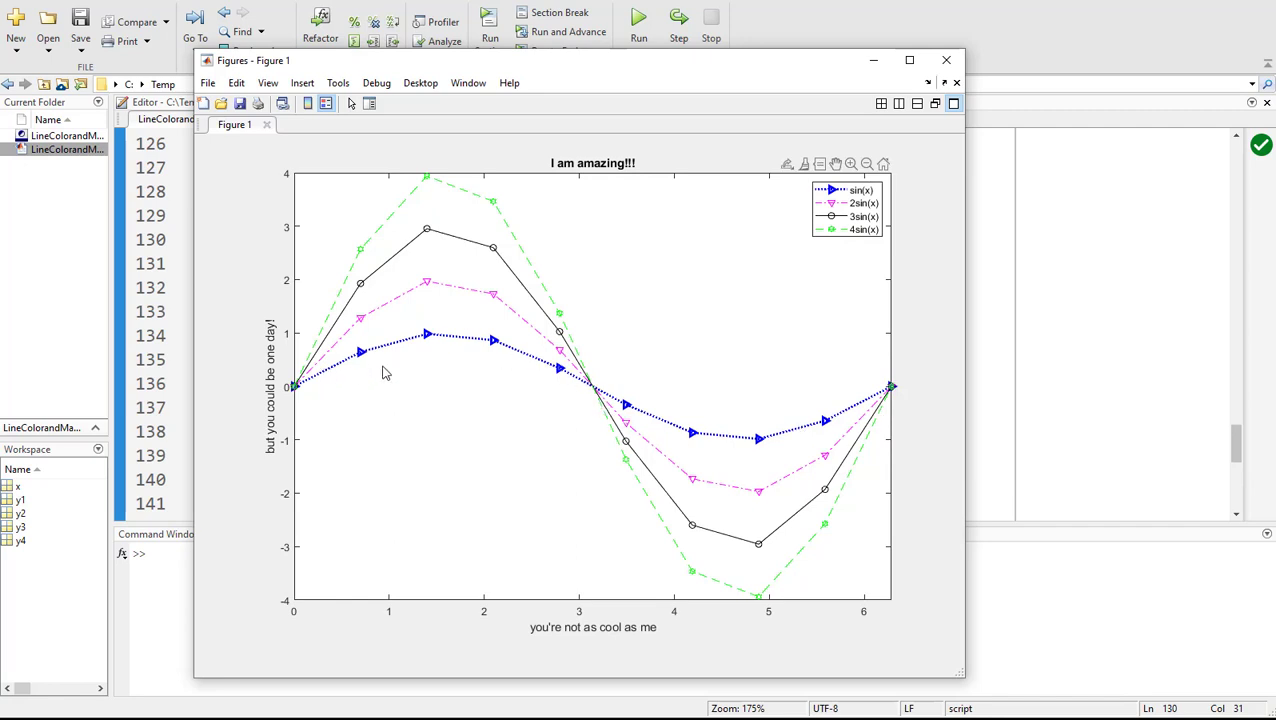
mouse_move(462, 296)
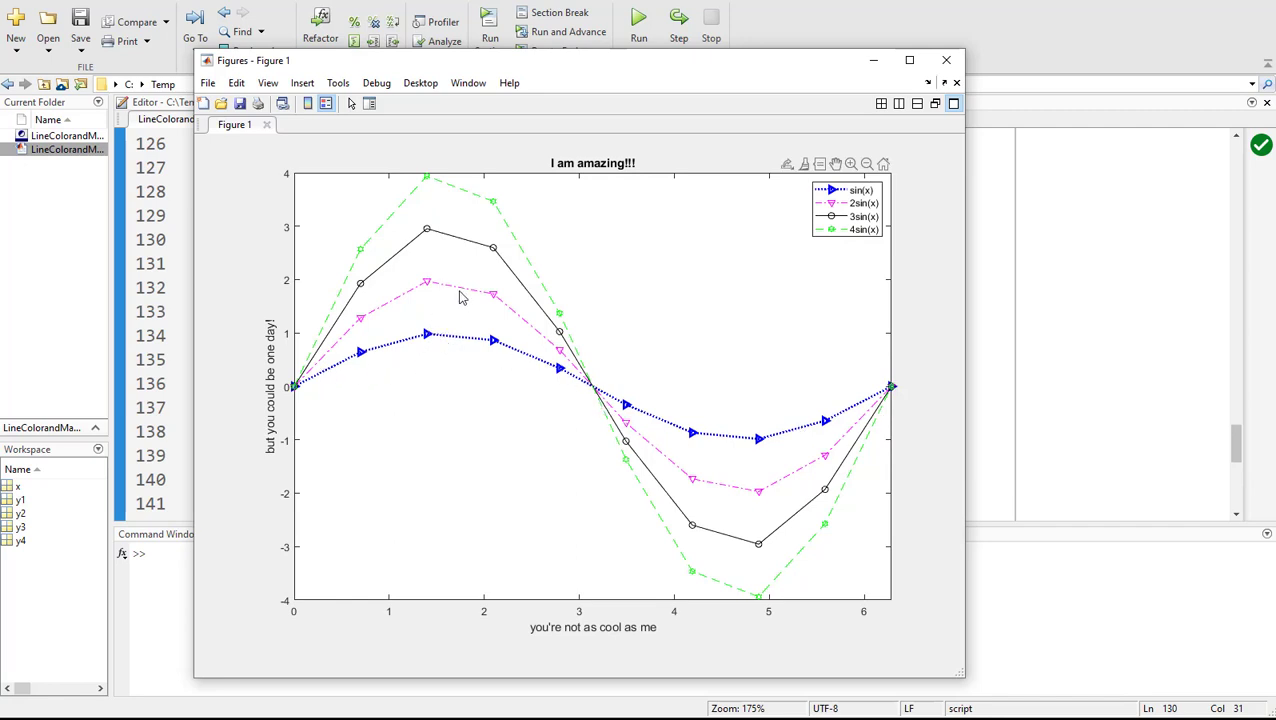
mouse_move(896, 150)
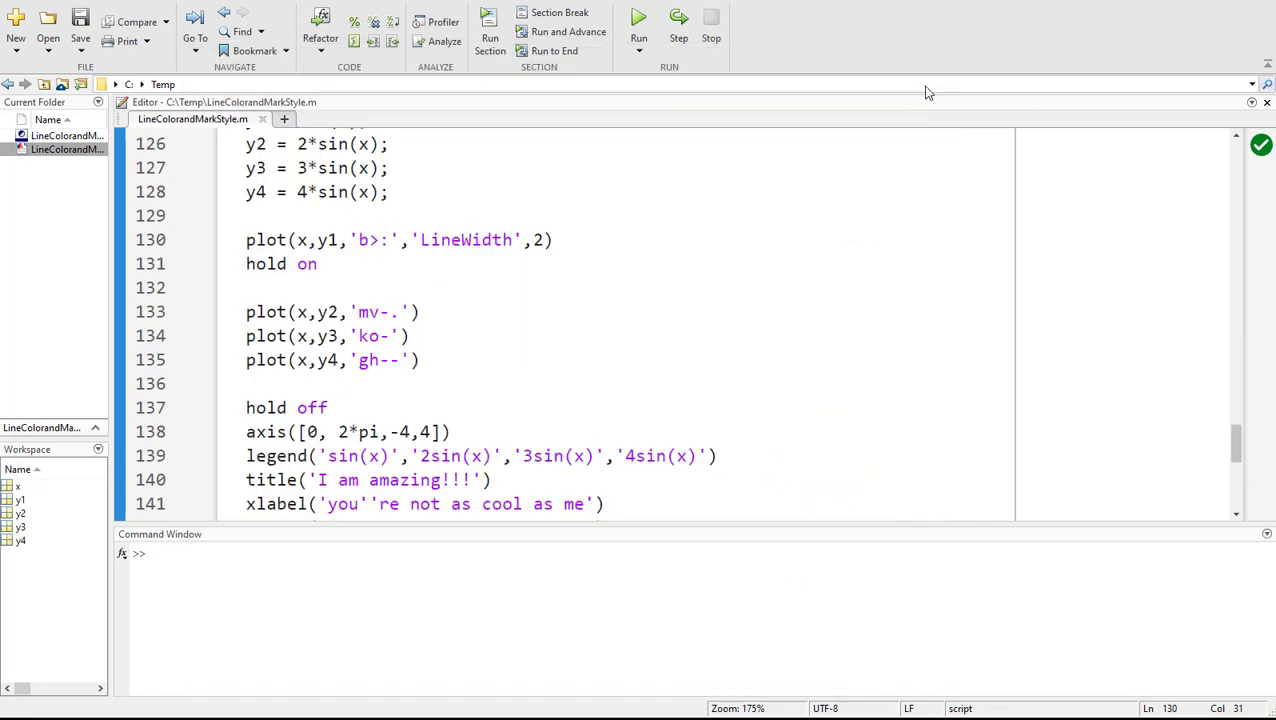
- Re-run the script so the figure shows the thicker sin(x) curve
left_click(638, 16)
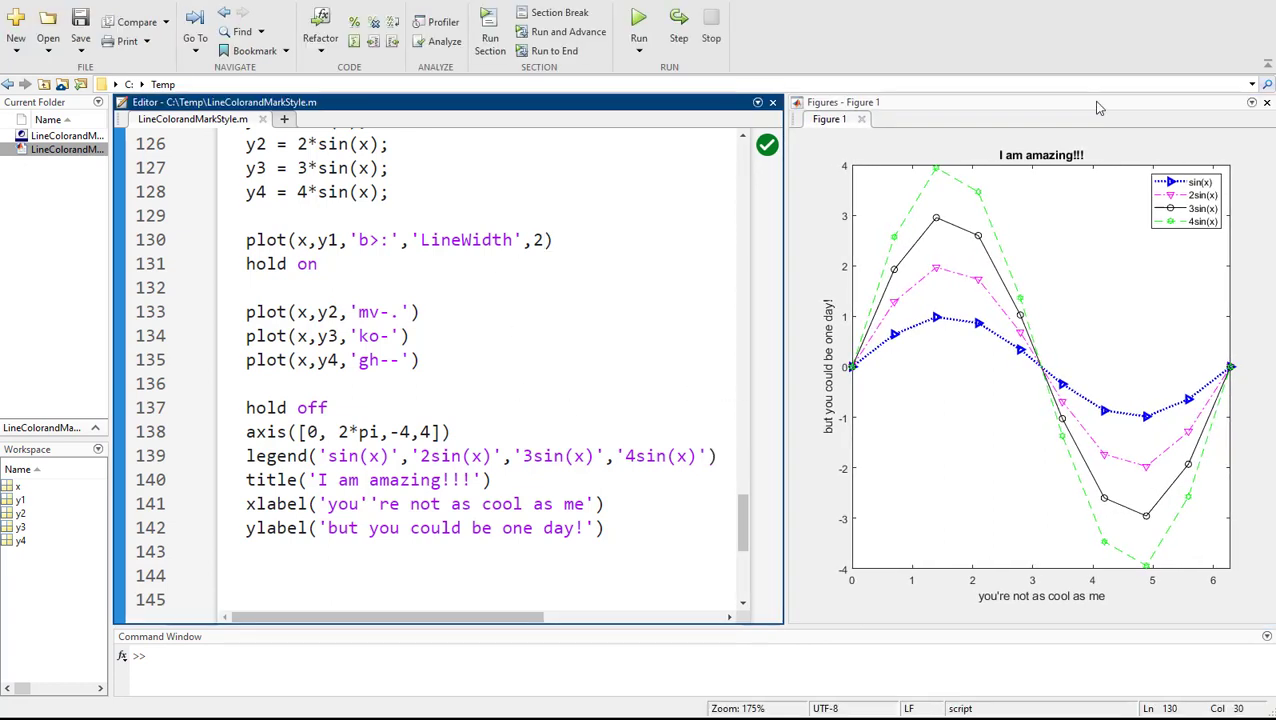
- Add 'MarkerIndices',1:2:9 to the sin(x) plot call
type(",'Color',")
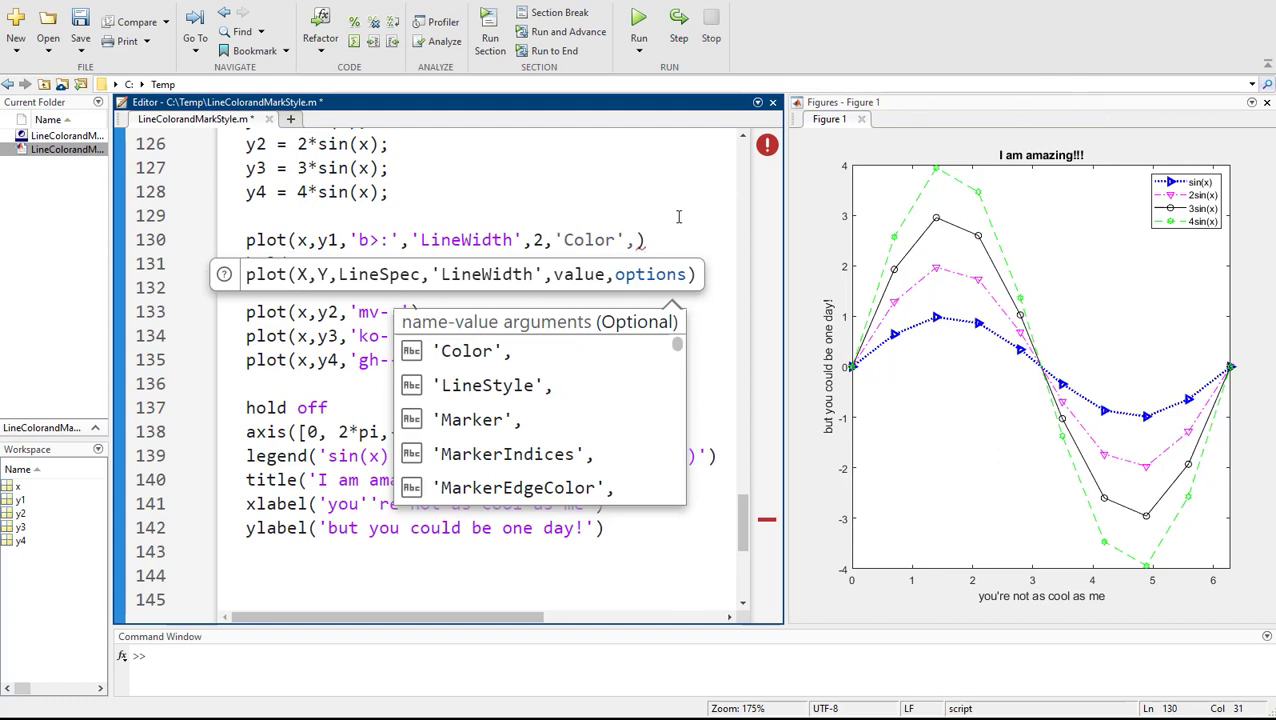
left_click(472, 420)
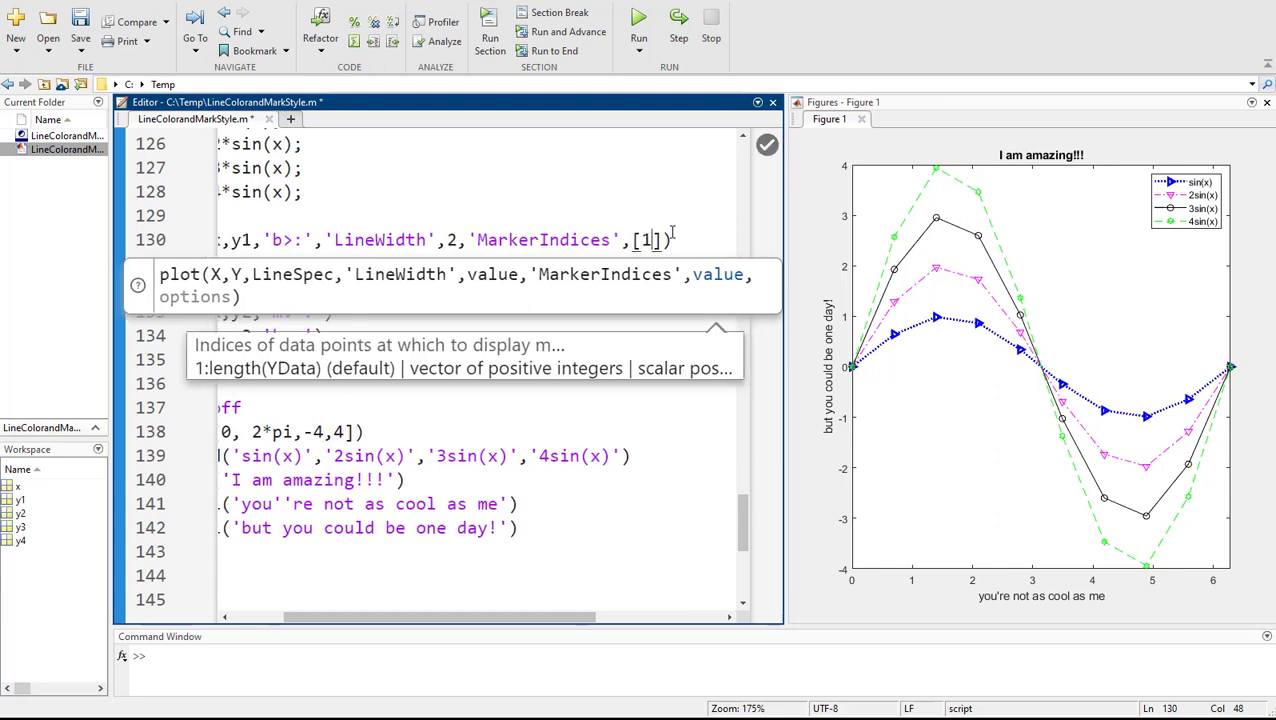
type(":2")
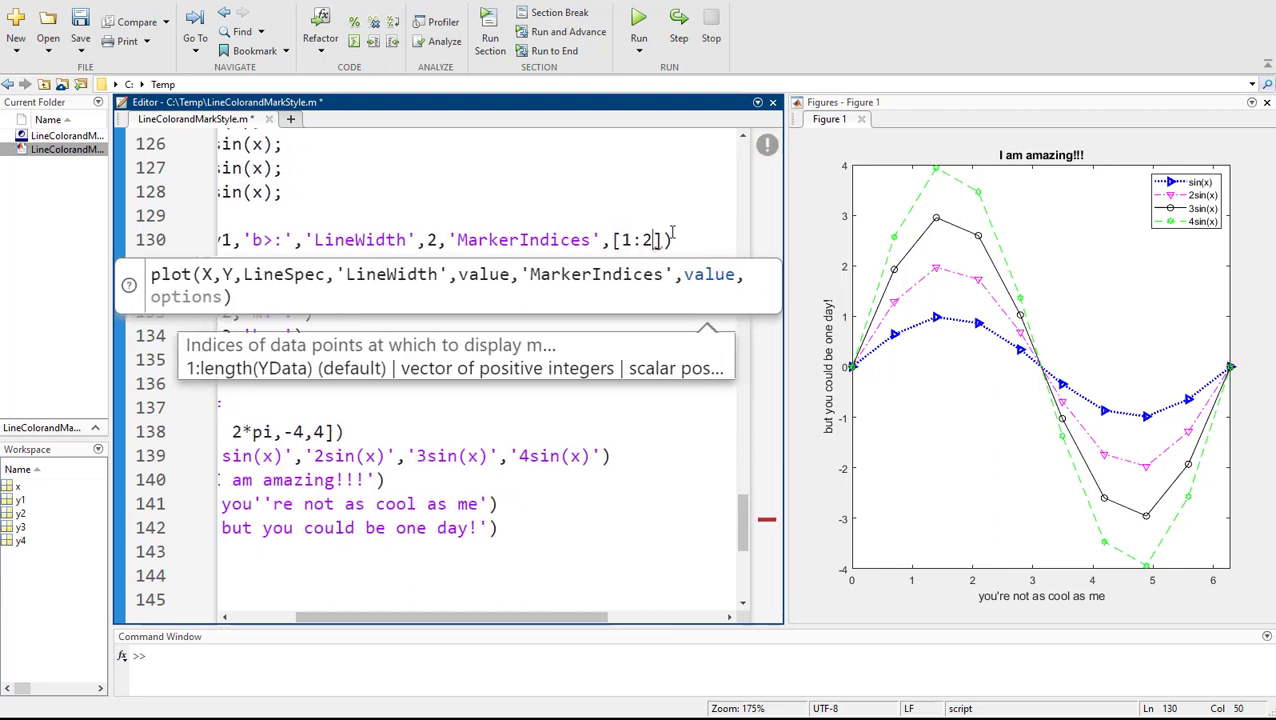
type(":9")
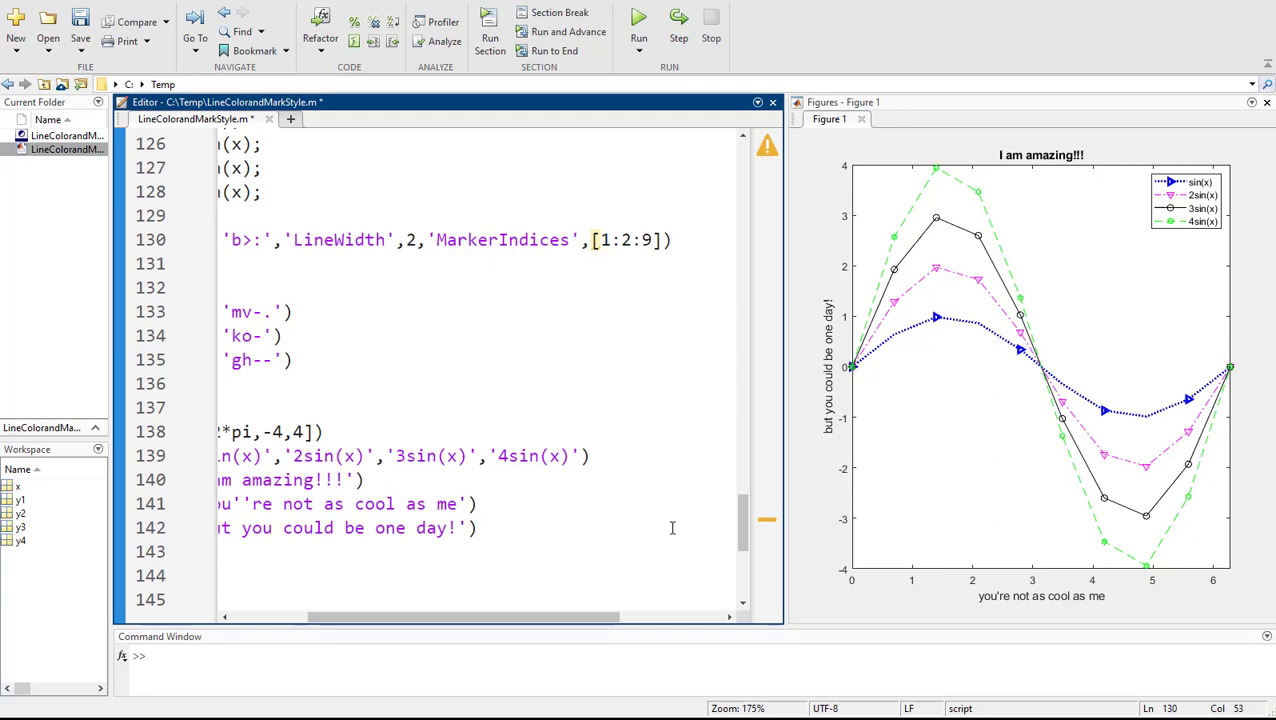
- Start a ,'Color', option after 'mv-.' in the 2sin(x) plot call
scroll("left", 3)
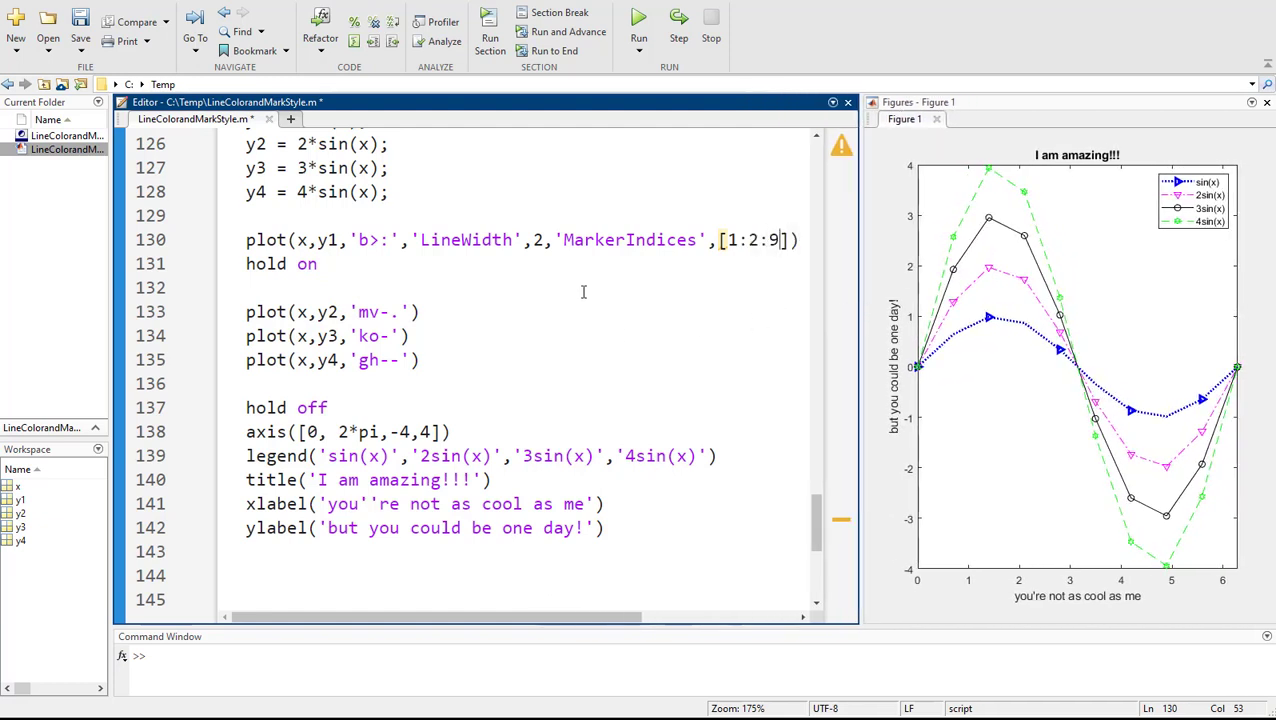
left_click(420, 312)
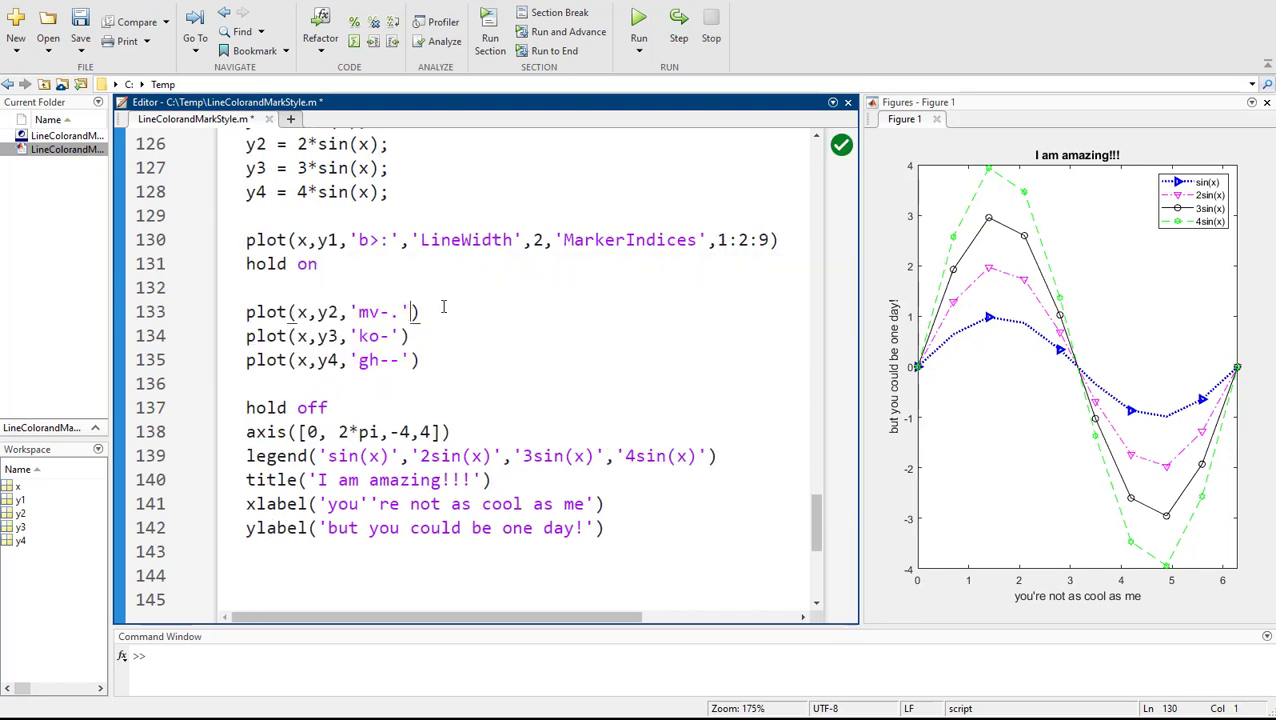
type(",")
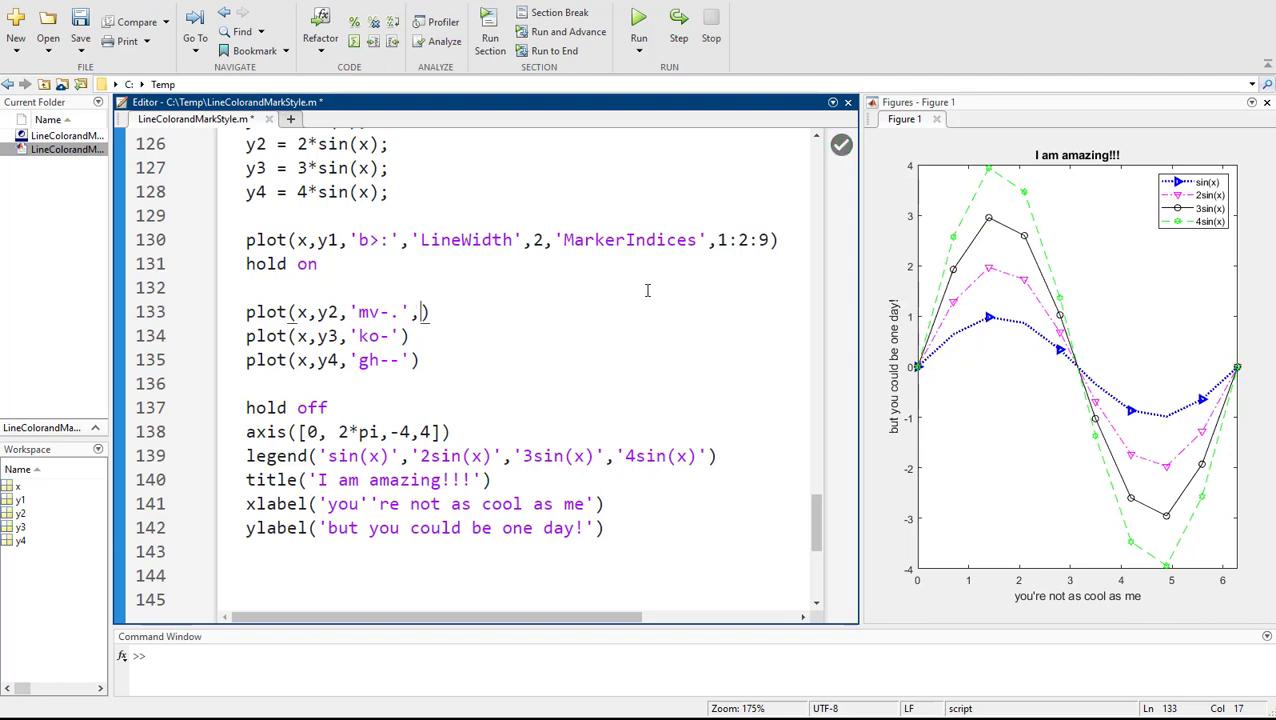
type("'Color',")
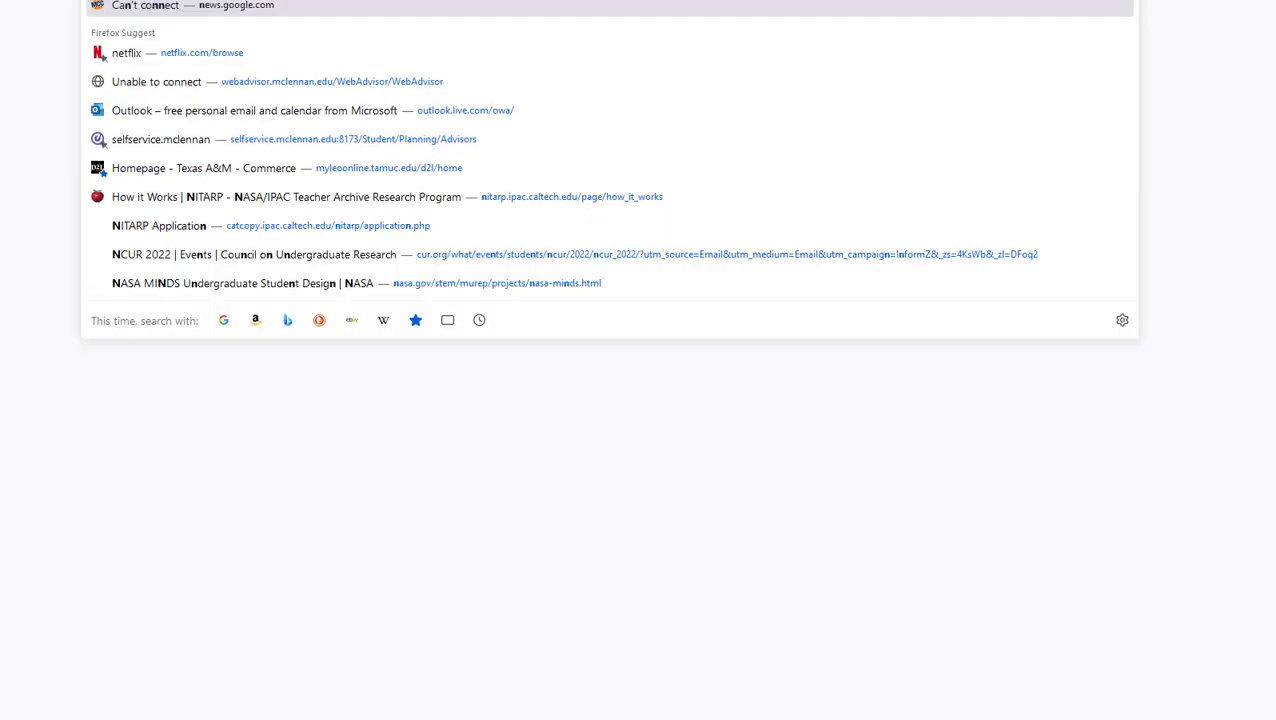
- Search Google for 'hexadecimal code for colors'
type("ghexa")
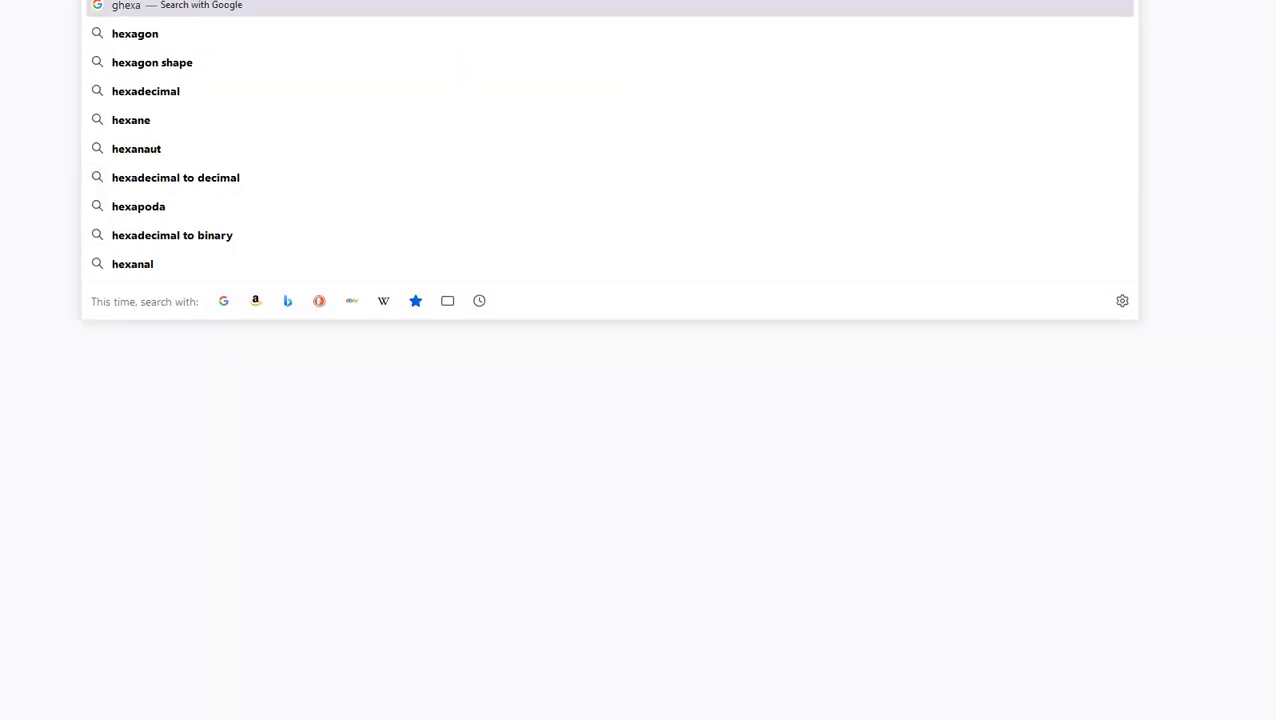
type("hexadecimal code for")
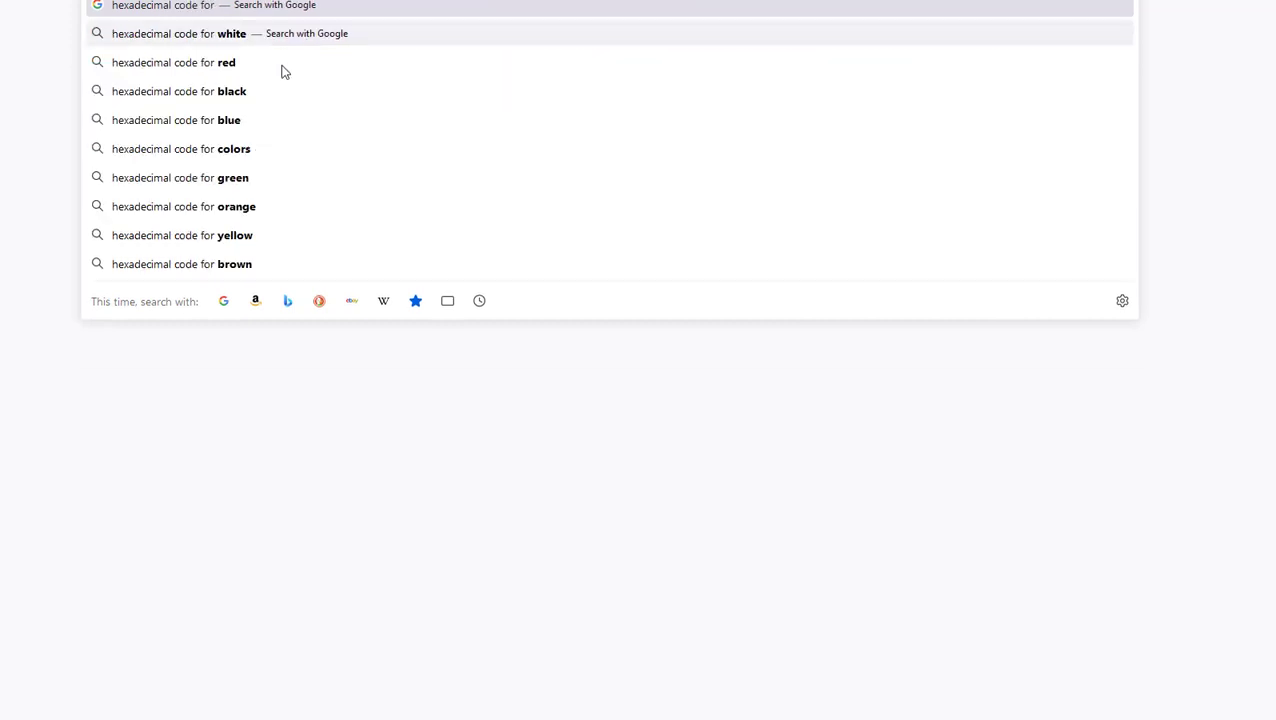
left_click(180, 148)
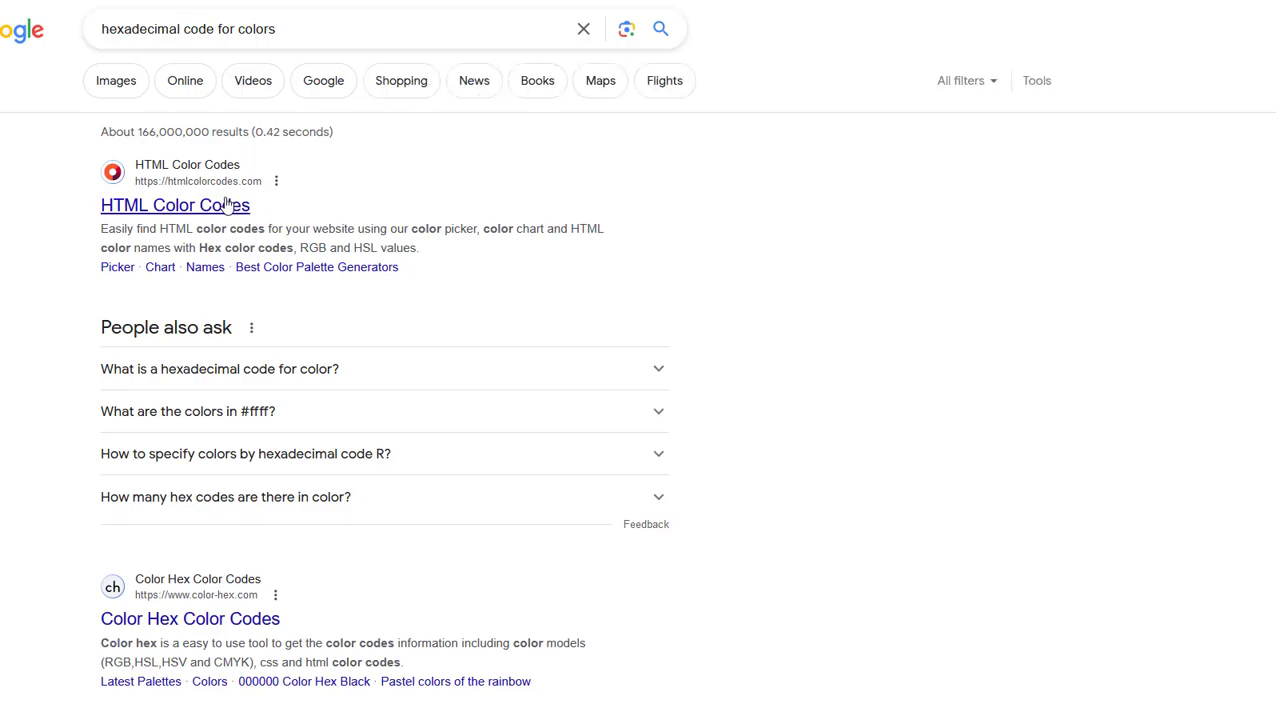
- On HTML Color Codes drag the hue to green and pick a bright shade, #26D11E
left_click(176, 204)
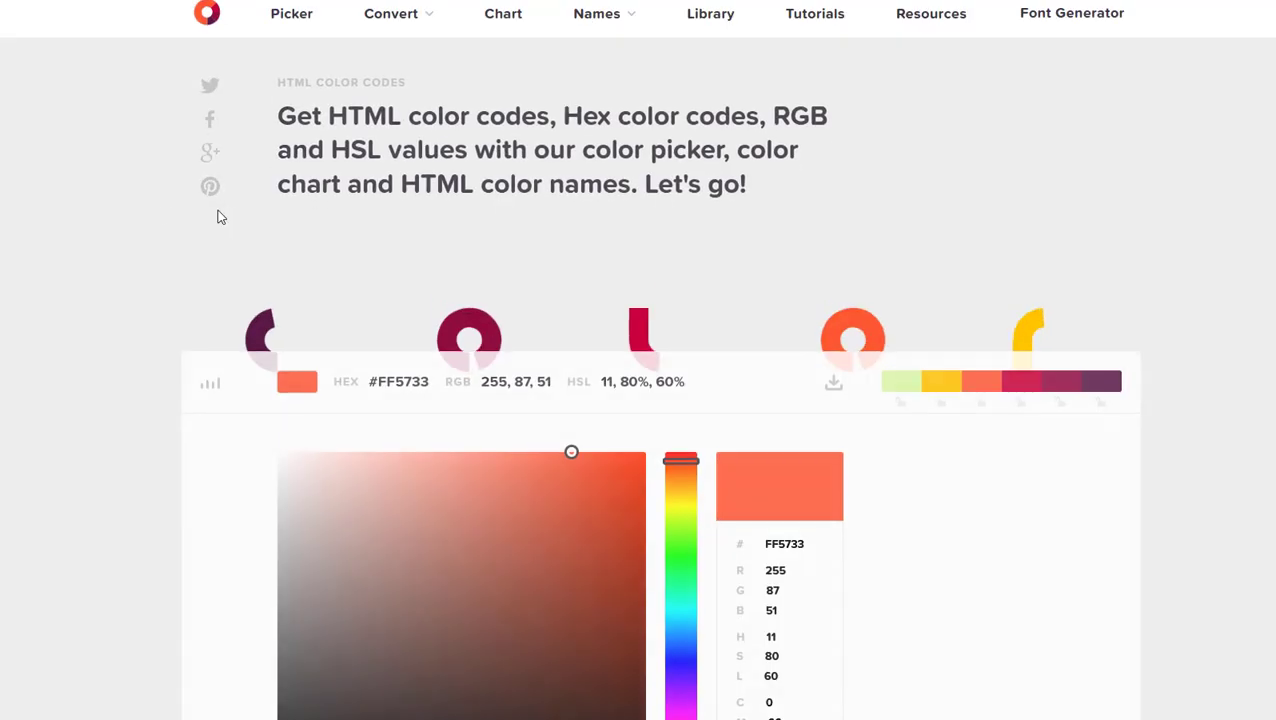
scroll("down", 3)
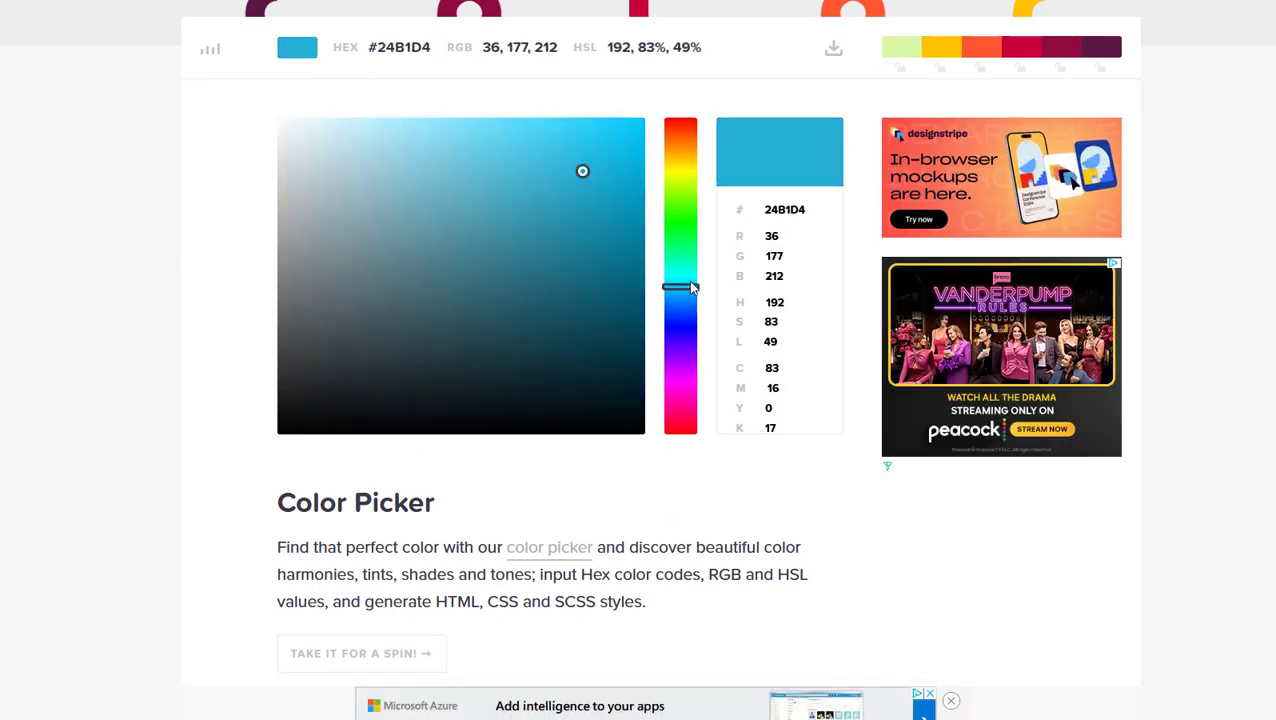
left_click_drag(680, 288, 680, 258)
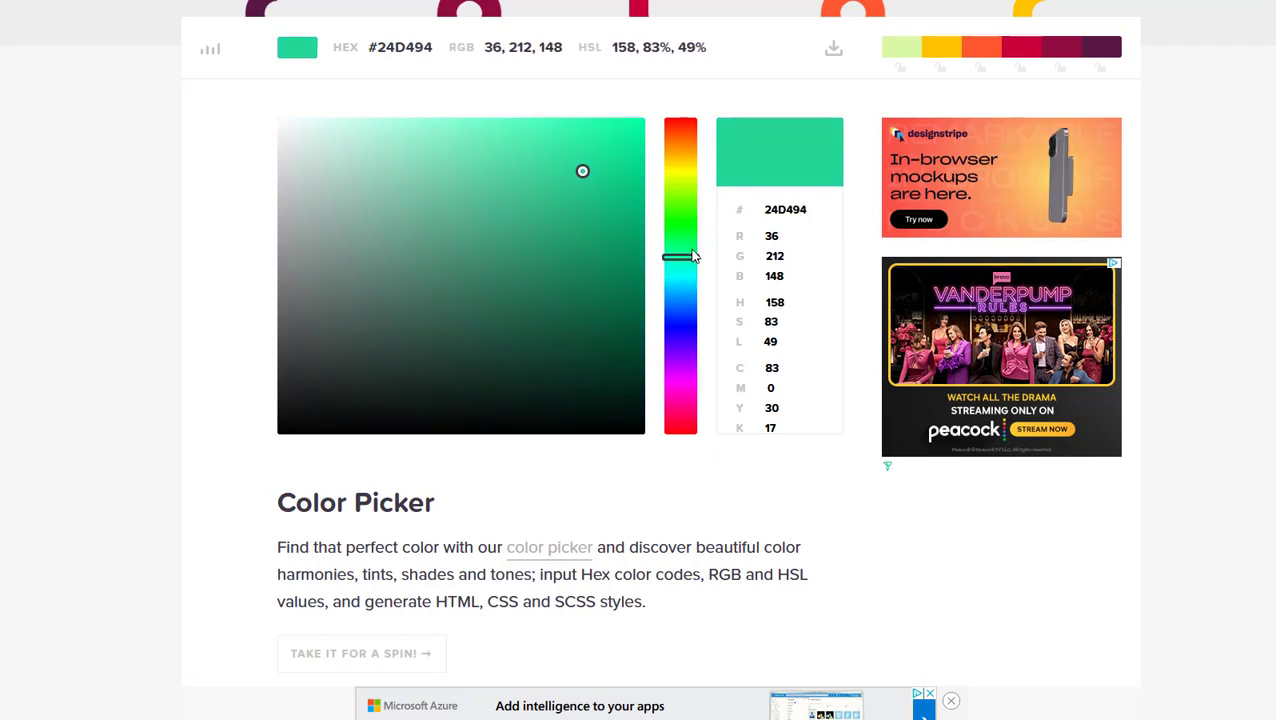
left_click_drag(680, 258, 680, 220)
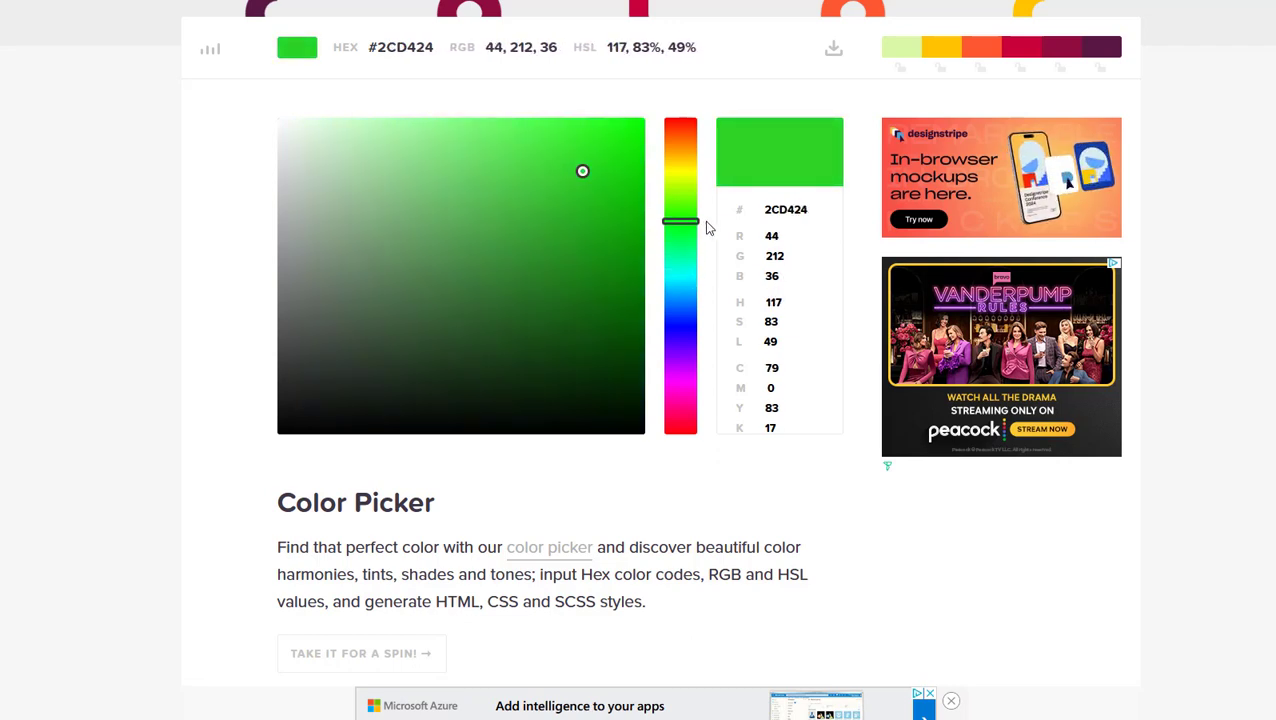
left_click(594, 184)
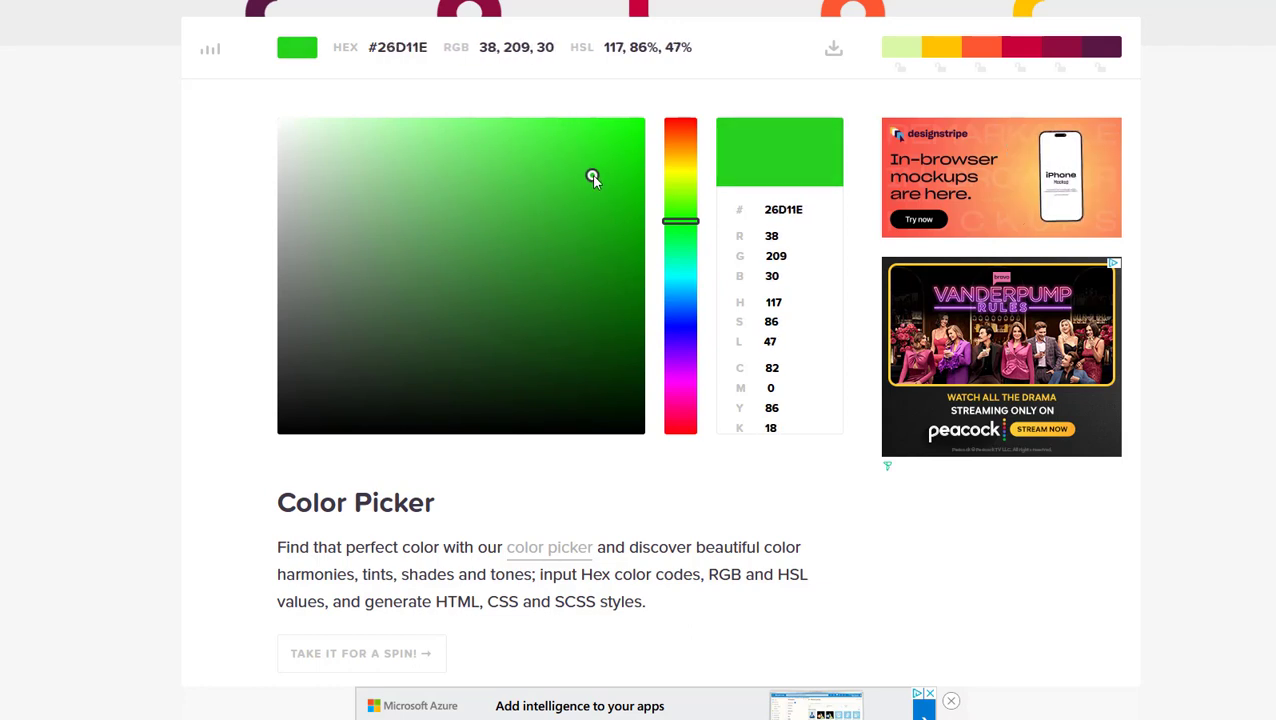
mouse_move(600, 204)
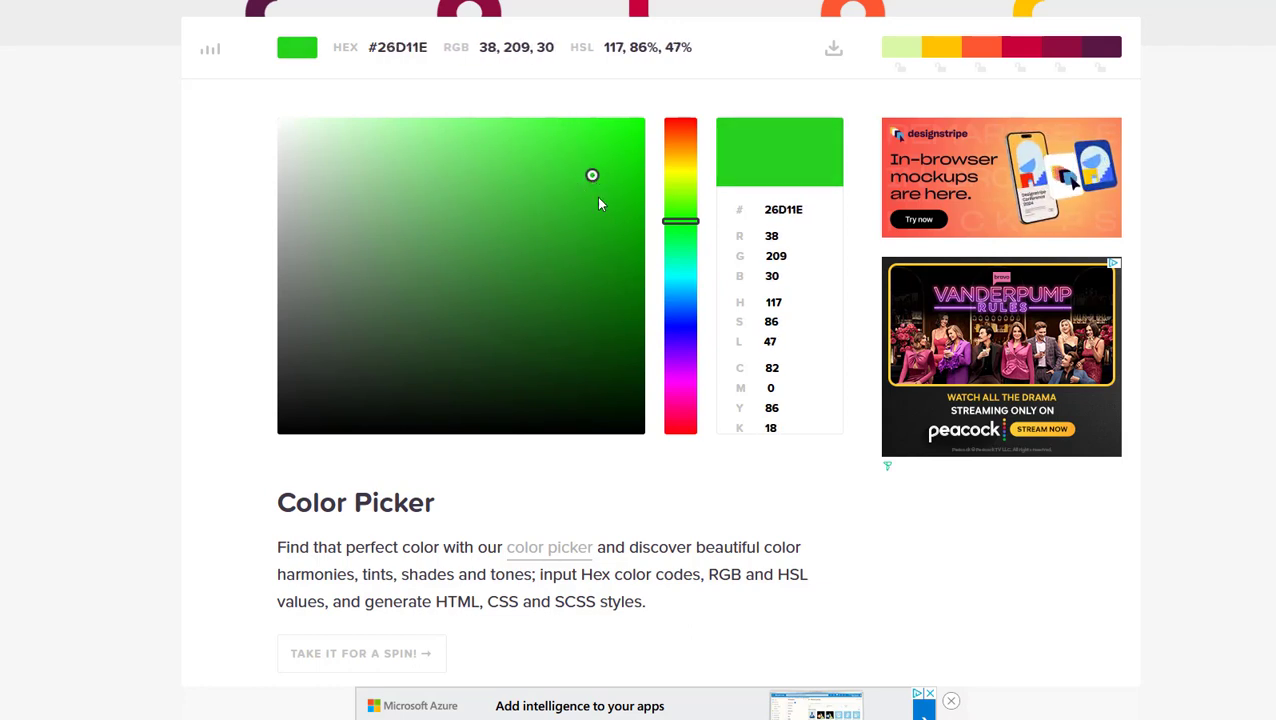
- Scroll down through the site's color chart
scroll("down", 3)
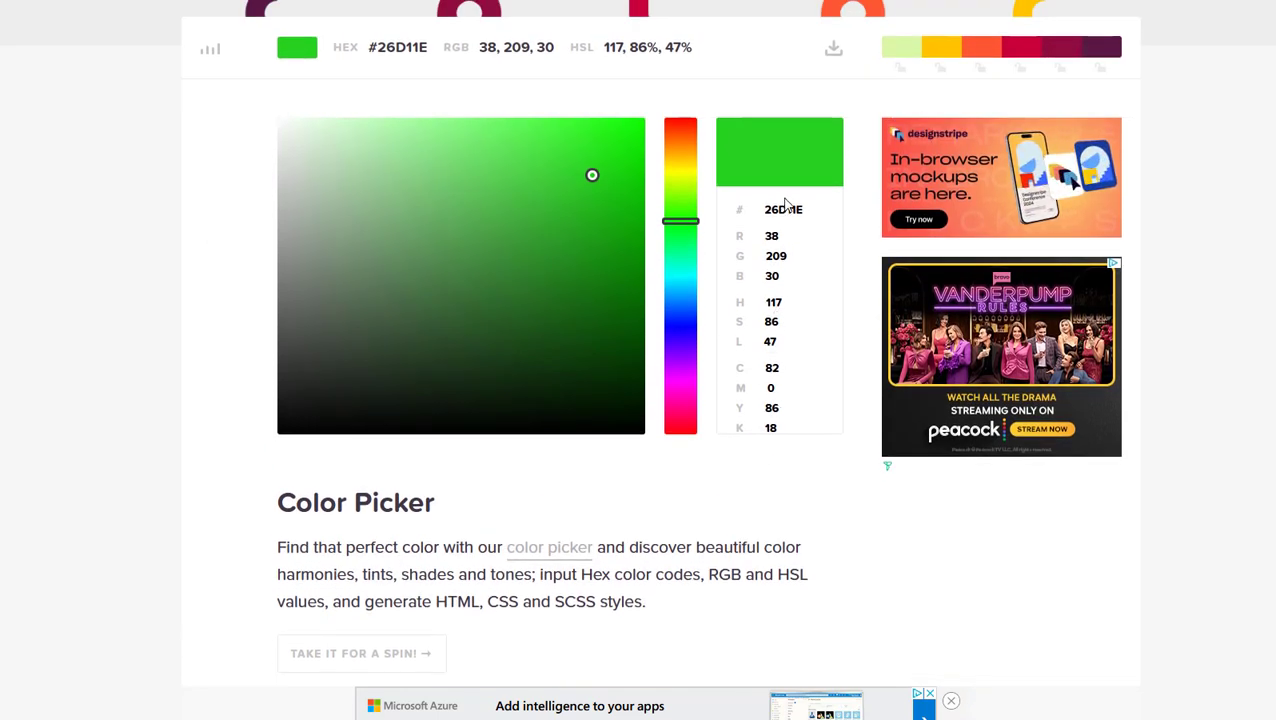
scroll("down", 3)
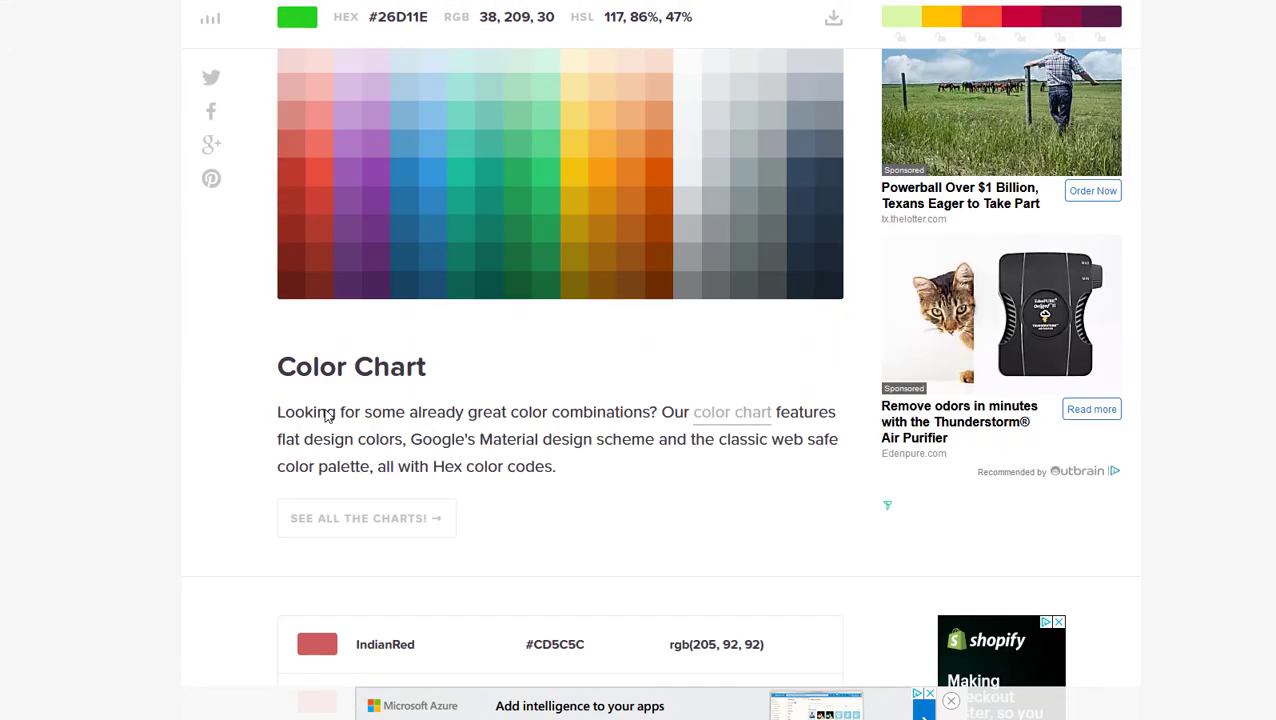
scroll("down", 3)
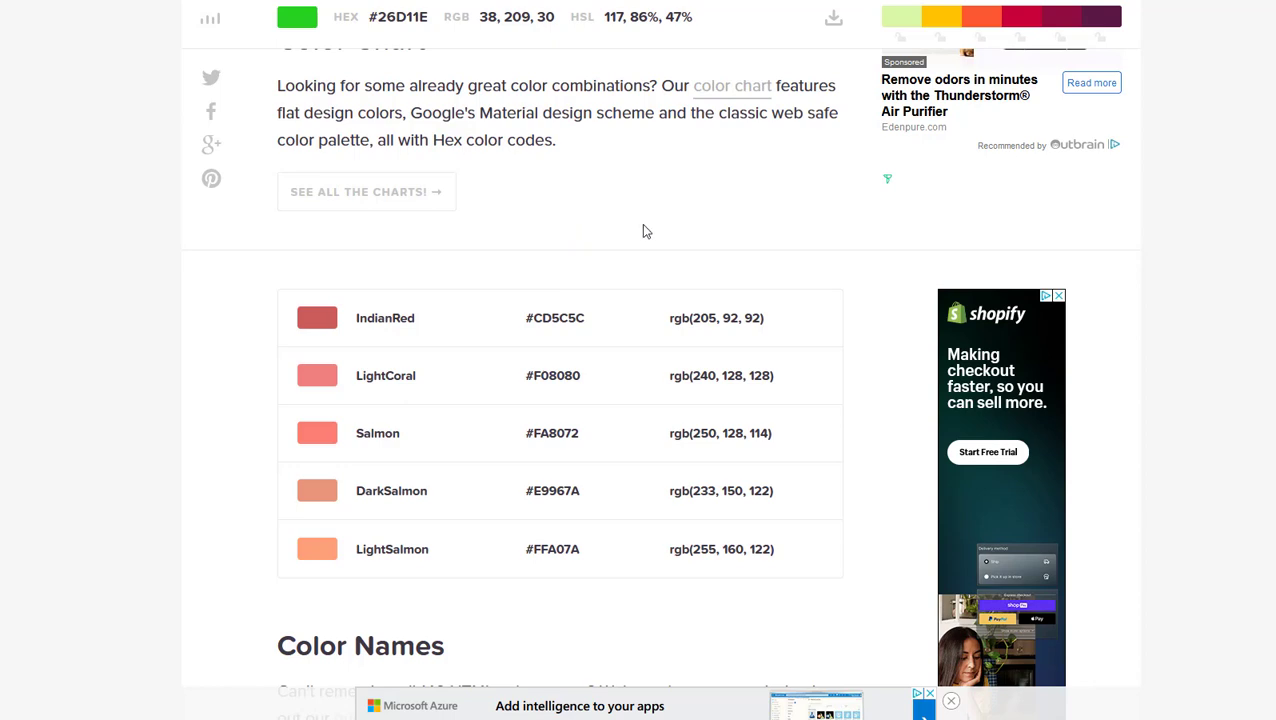
scroll("down", 3)
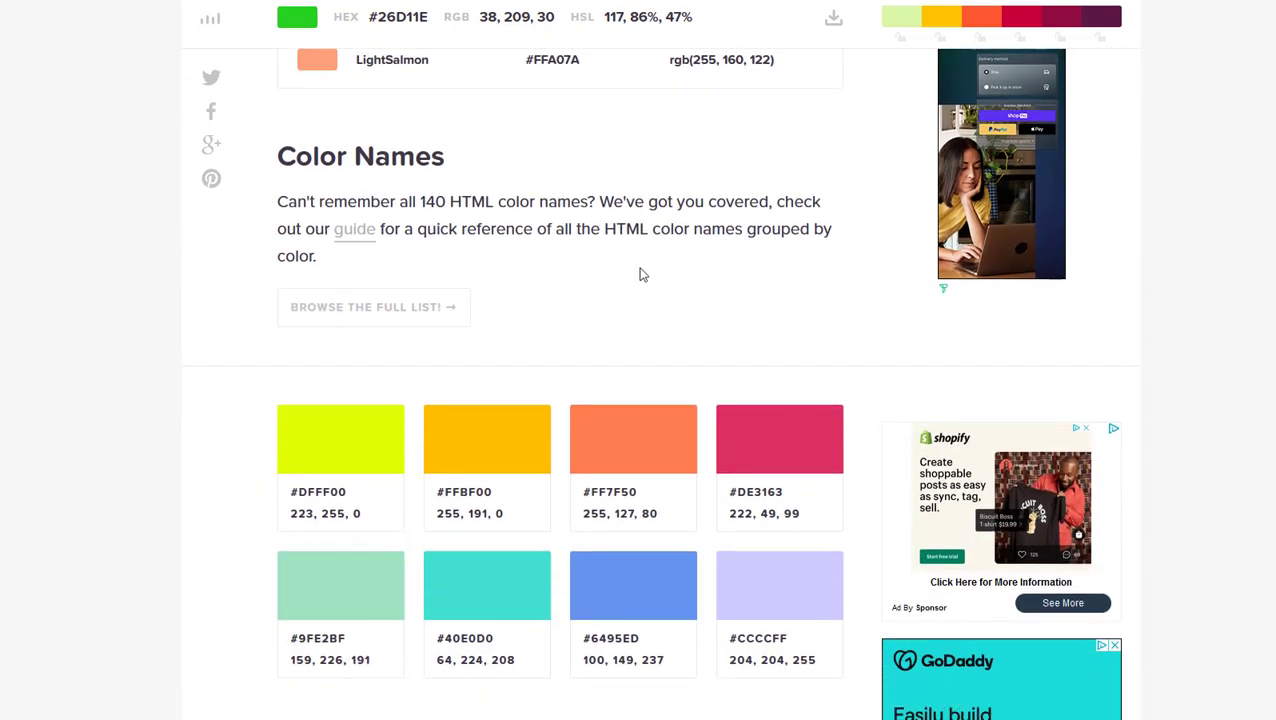
scroll("down", 3)
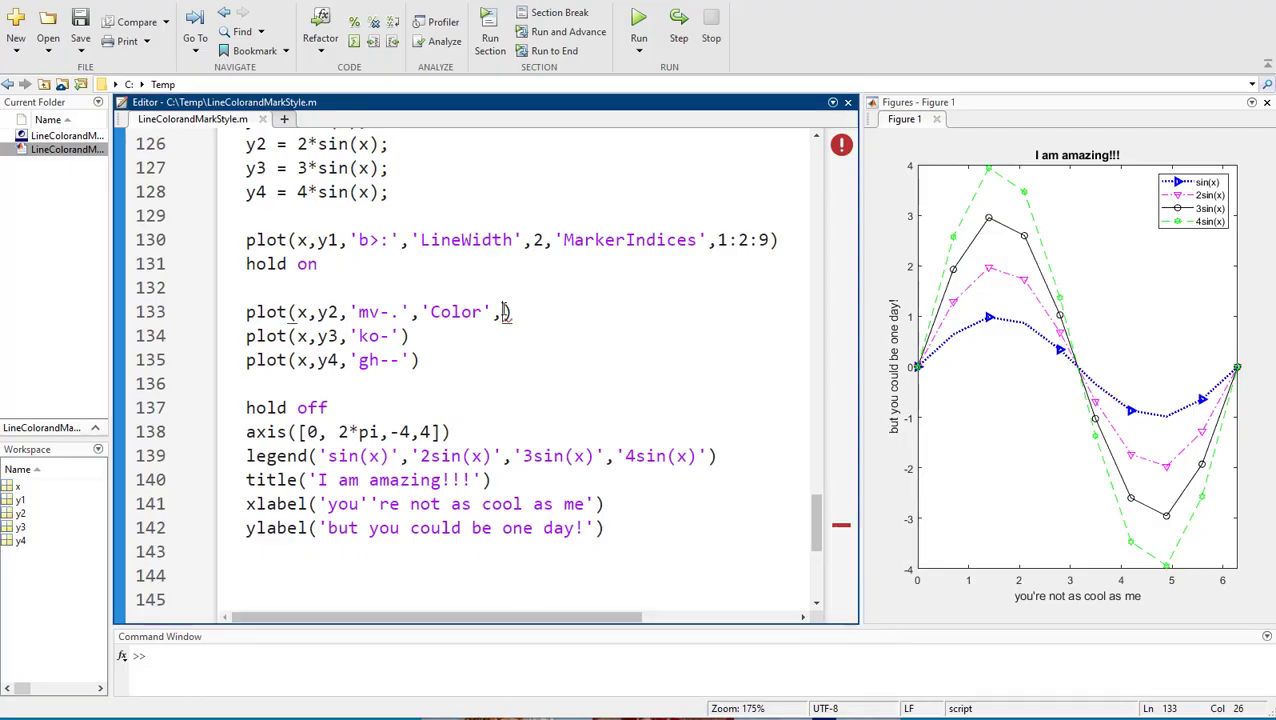
- Set the 2sin(x) colour to '#26d11e' with the # prefix and rerun the script
type("26d11e'")
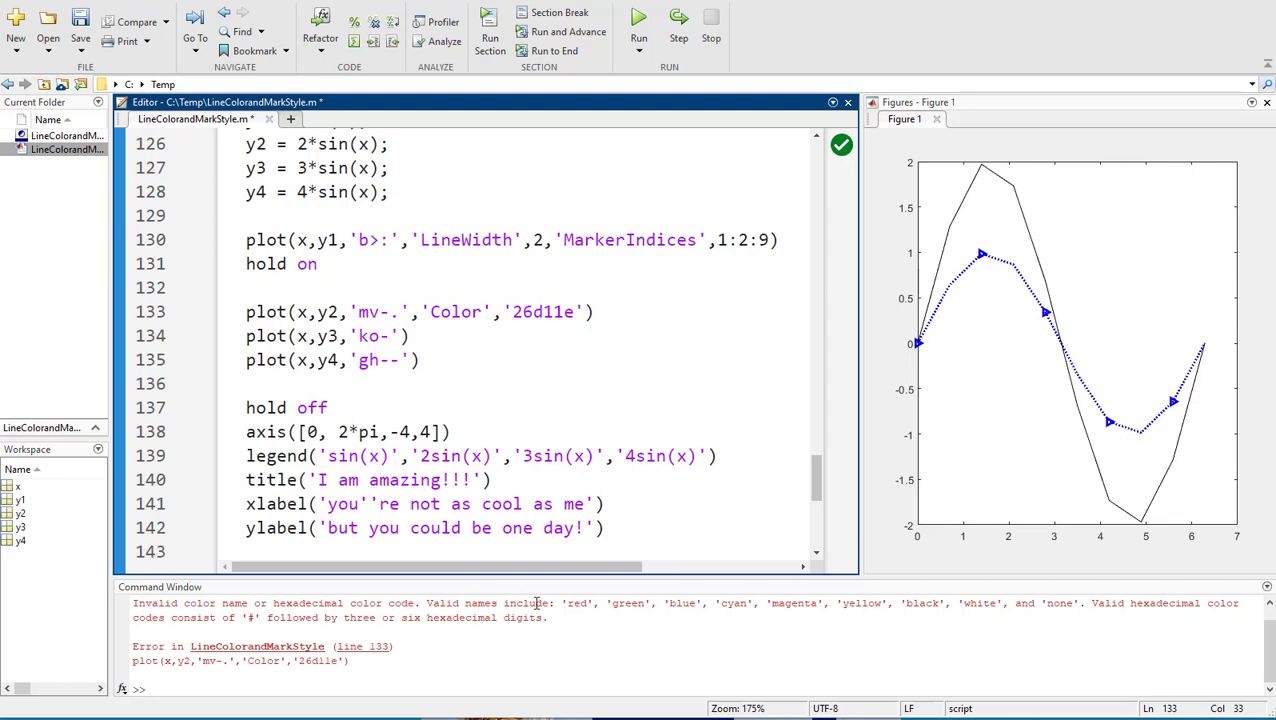
left_click(576, 312)
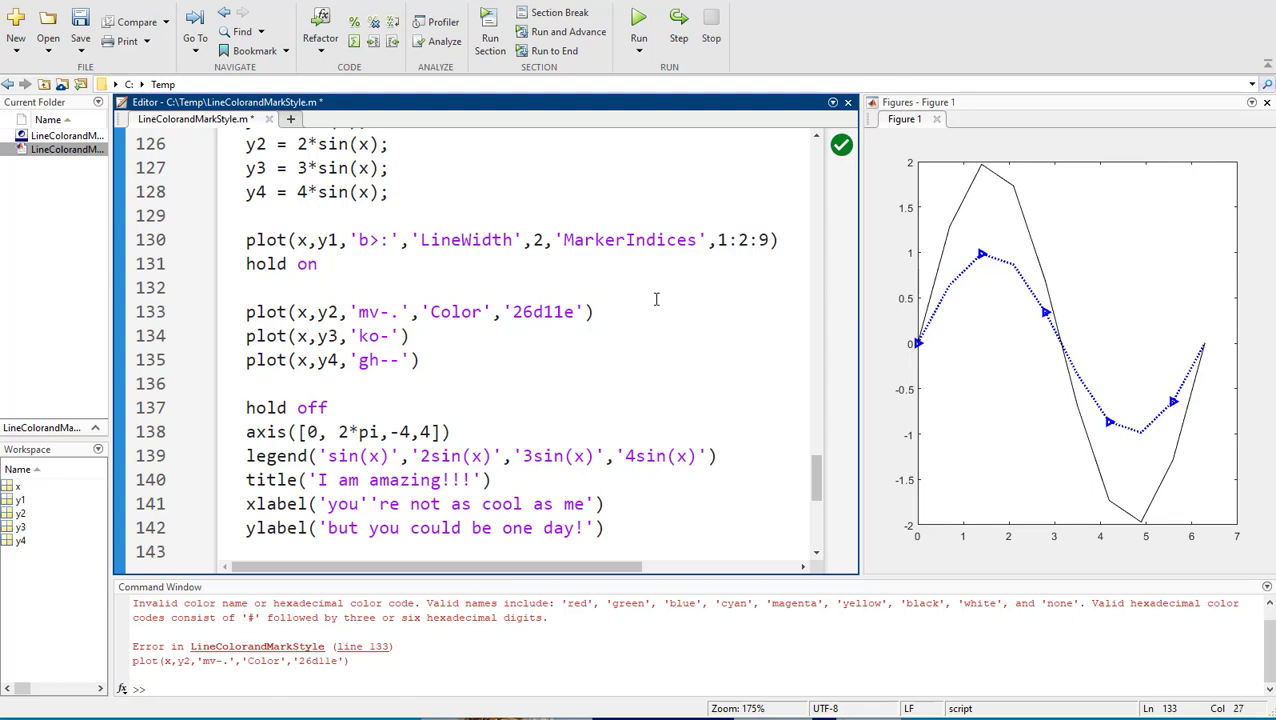
type("#")
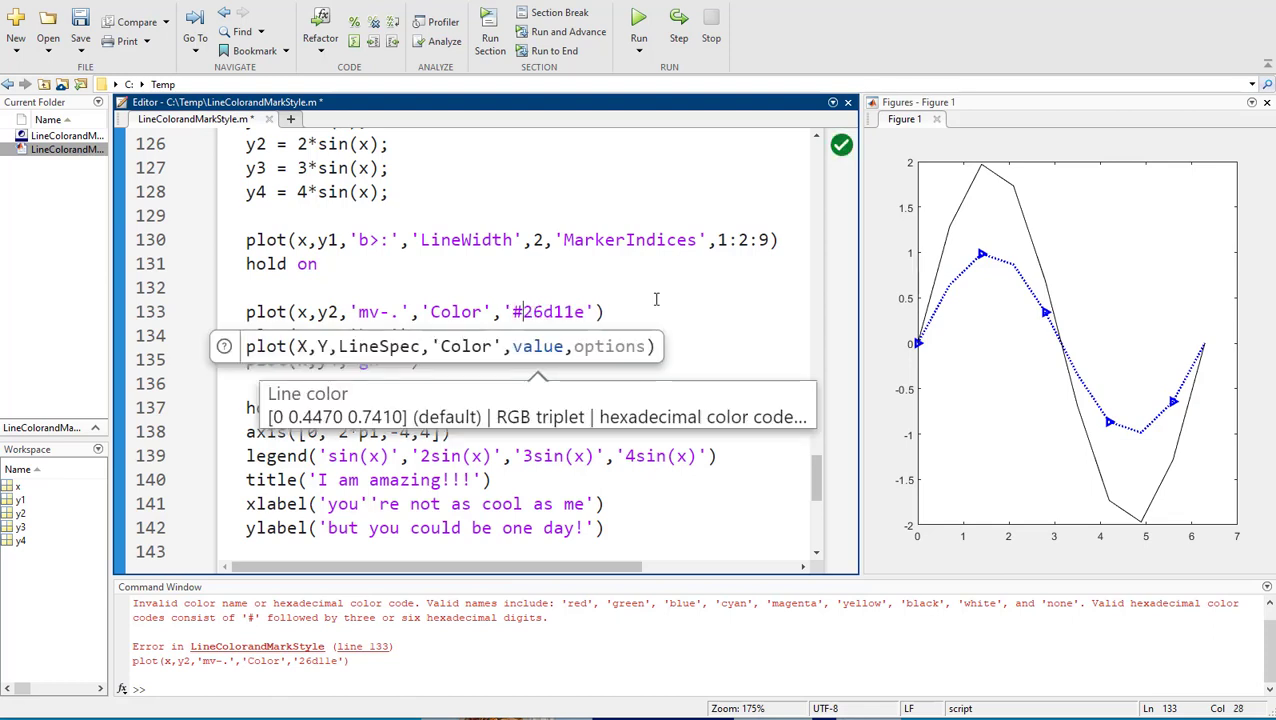
left_click(638, 16)
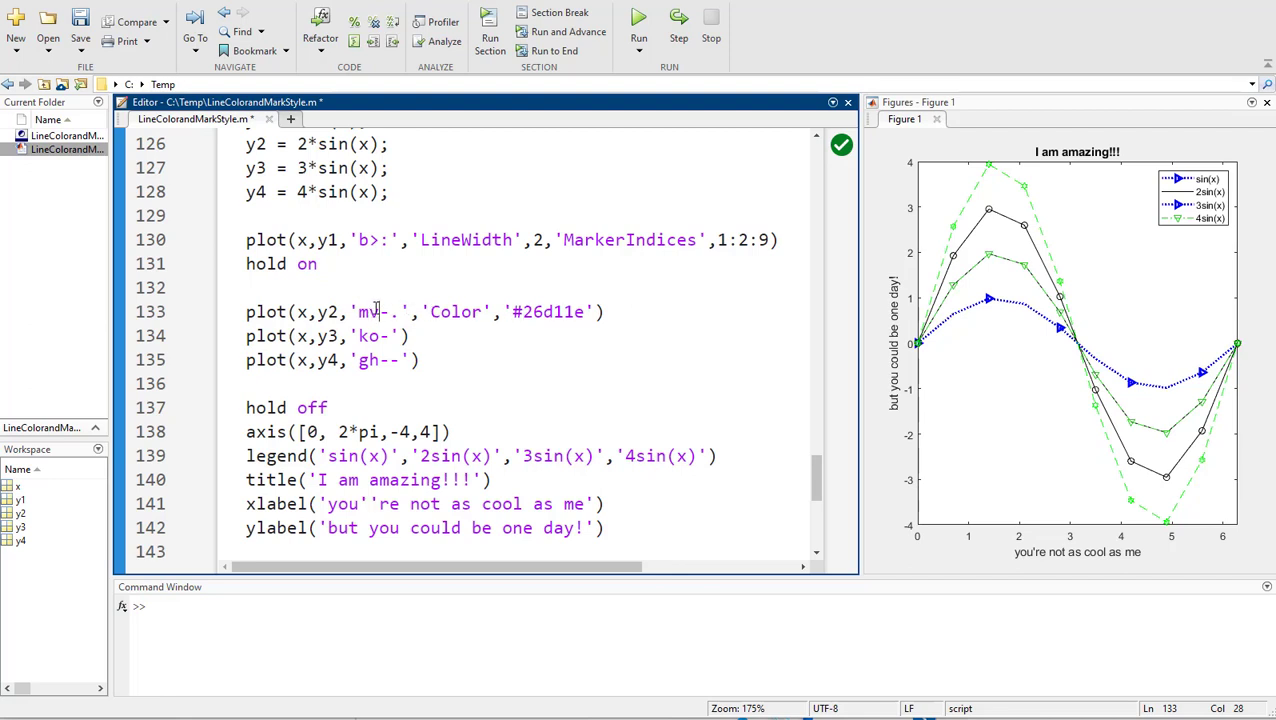
left_click(496, 312)
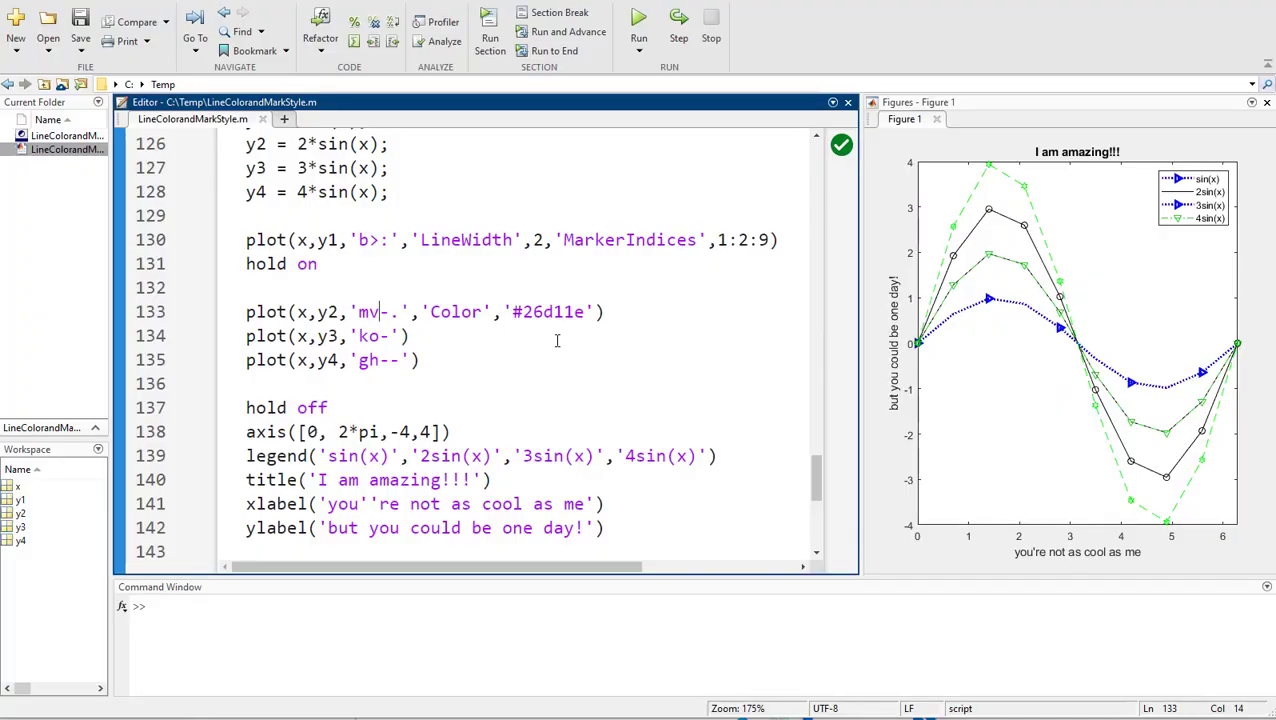
- Move 'Color','#26d11e' onto the 4sin(x) call, change 'gh--' to 'h--', and continue its argument list
double_click(552, 312)
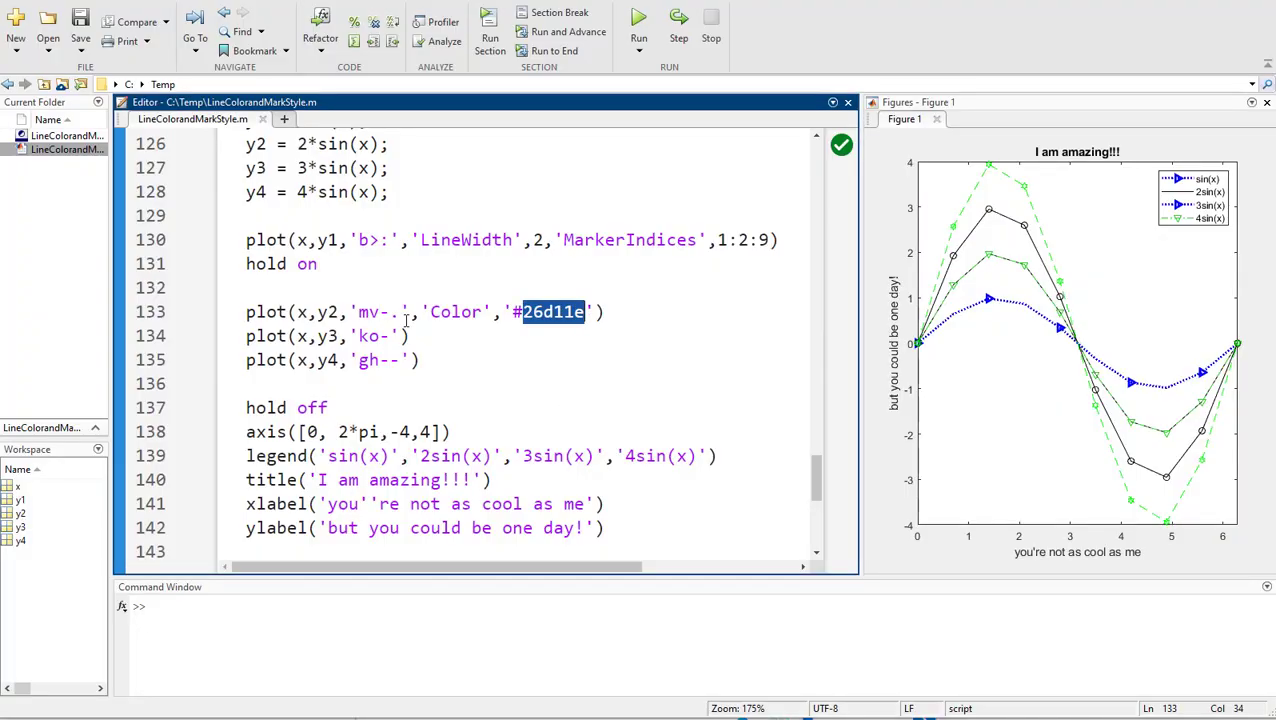
left_click(372, 312)
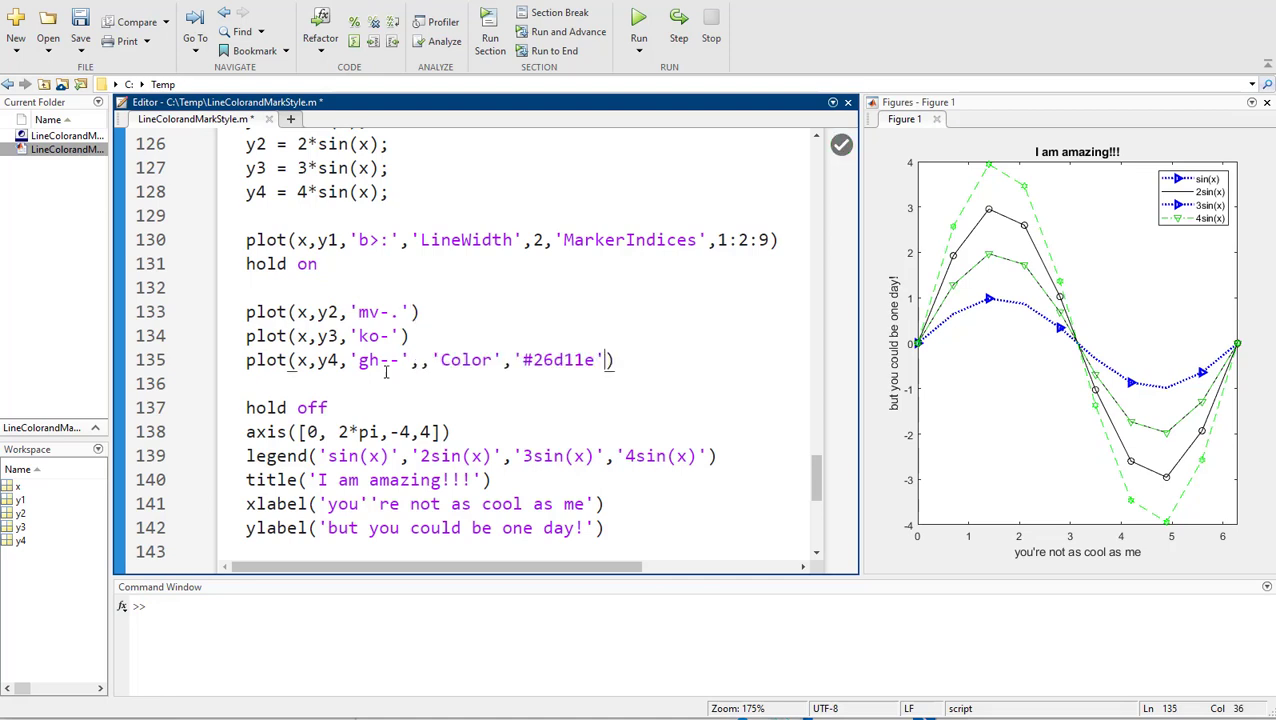
type("Colormap")
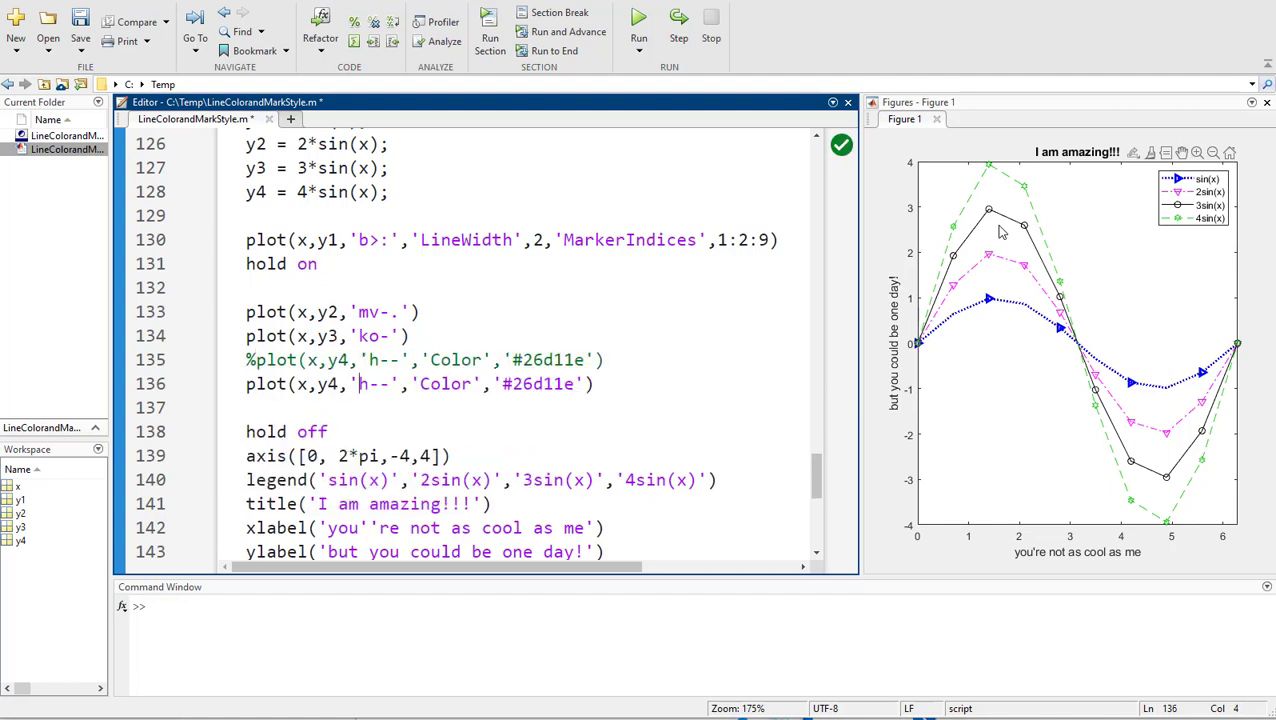
type("g")
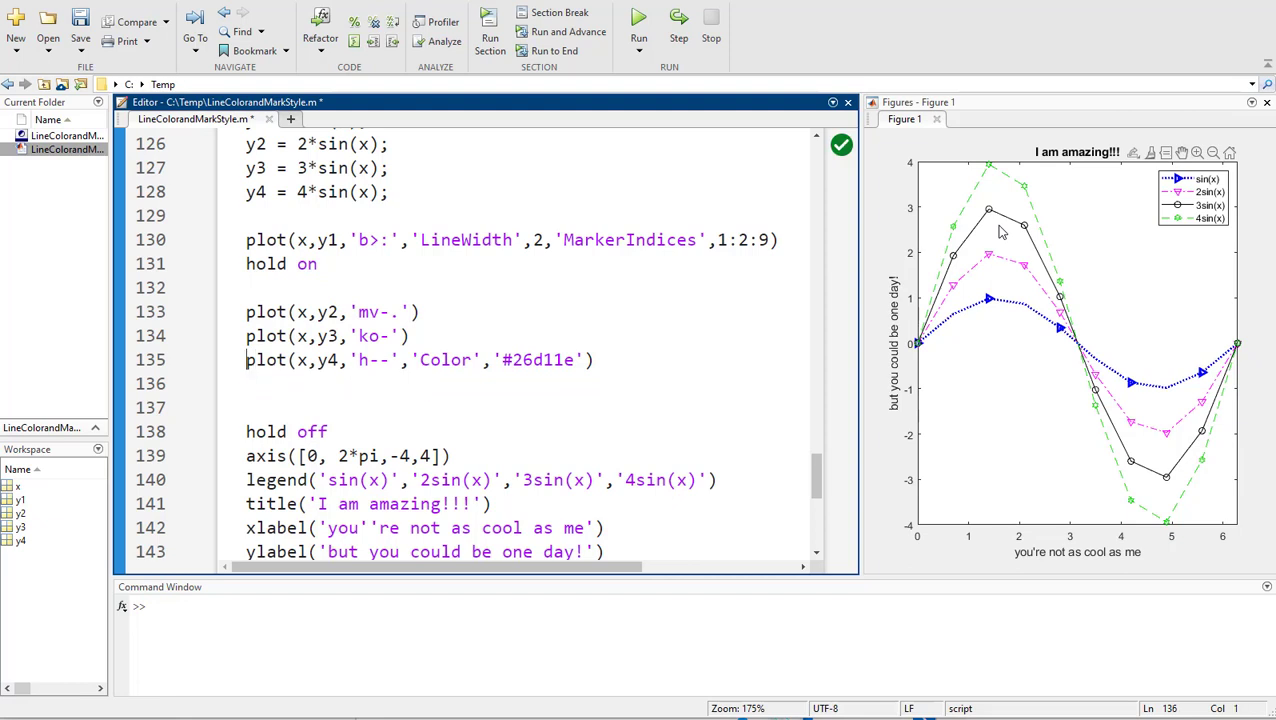
left_click(600, 360)
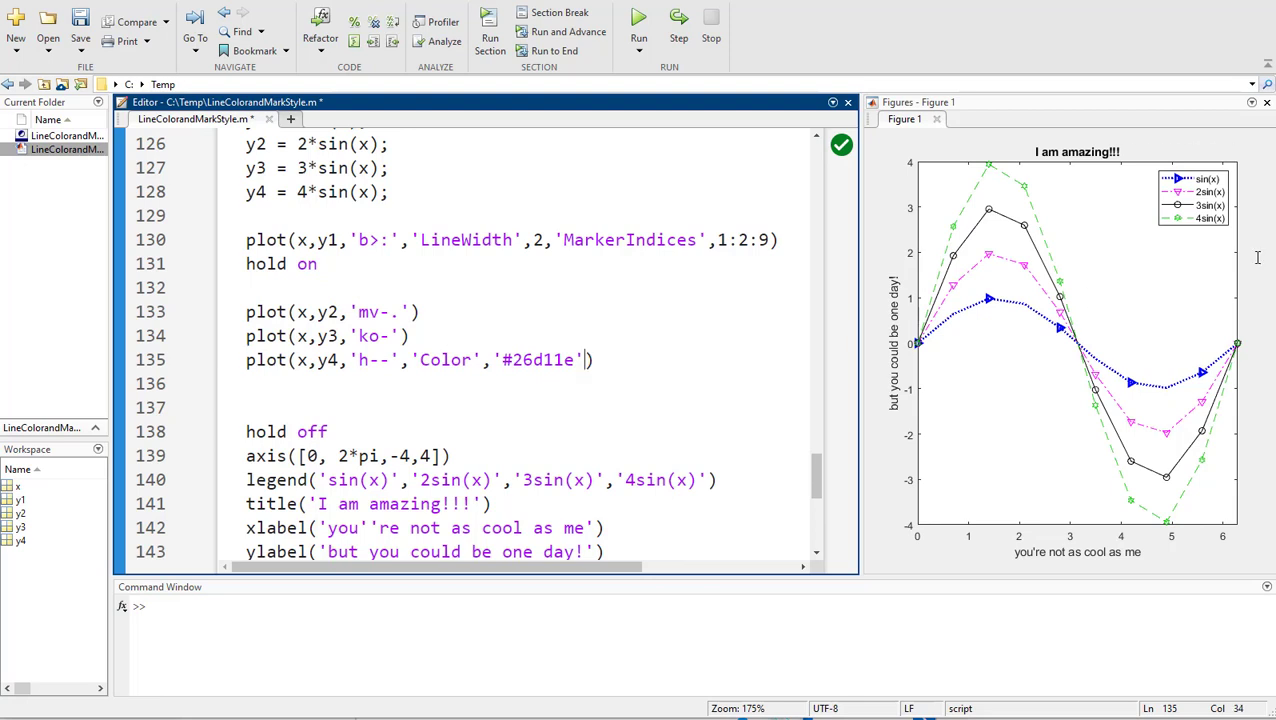
type(",'LineWidth',")
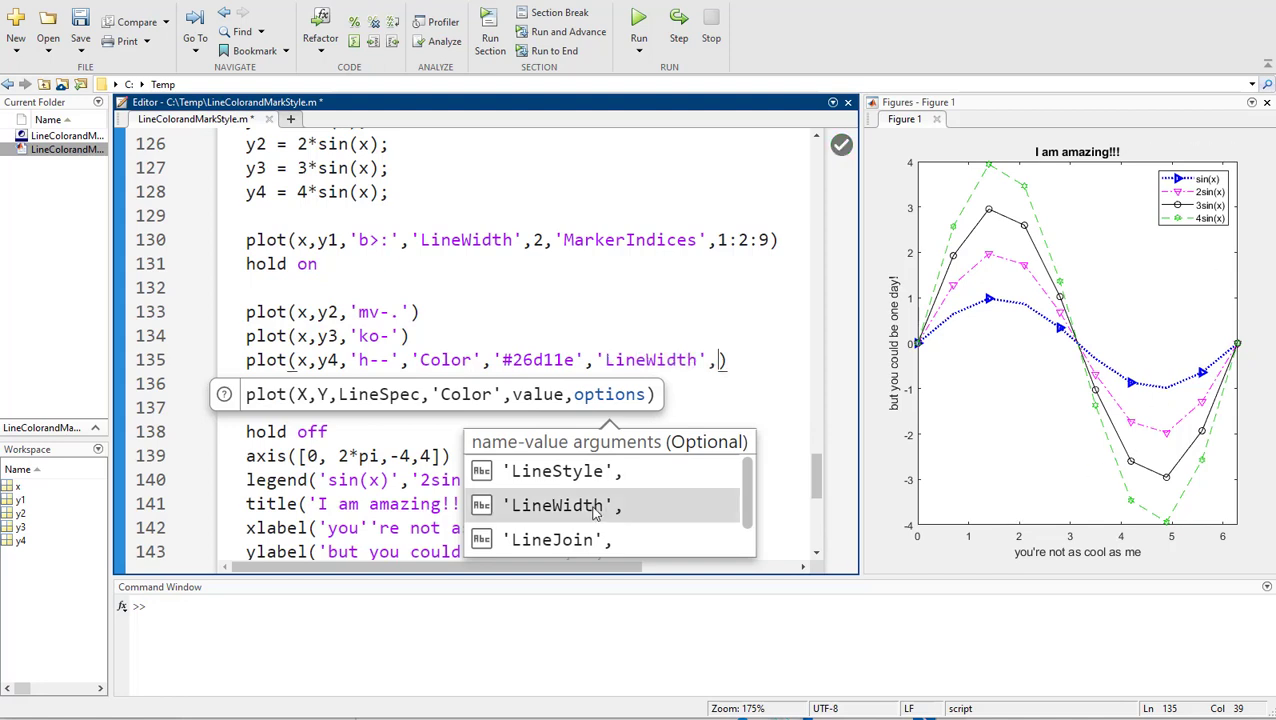
- Finish the 4sin(x) plot call with 'LineWidth',2 and rerun the script
type("2")
left_click(336, 312)
type(",")
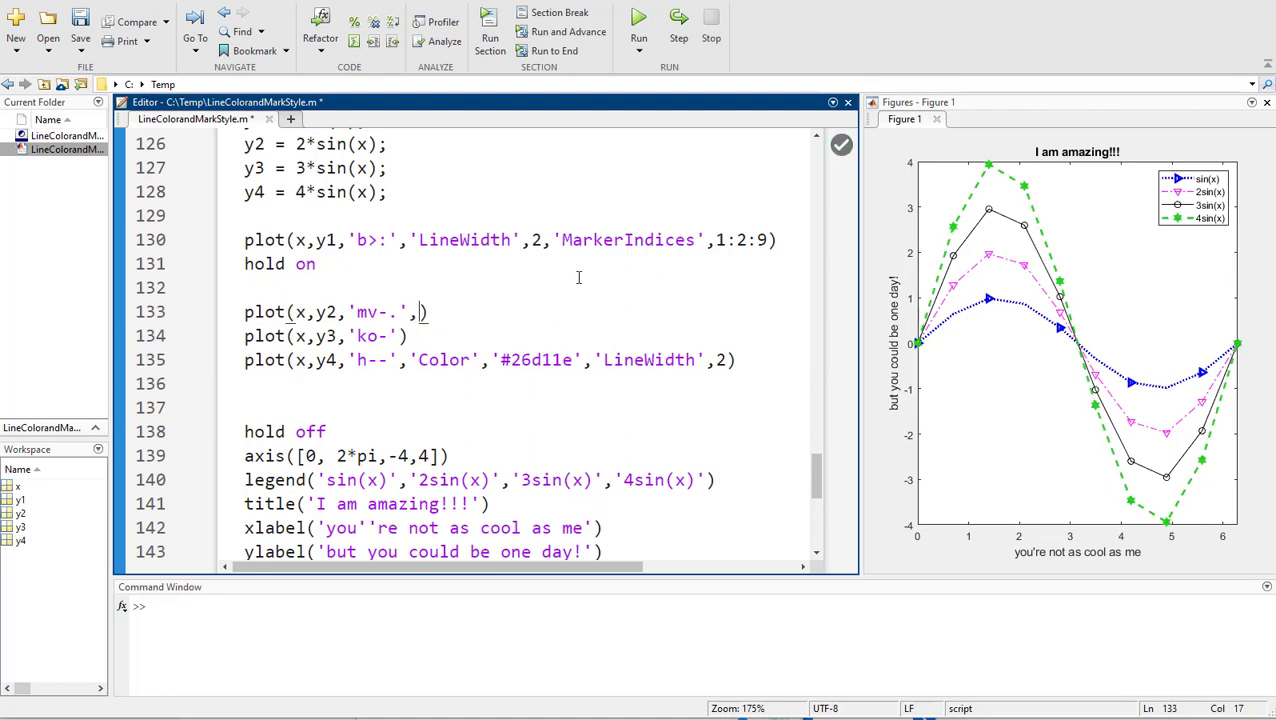
- Add 'MarkerSize',12, black 'MarkerEdgeColor' and yellow 'MarkerFaceColor' to the 2sin(x) plot call
type("'marker',")
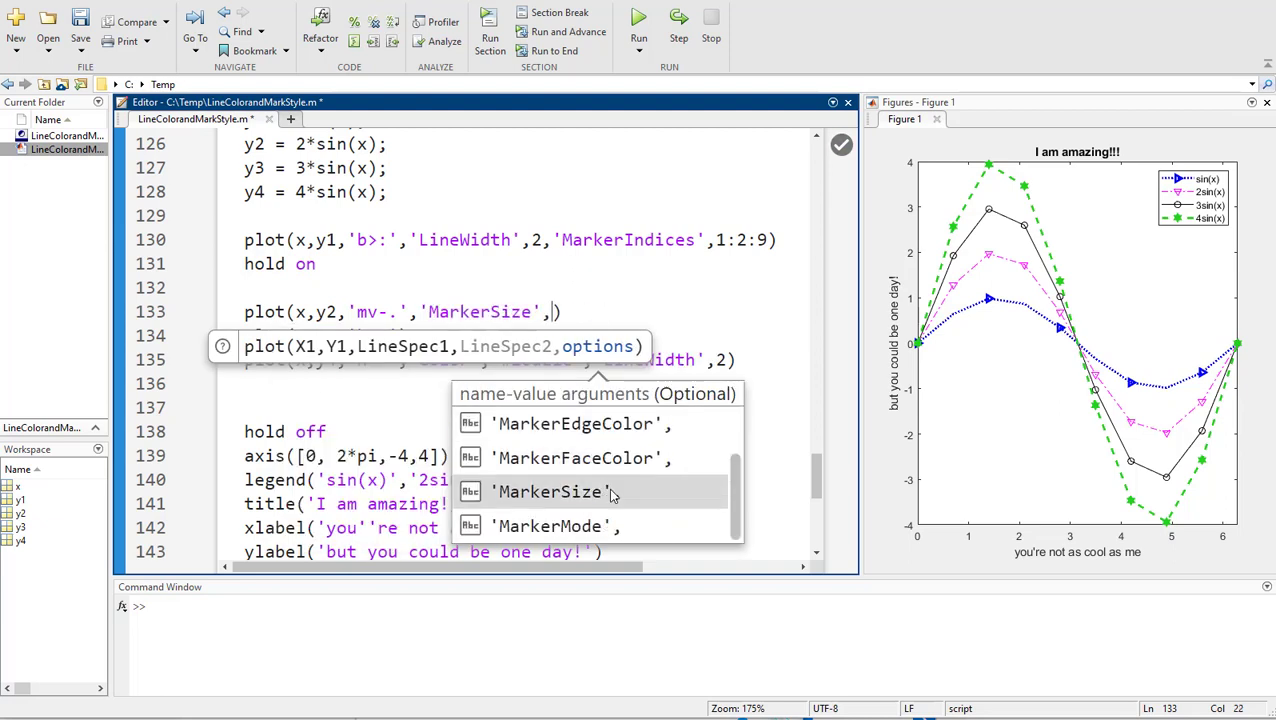
left_click(548, 492)
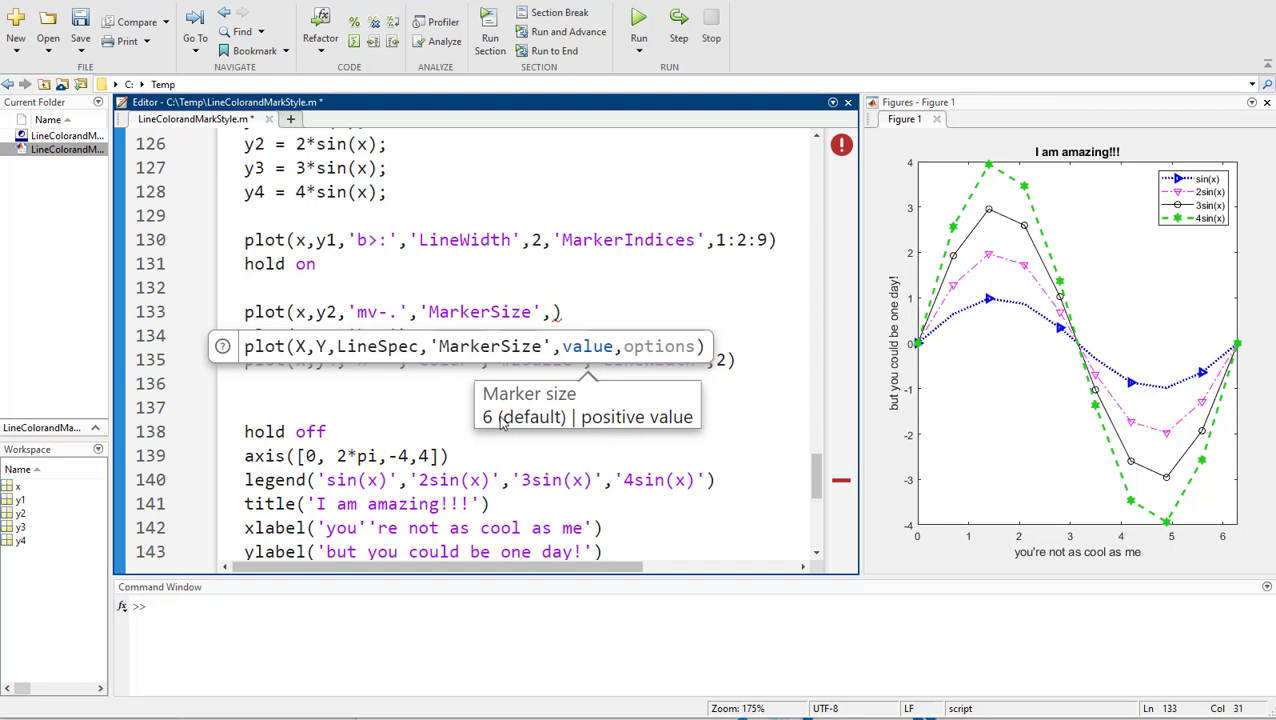
type("12,'marker',")
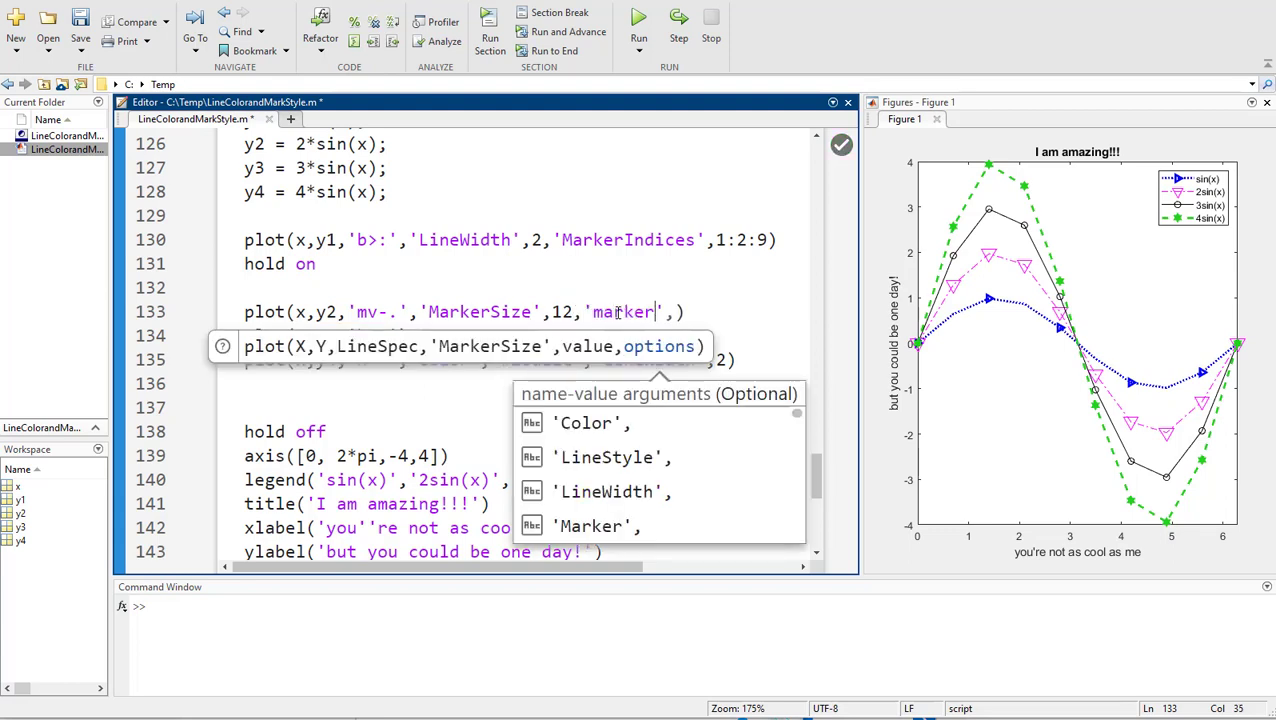
type("co")
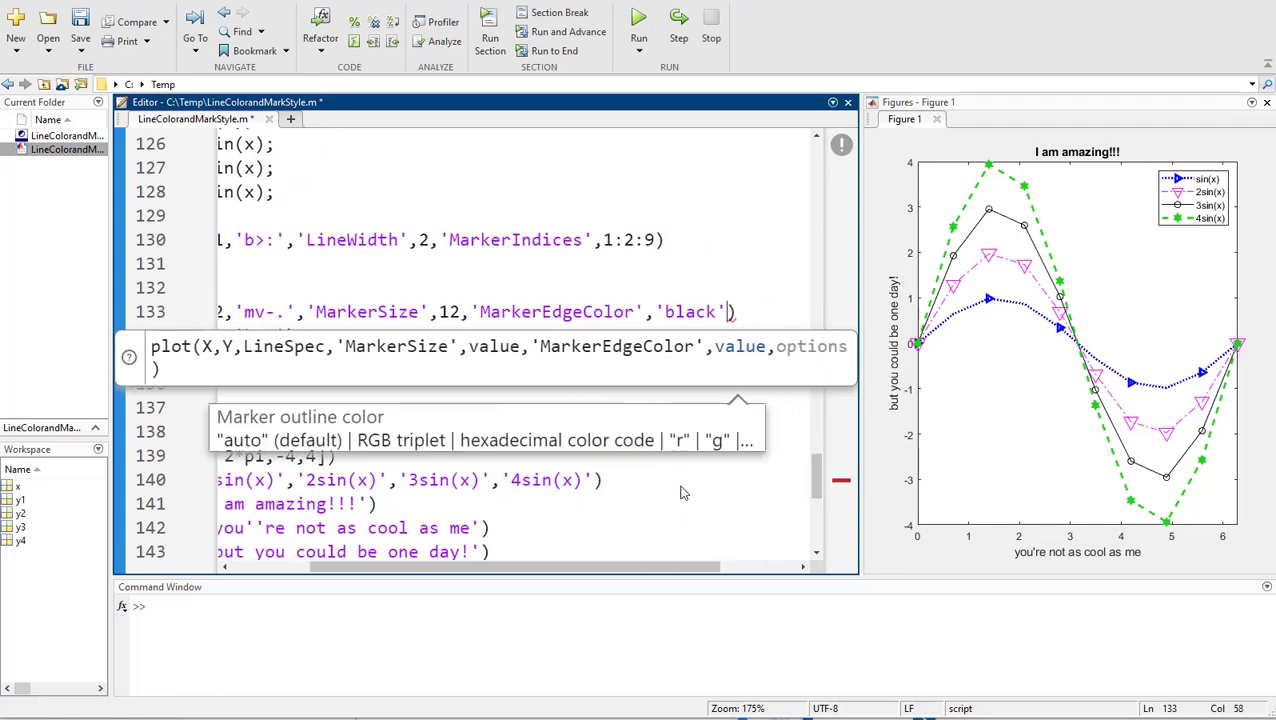
type(",marke")
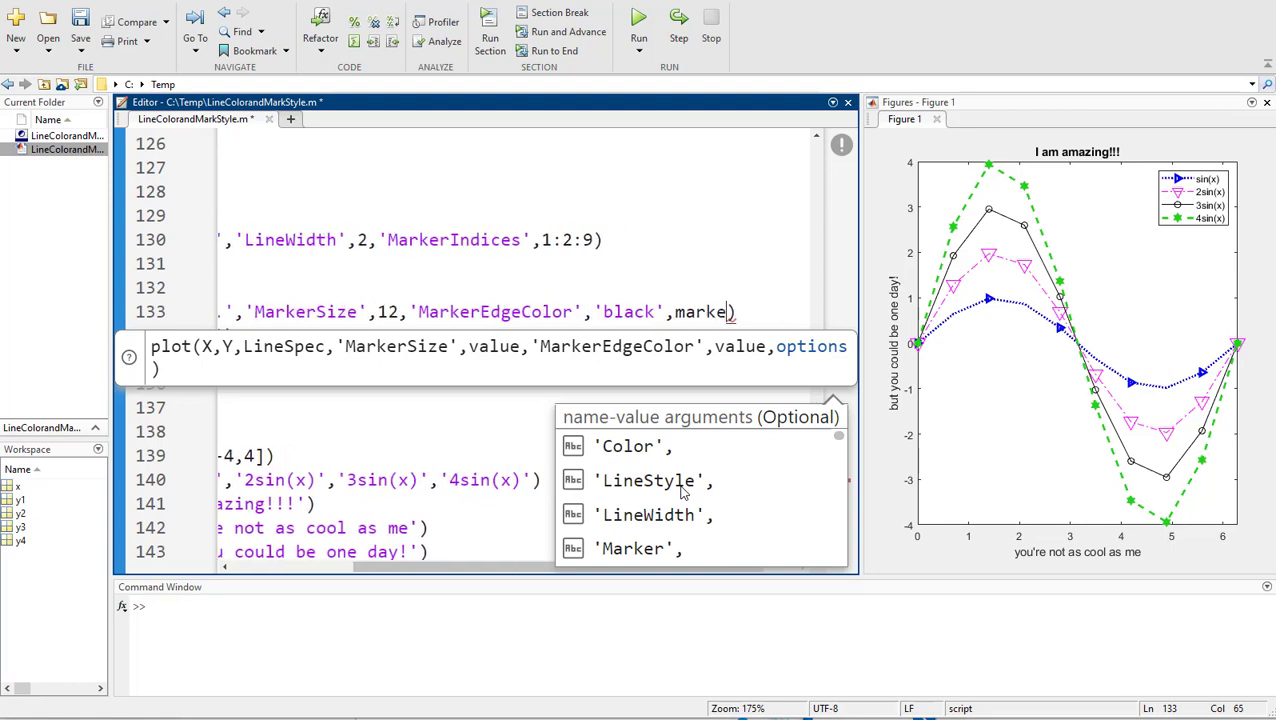
type("r'")
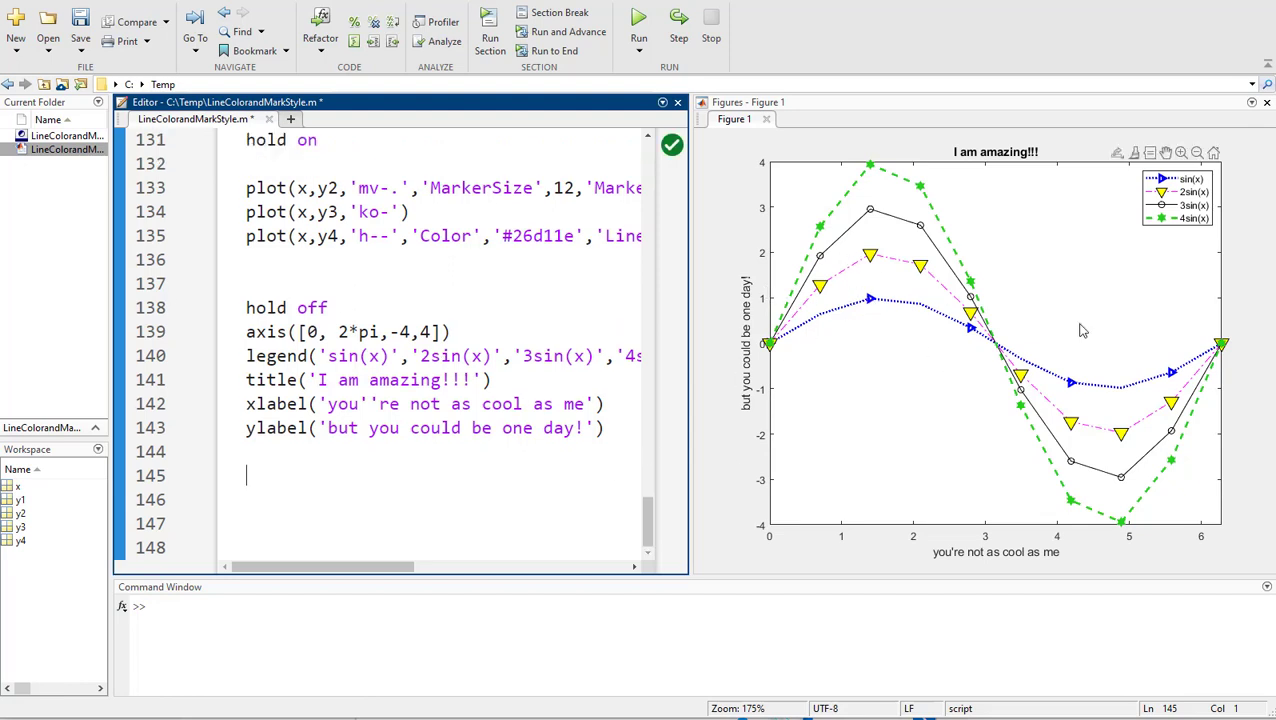
mouse_move(836, 324)
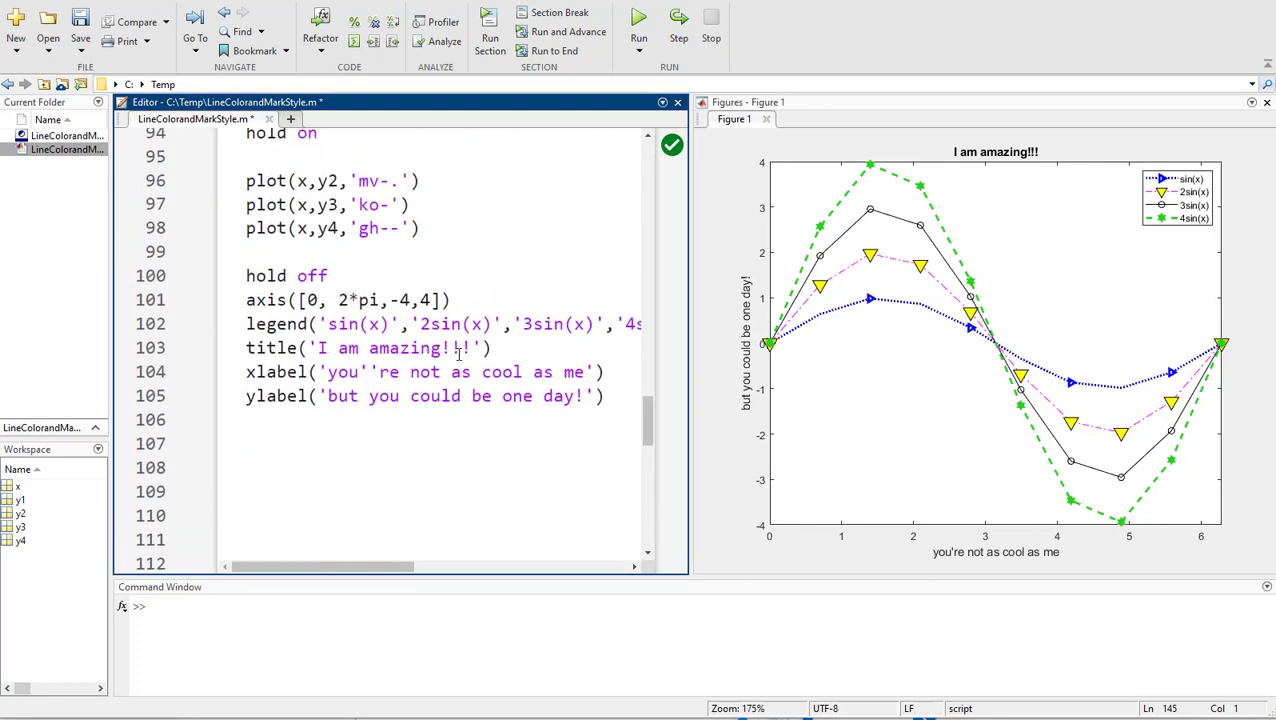
double_click(372, 204)
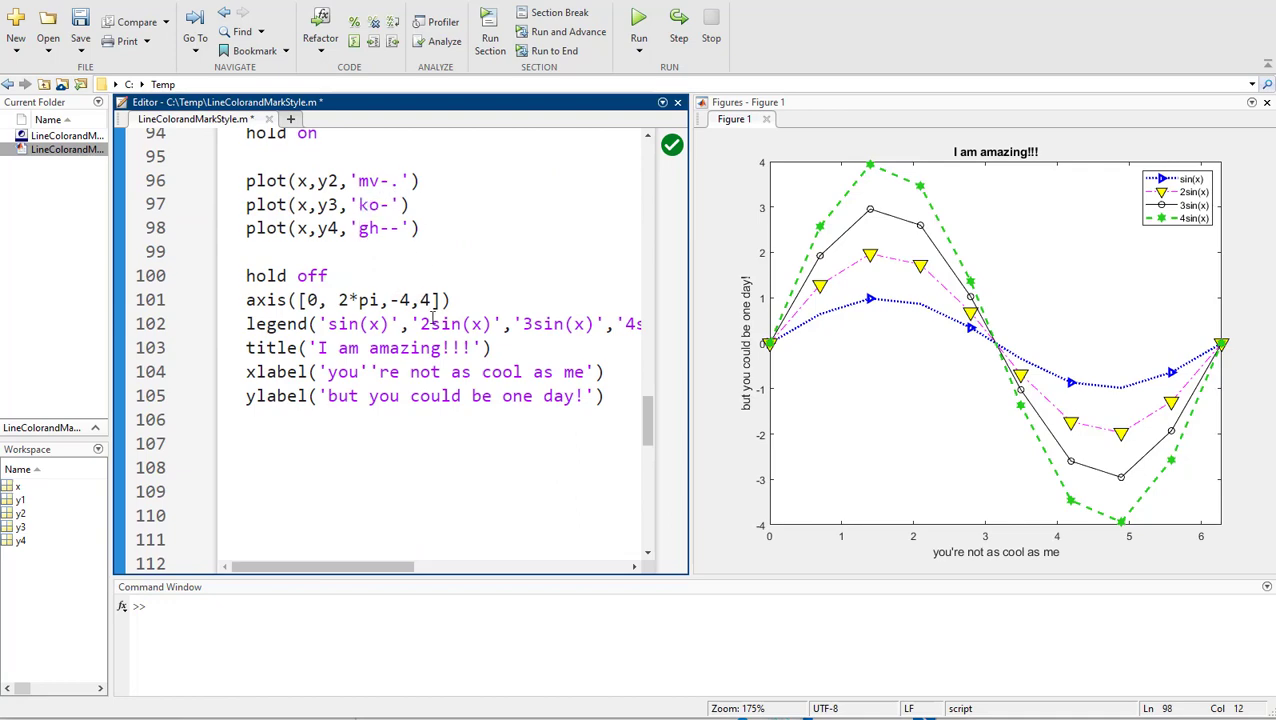
scroll("down", 3)
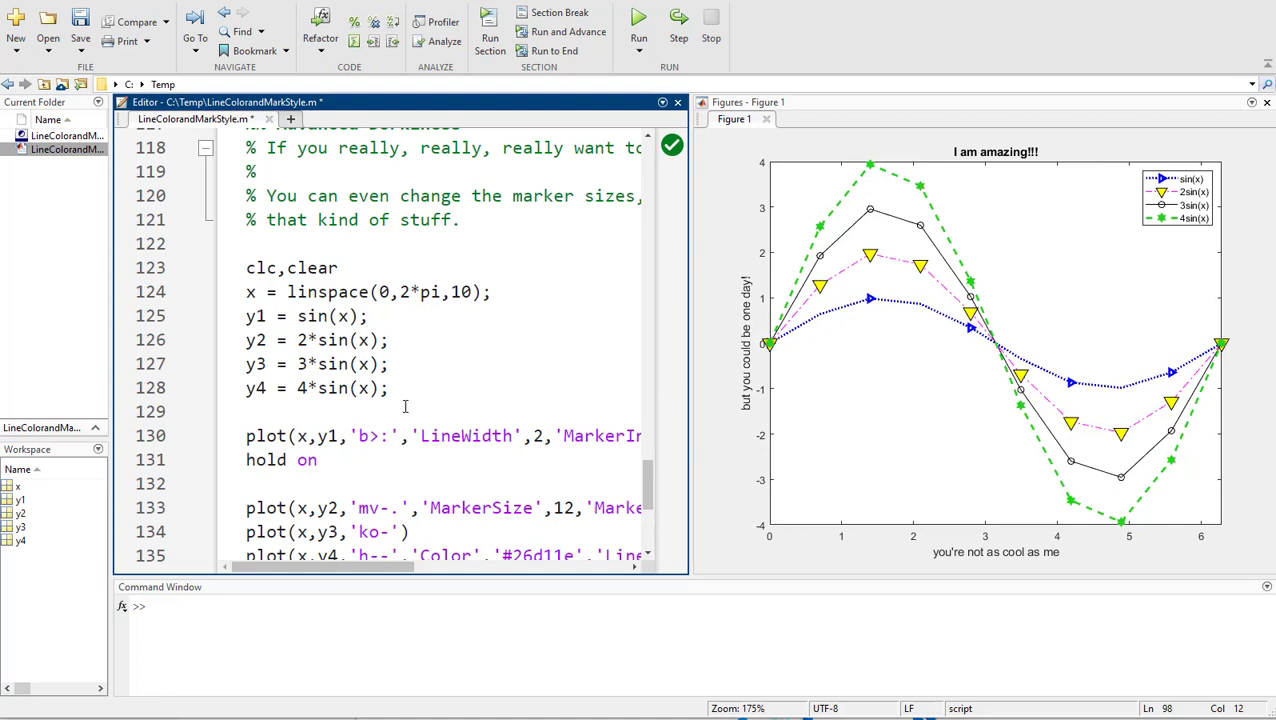
mouse_move(466, 344)
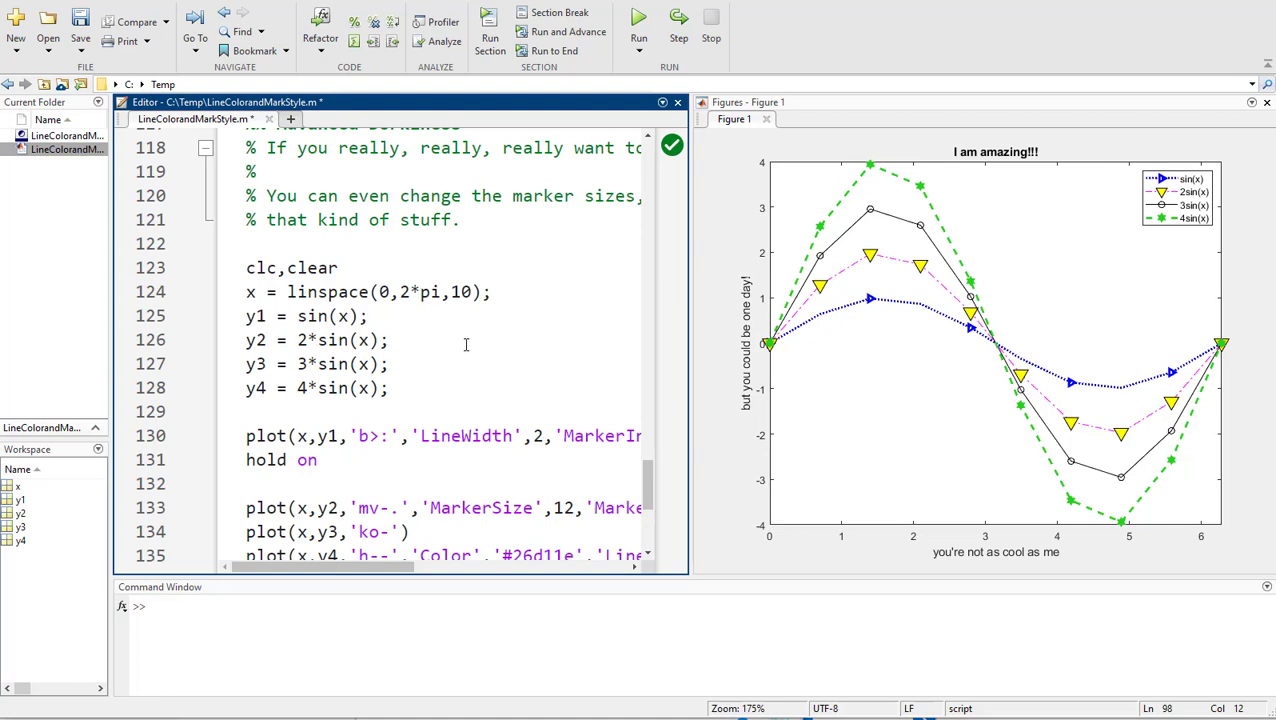